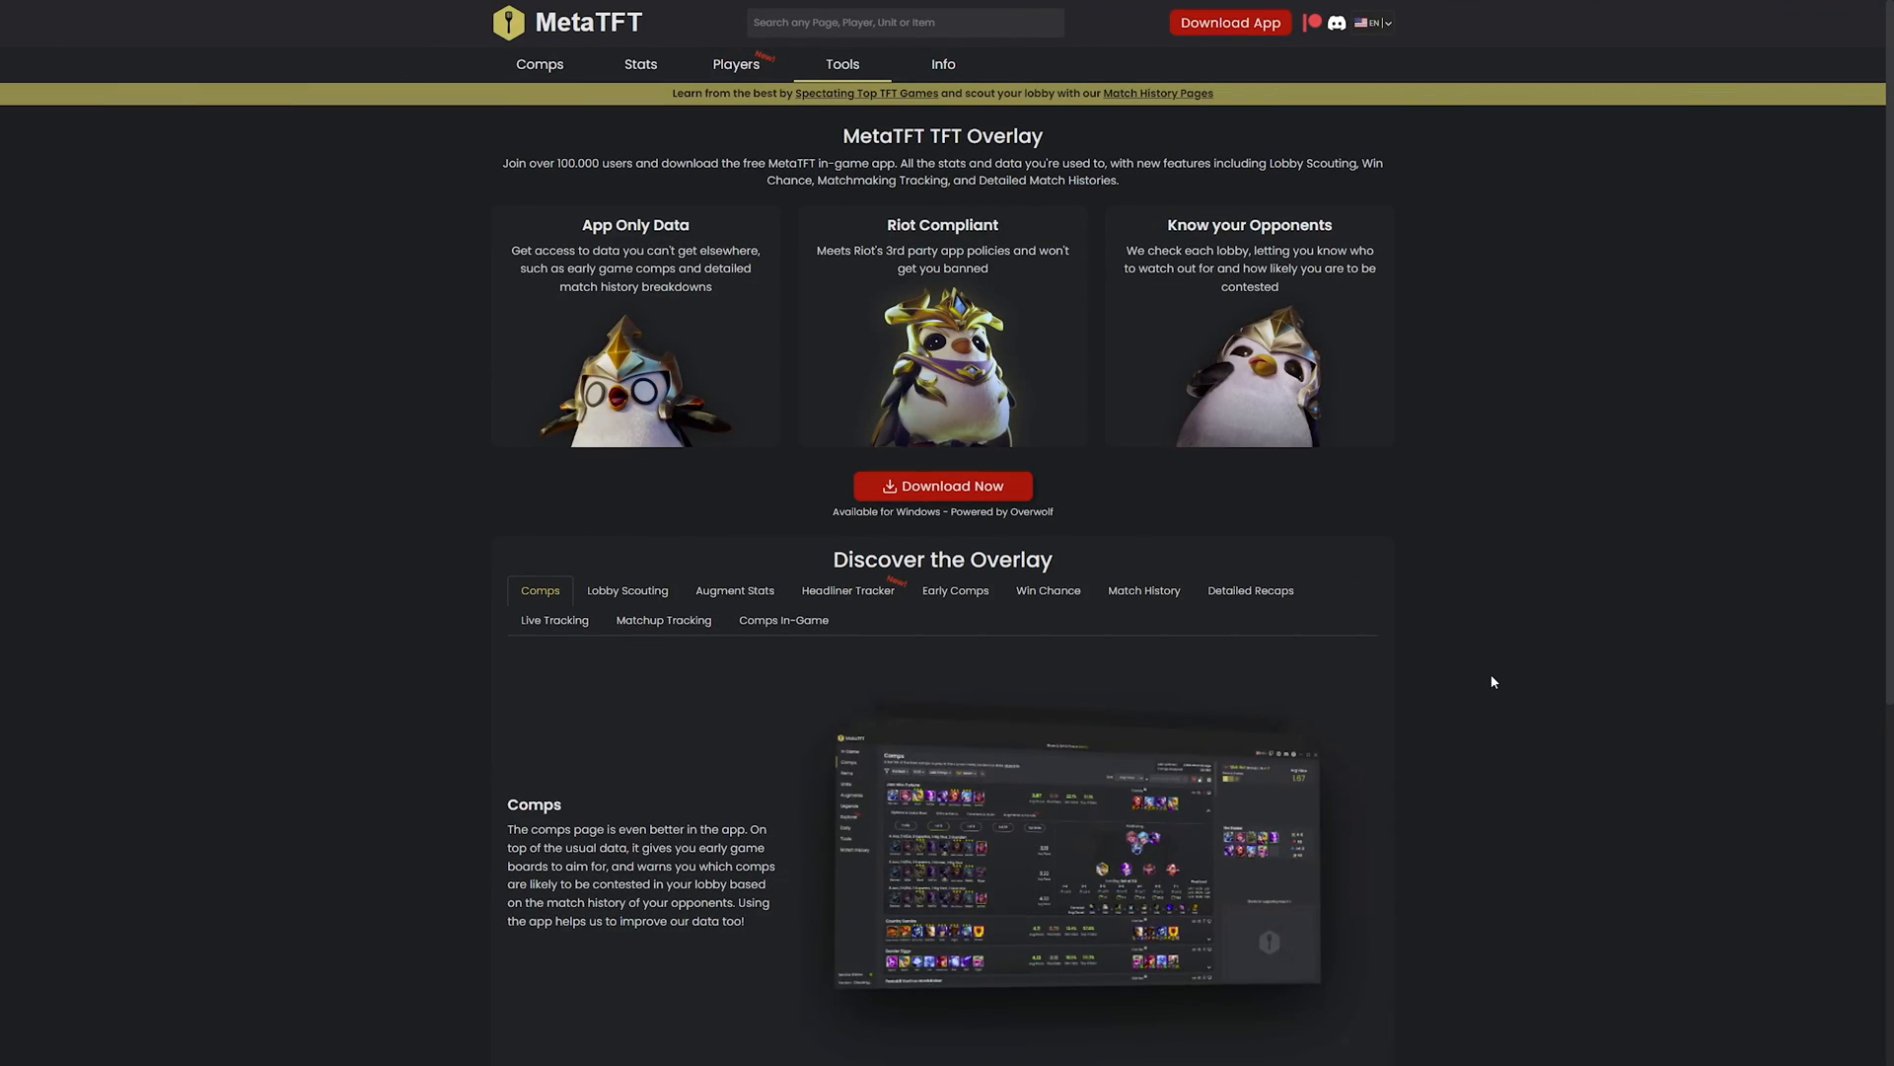
Preview Augment Stats, Headliner Tracker, Early Comps, Win Chance, Match History and Detailed Recaps.
scroll("down", 3)
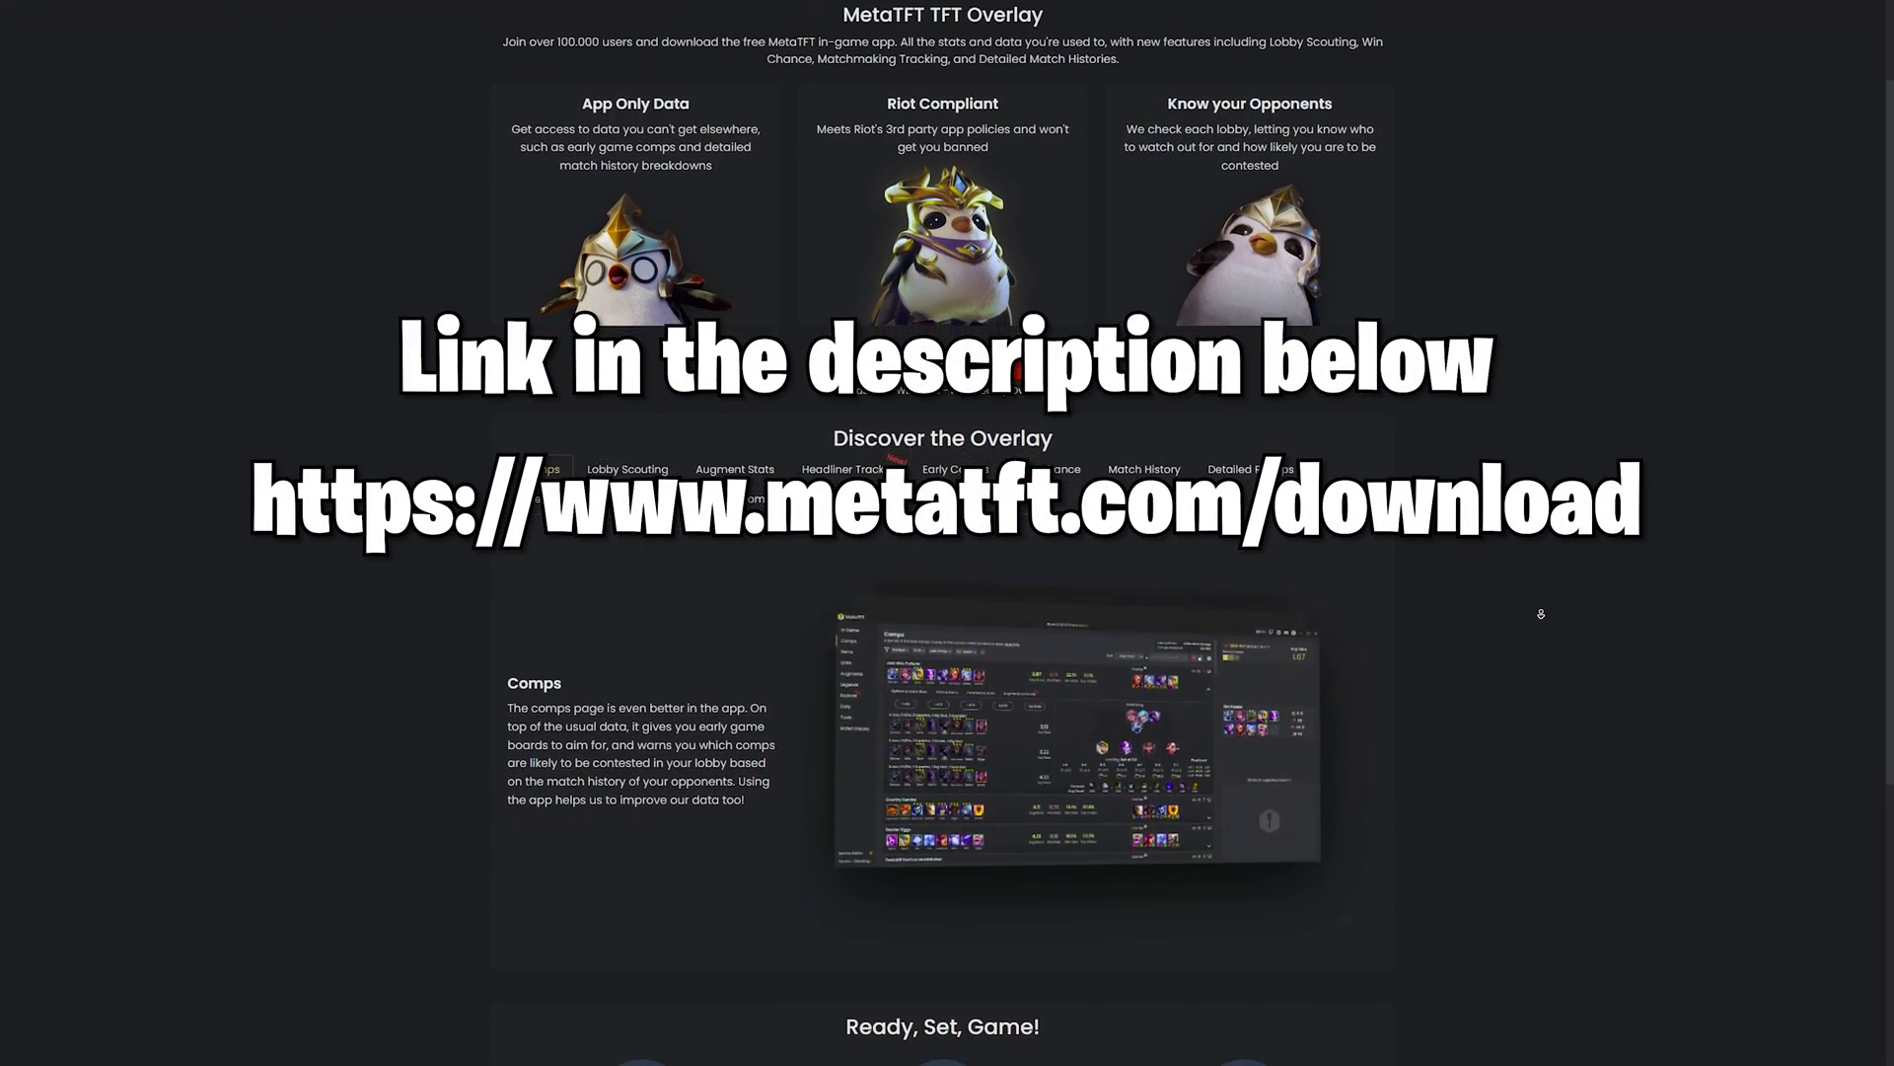
scroll("down", 3)
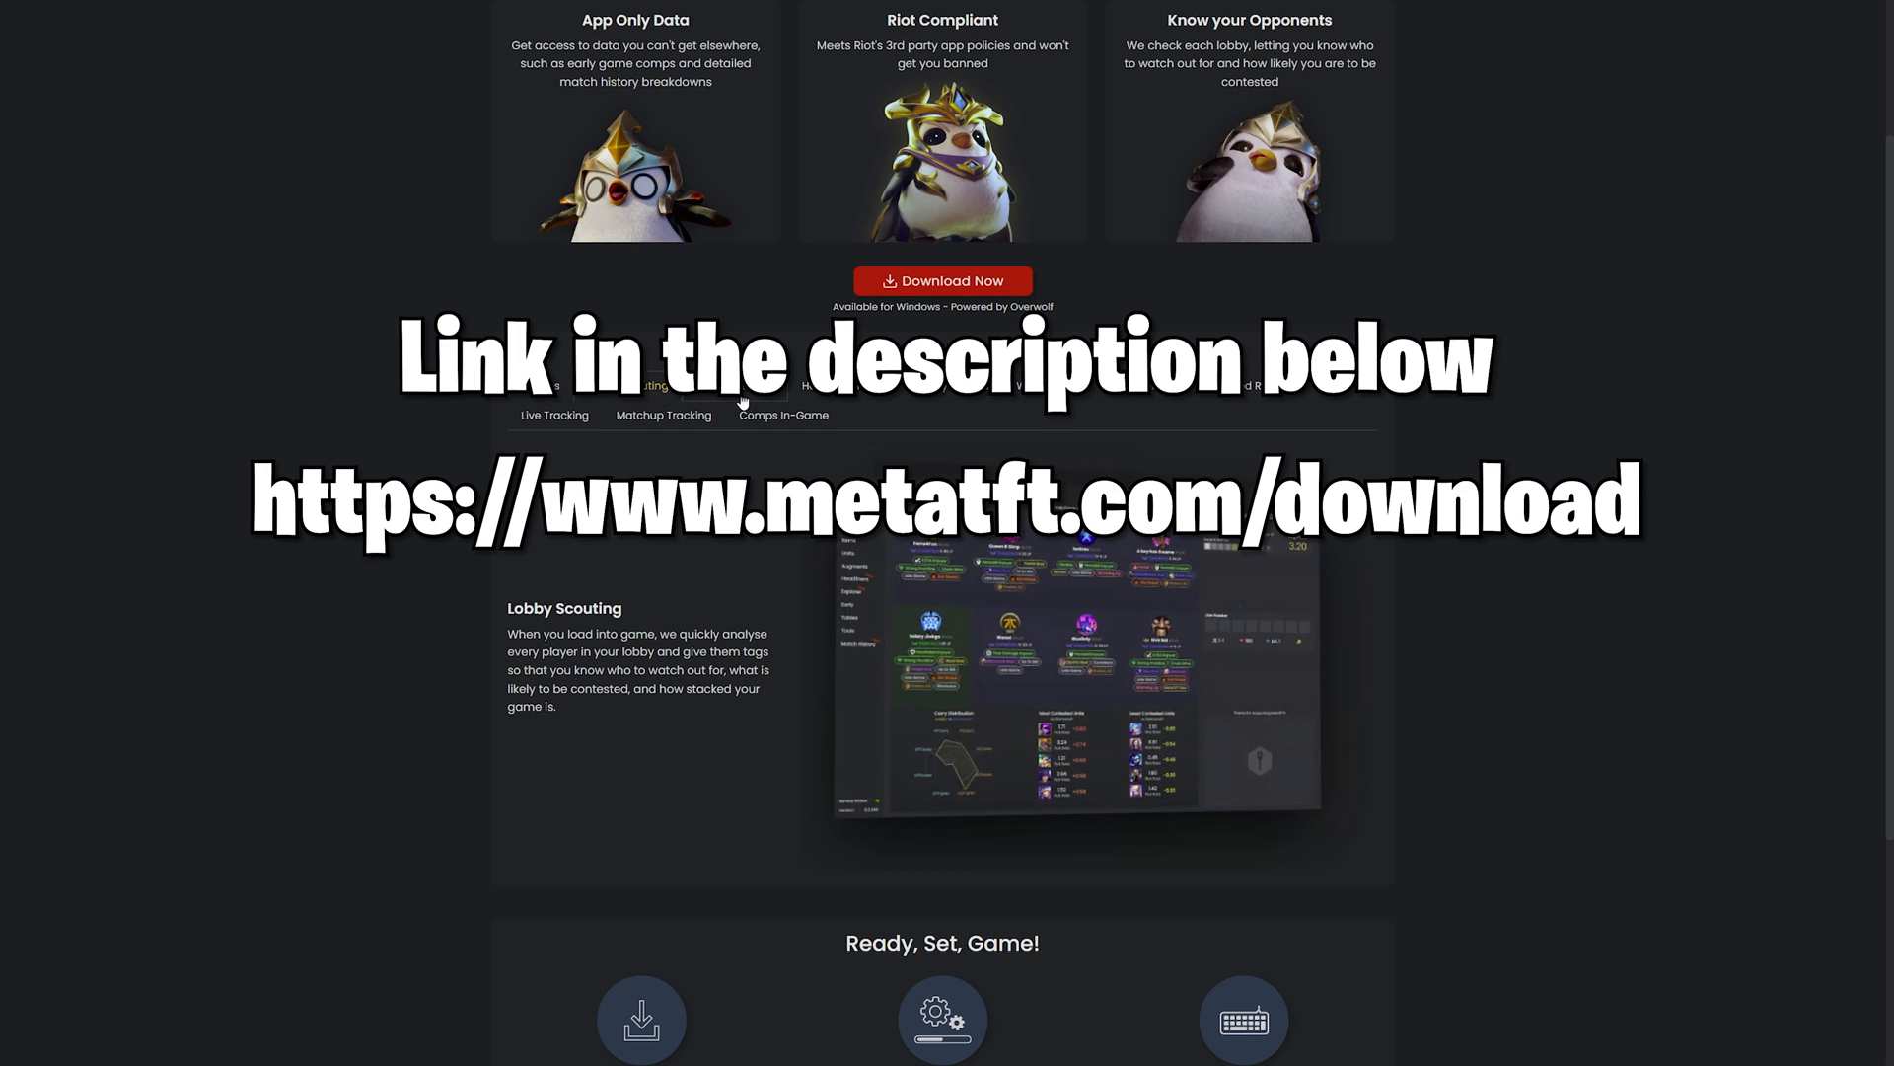
left_click(733, 385)
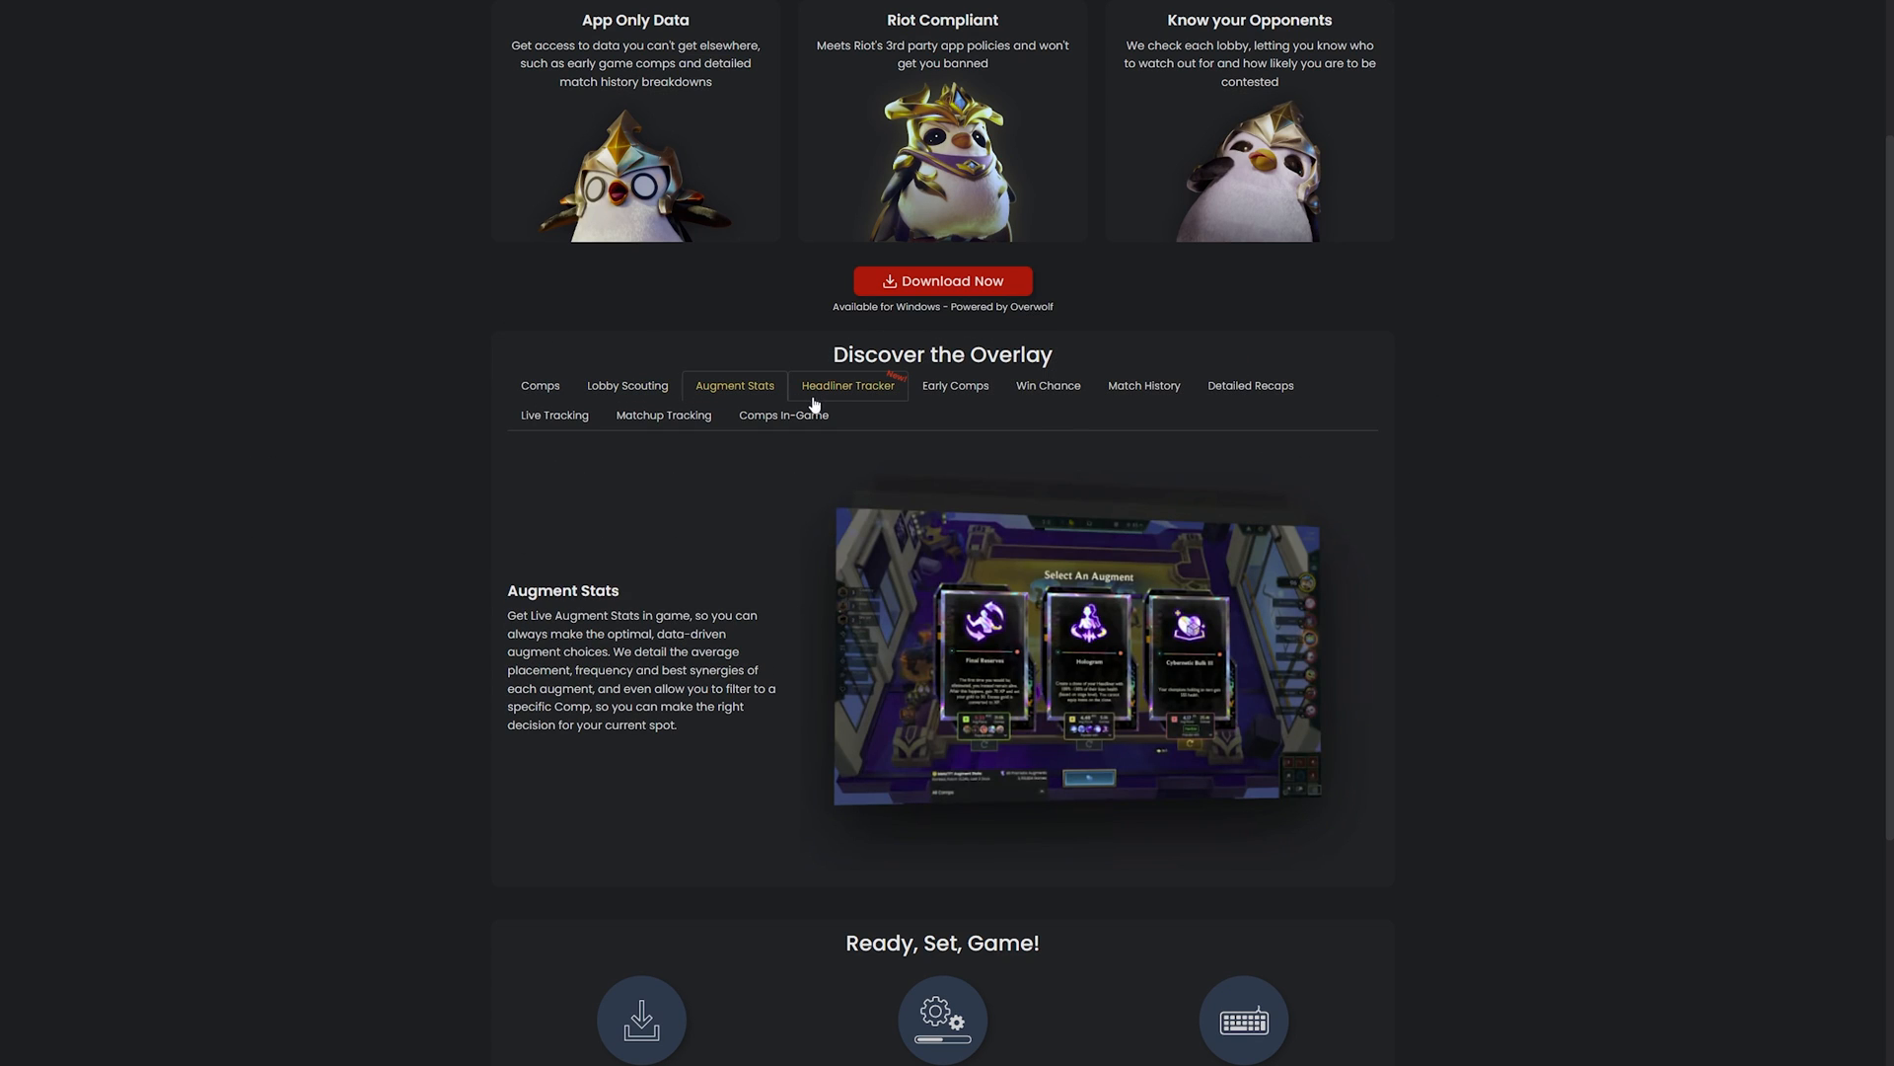
left_click(848, 384)
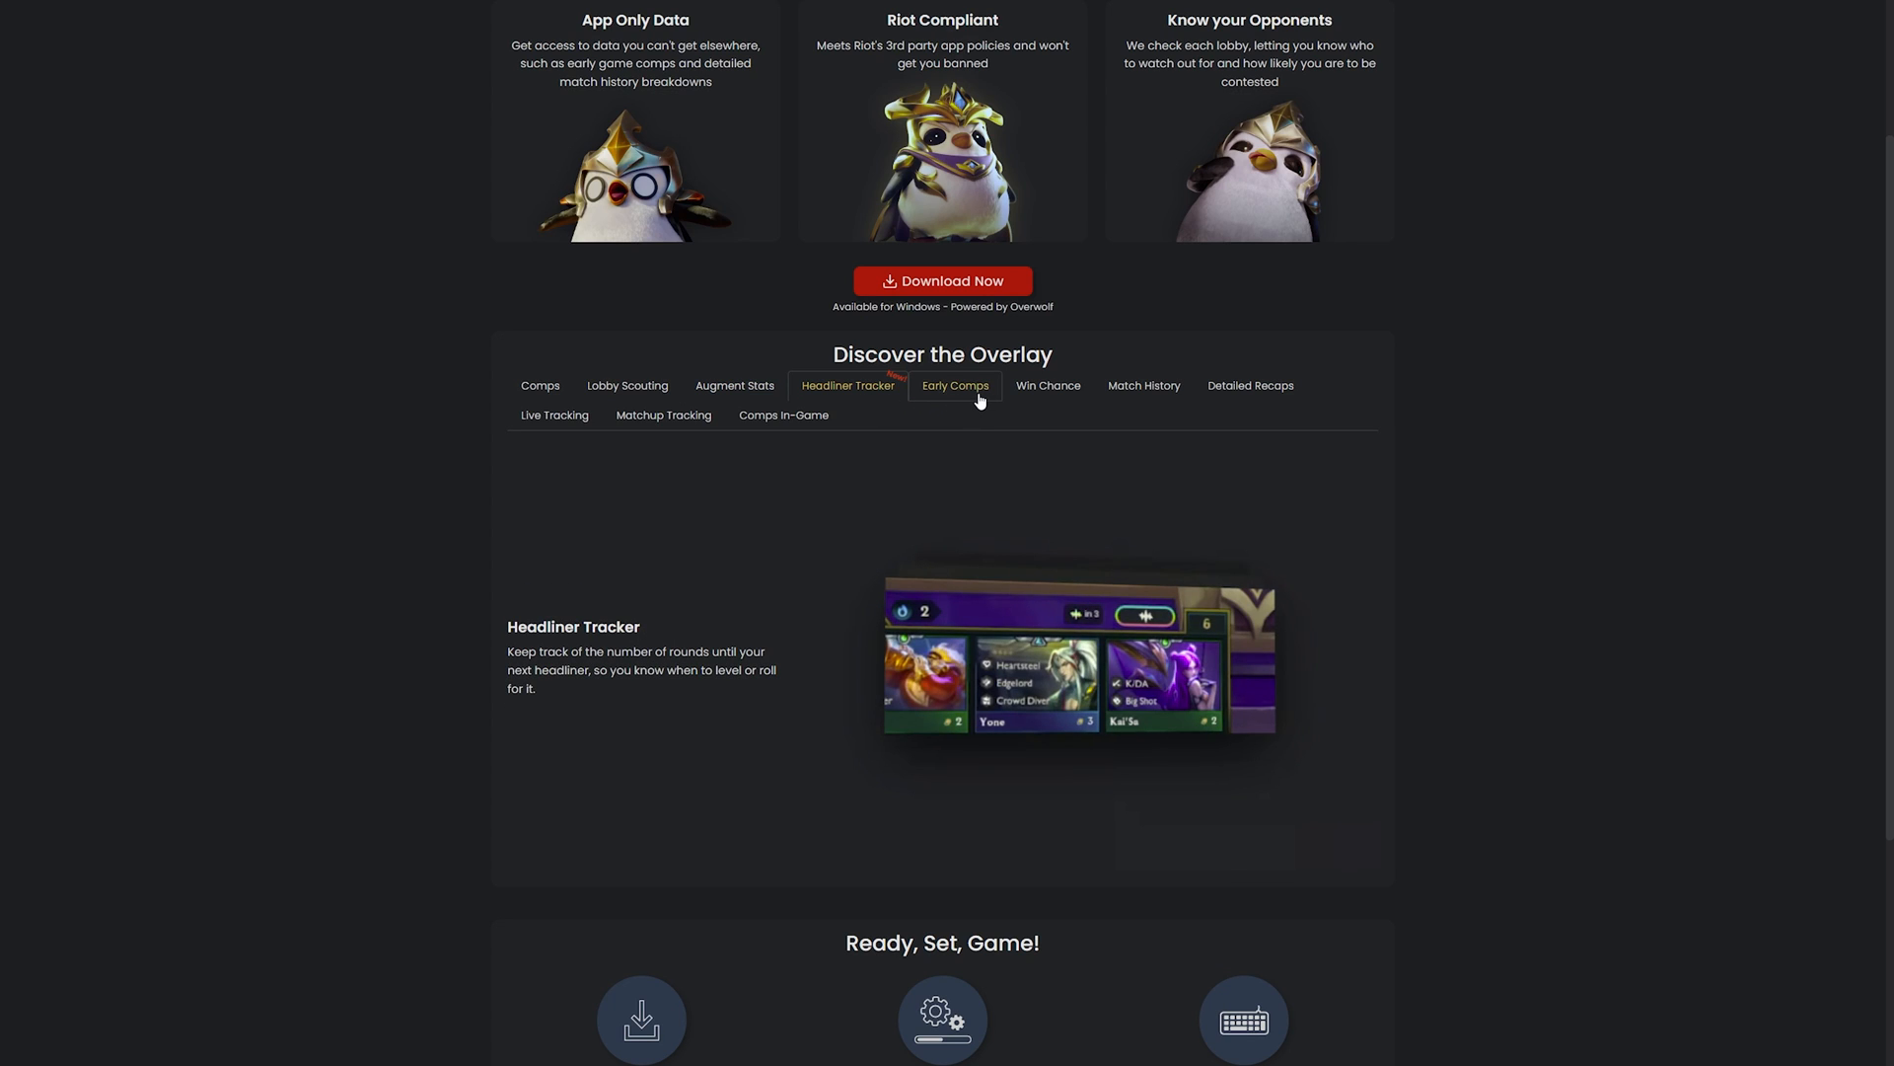
left_click(955, 386)
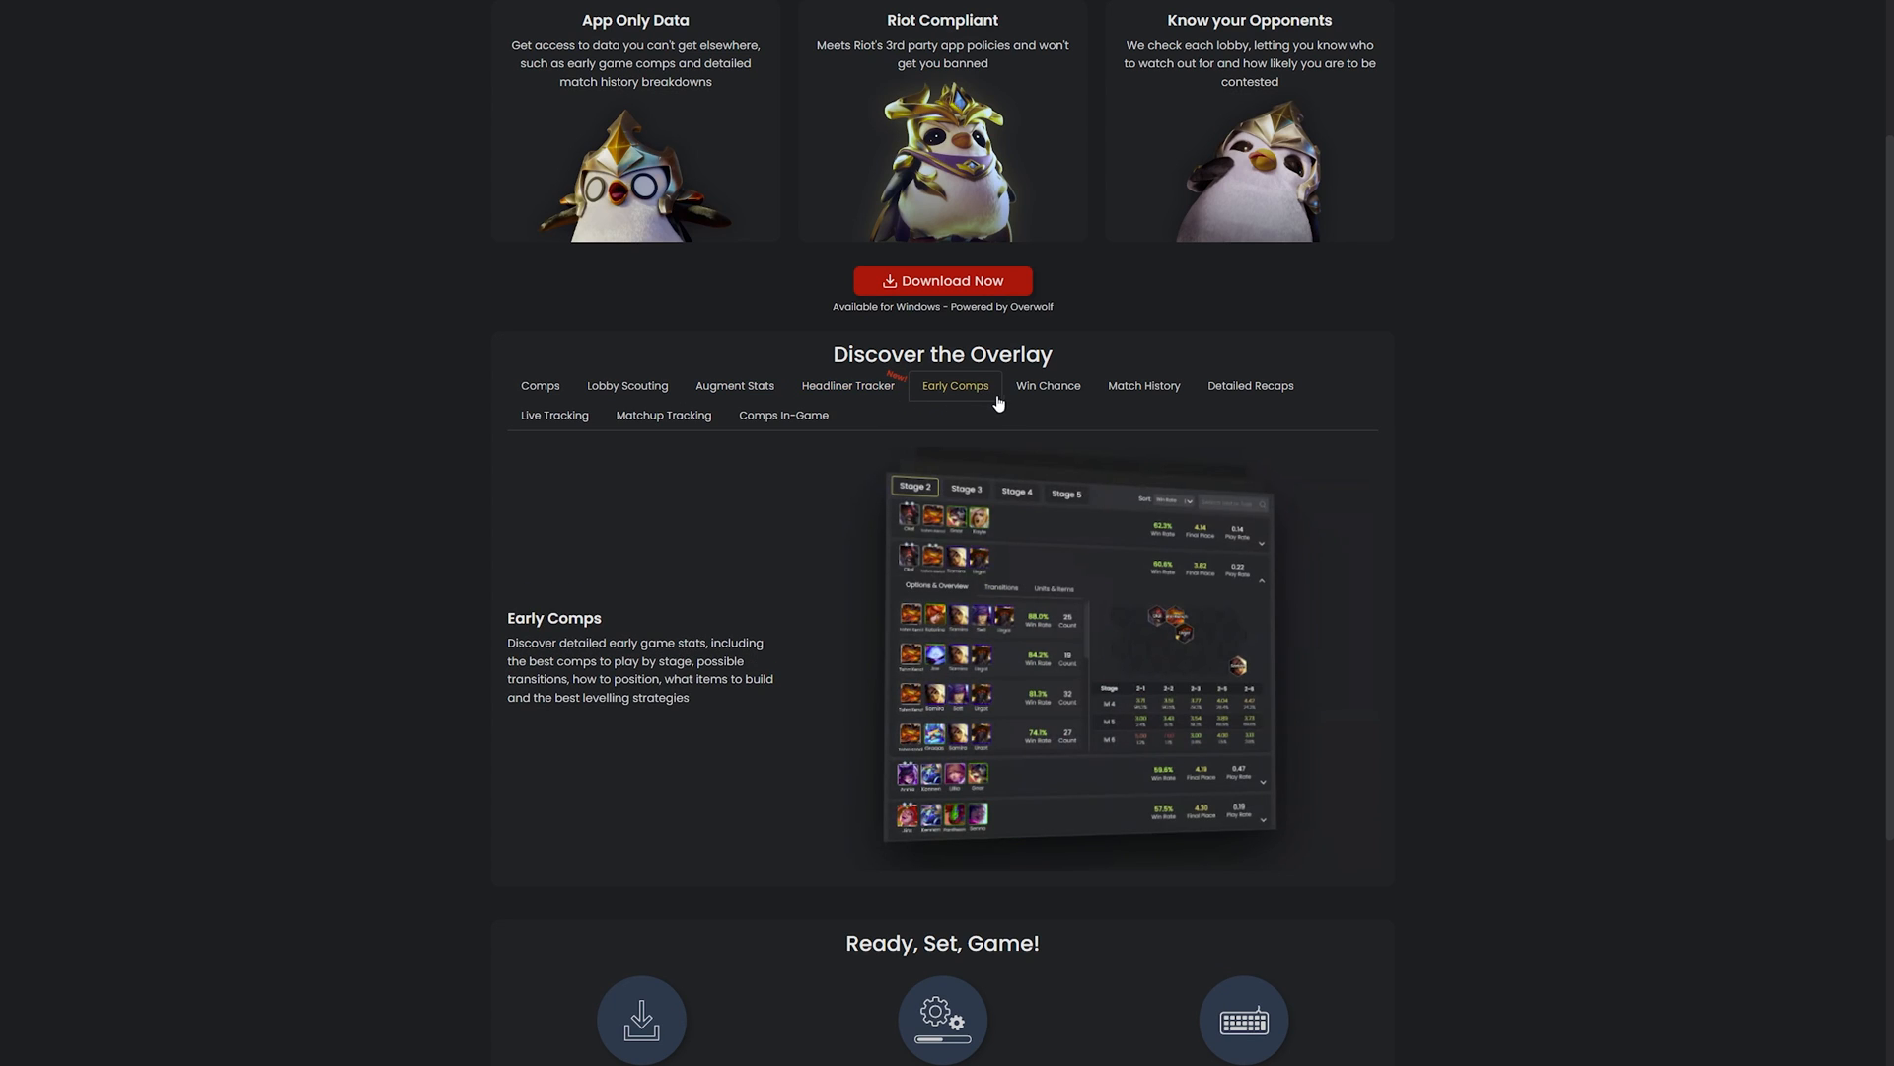
left_click(1046, 386)
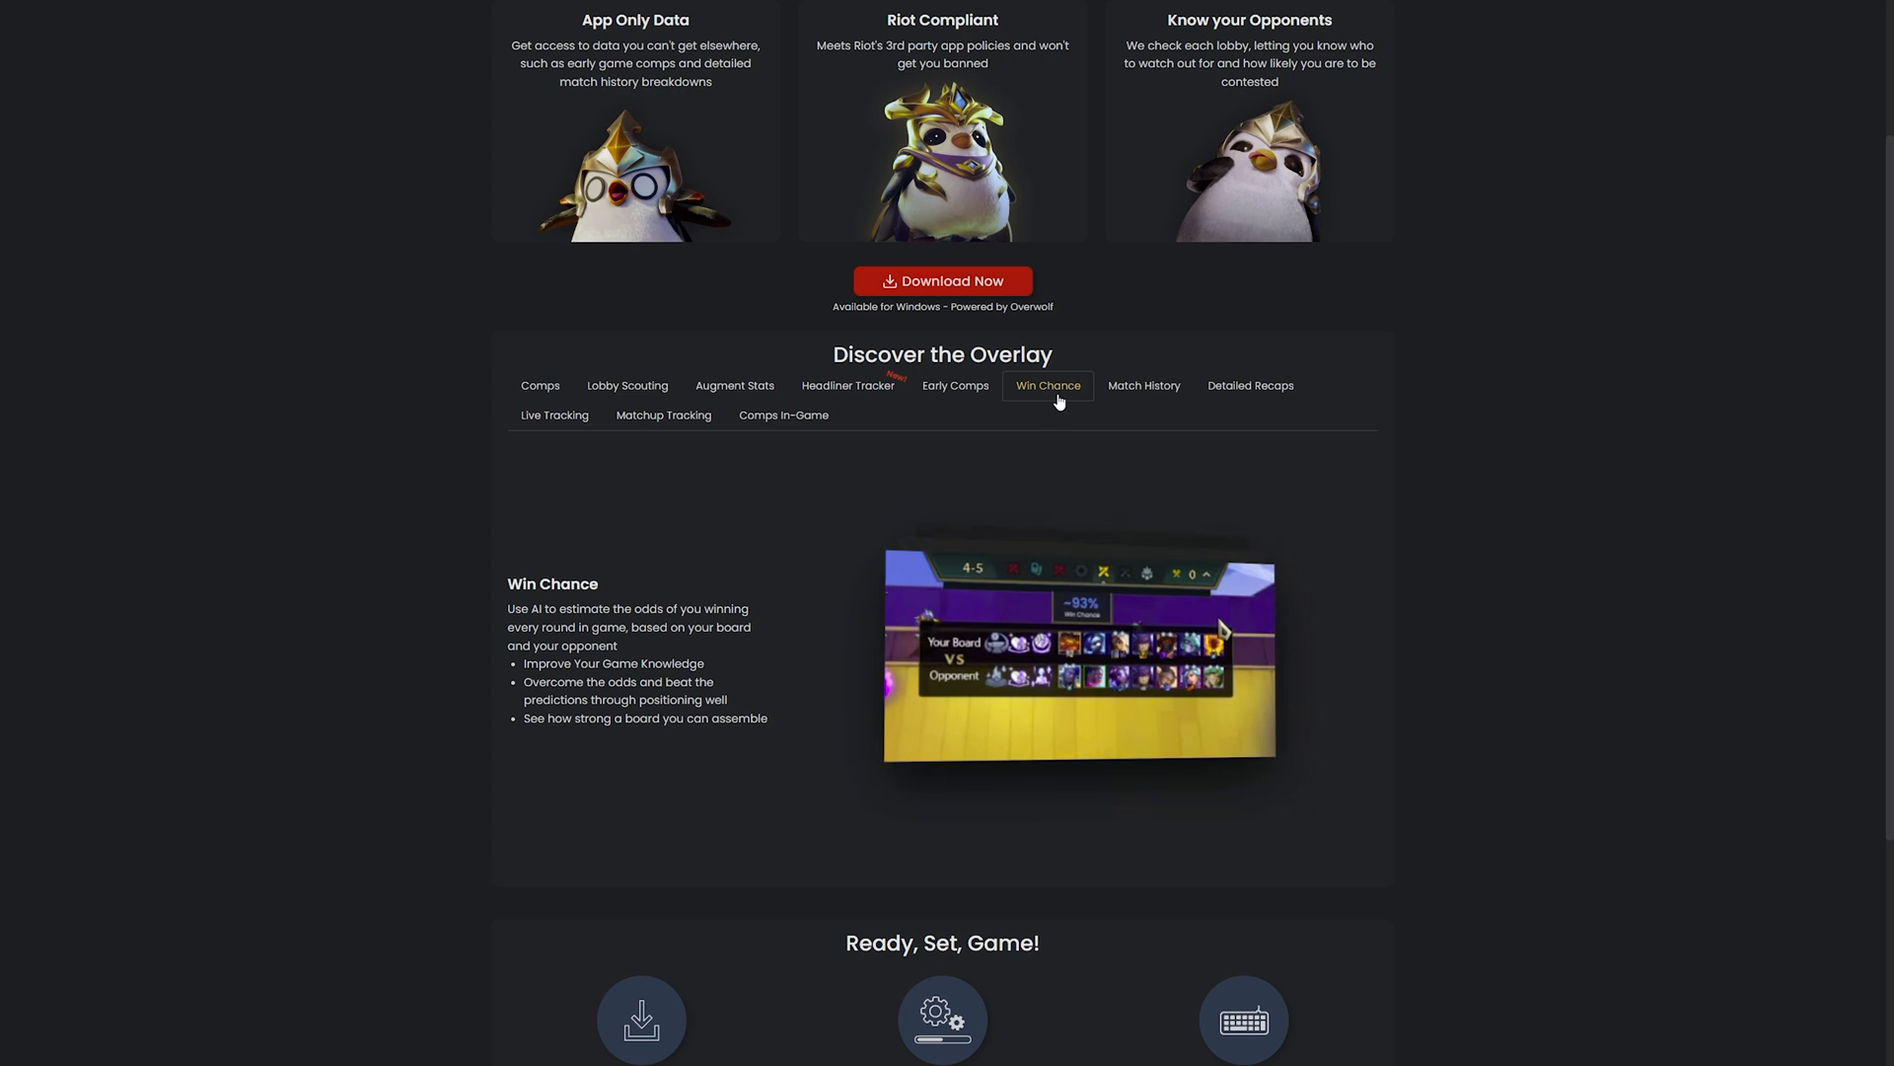
left_click(1143, 385)
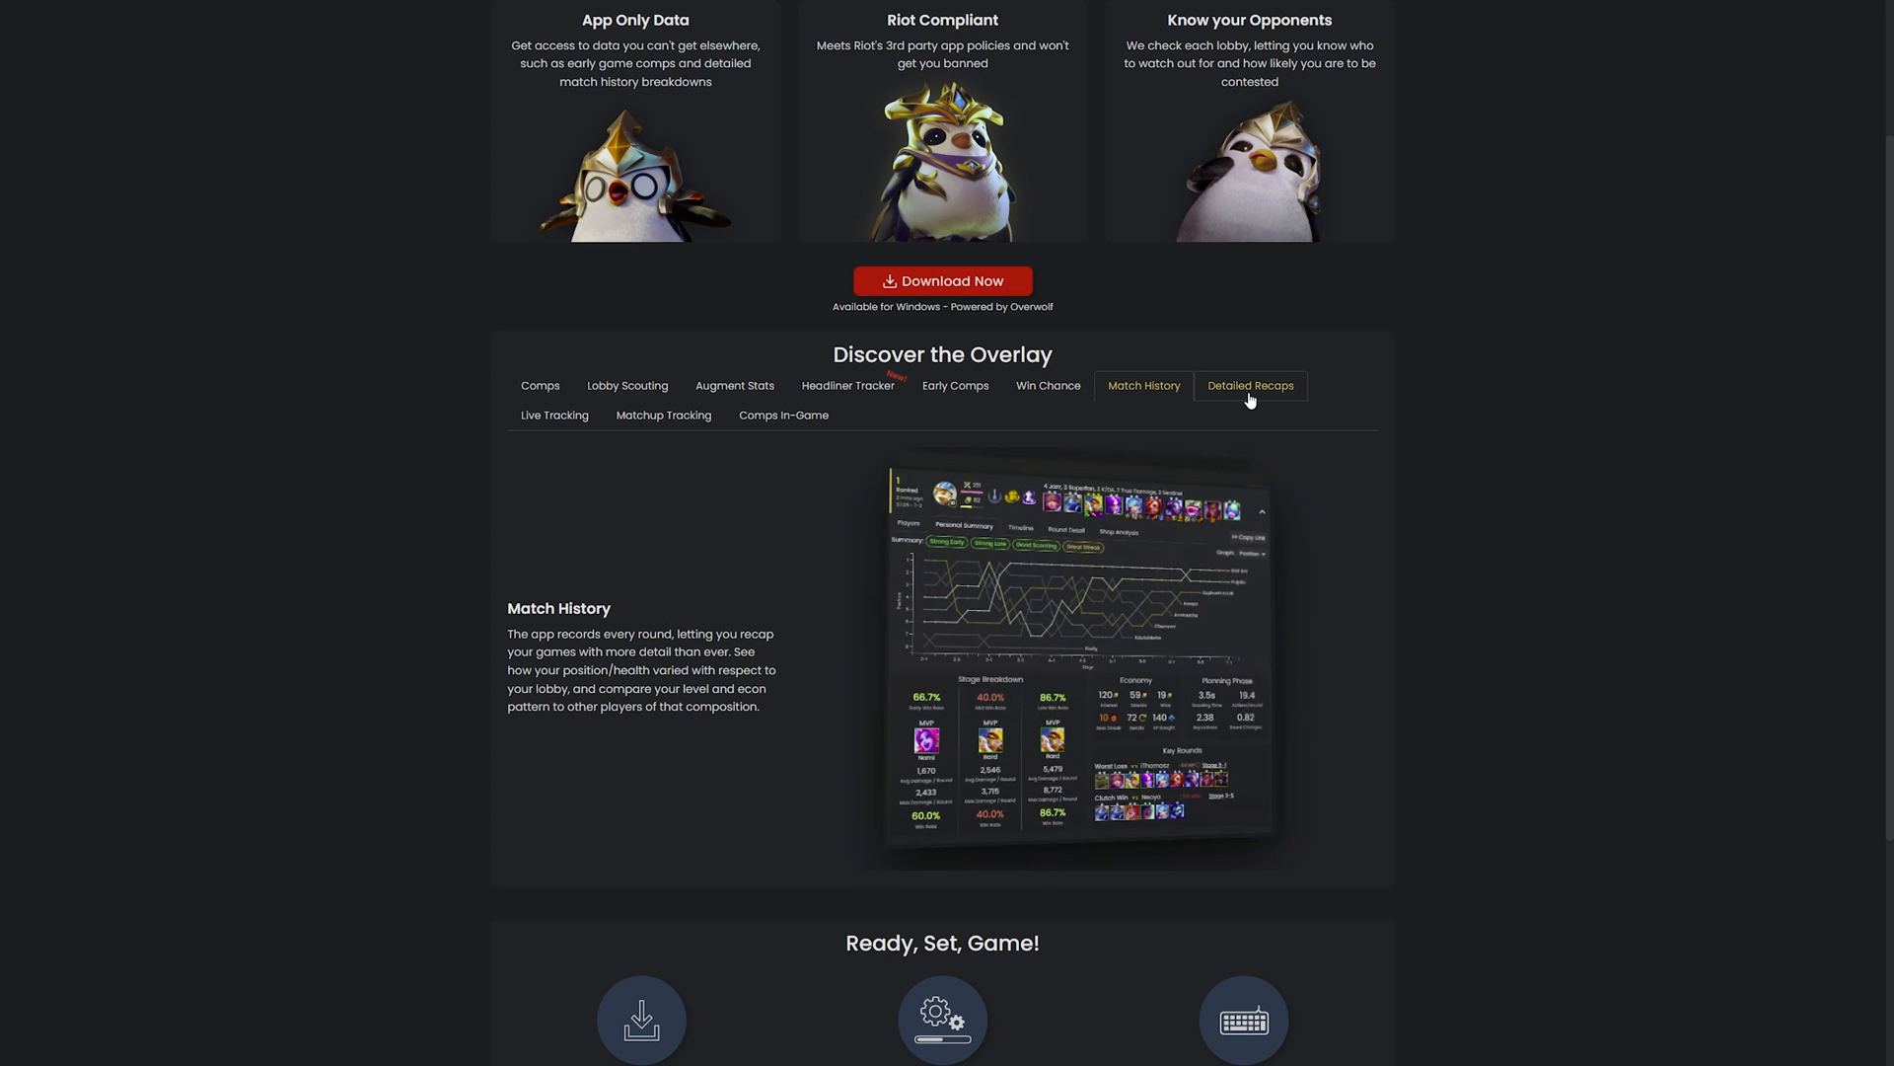
left_click(1249, 384)
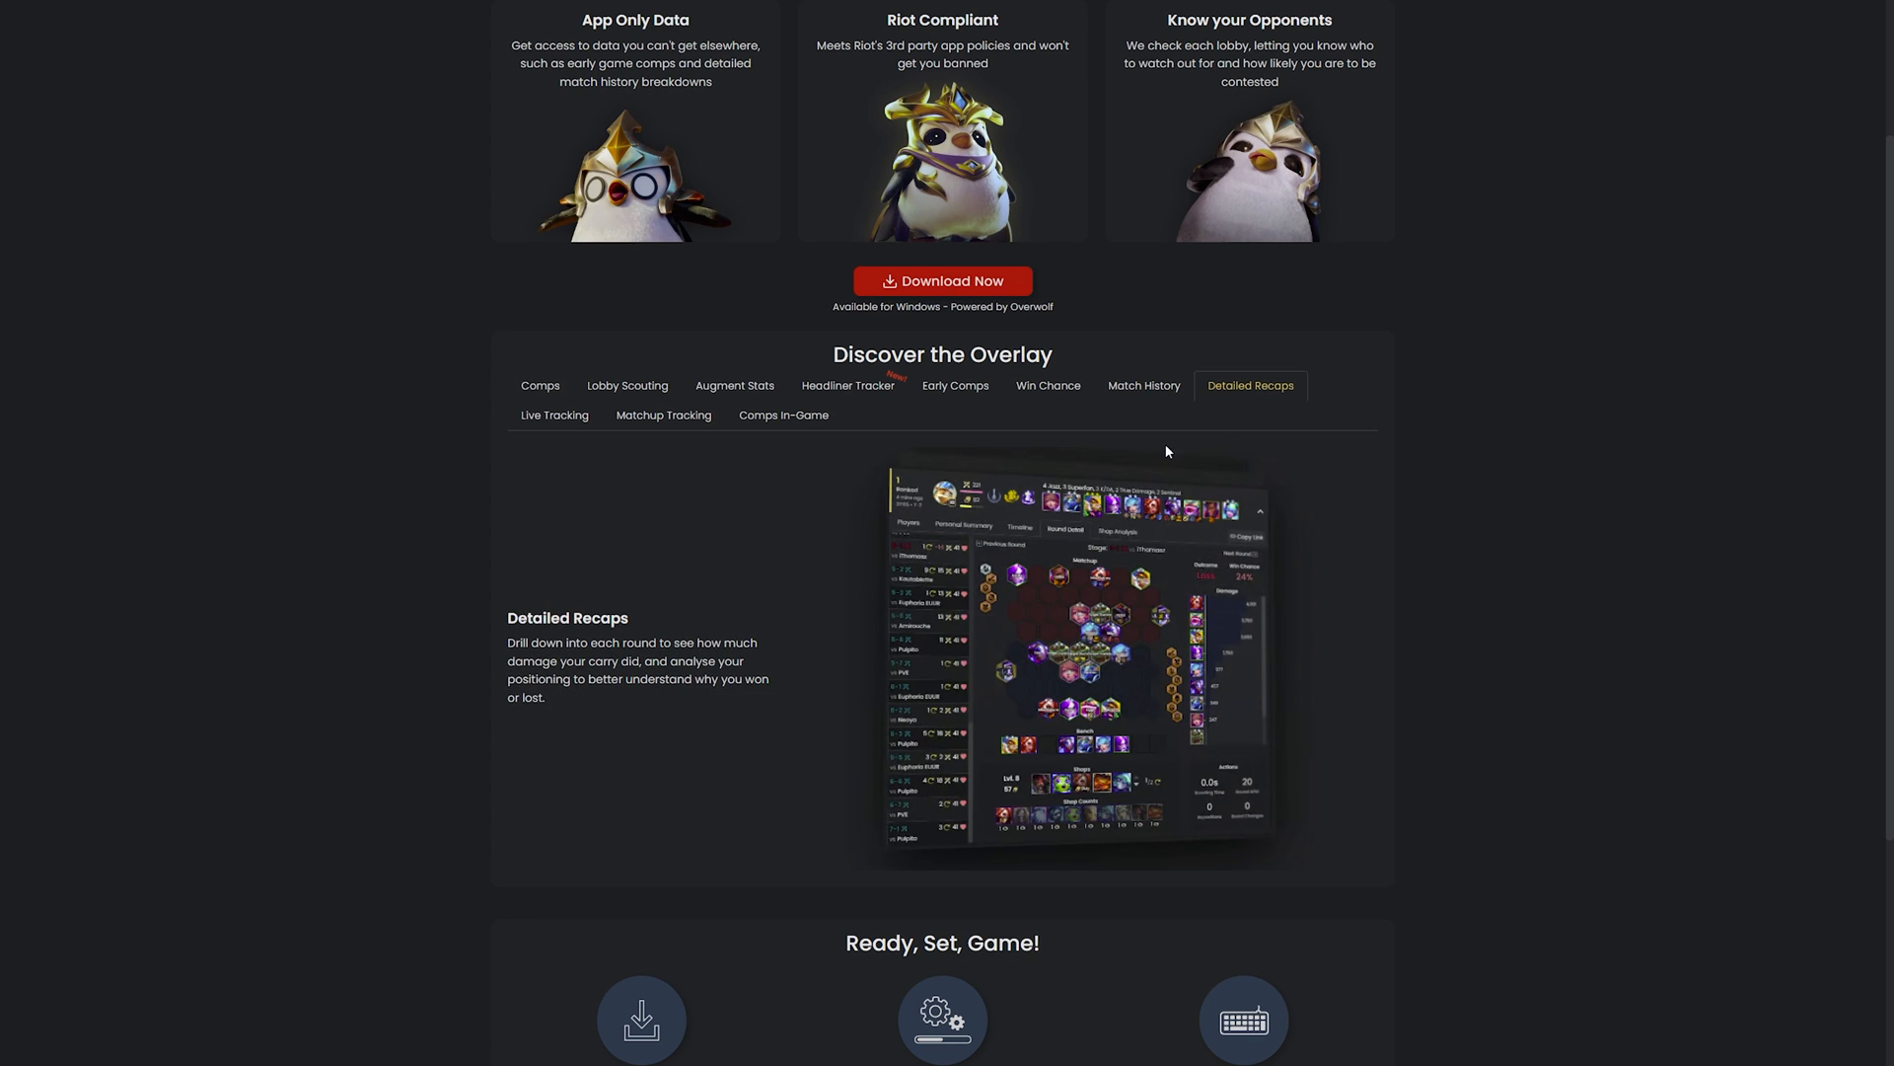
left_click(553, 414)
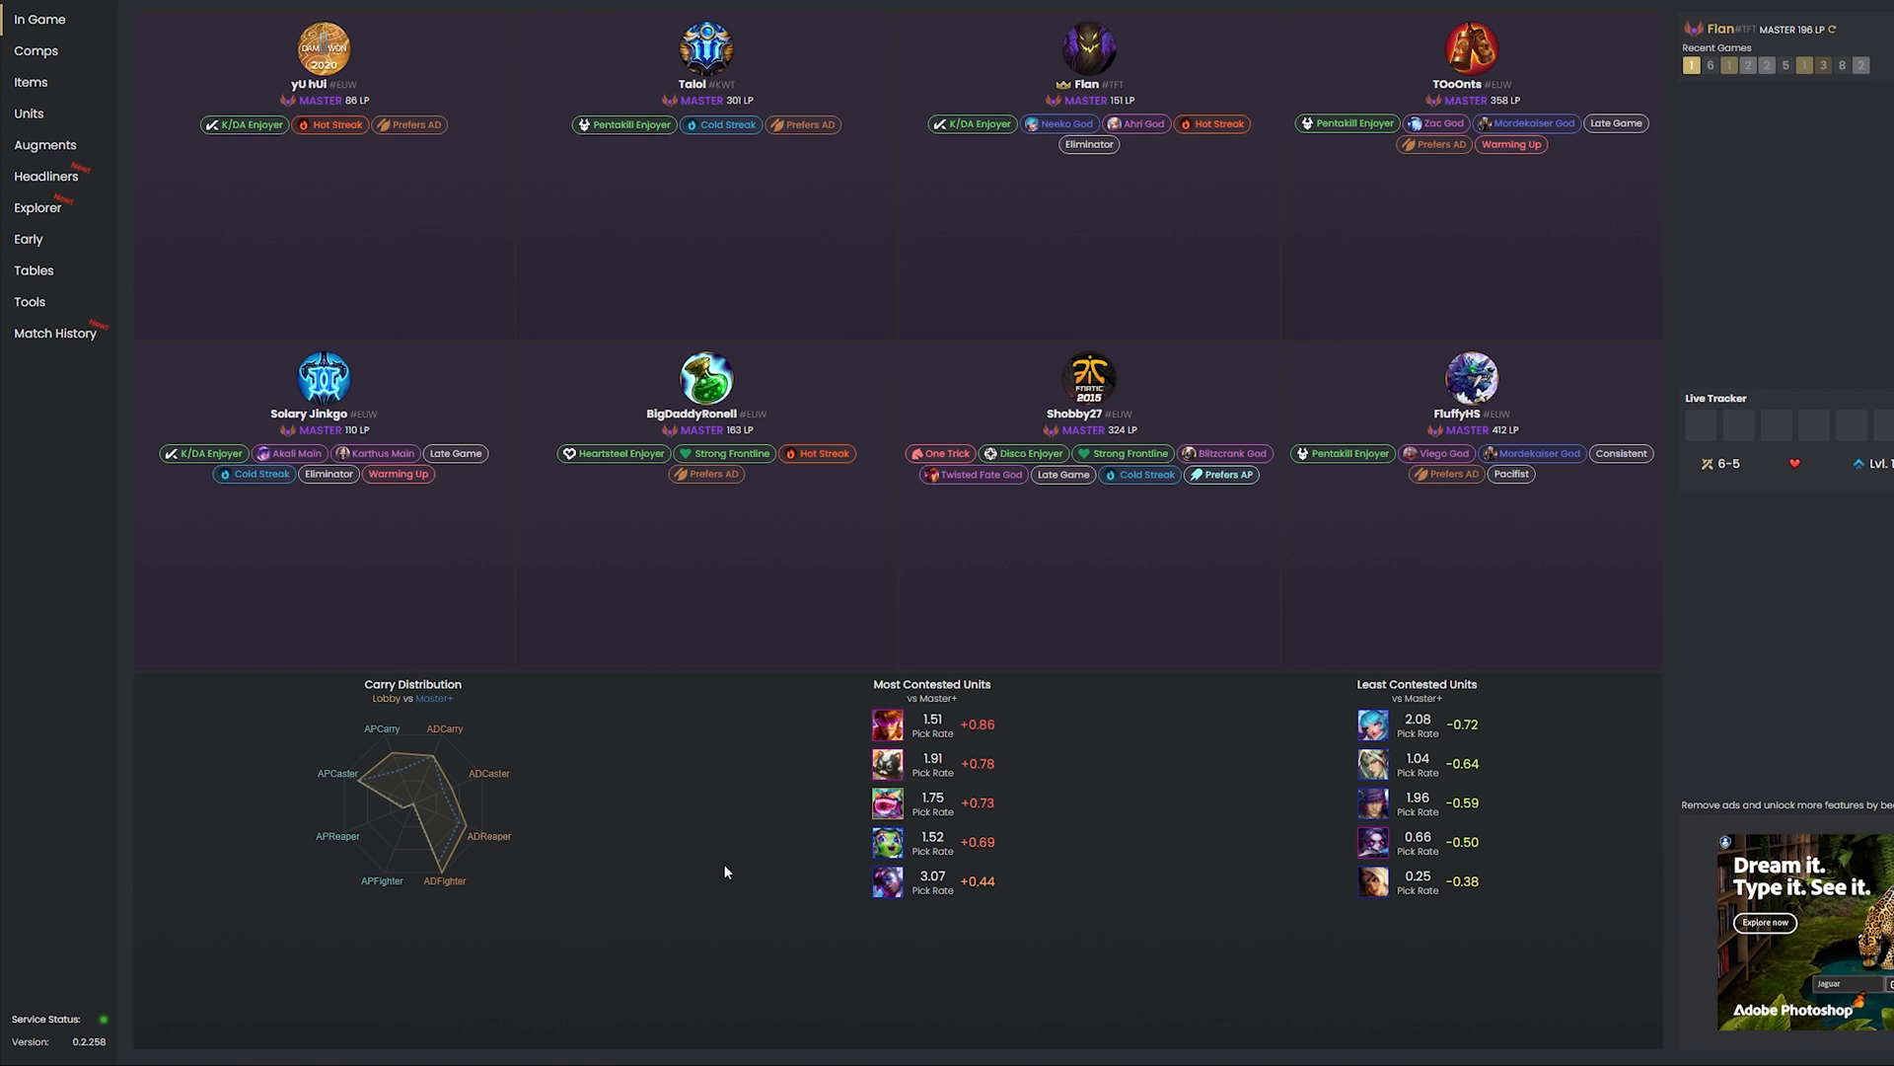
mouse_move(752, 726)
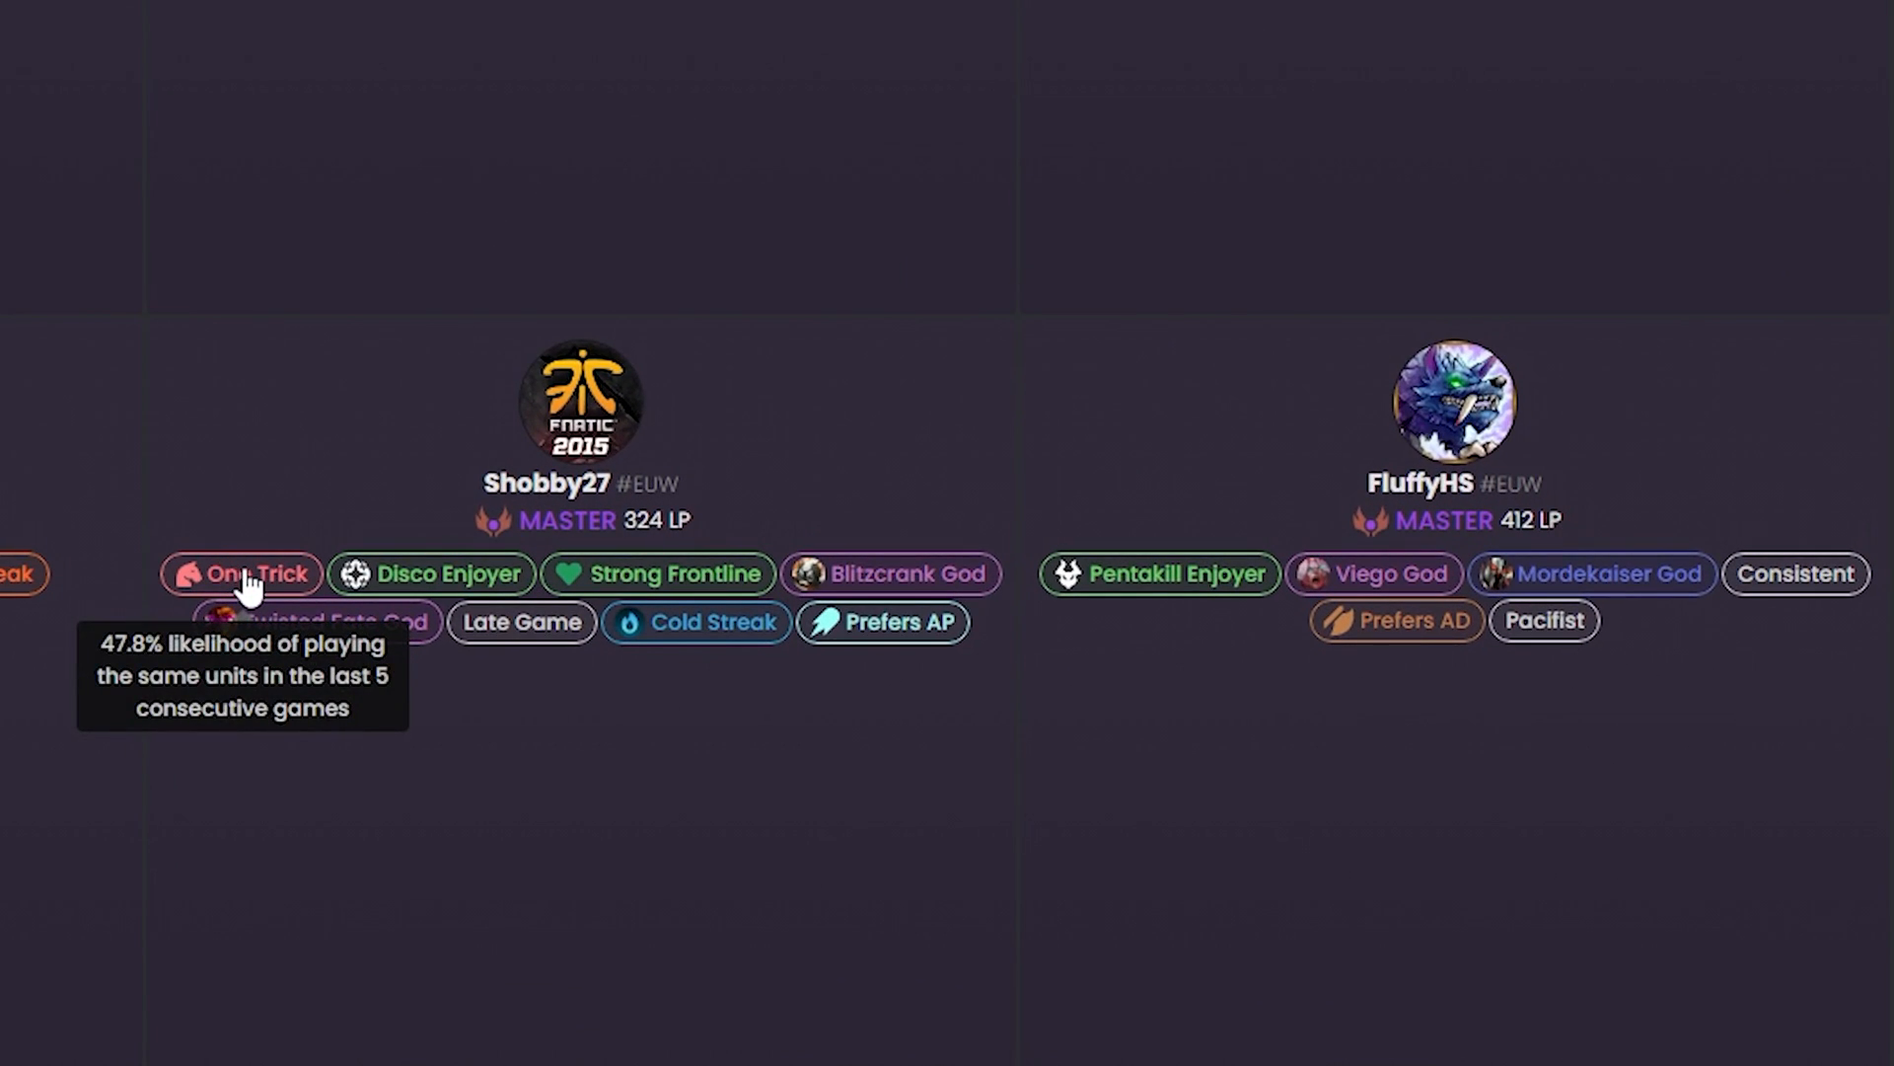
mouse_move(610, 1029)
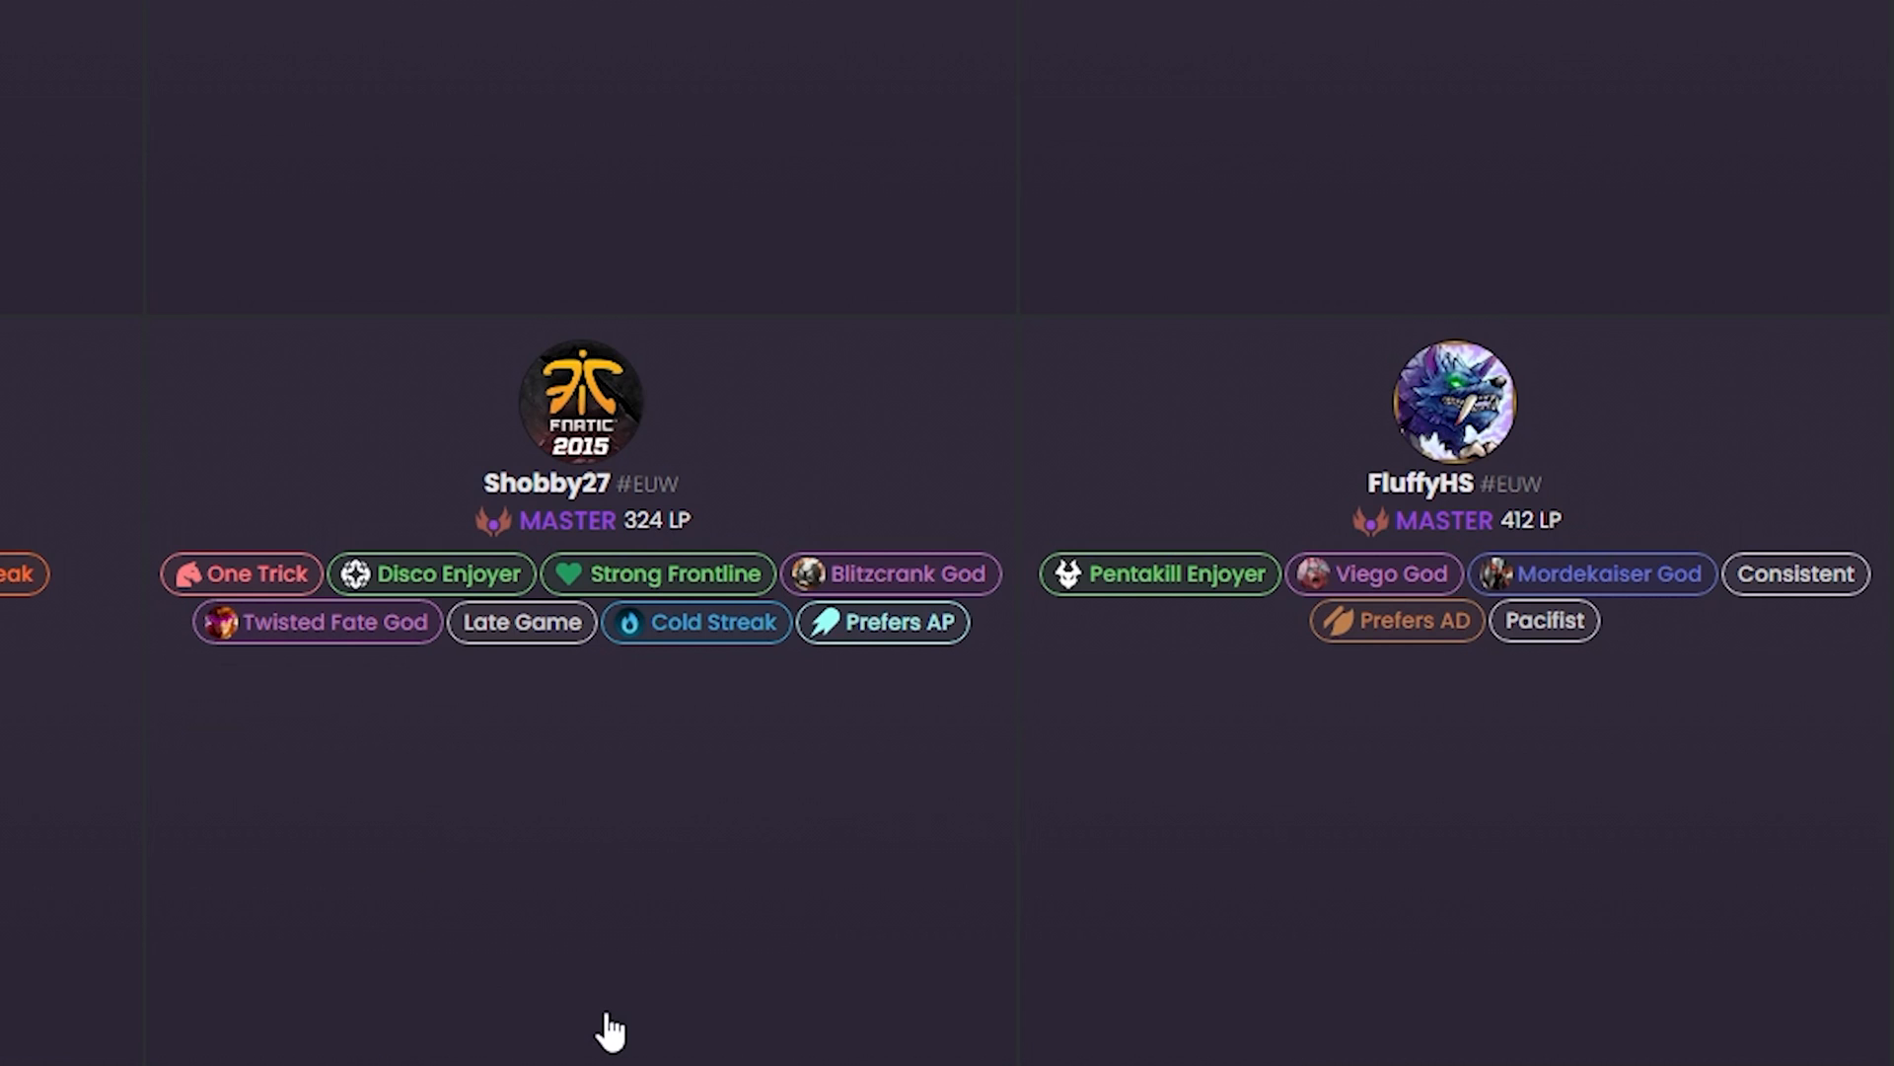
scroll("down", 3)
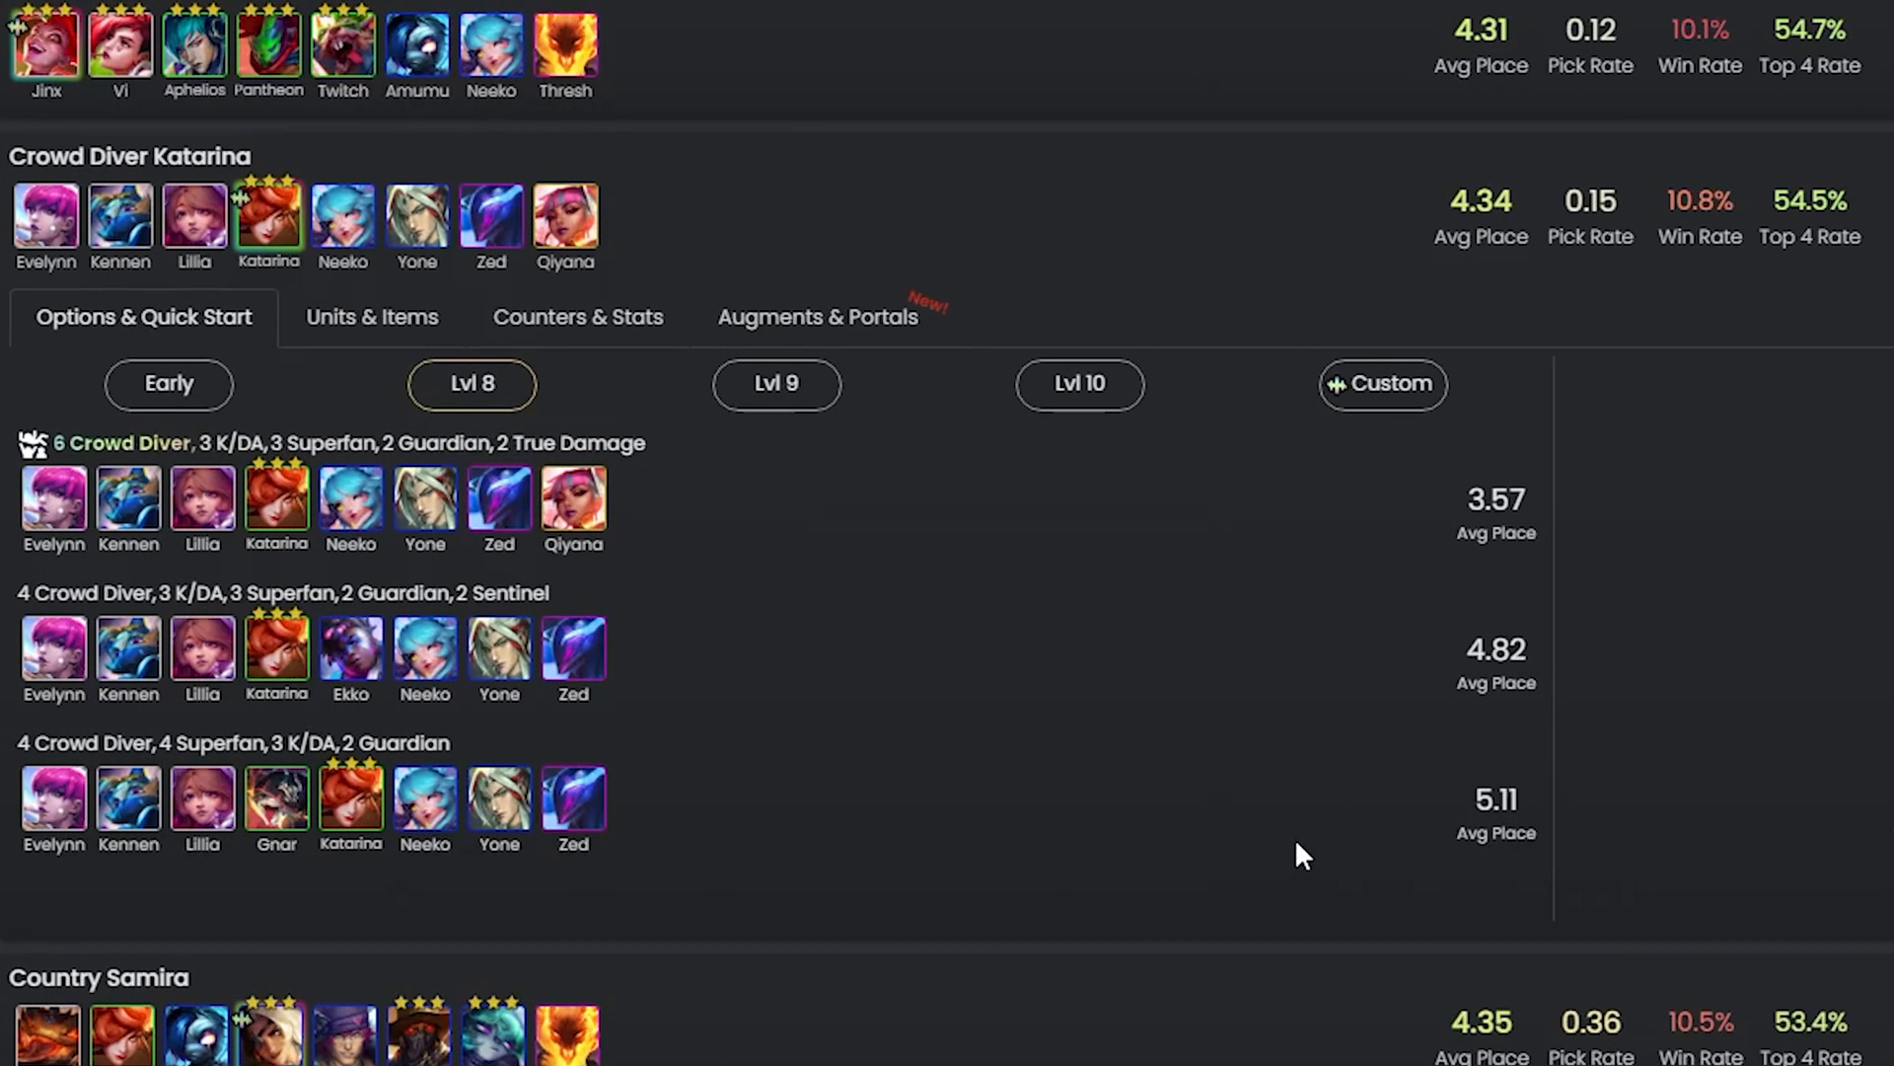
mouse_move(870, 738)
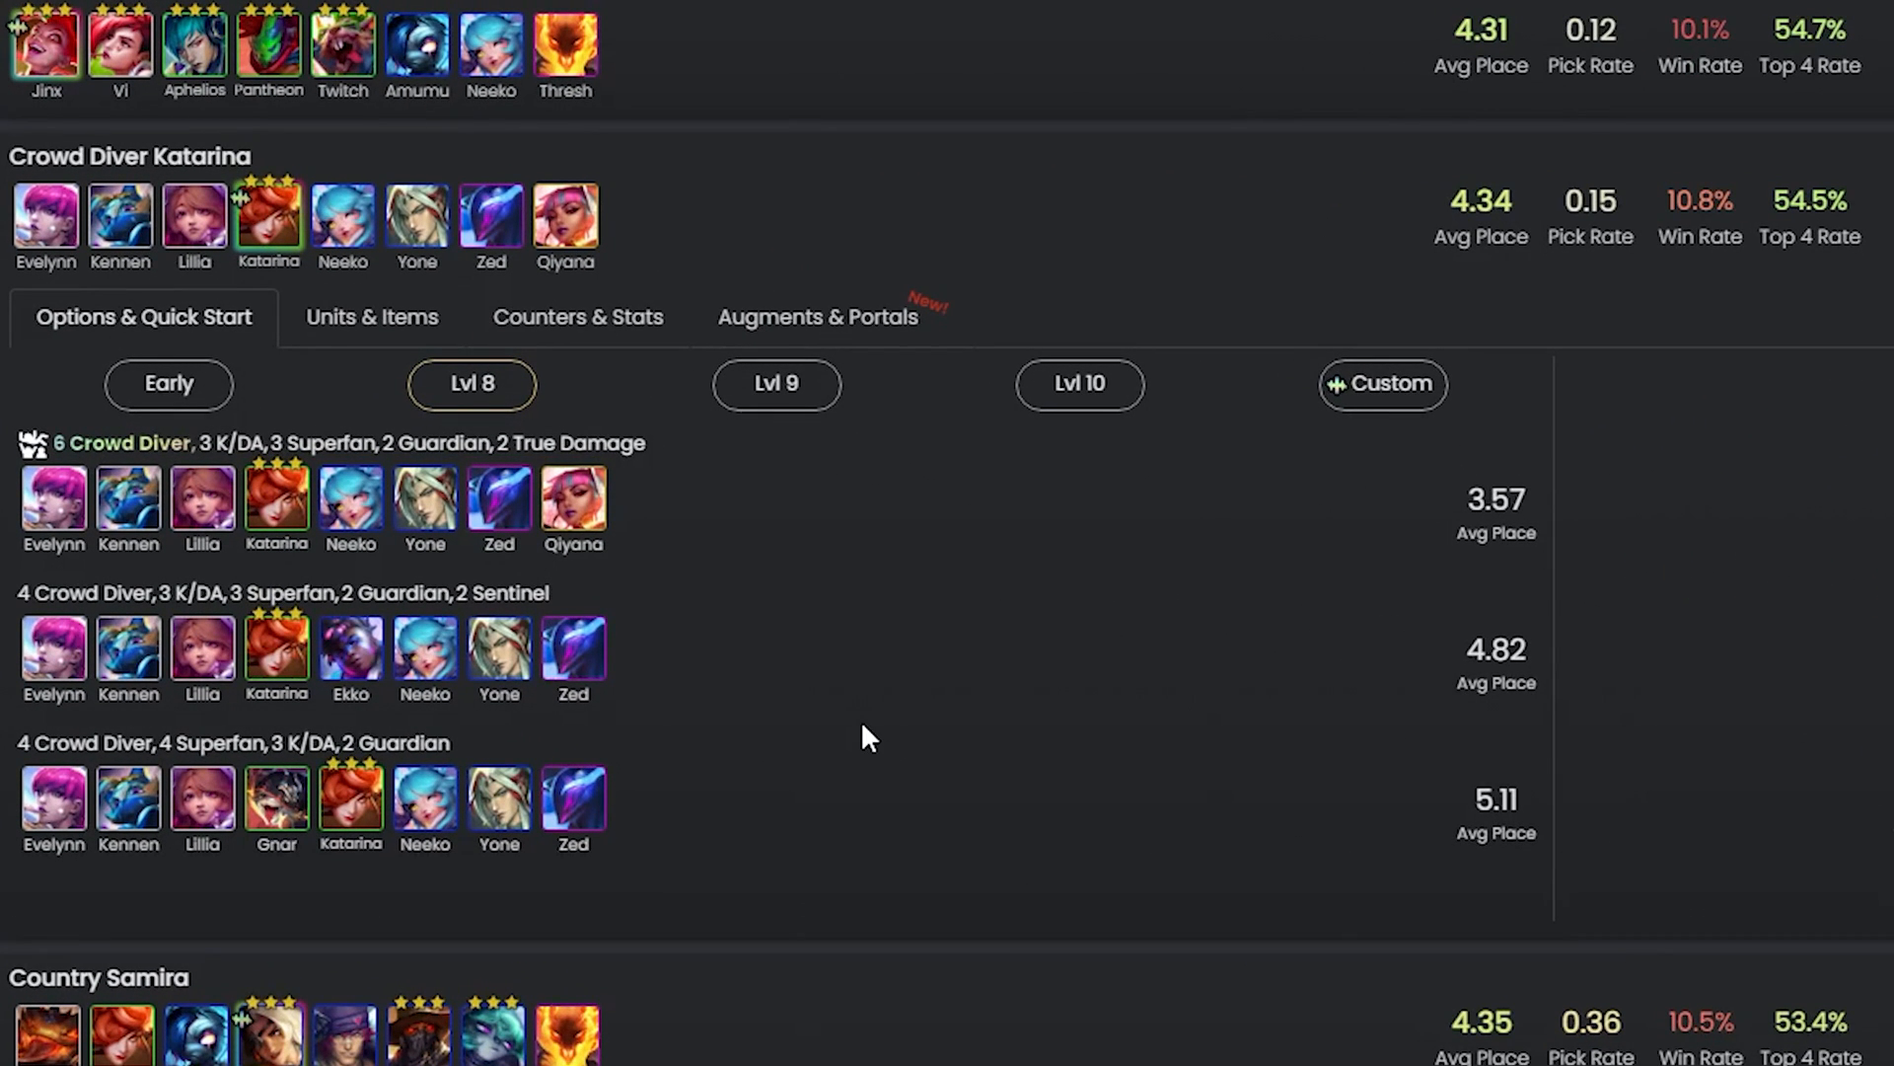
mouse_move(327, 410)
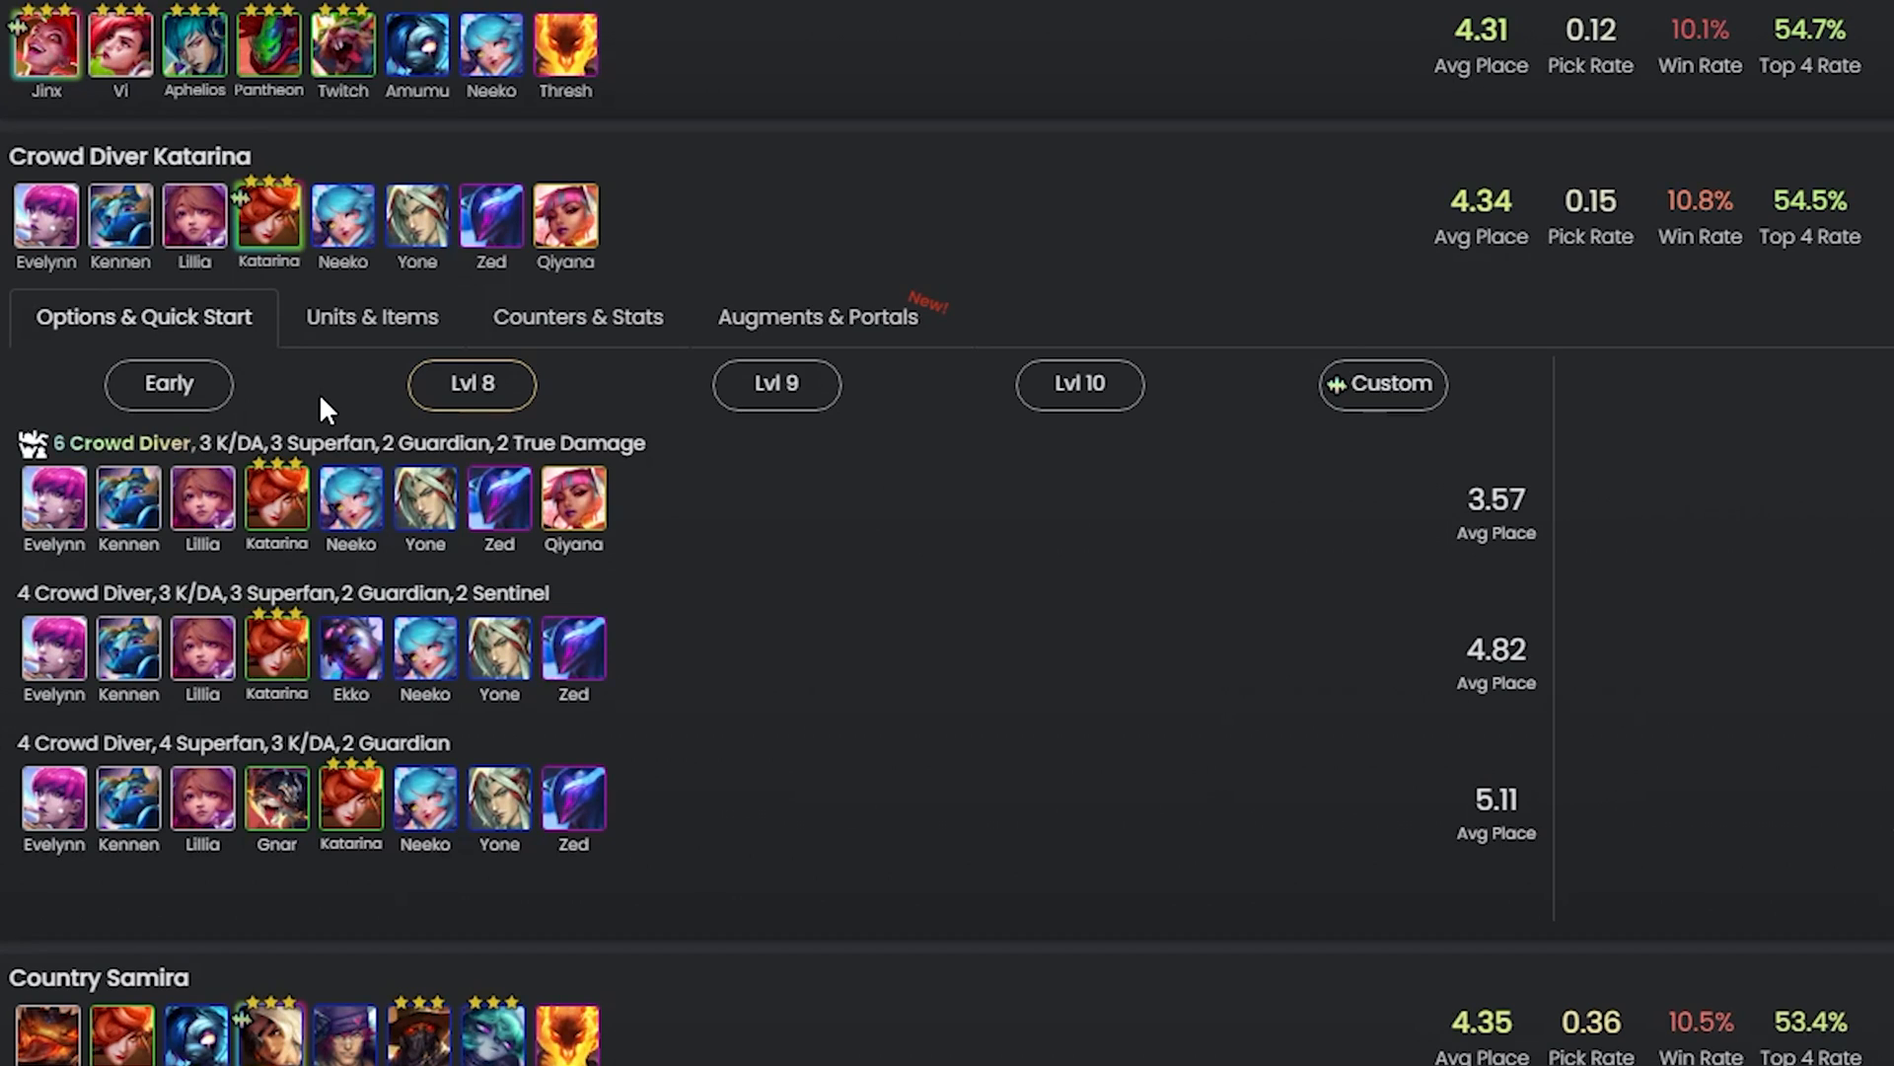
Show the comp's Early boards for levels 5 through 7.
left_click(168, 383)
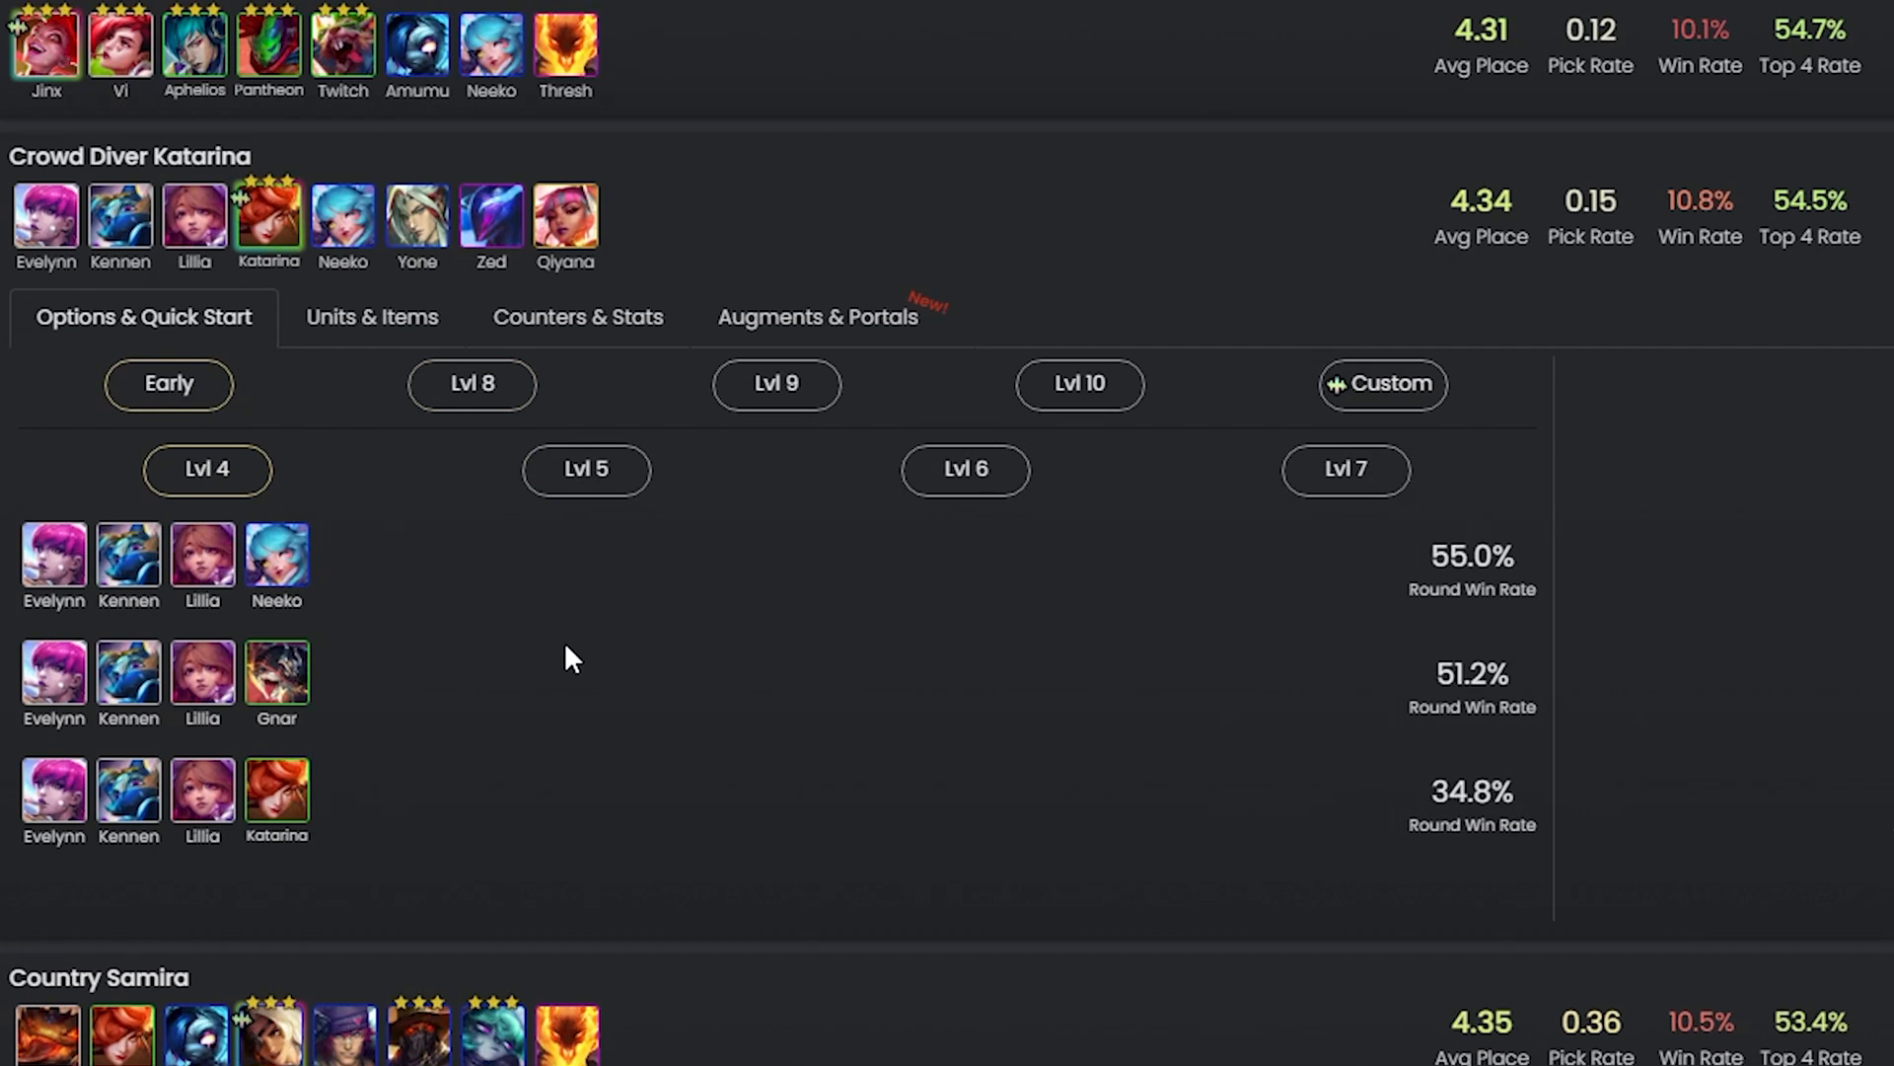
mouse_move(586, 469)
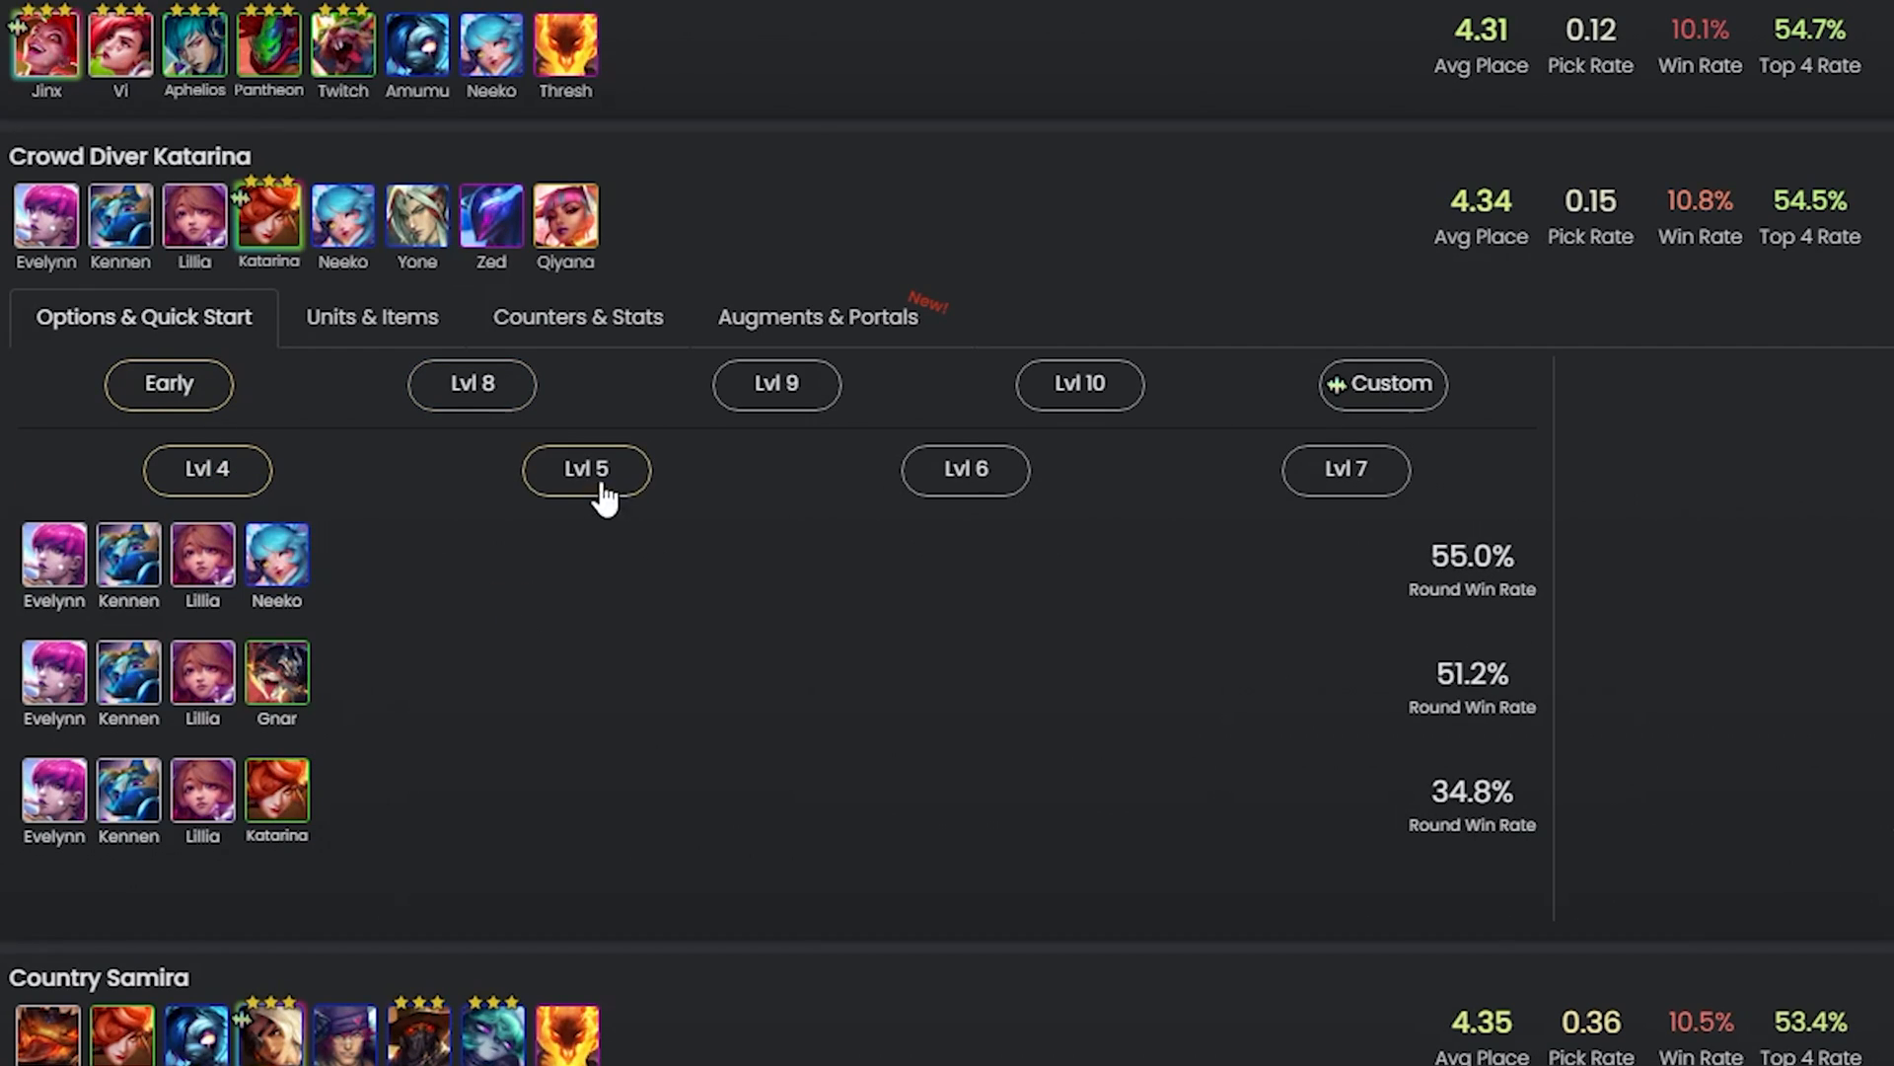
left_click(586, 468)
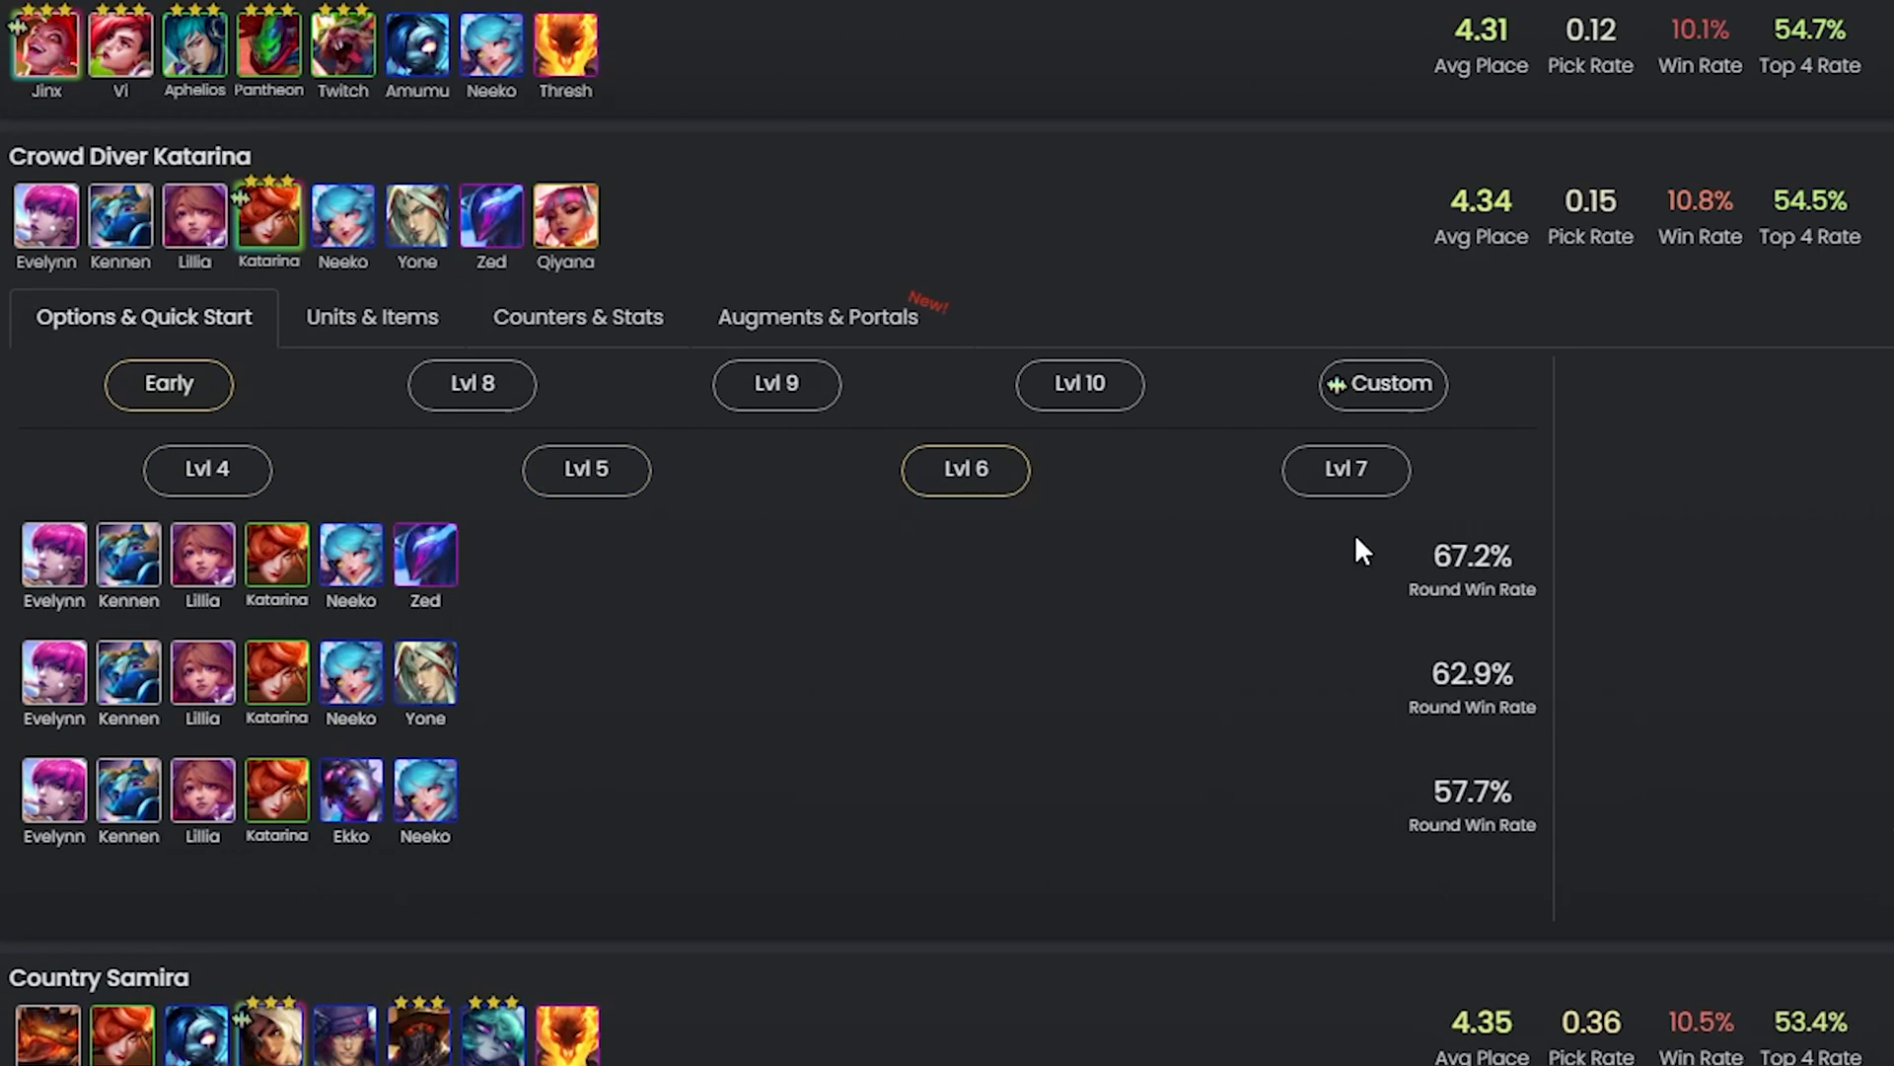
left_click(1345, 470)
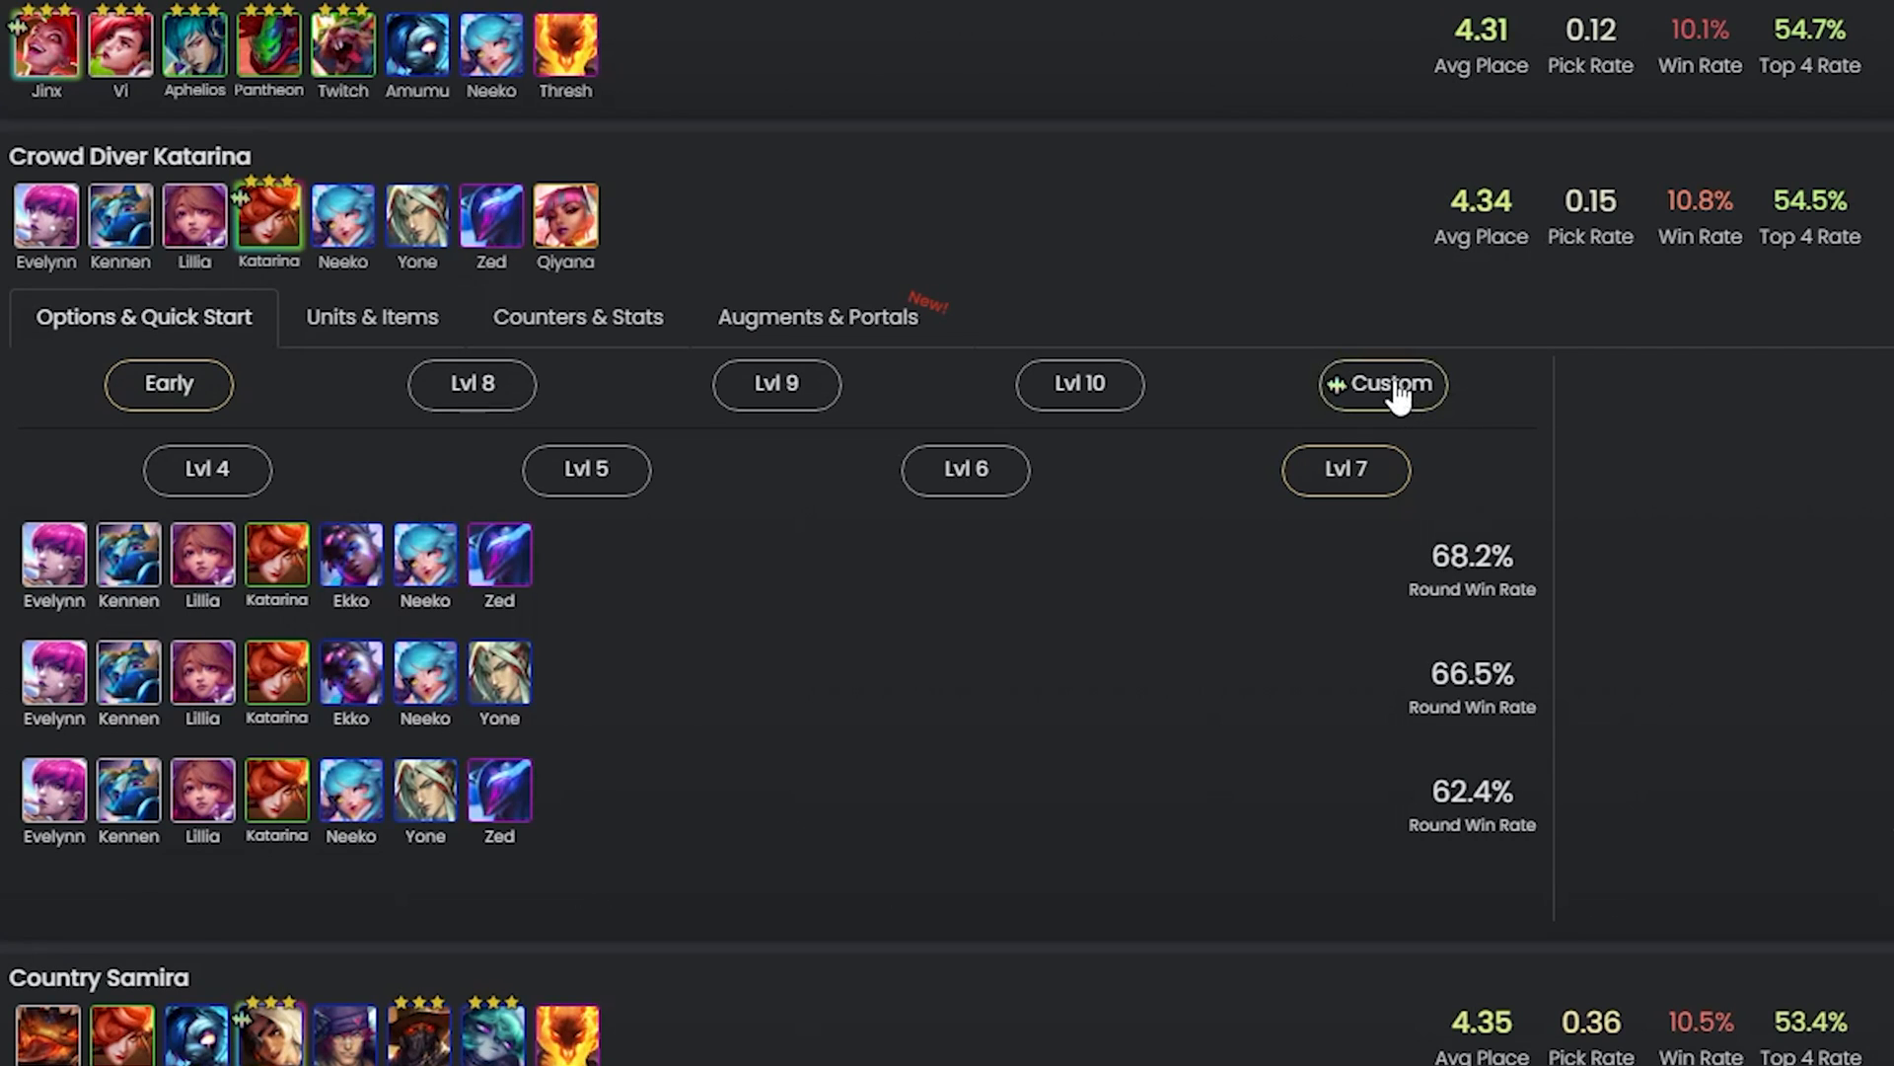
Filter Custom boards by the Country and Crowd Diver traits.
left_click(1382, 383)
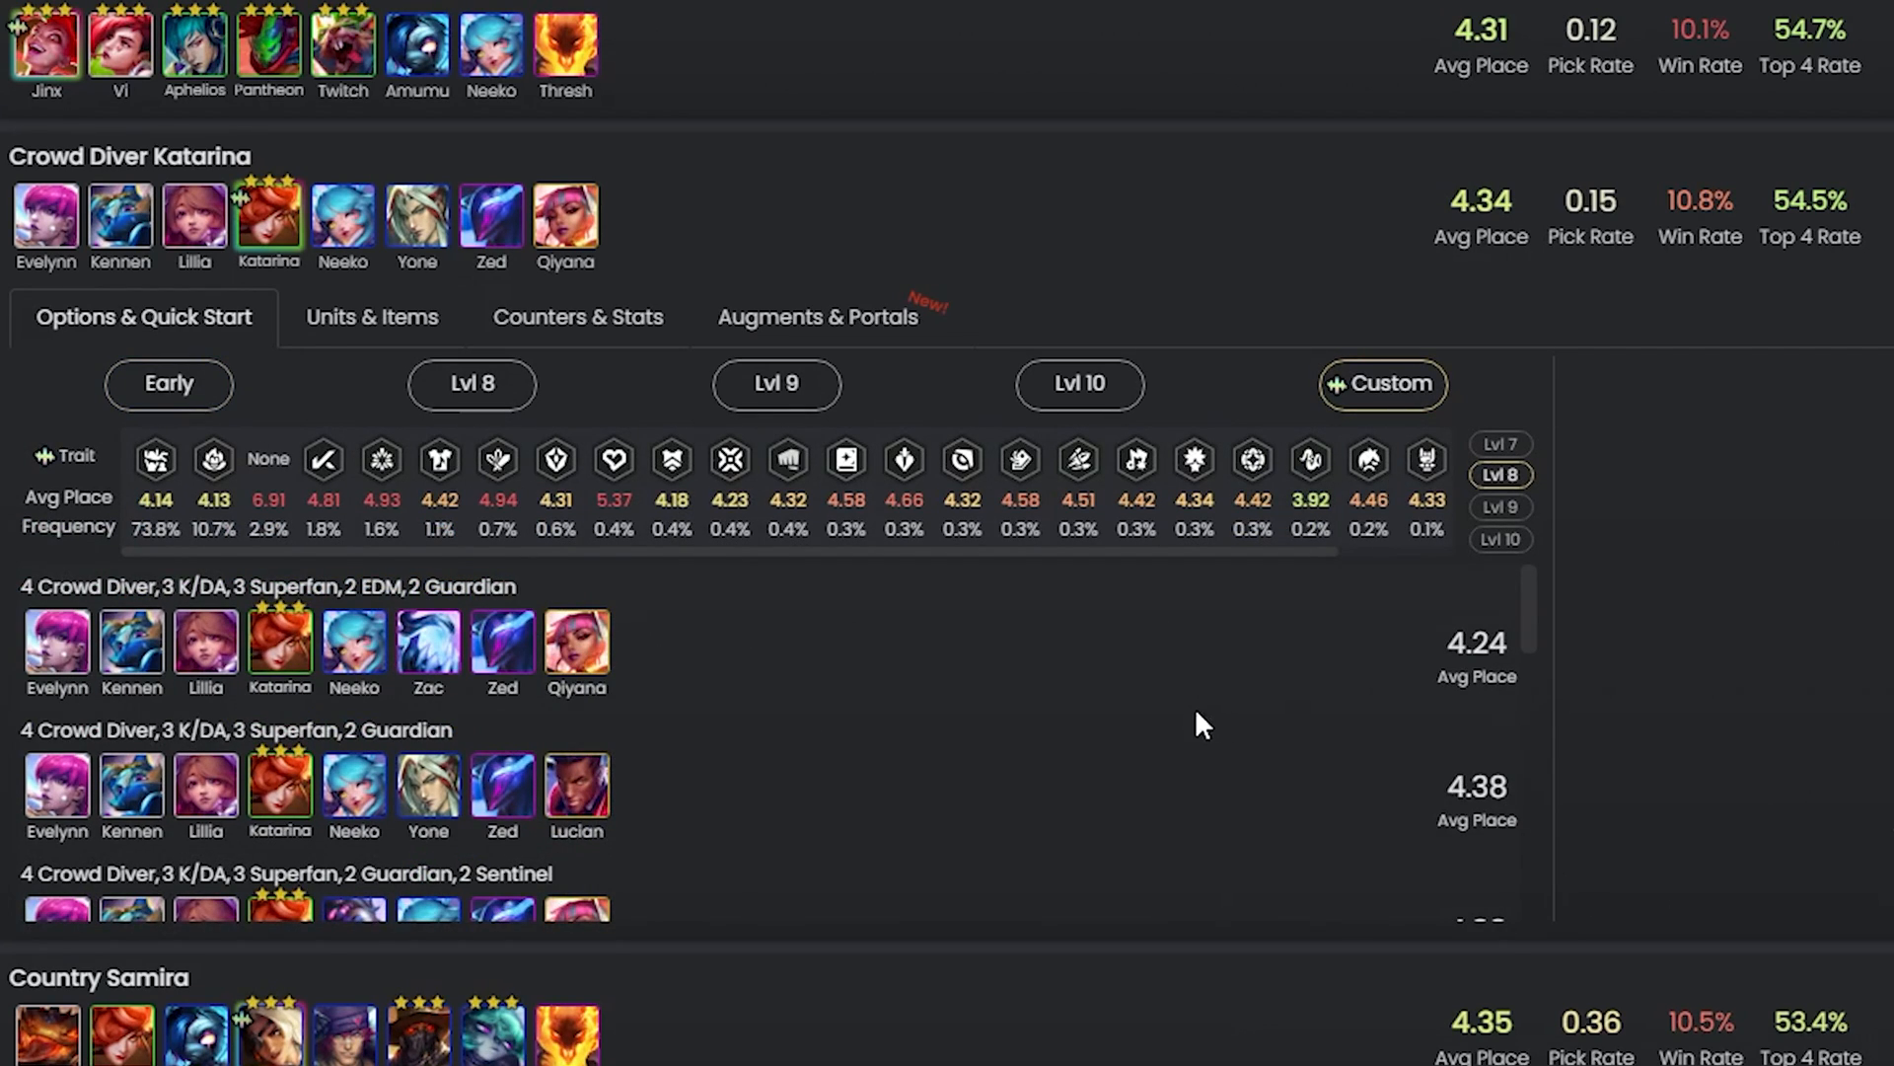
mouse_move(214, 459)
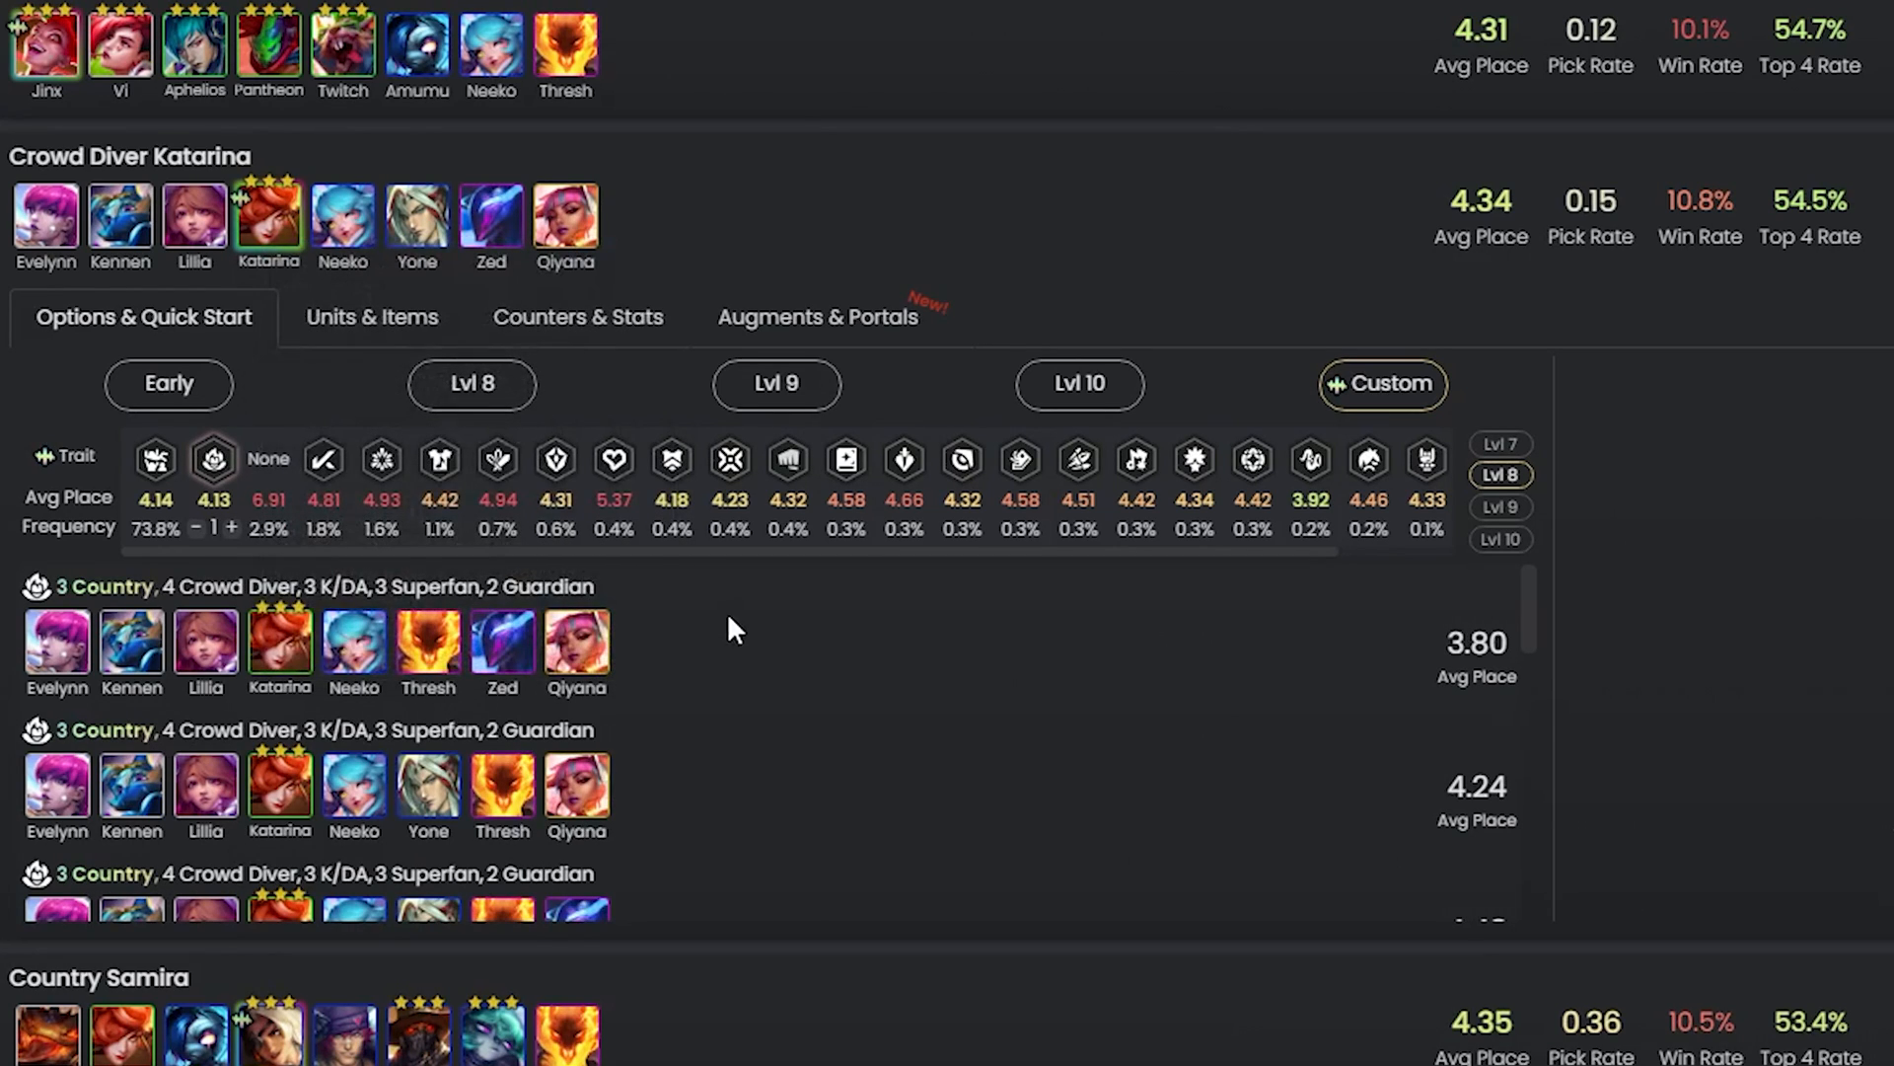
scroll("up", 3)
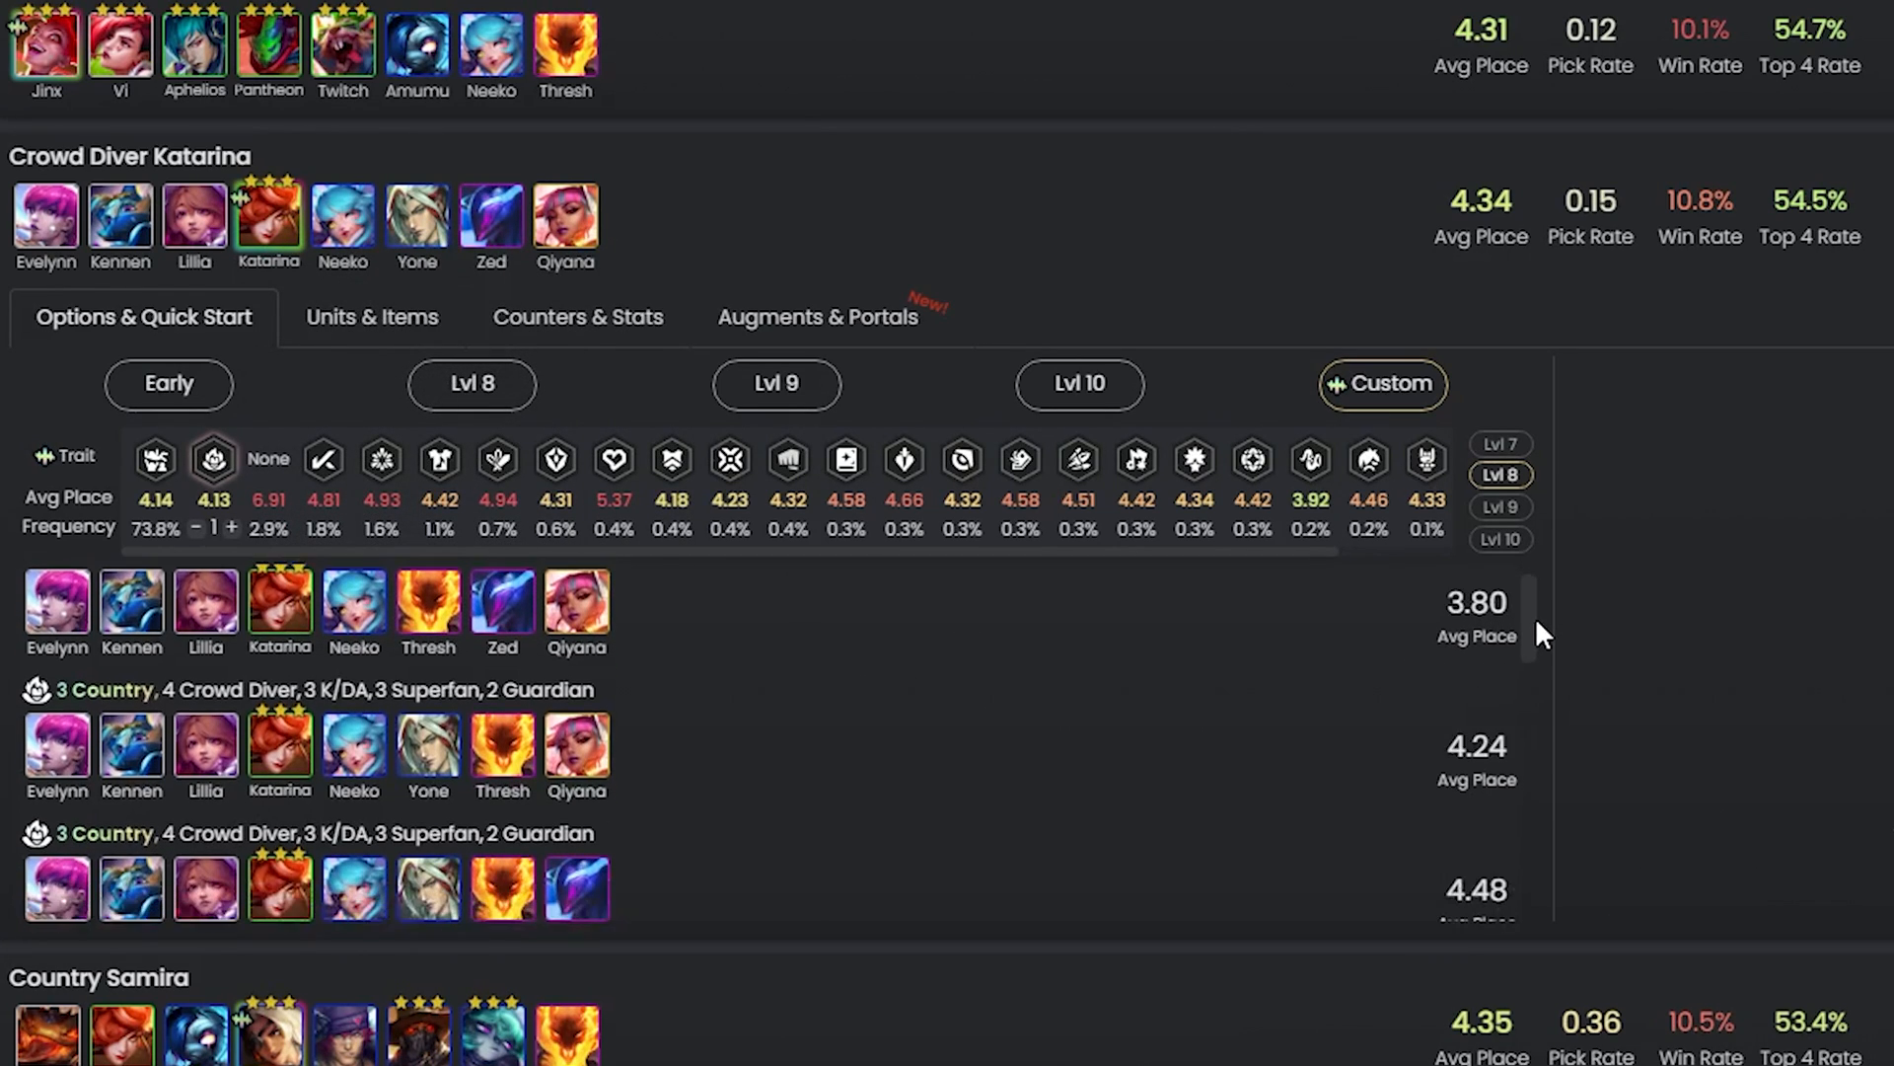
scroll("down", 3)
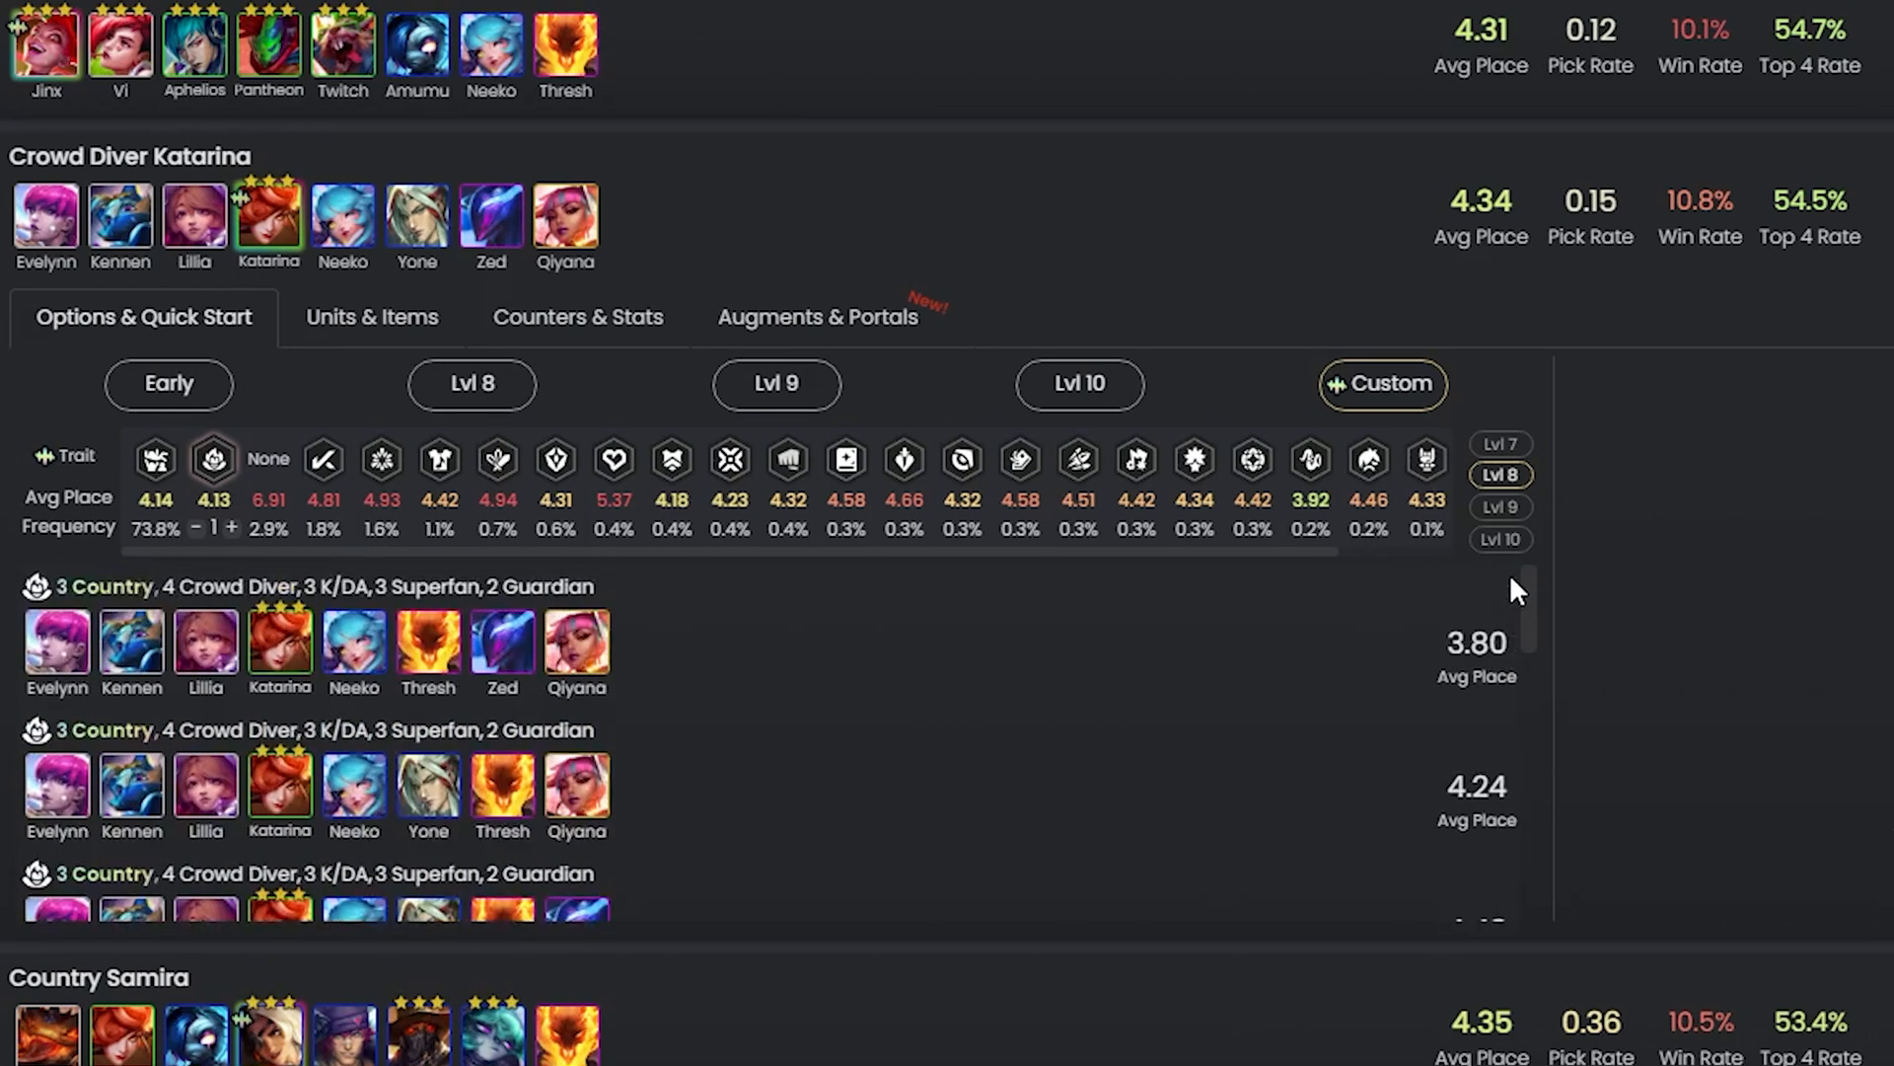
left_click(155, 458)
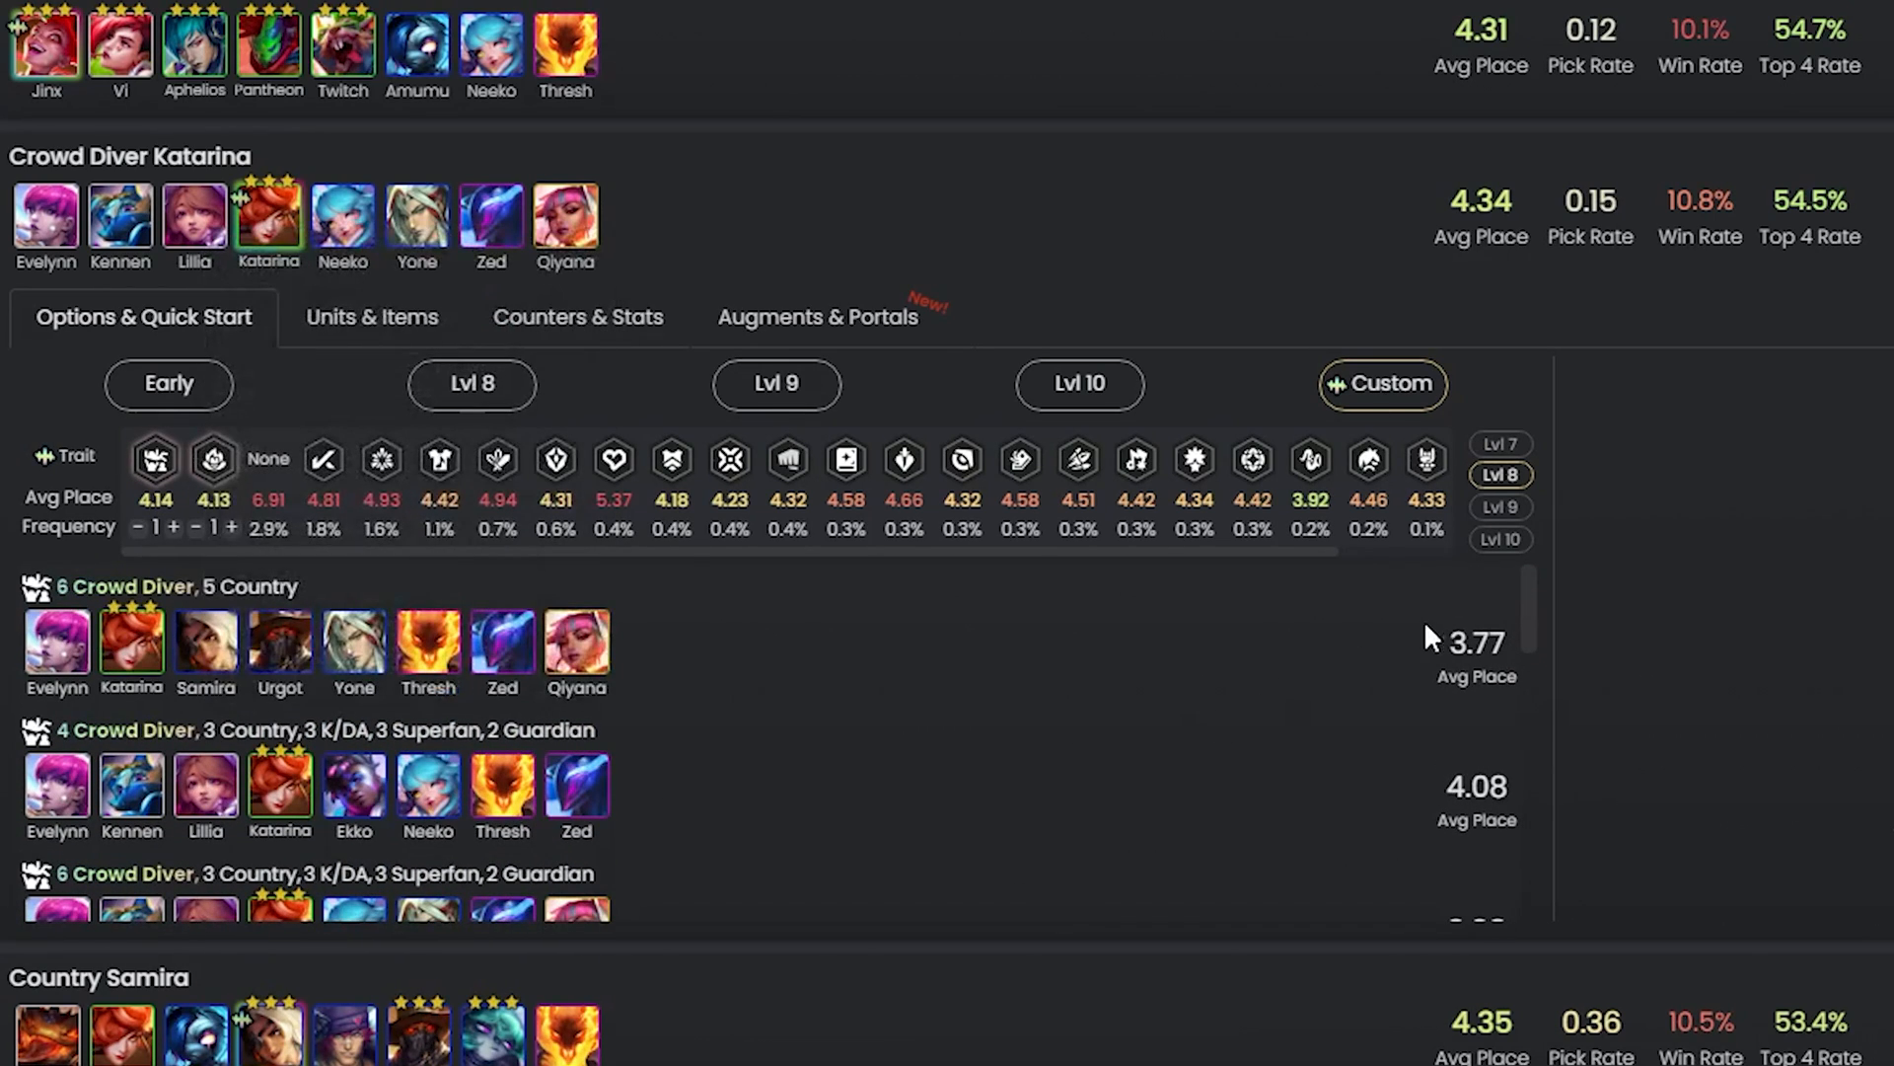
scroll("down", 3)
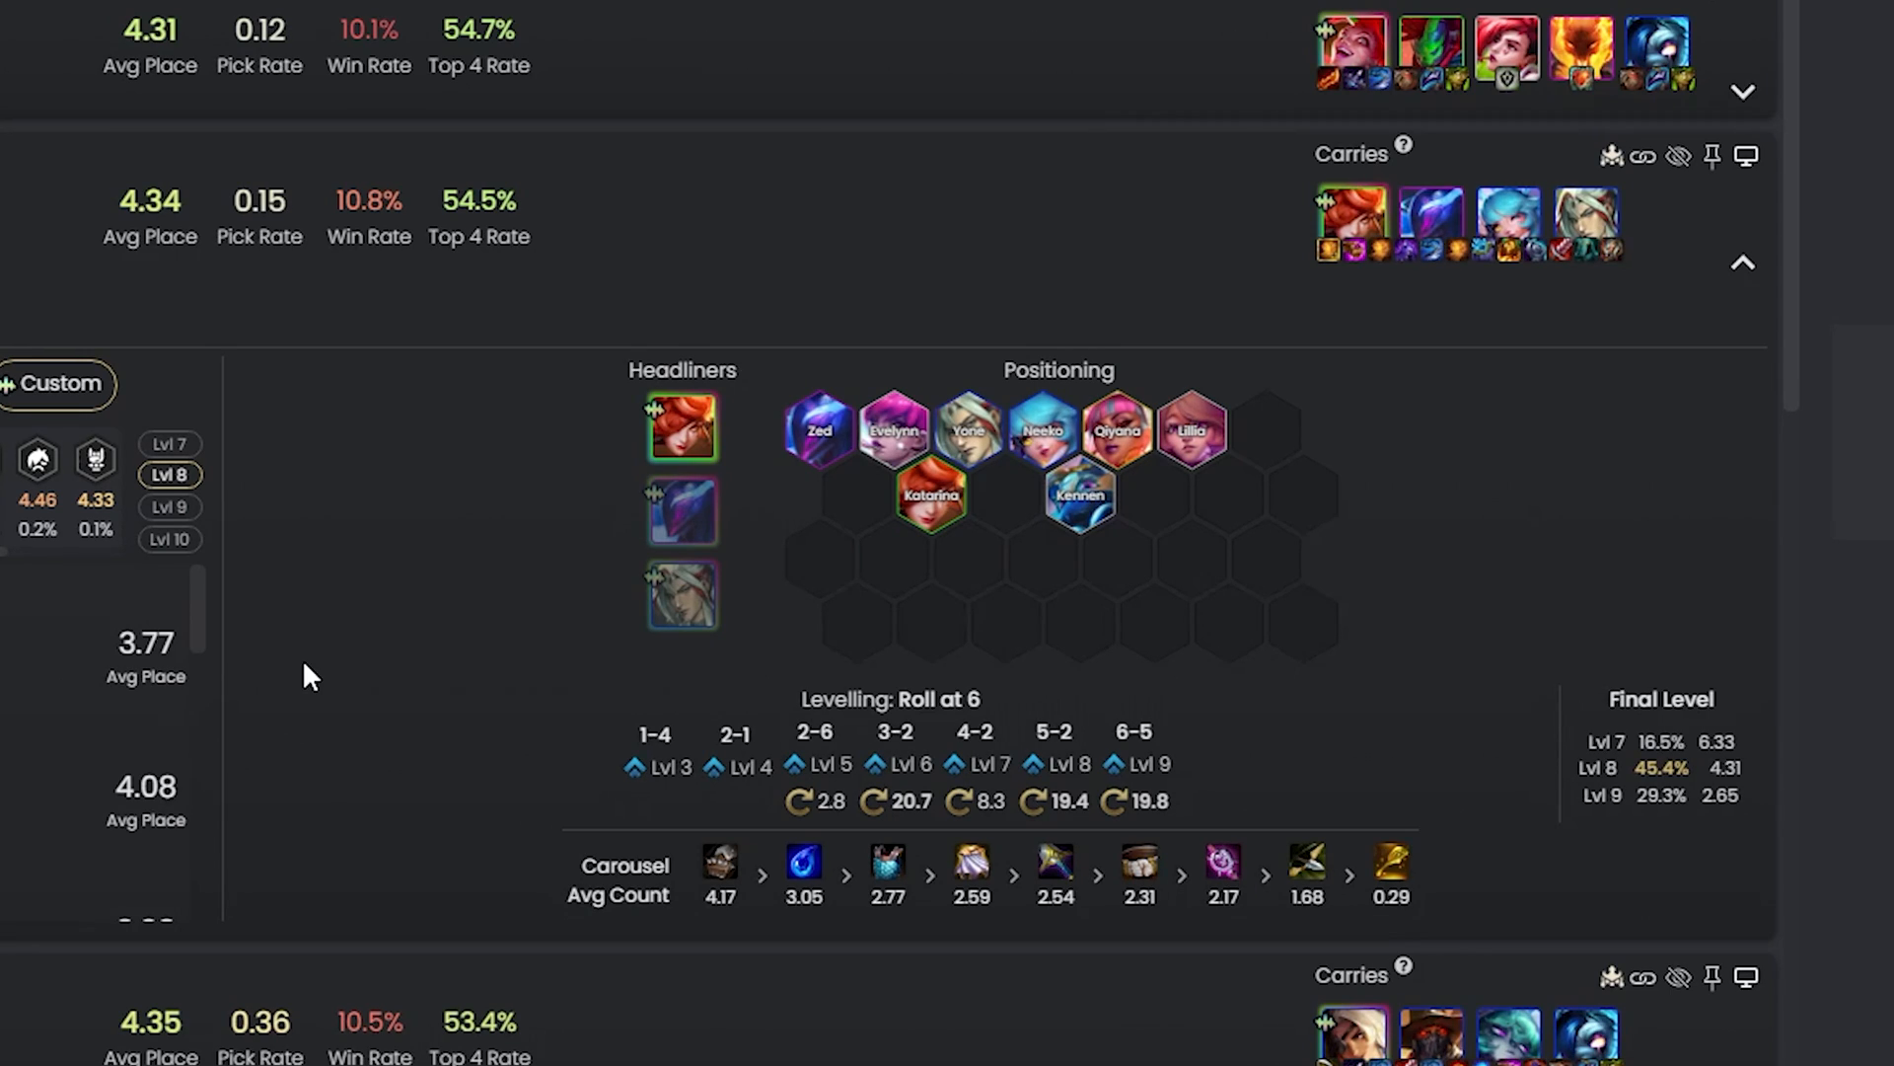
mouse_move(145, 701)
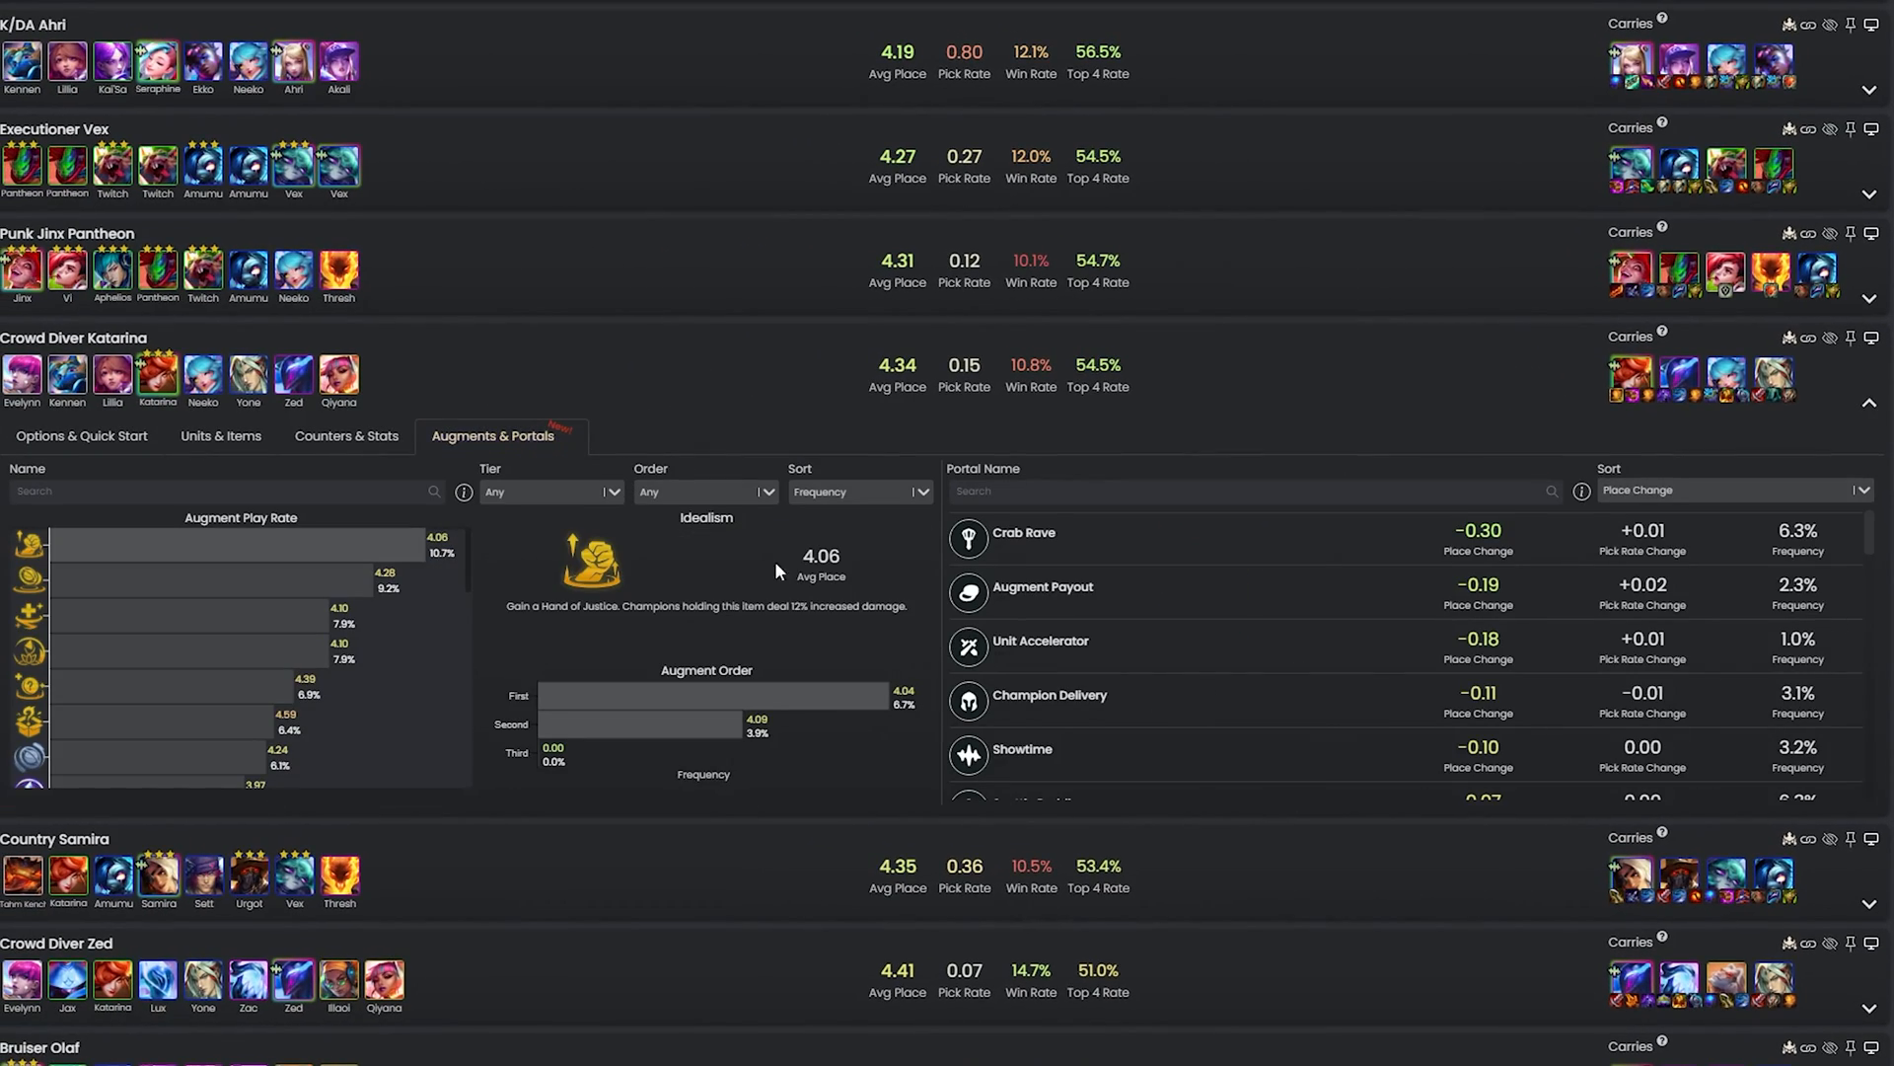
mouse_move(513, 570)
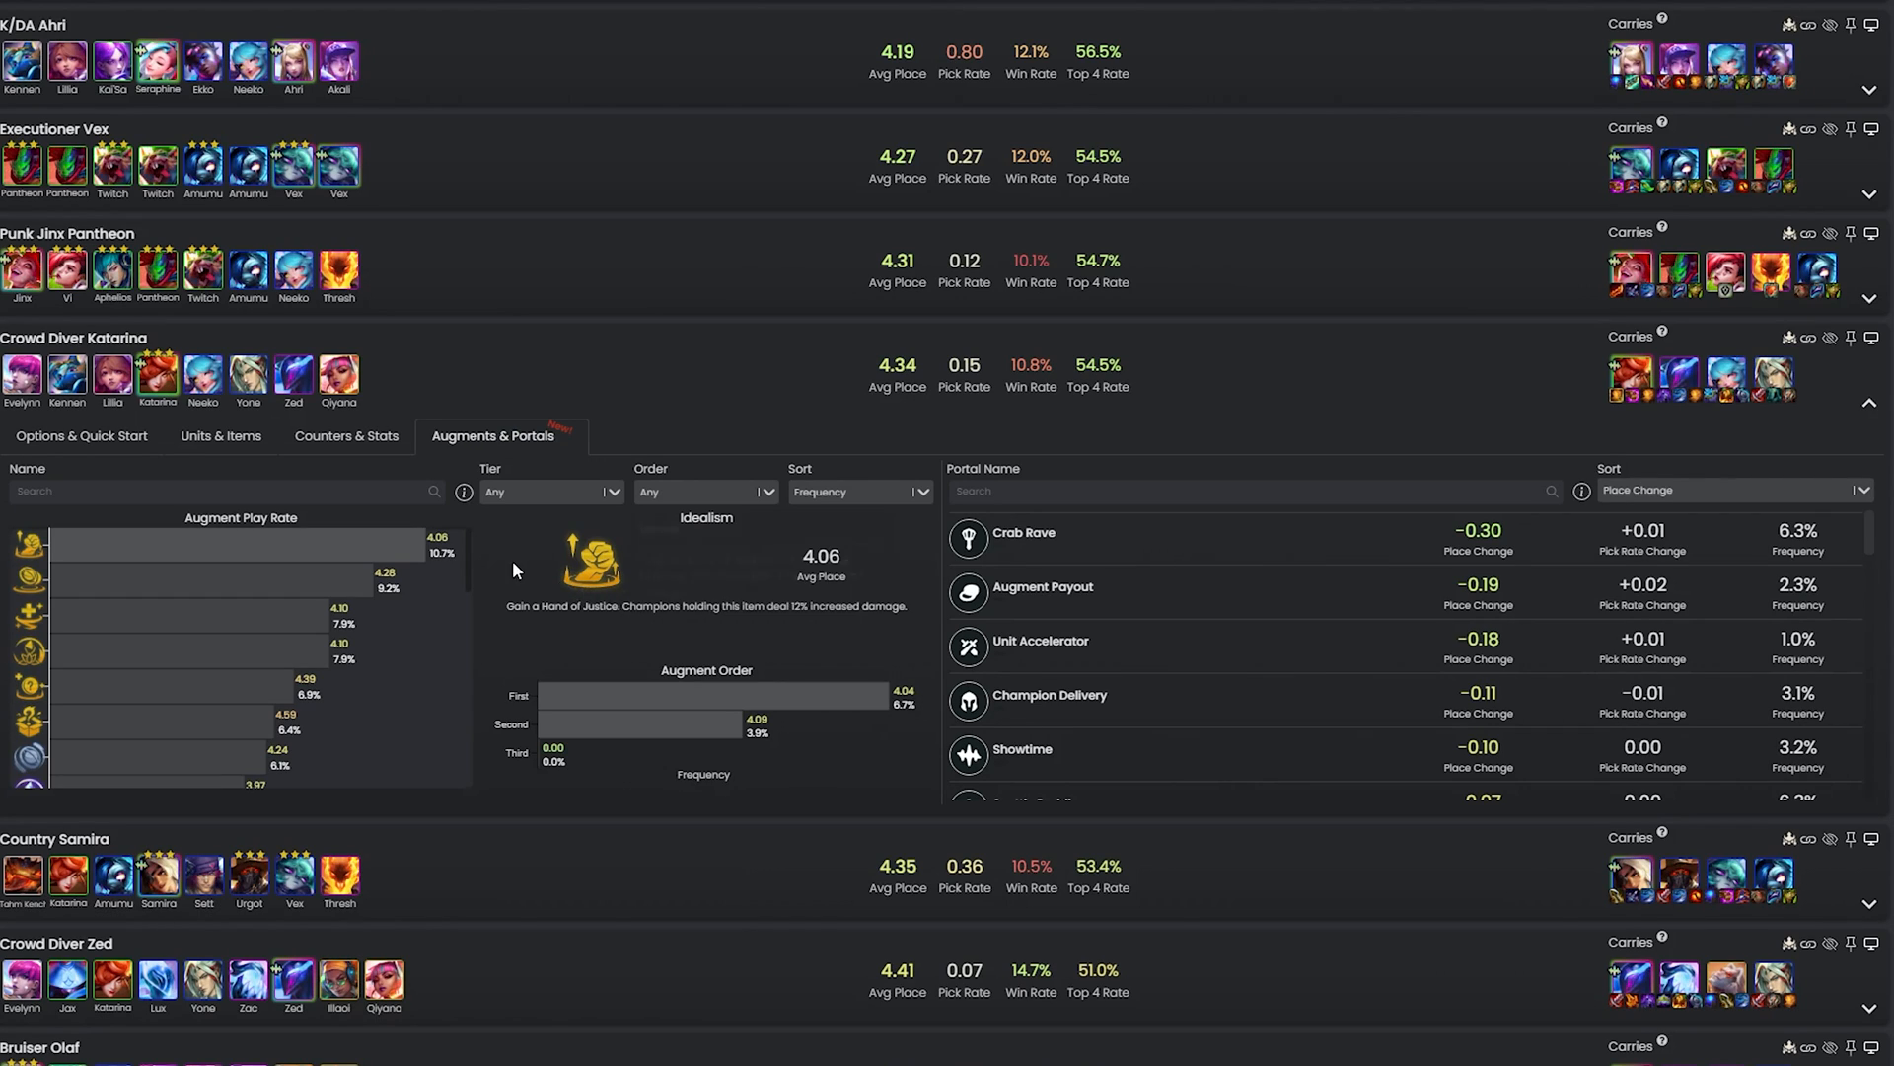
mouse_move(468, 574)
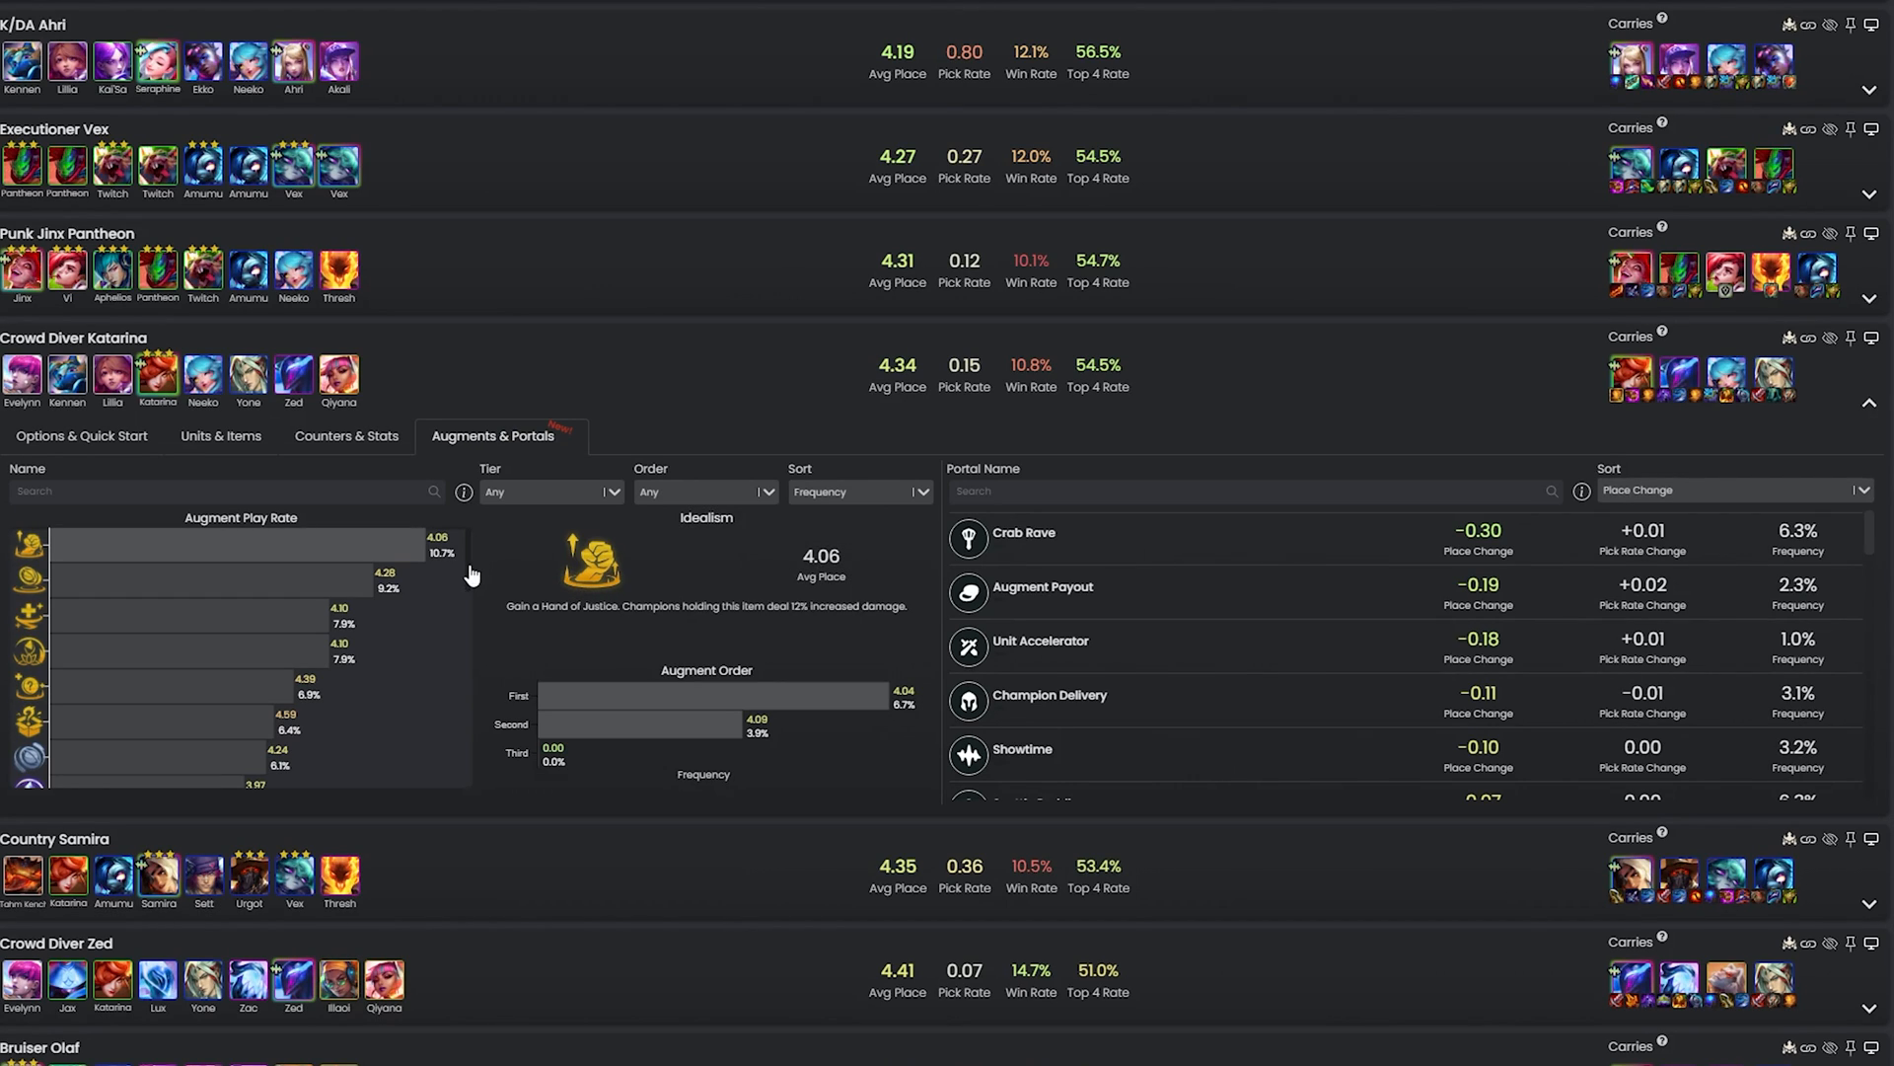
Expand Crowd Diver Katarina's Augments & Portals and set Tier to Silver.
scroll("down", 3)
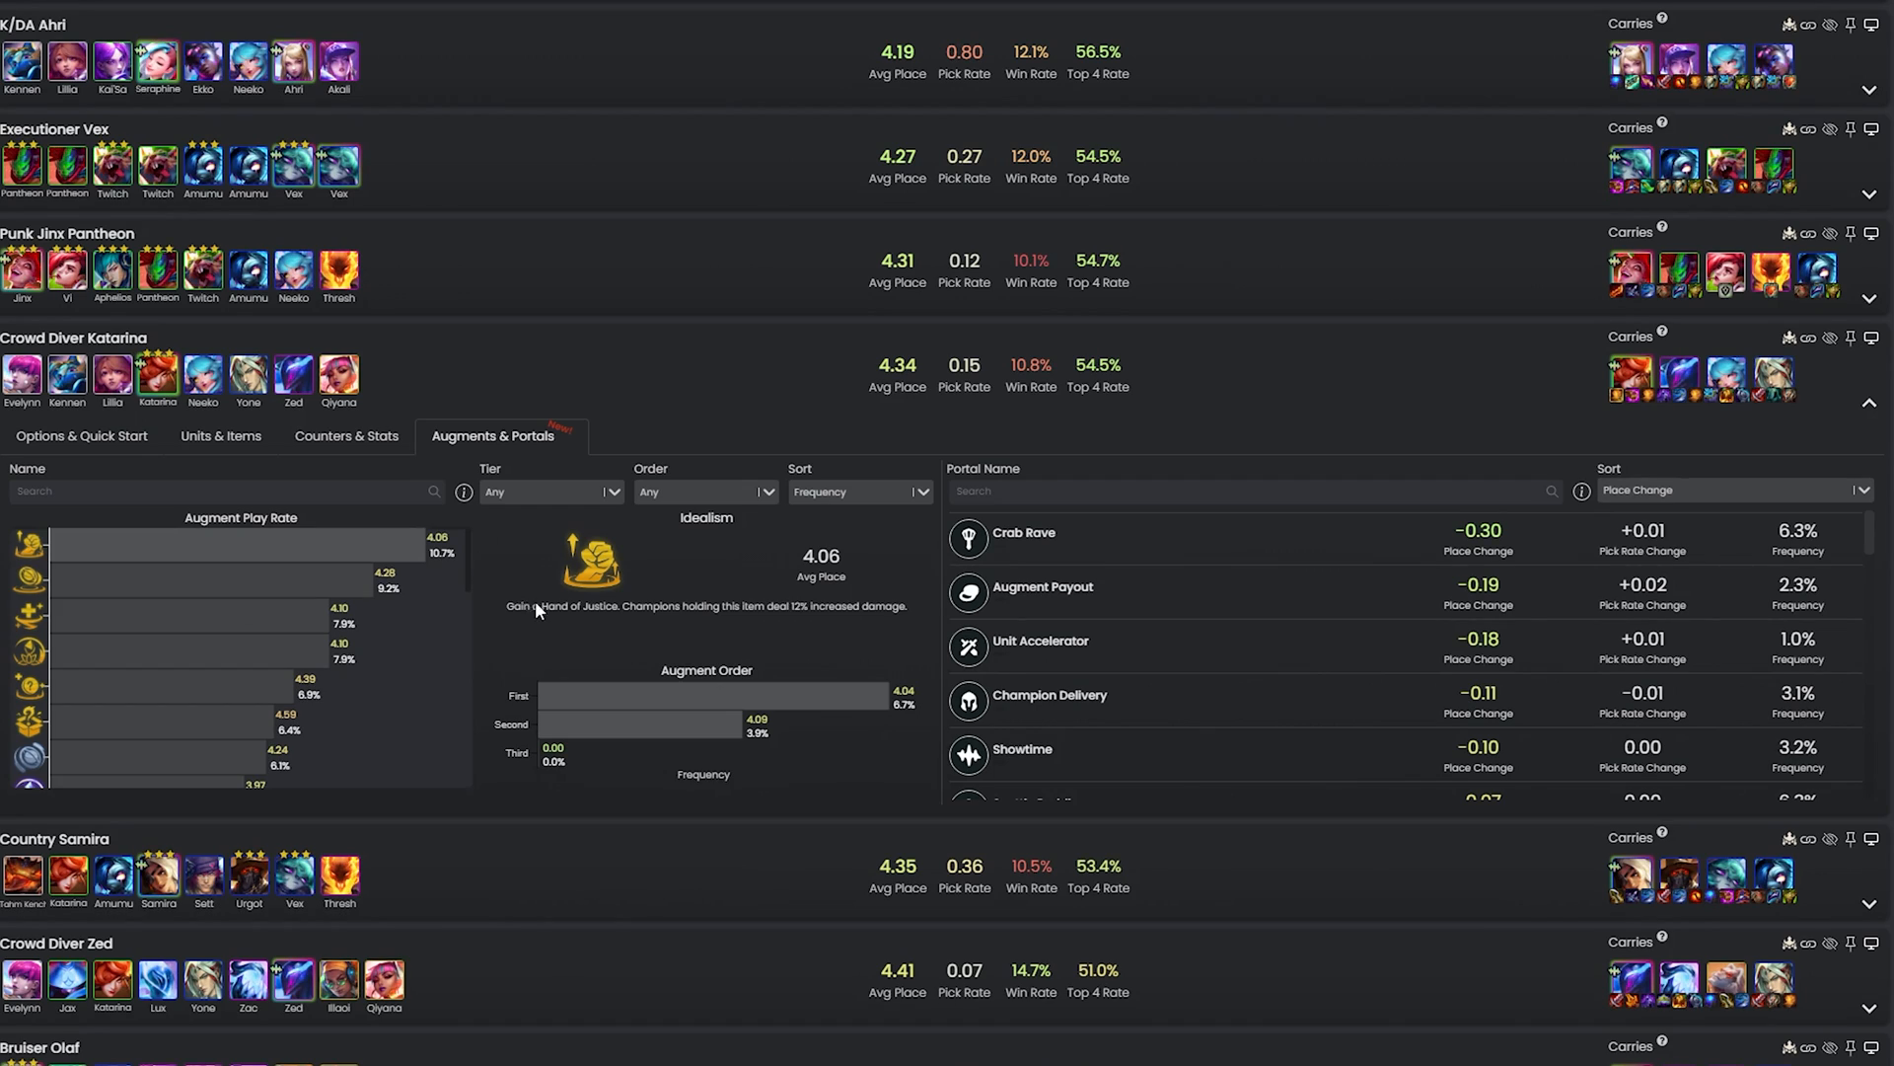
mouse_move(327, 586)
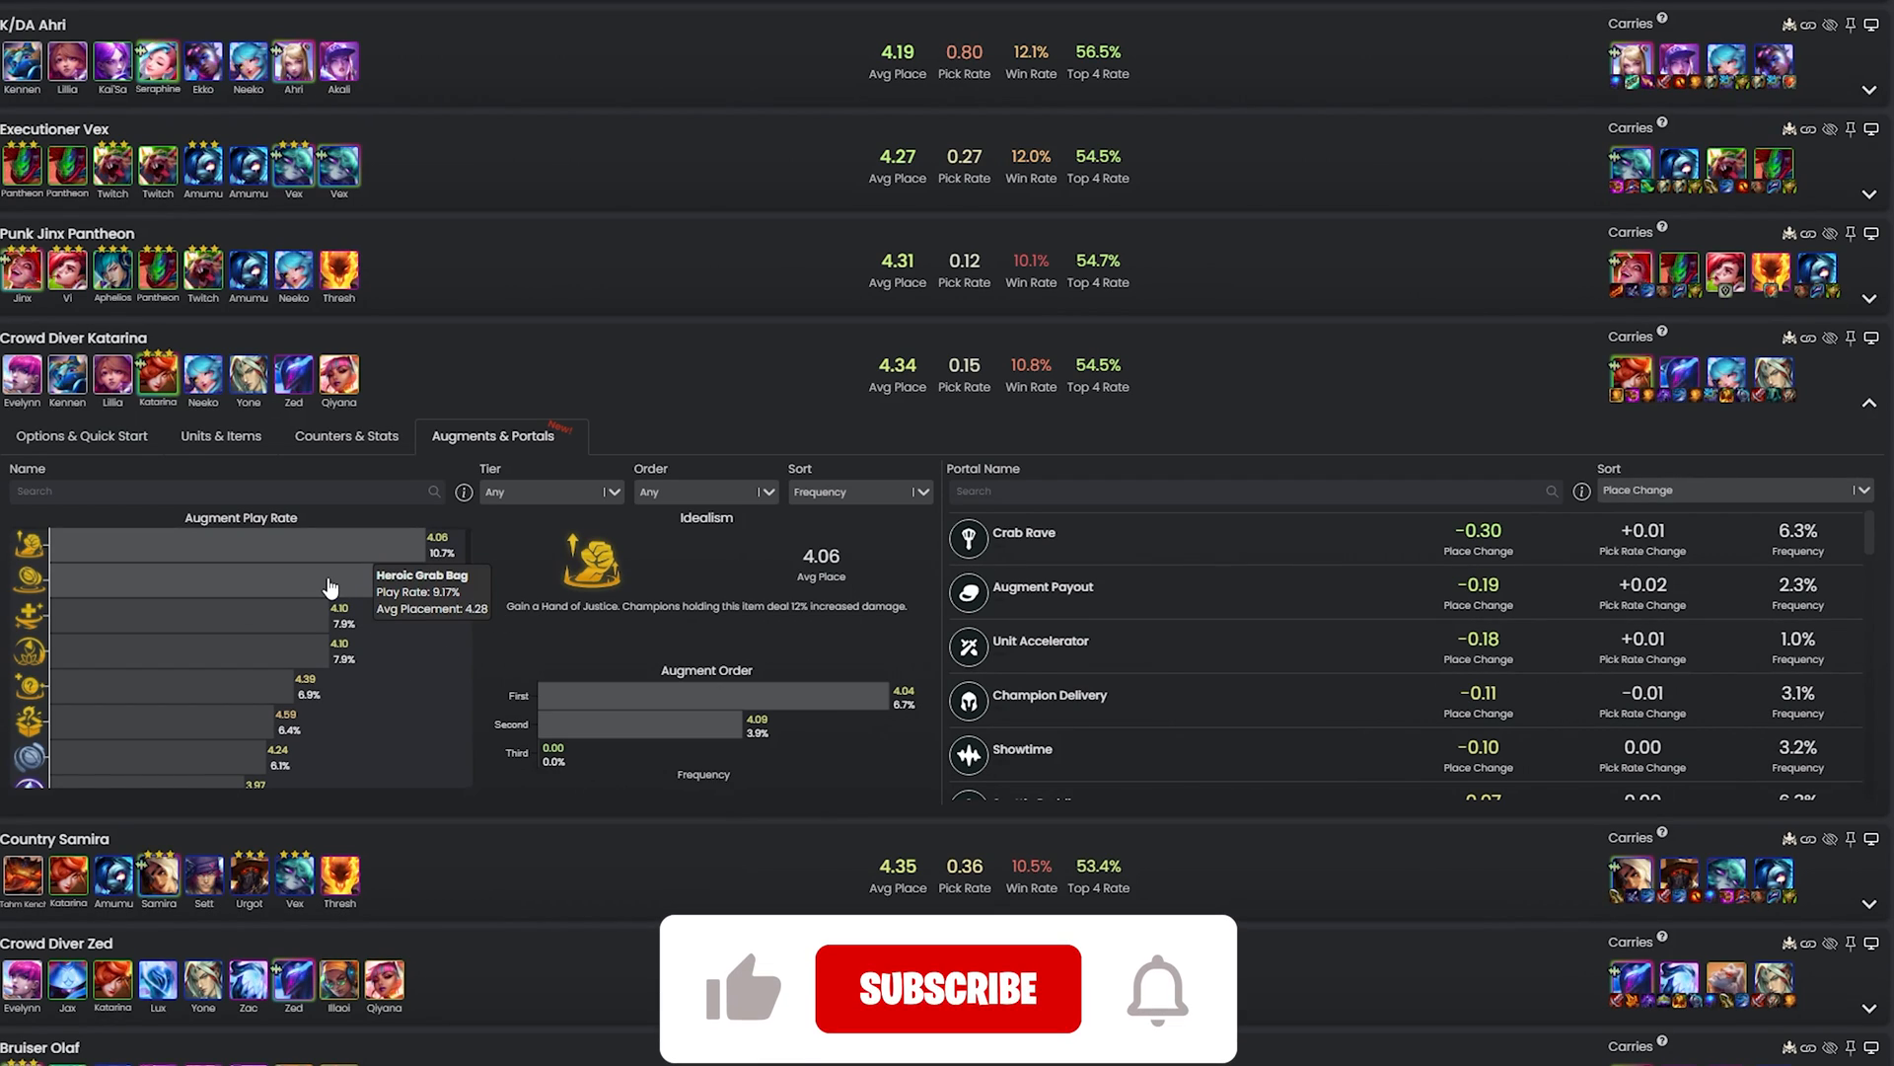
left_click(947, 989)
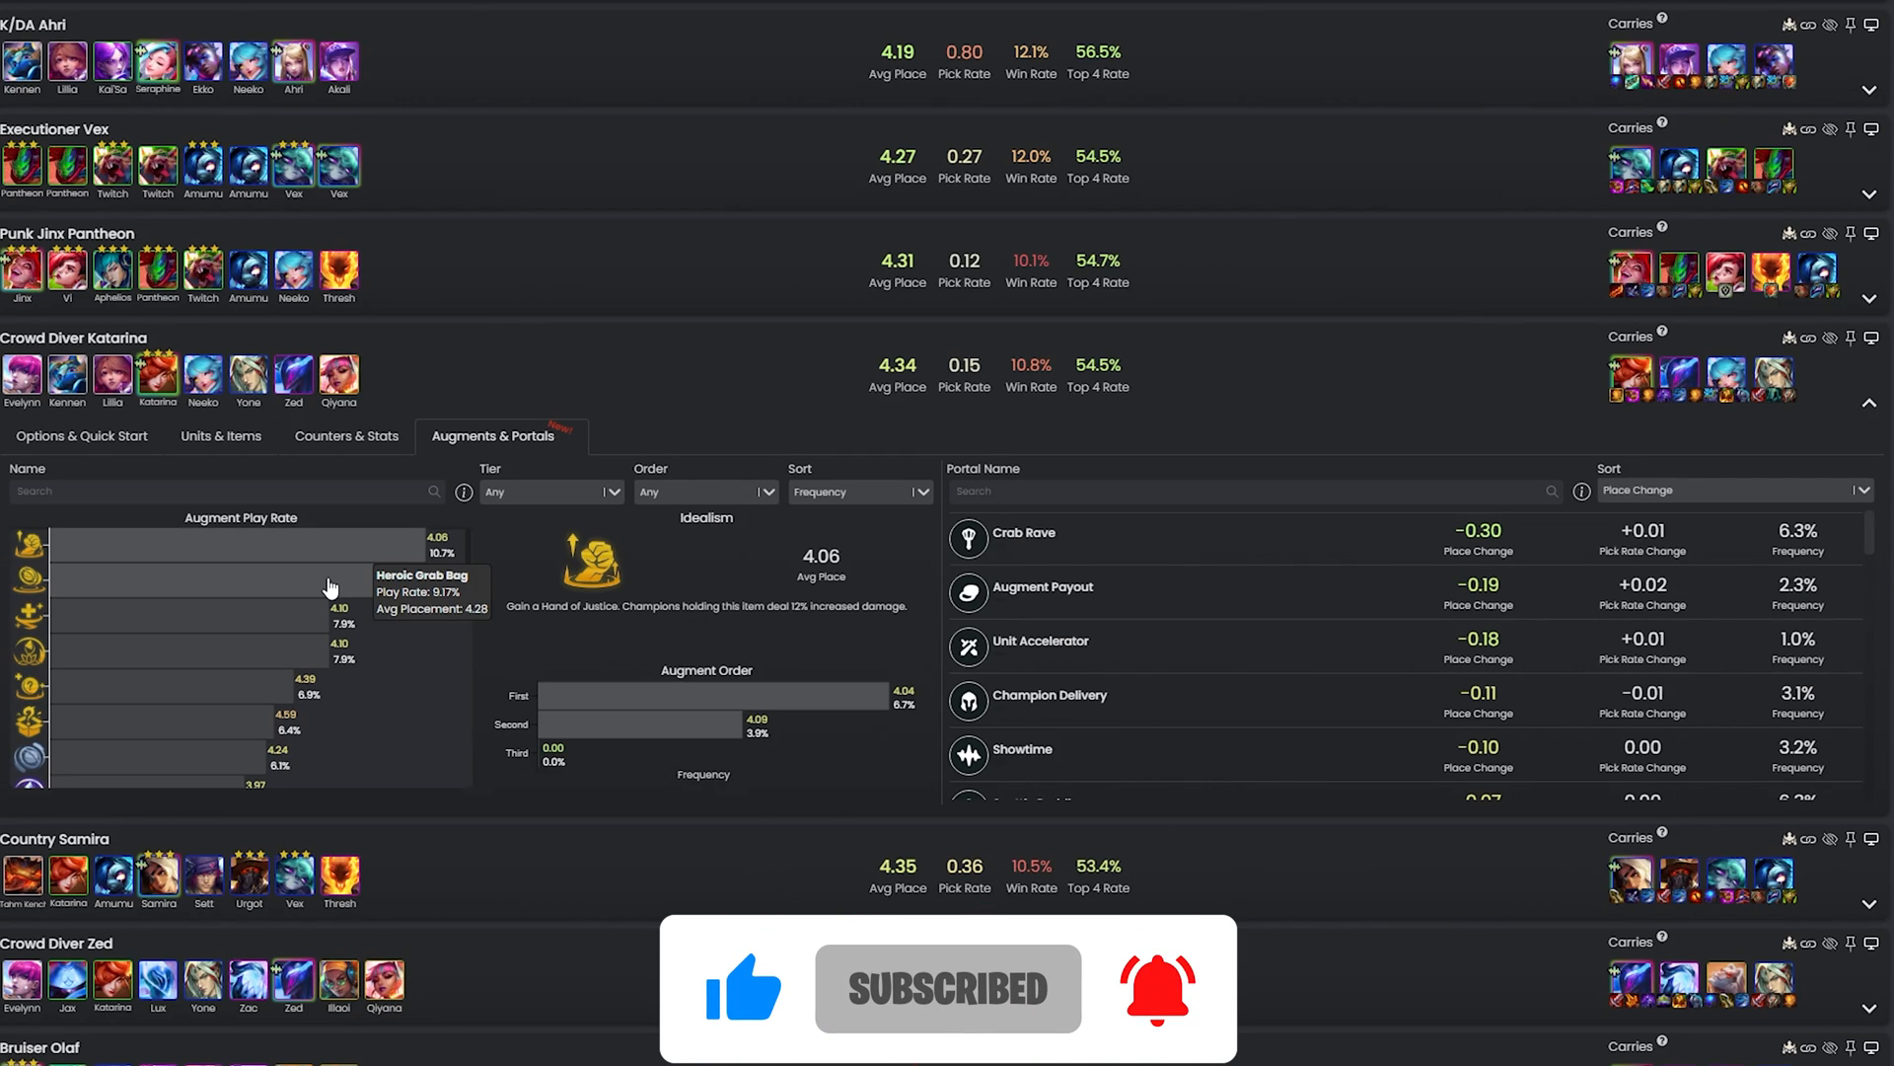
mouse_move(368, 553)
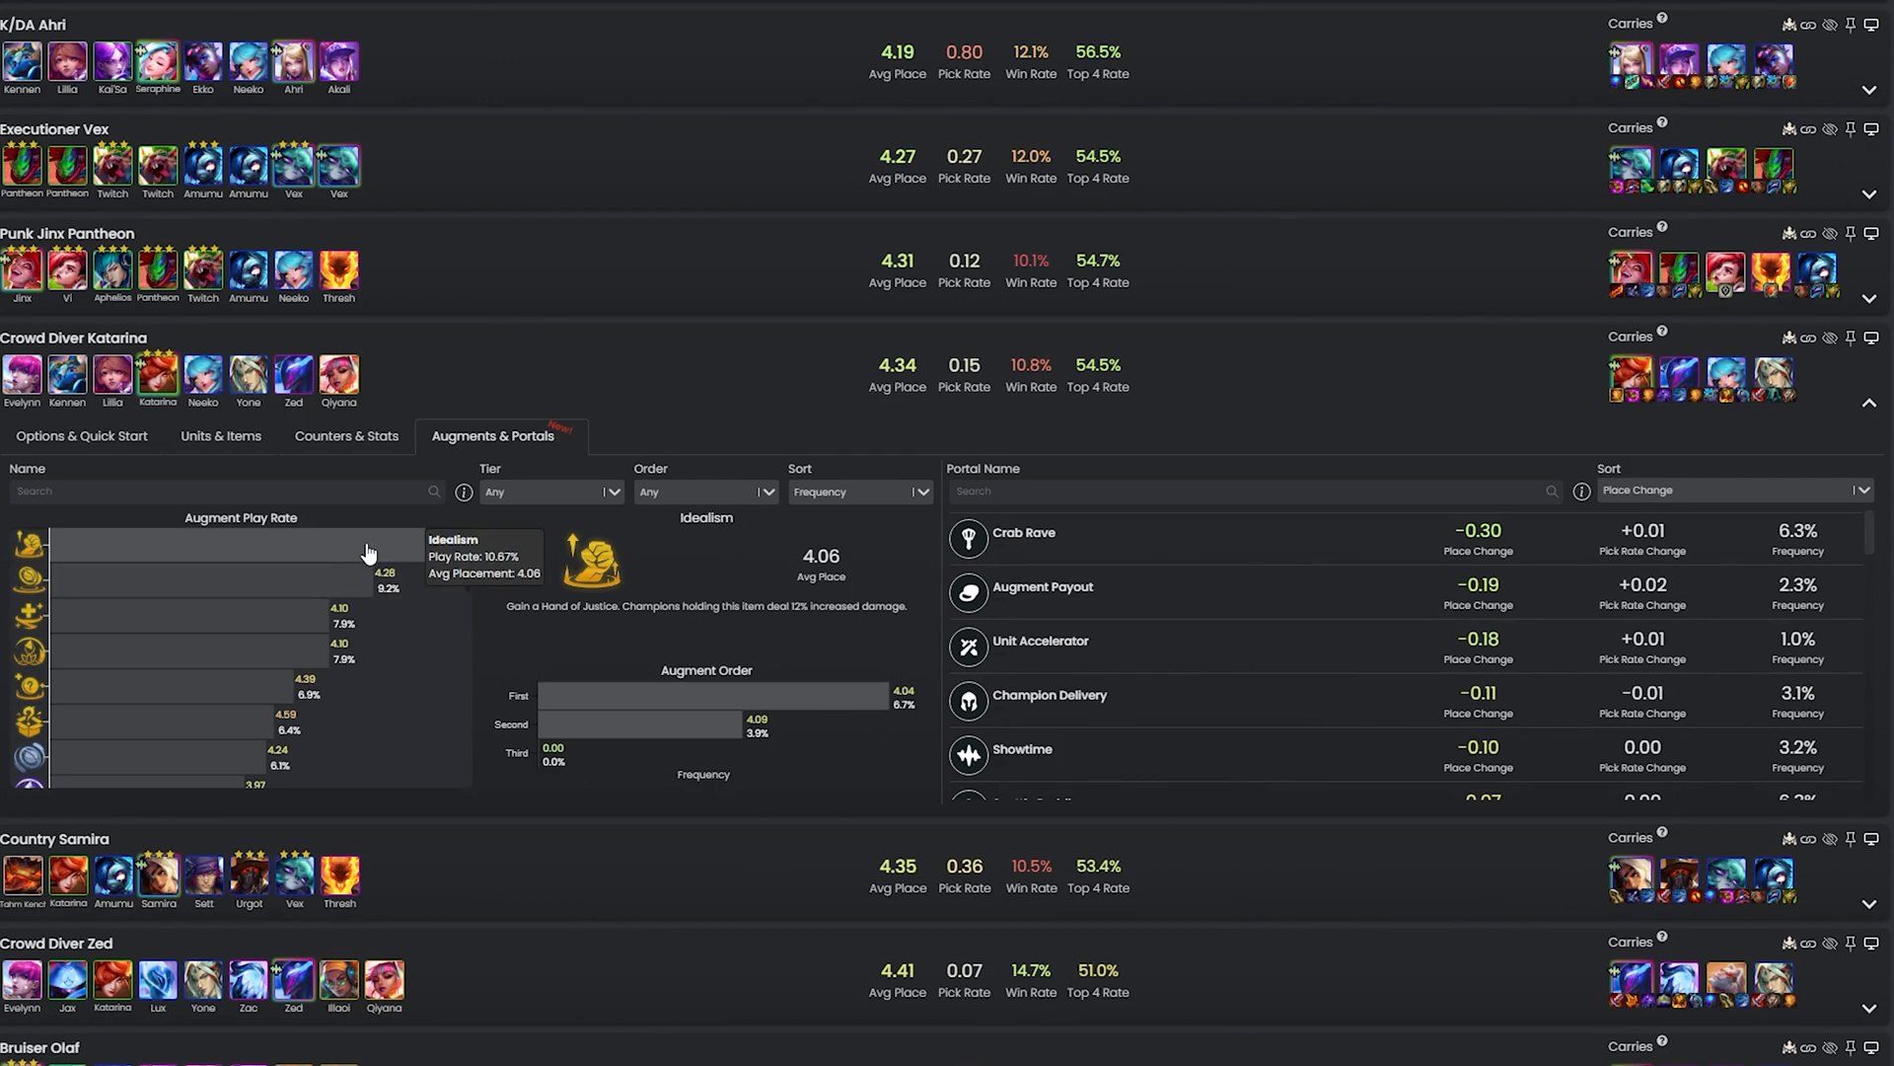
left_click(549, 490)
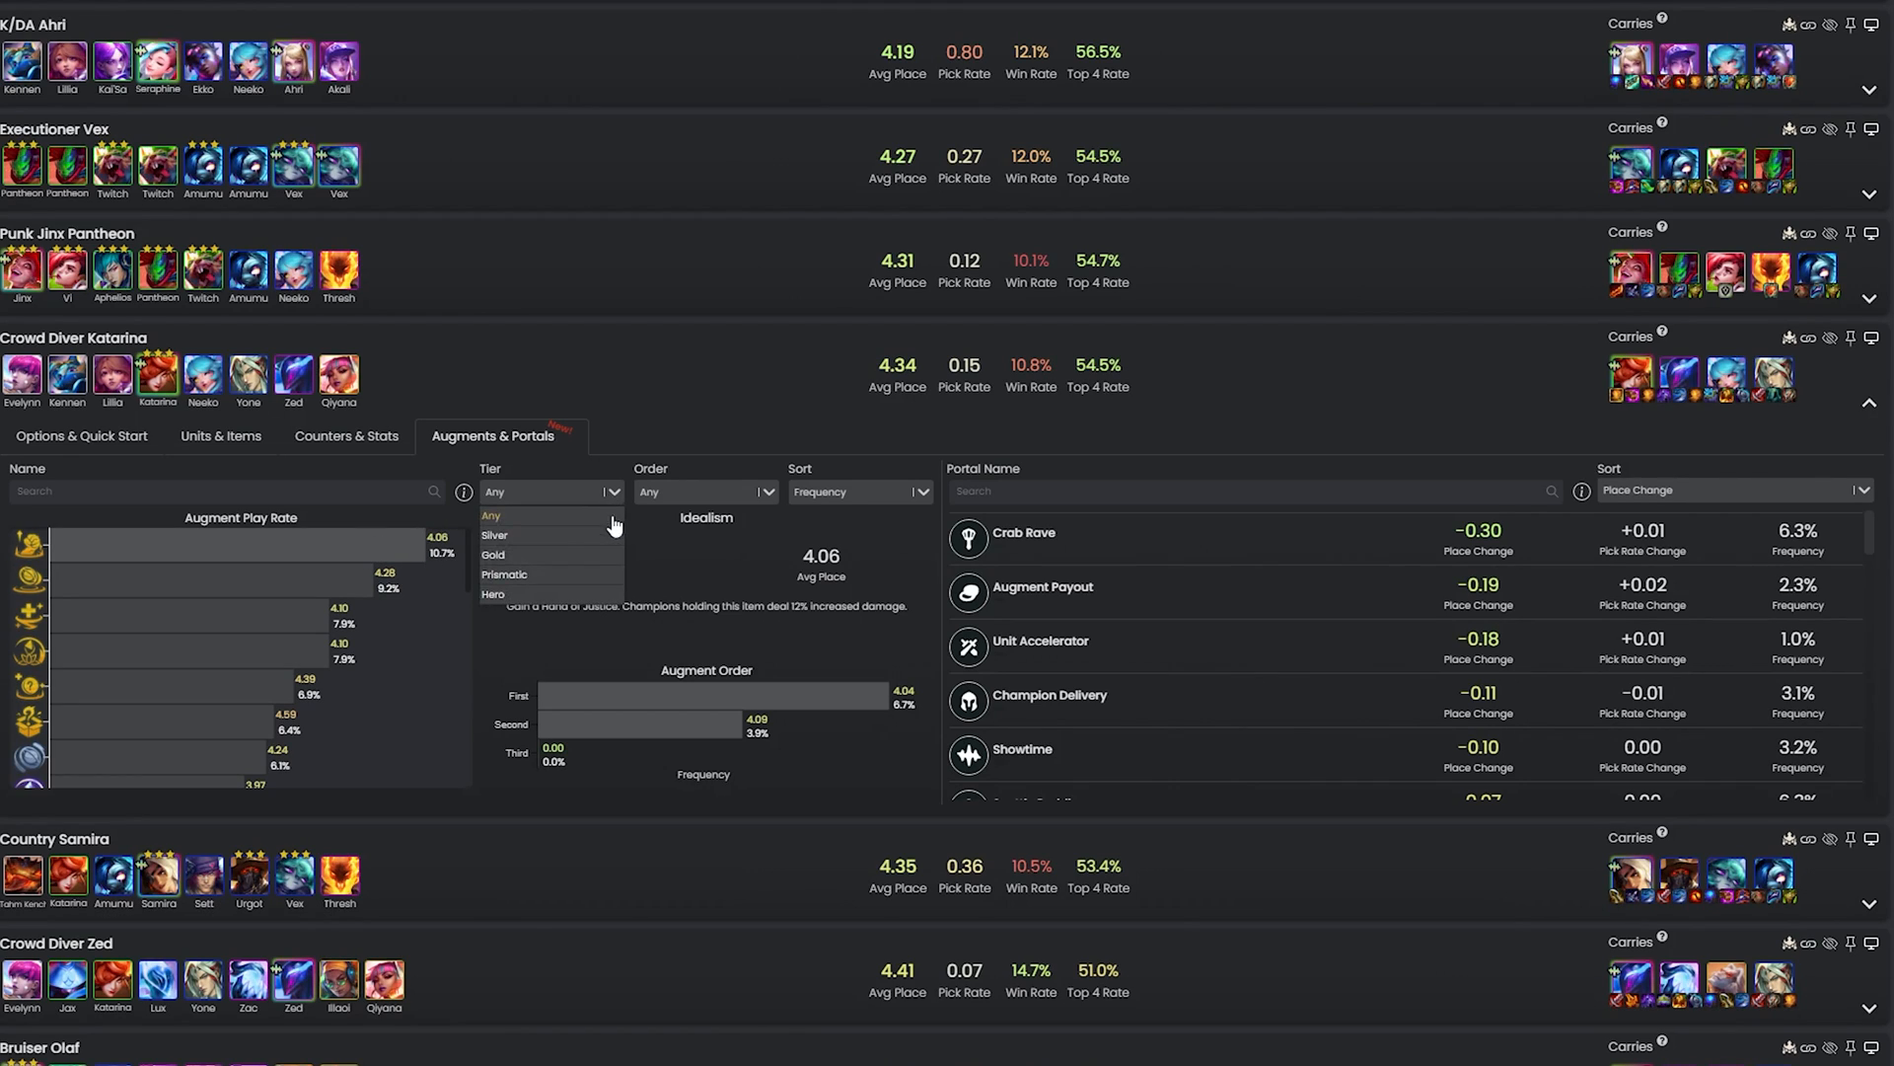
left_click(495, 535)
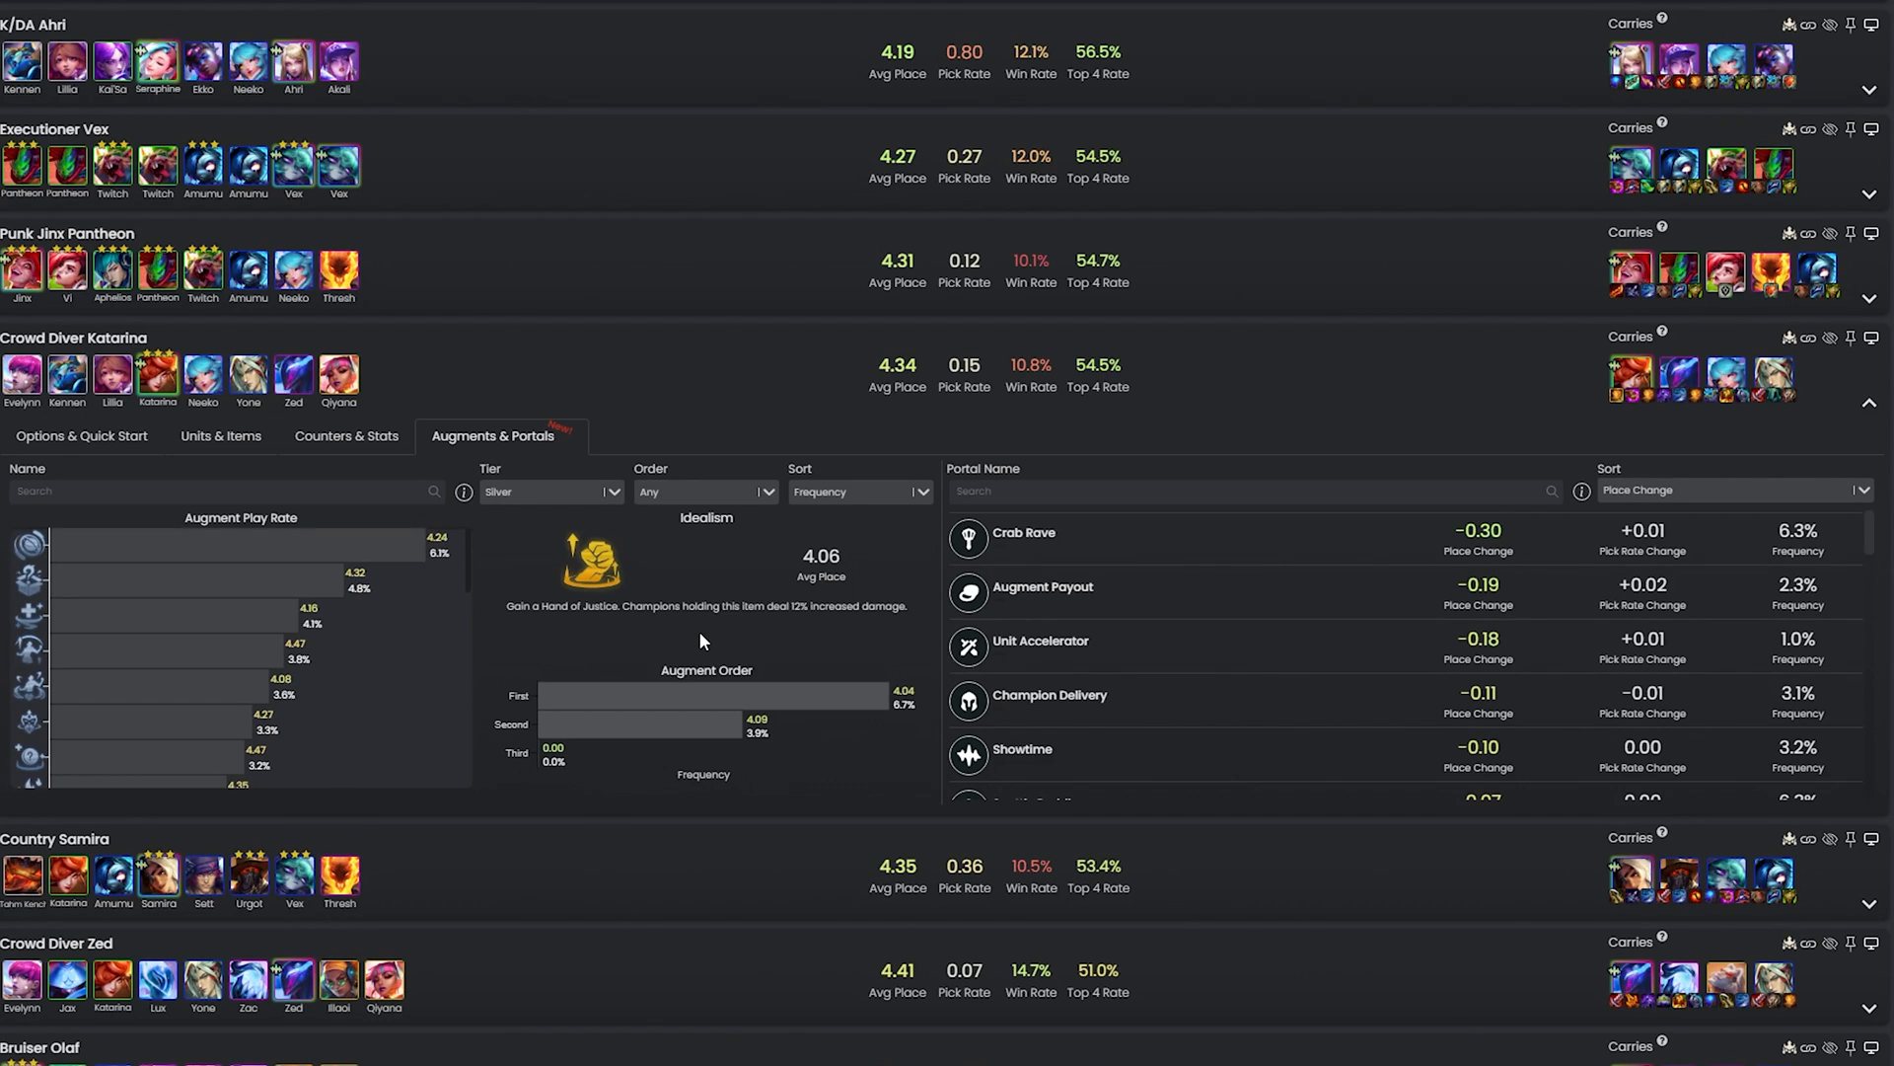
mouse_move(1265, 483)
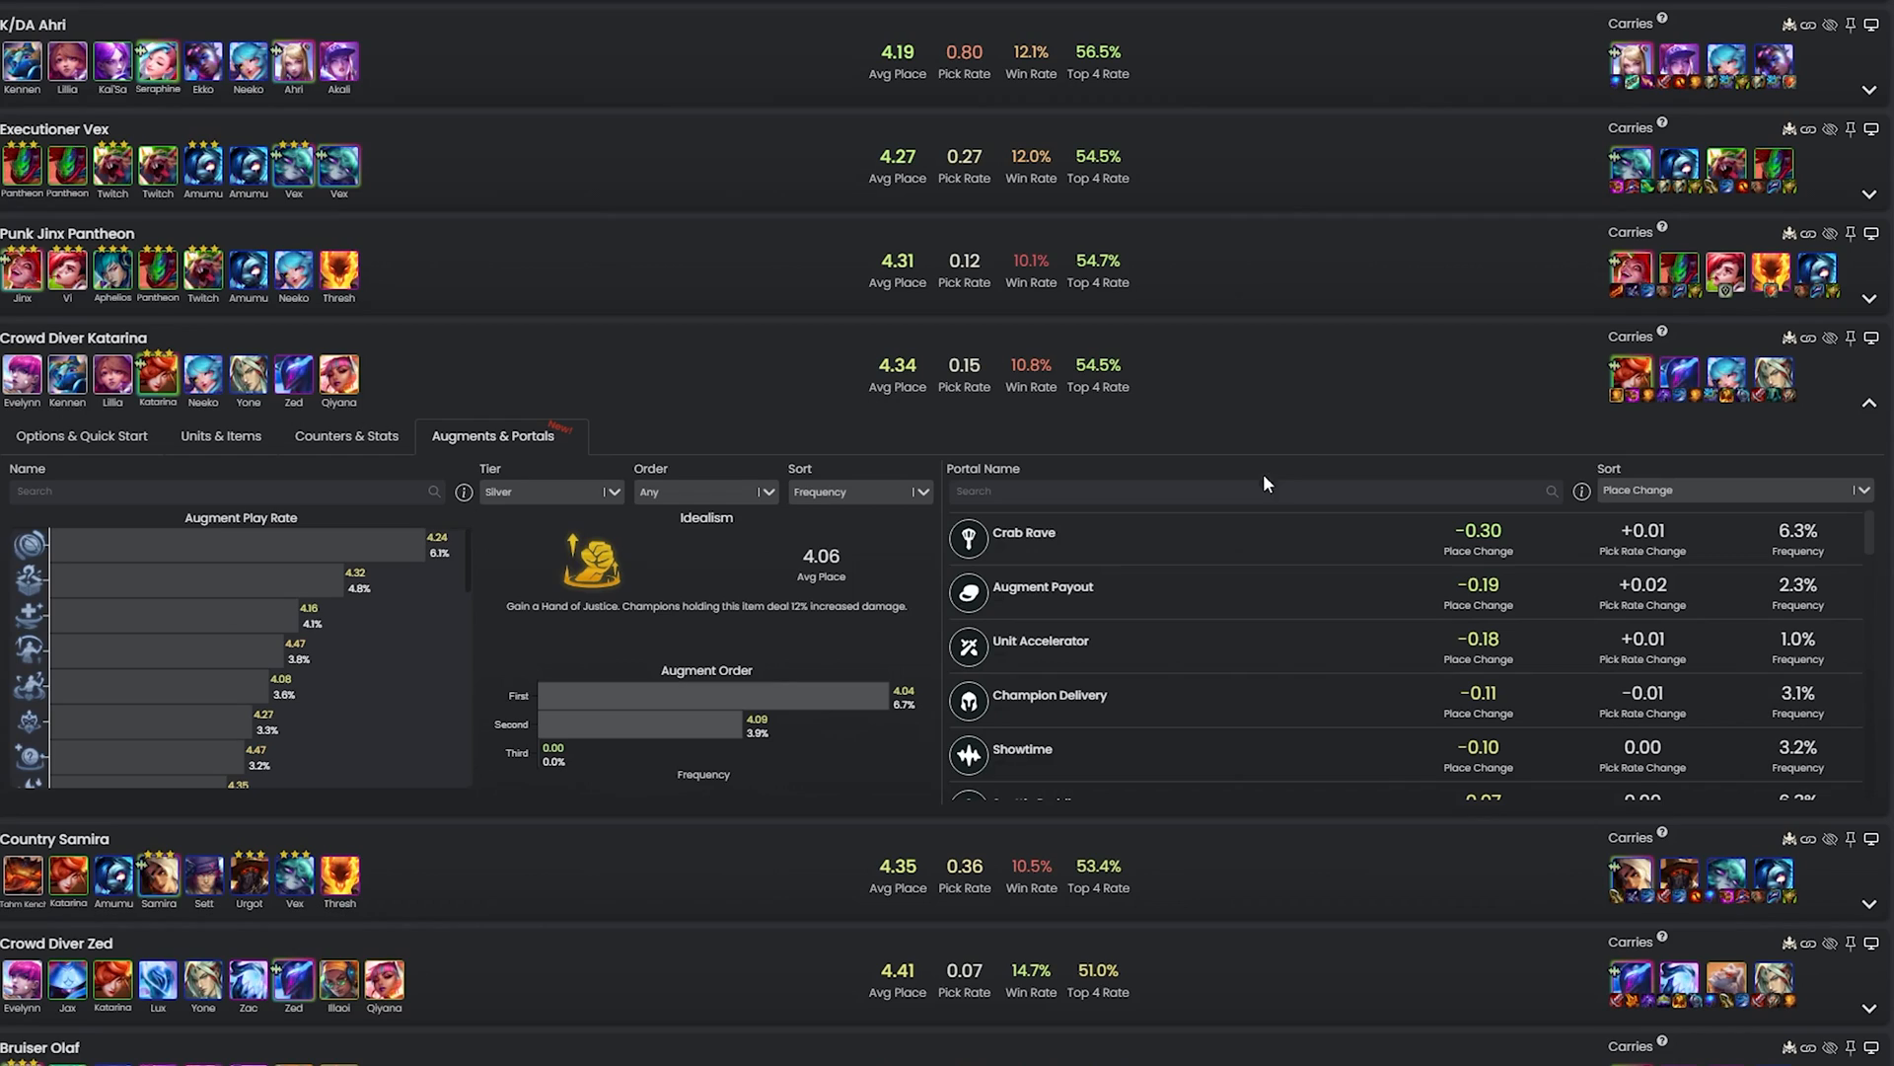
mouse_move(1789, 339)
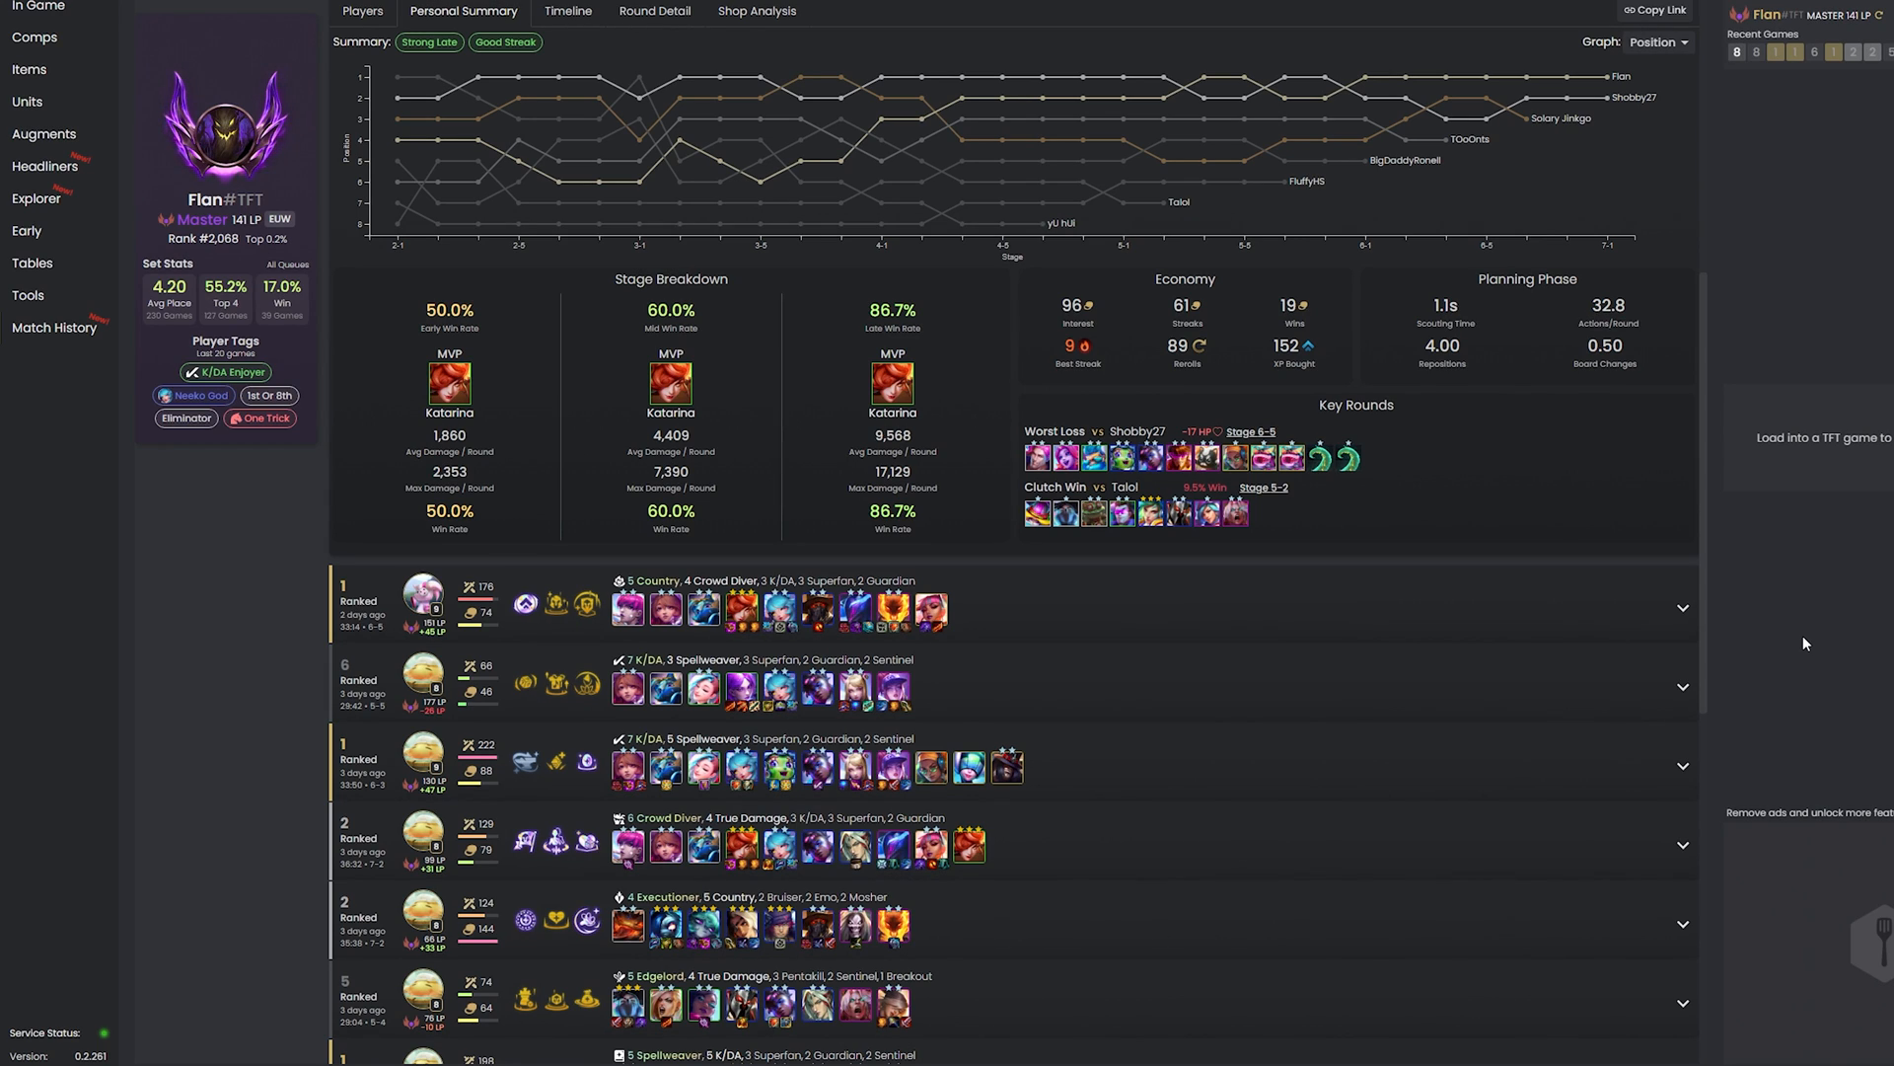
mouse_move(430, 42)
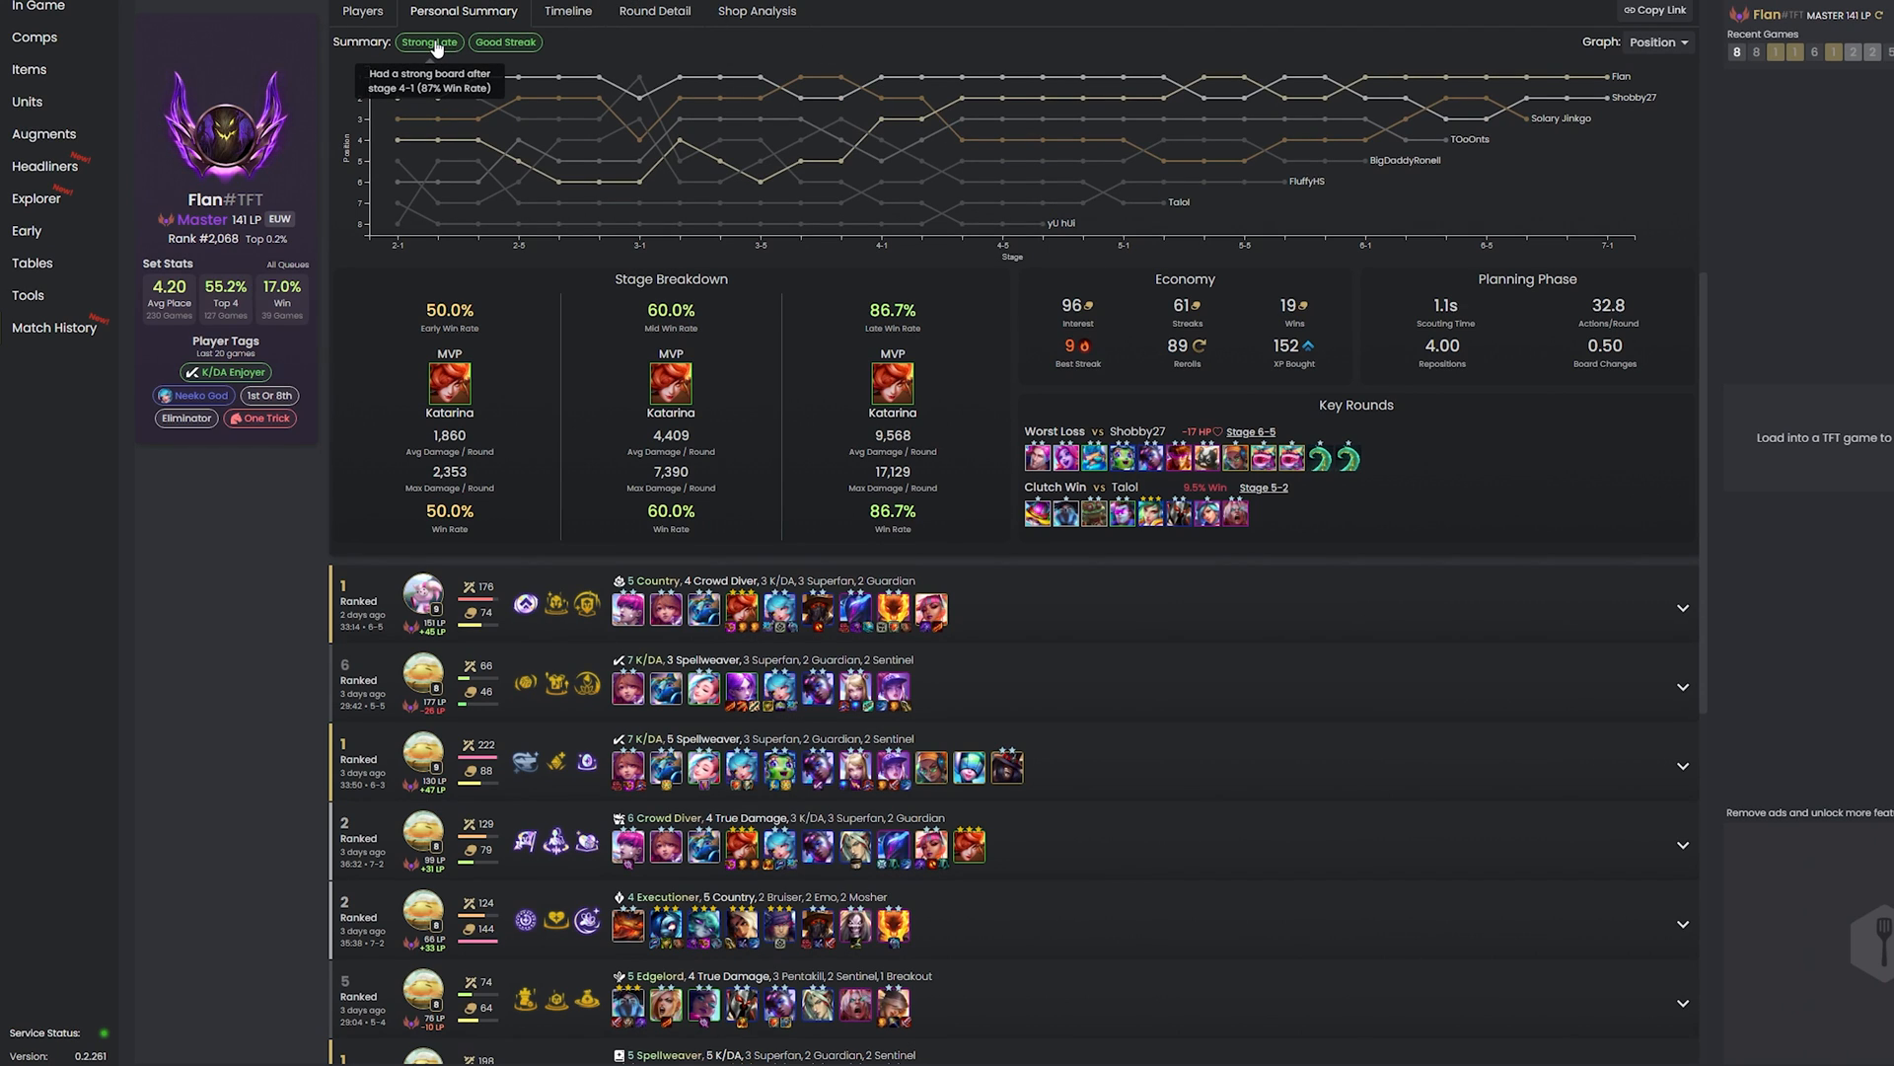
mouse_move(506, 42)
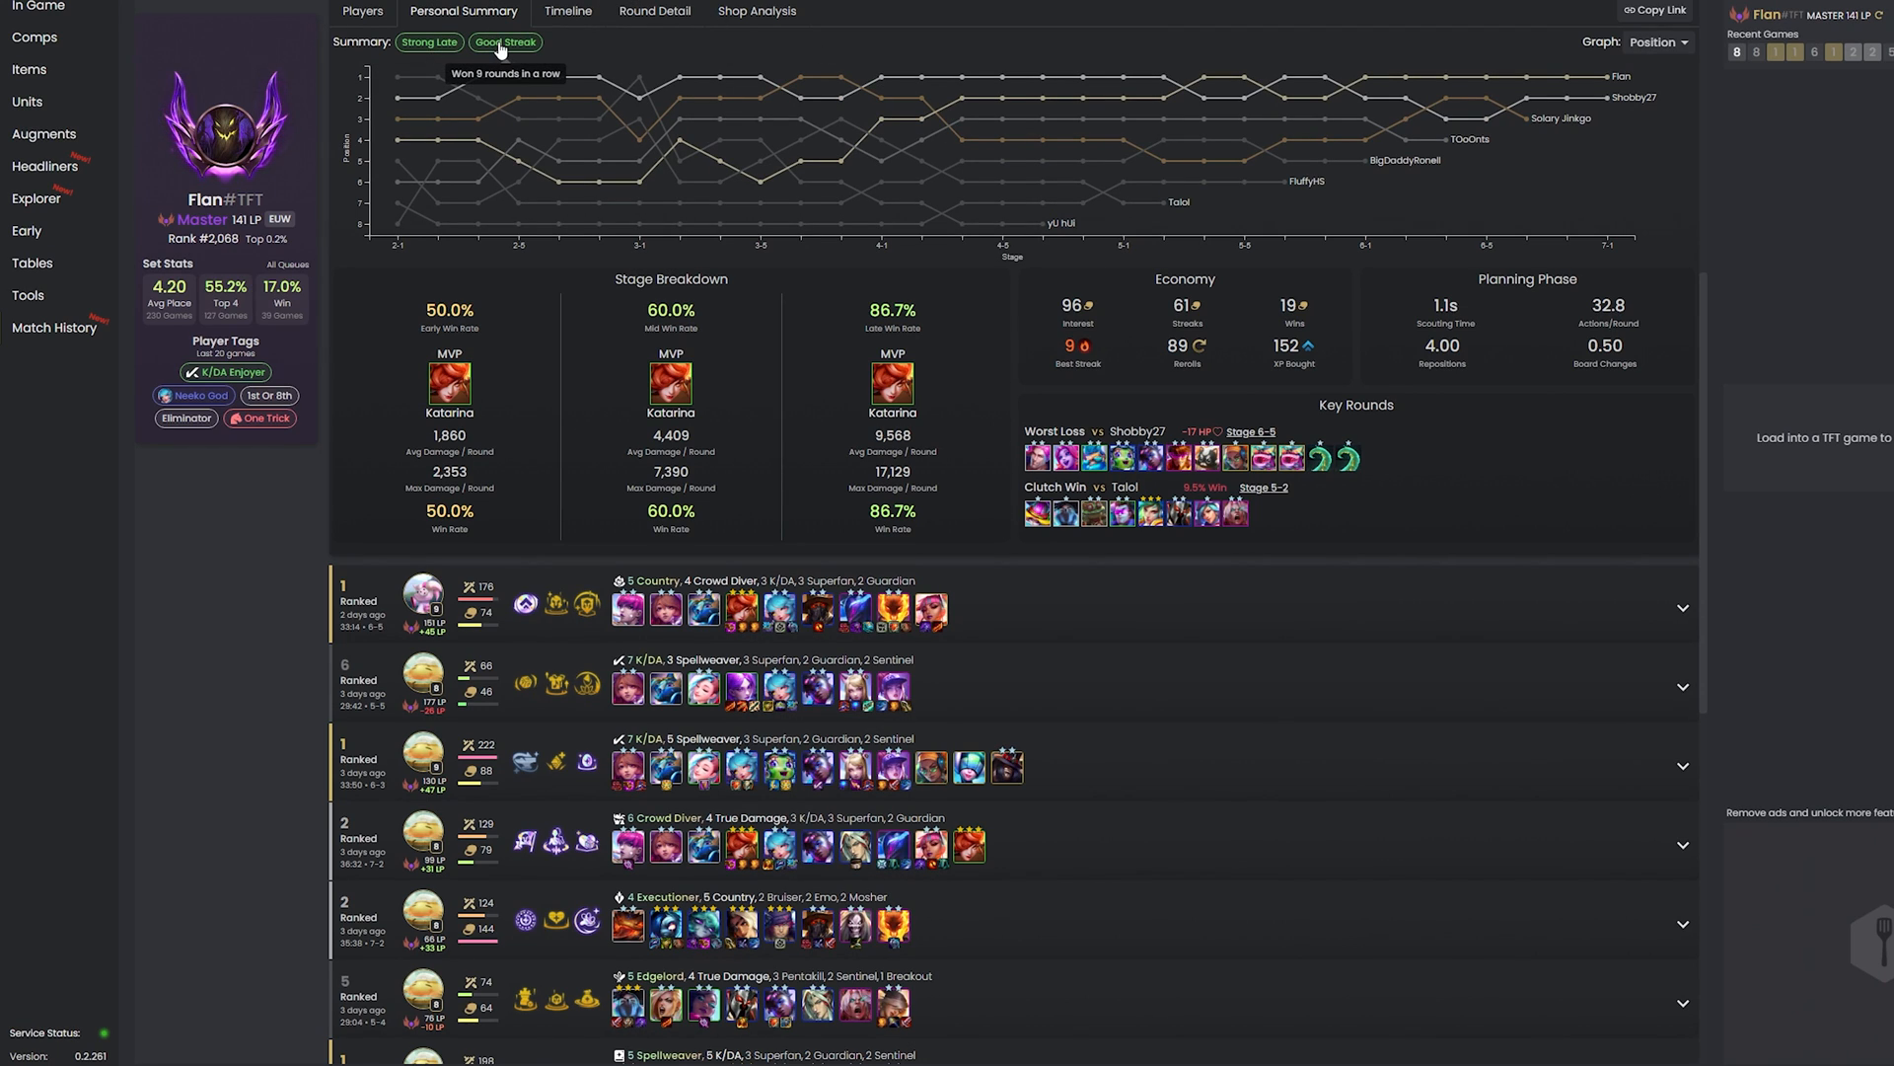
mouse_move(1107, 333)
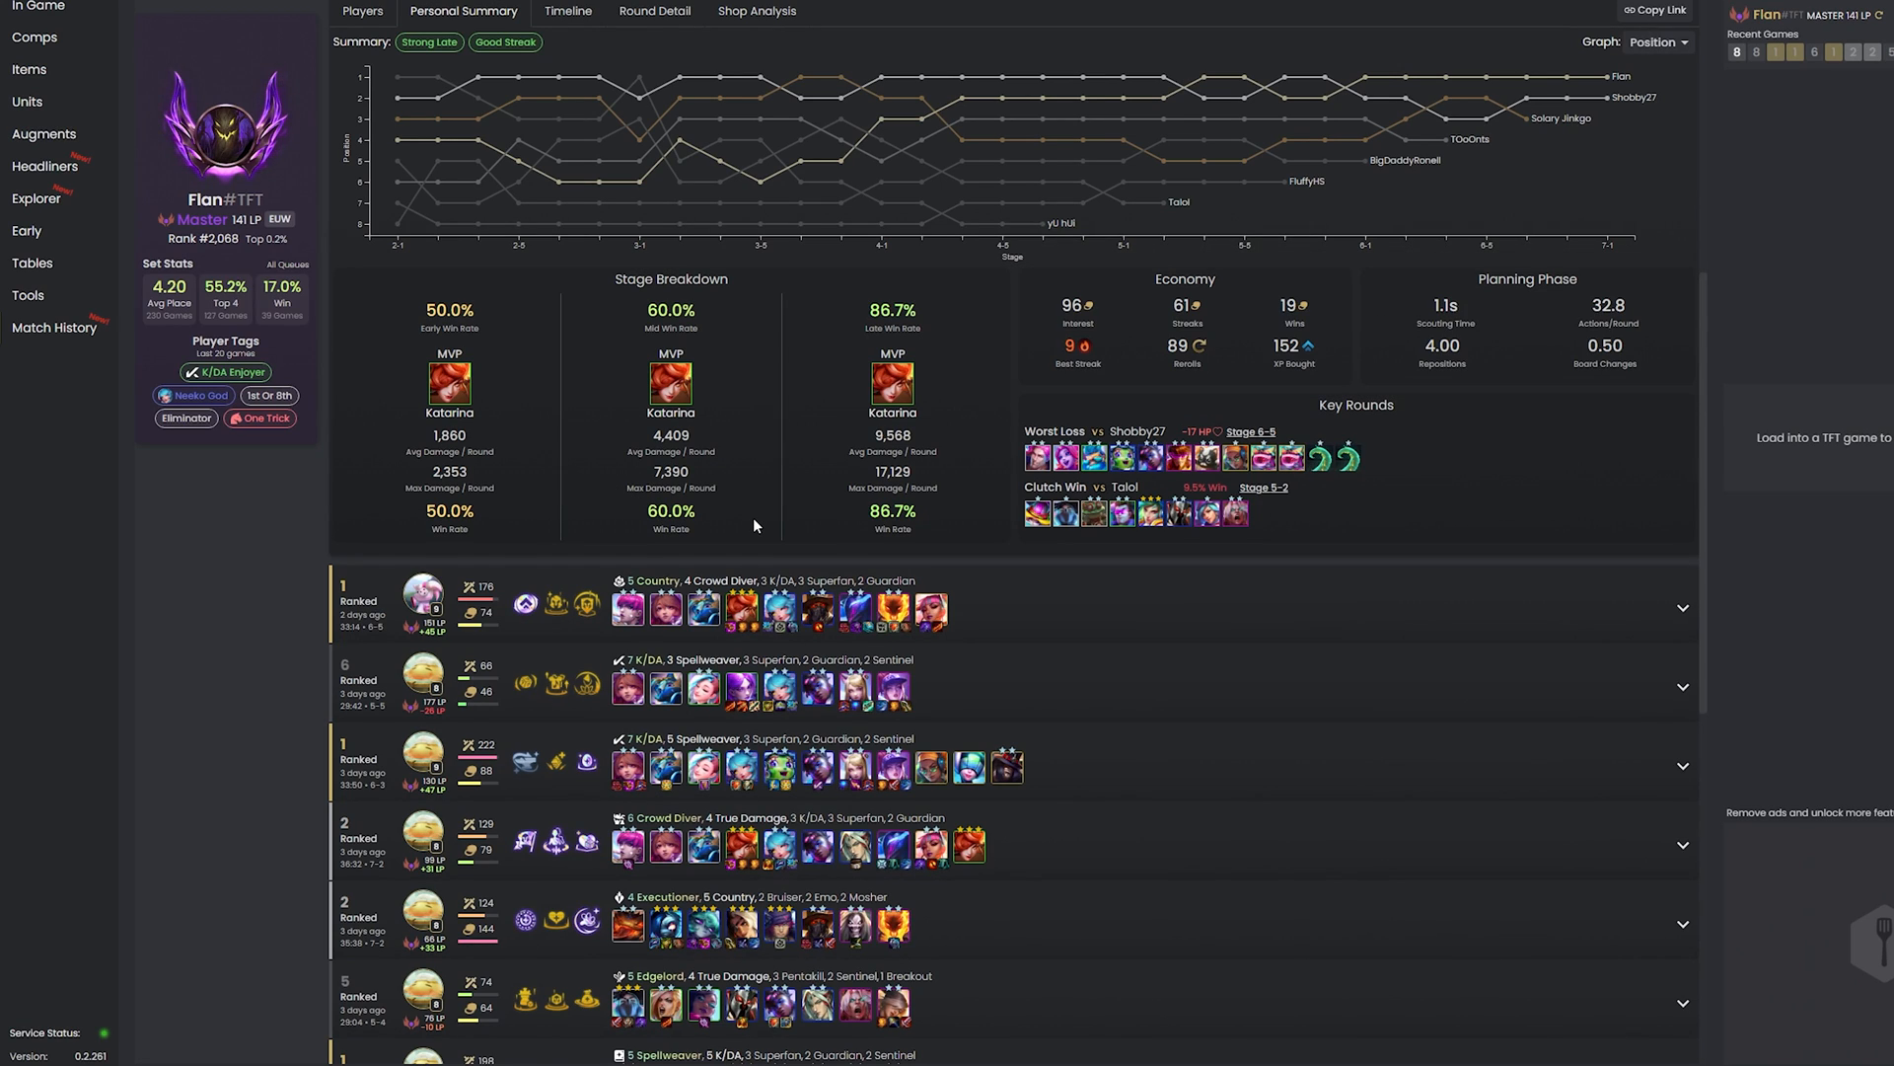
mouse_move(965, 543)
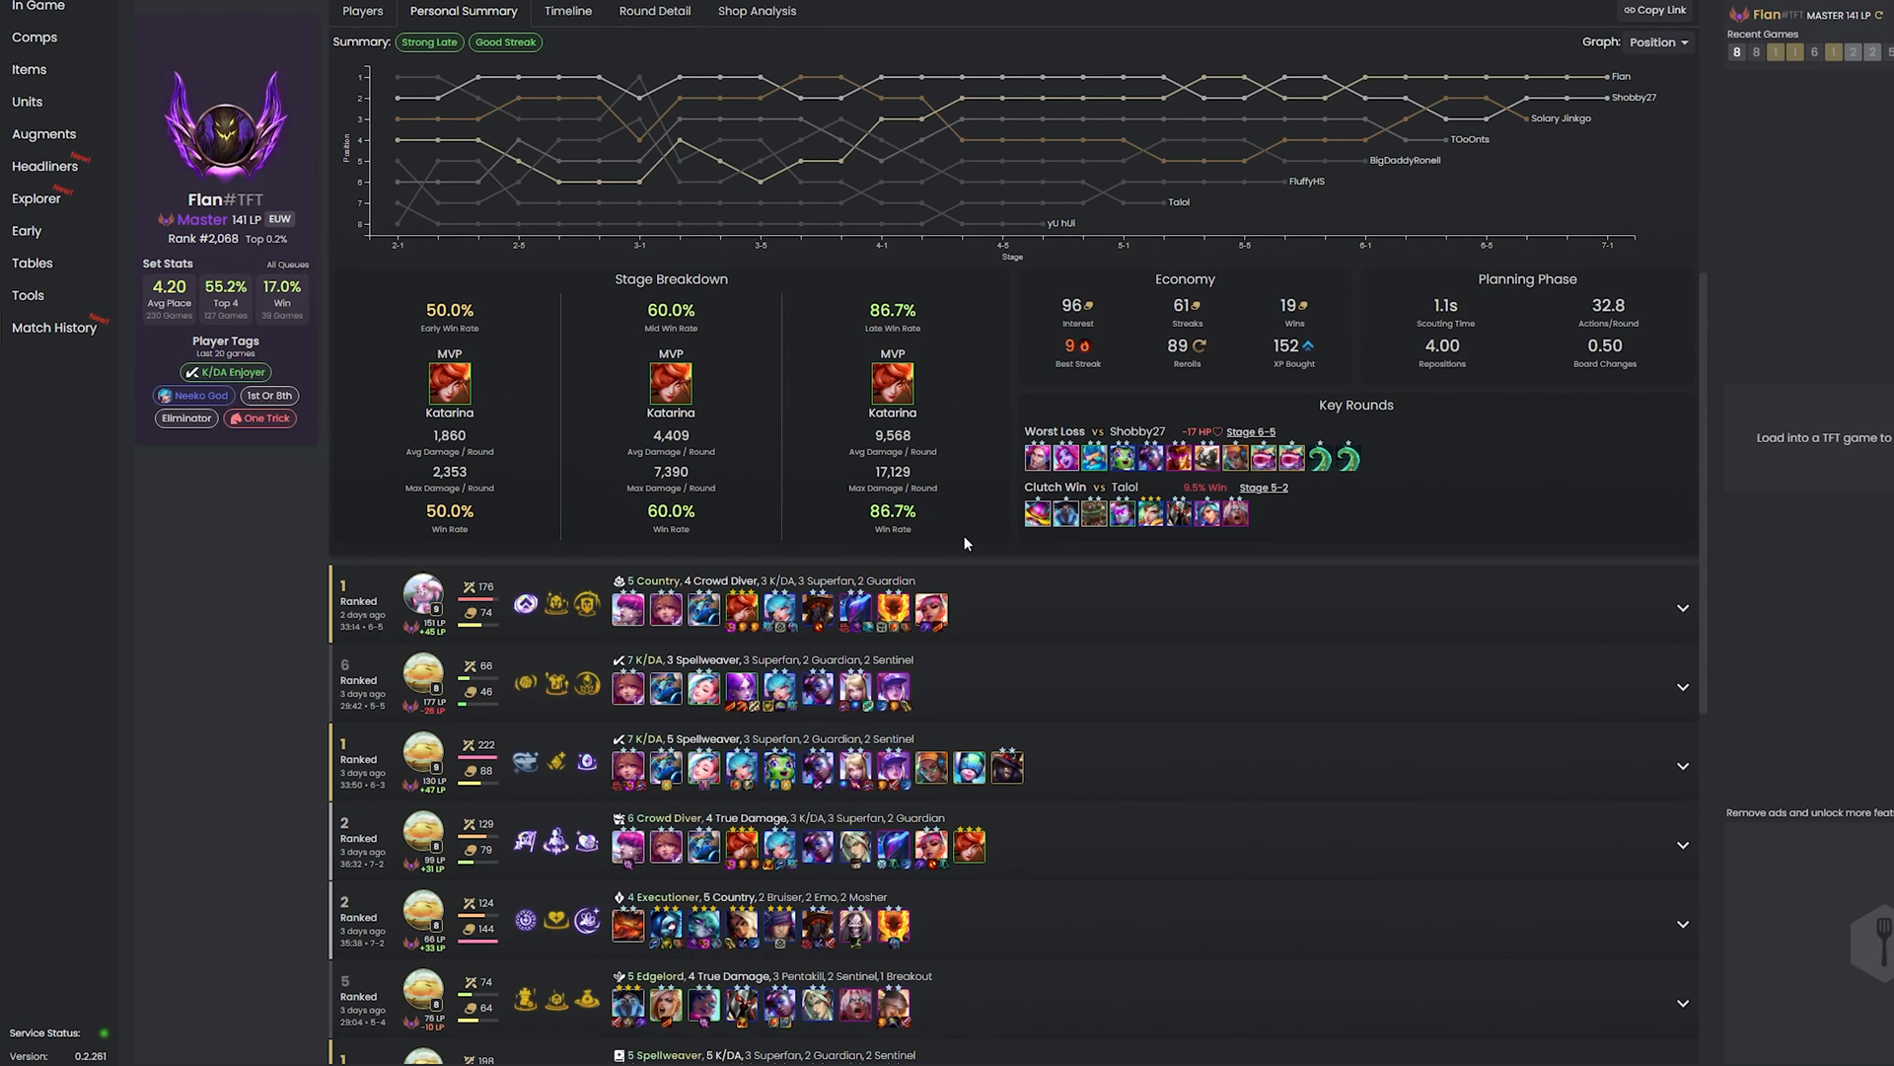
mouse_move(1084, 550)
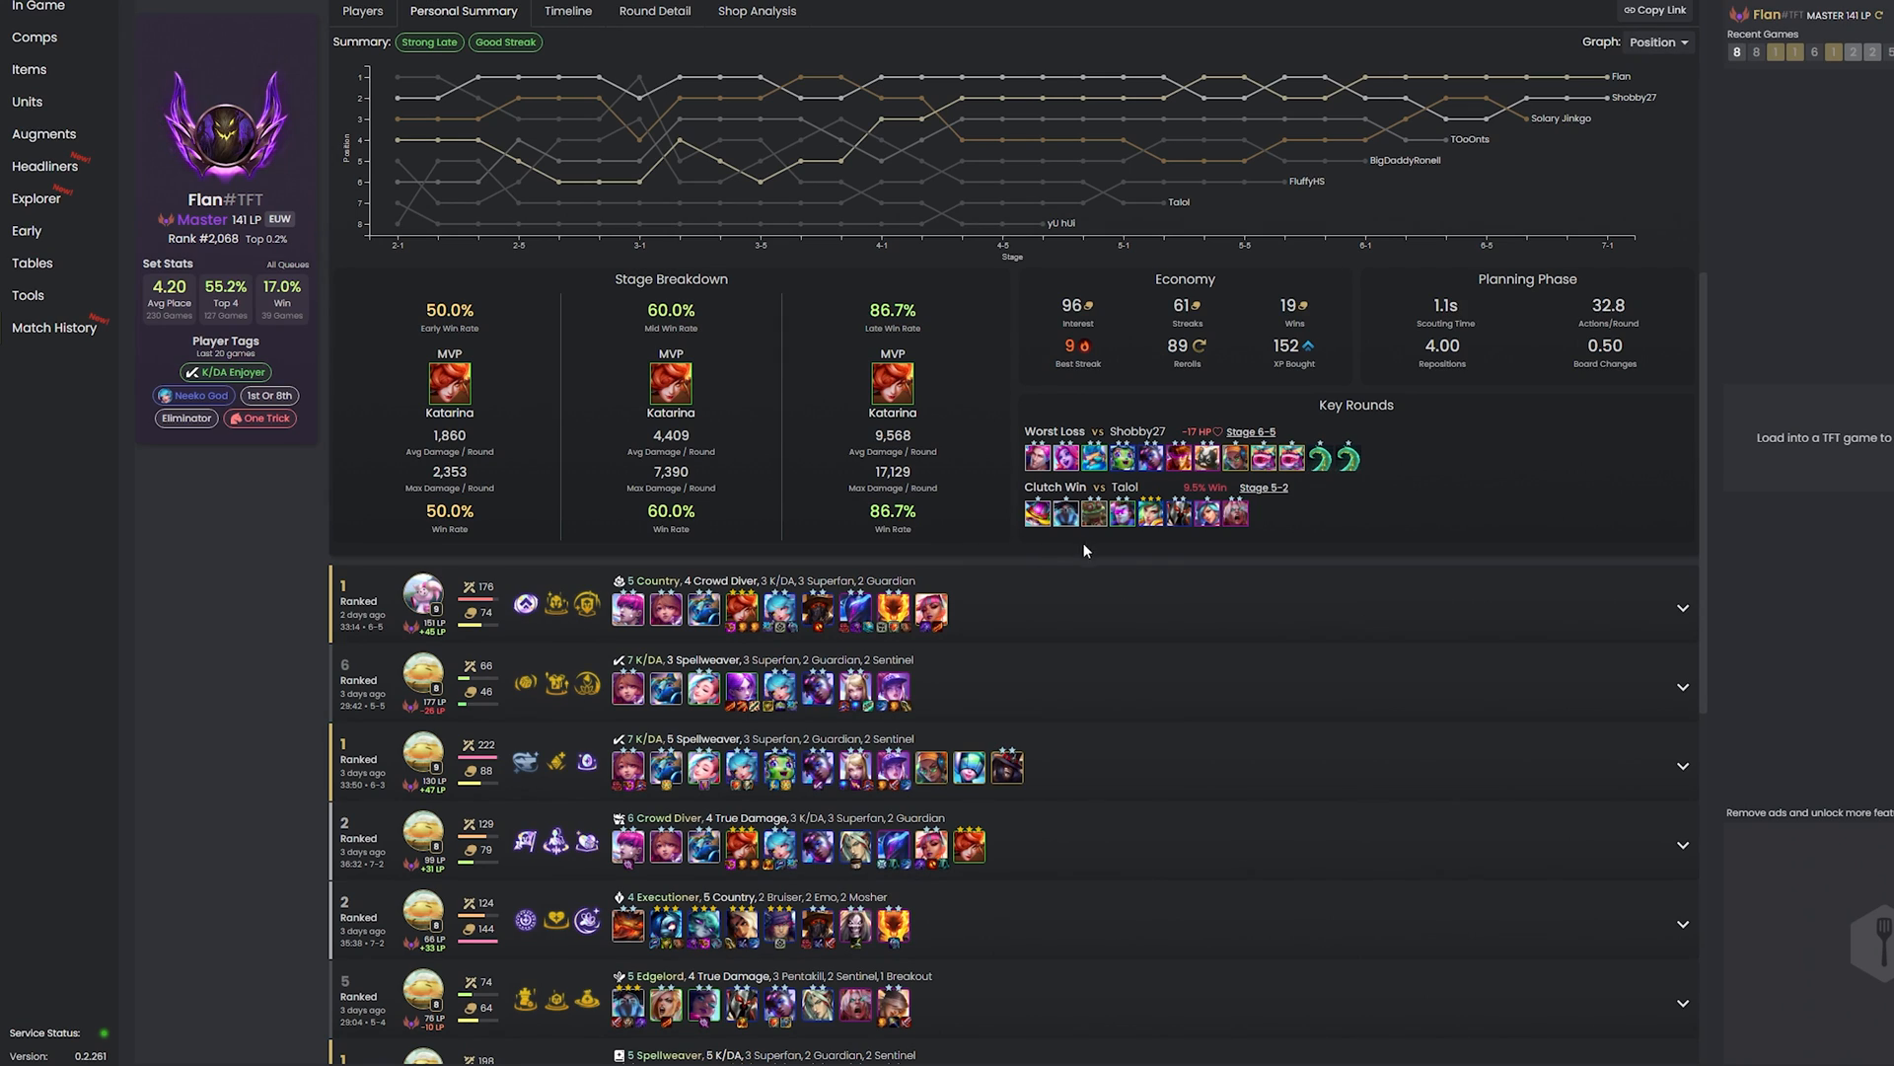
mouse_move(1413, 568)
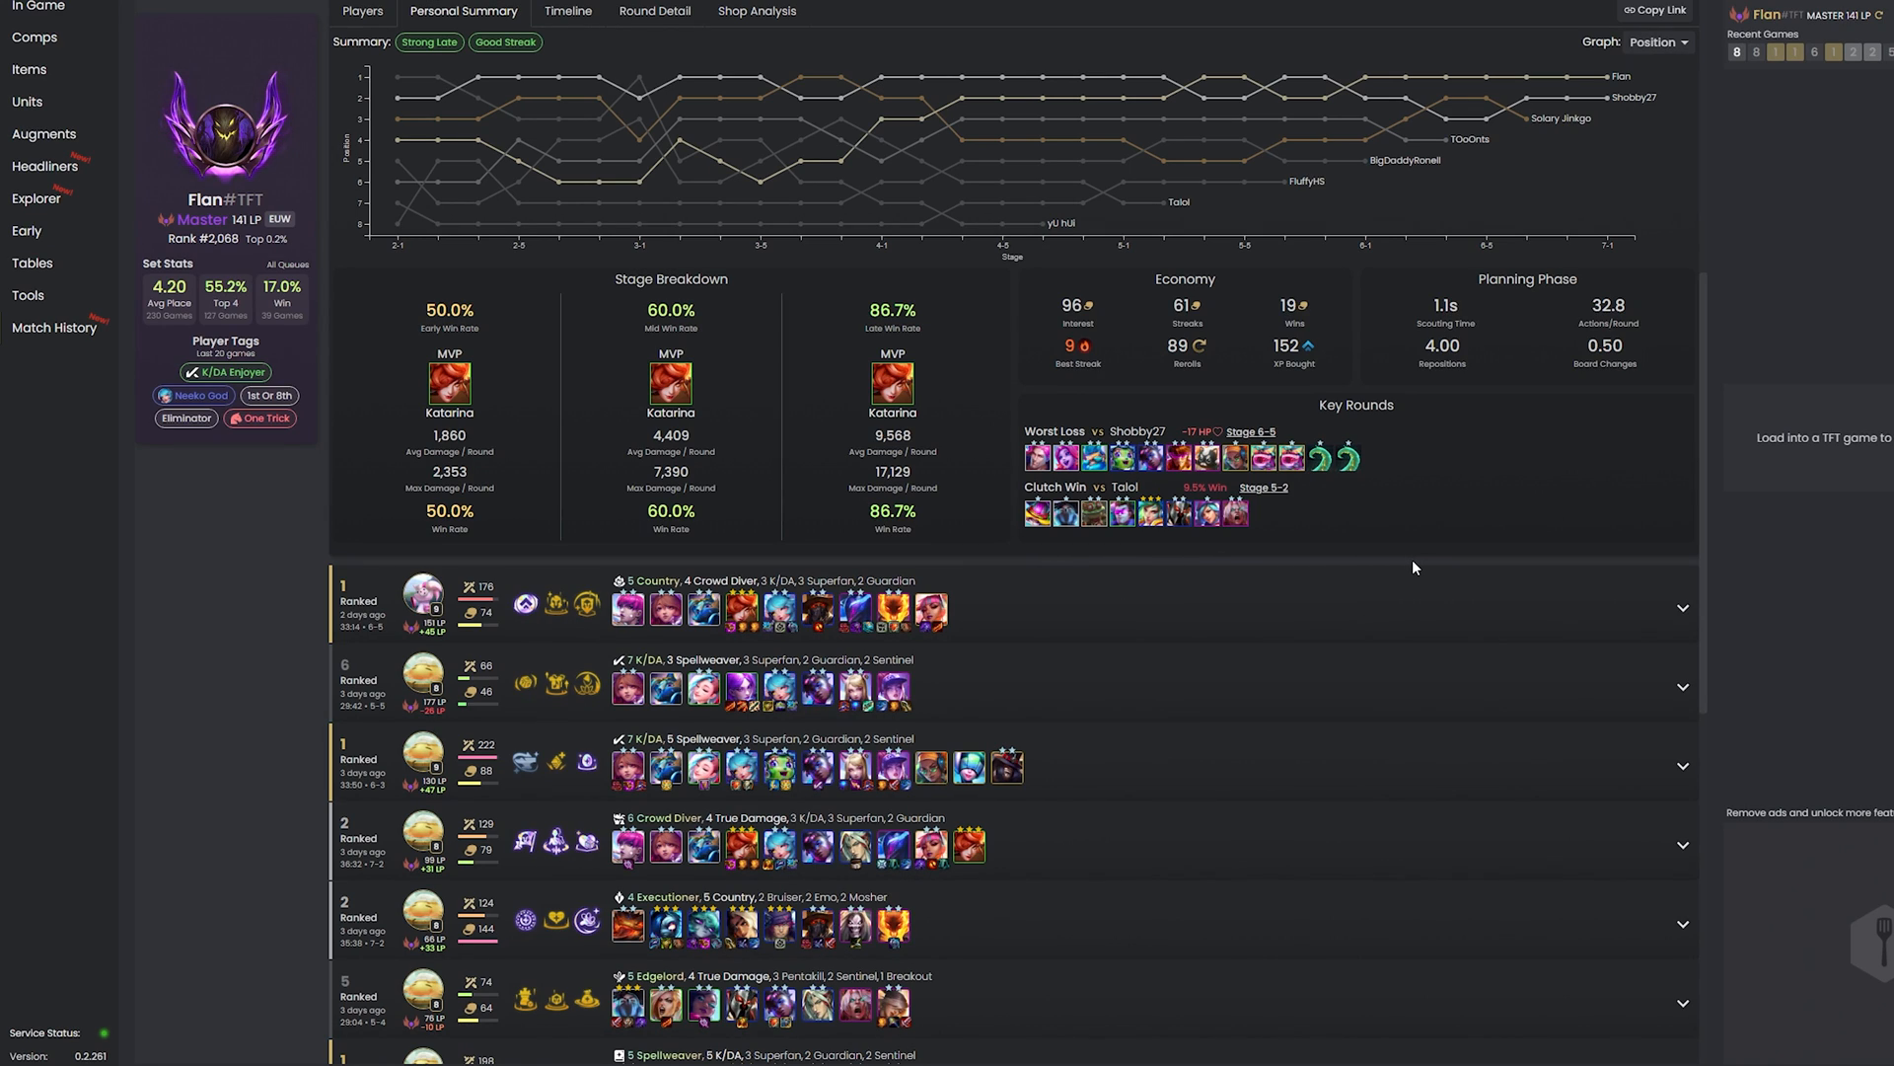
mouse_move(1465, 551)
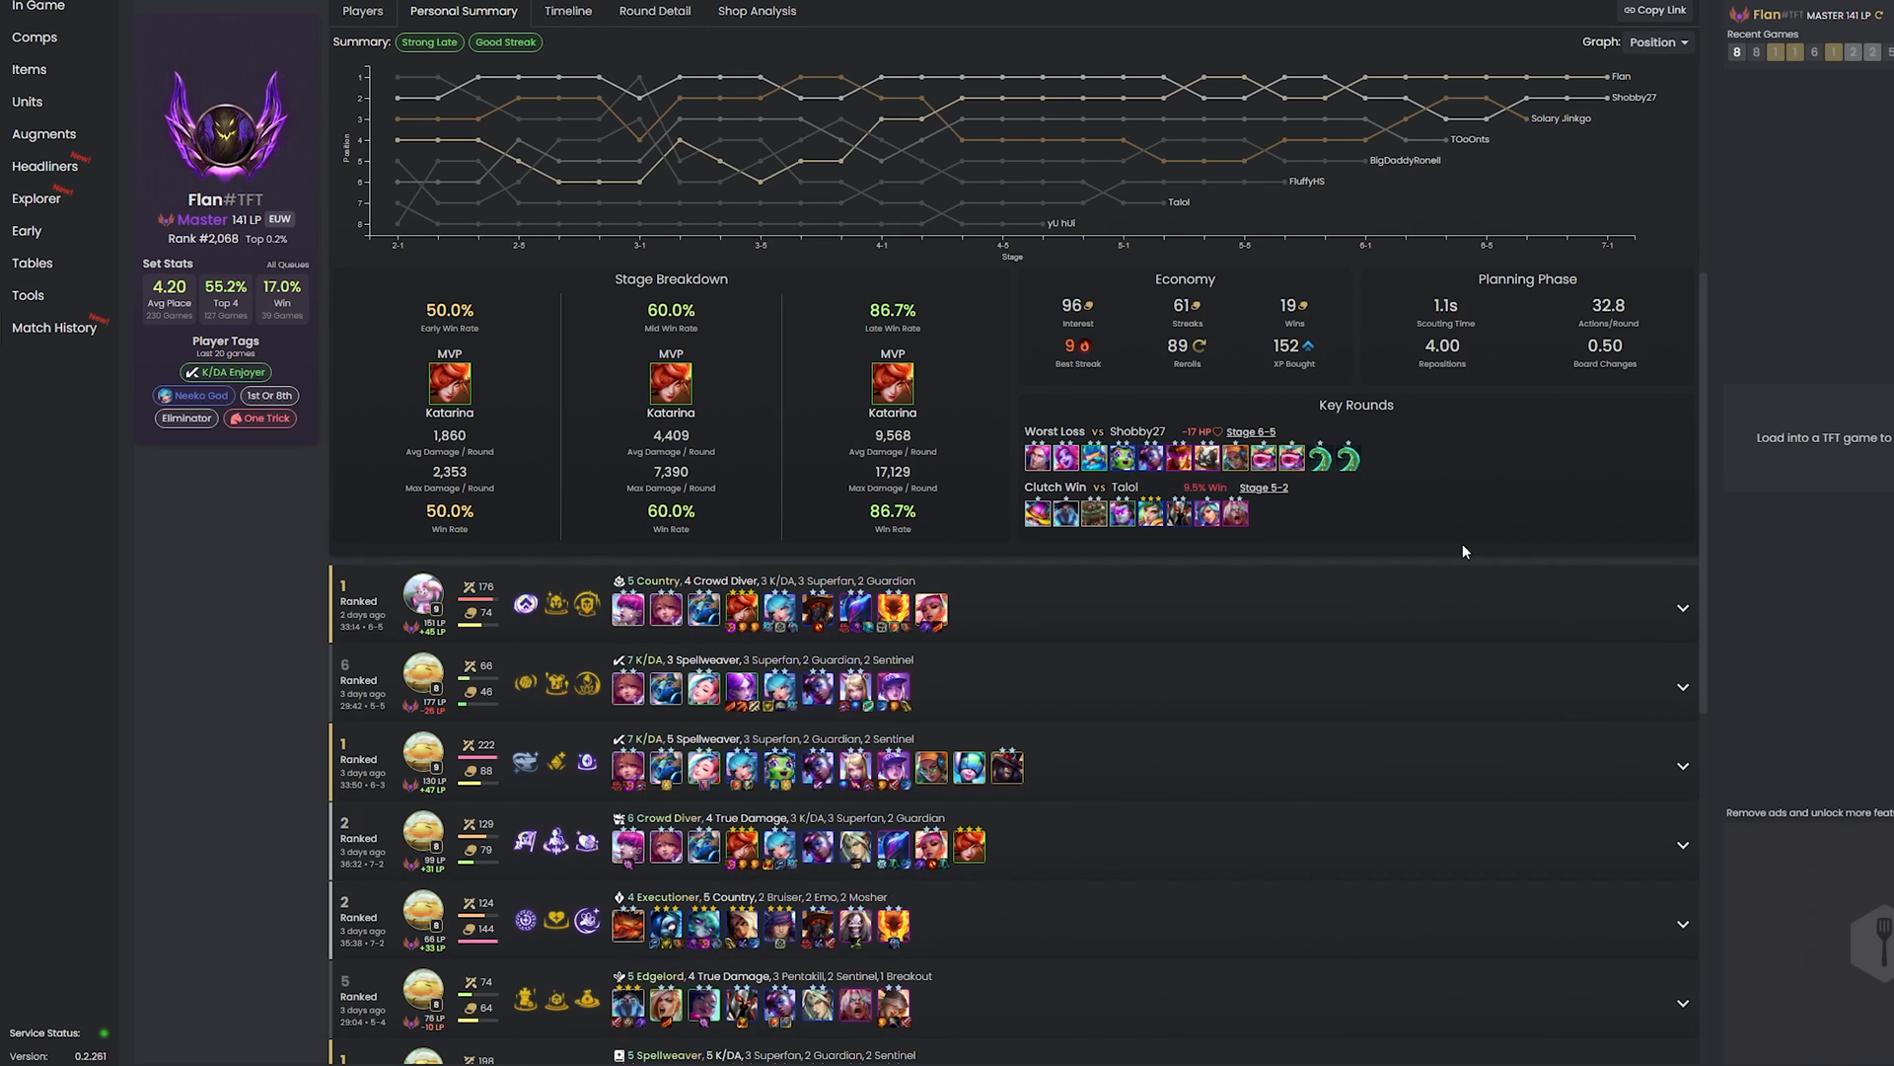
mouse_move(854, 362)
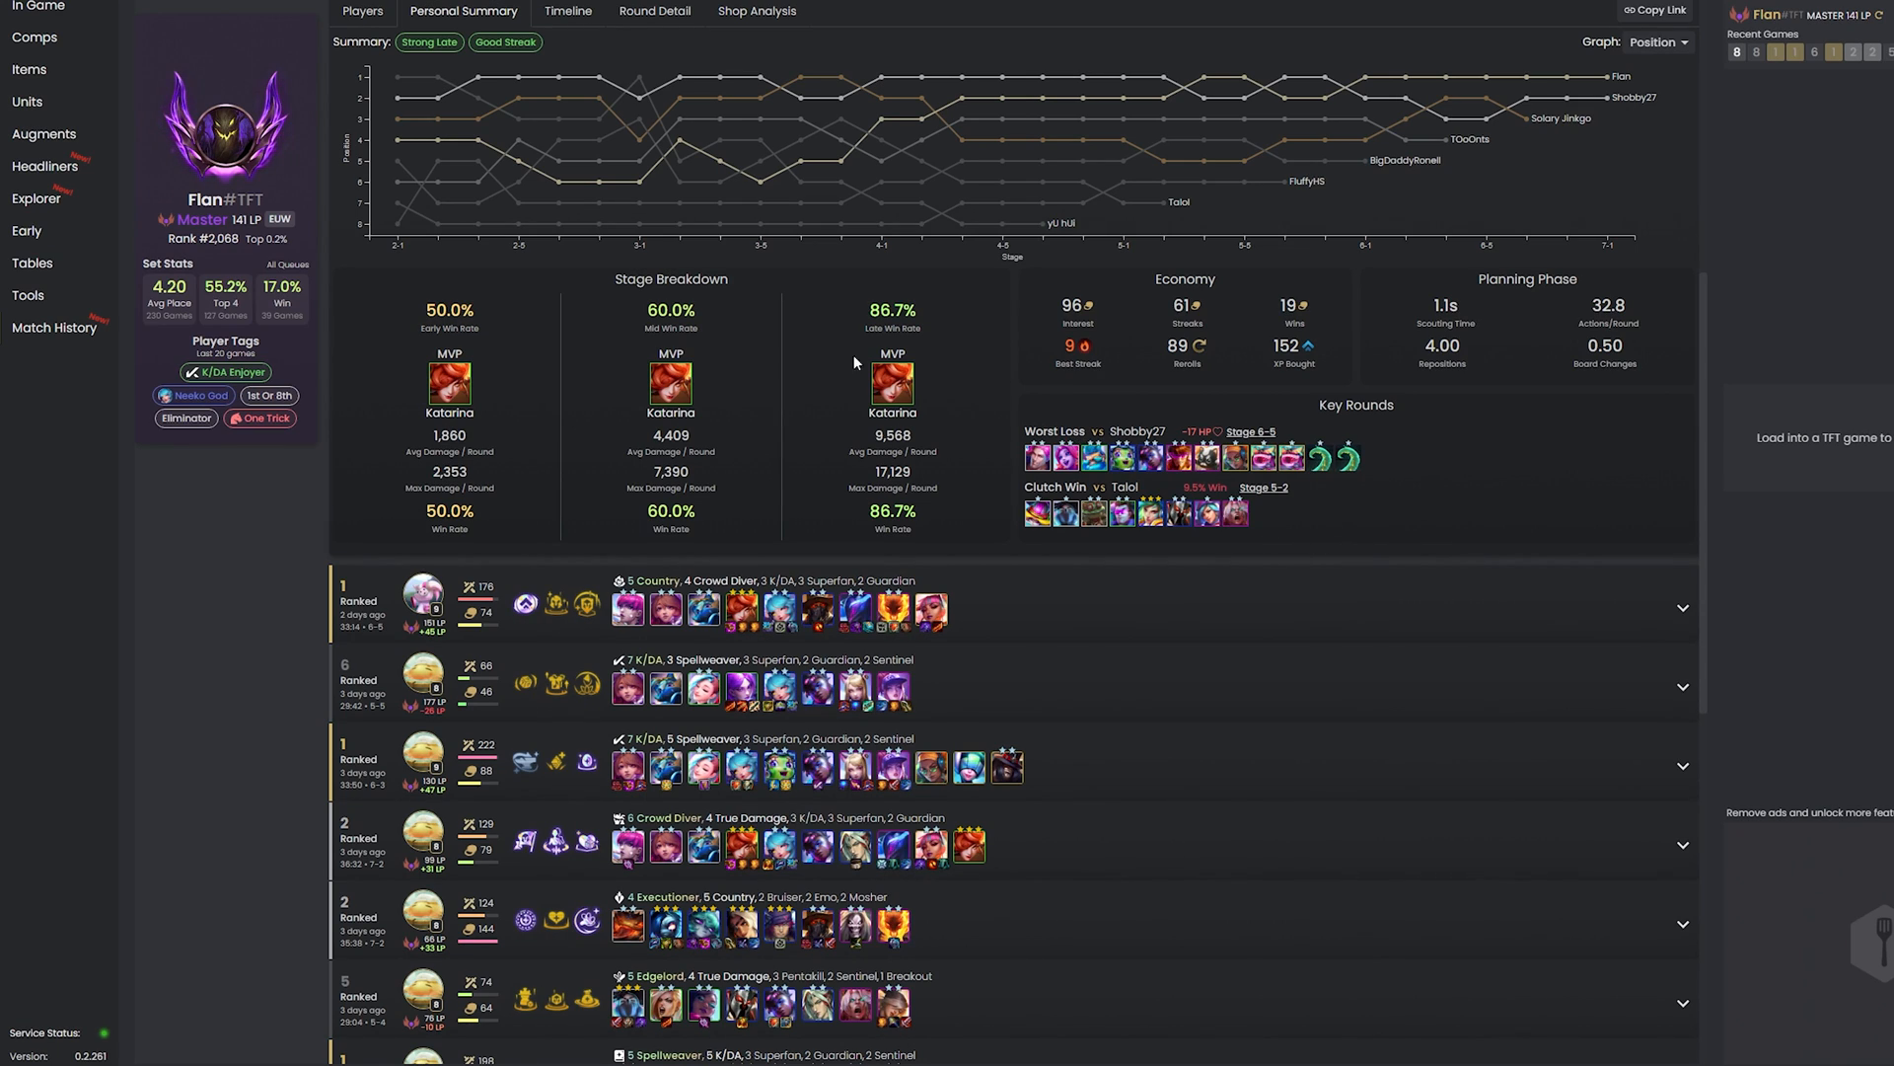
mouse_move(524, 338)
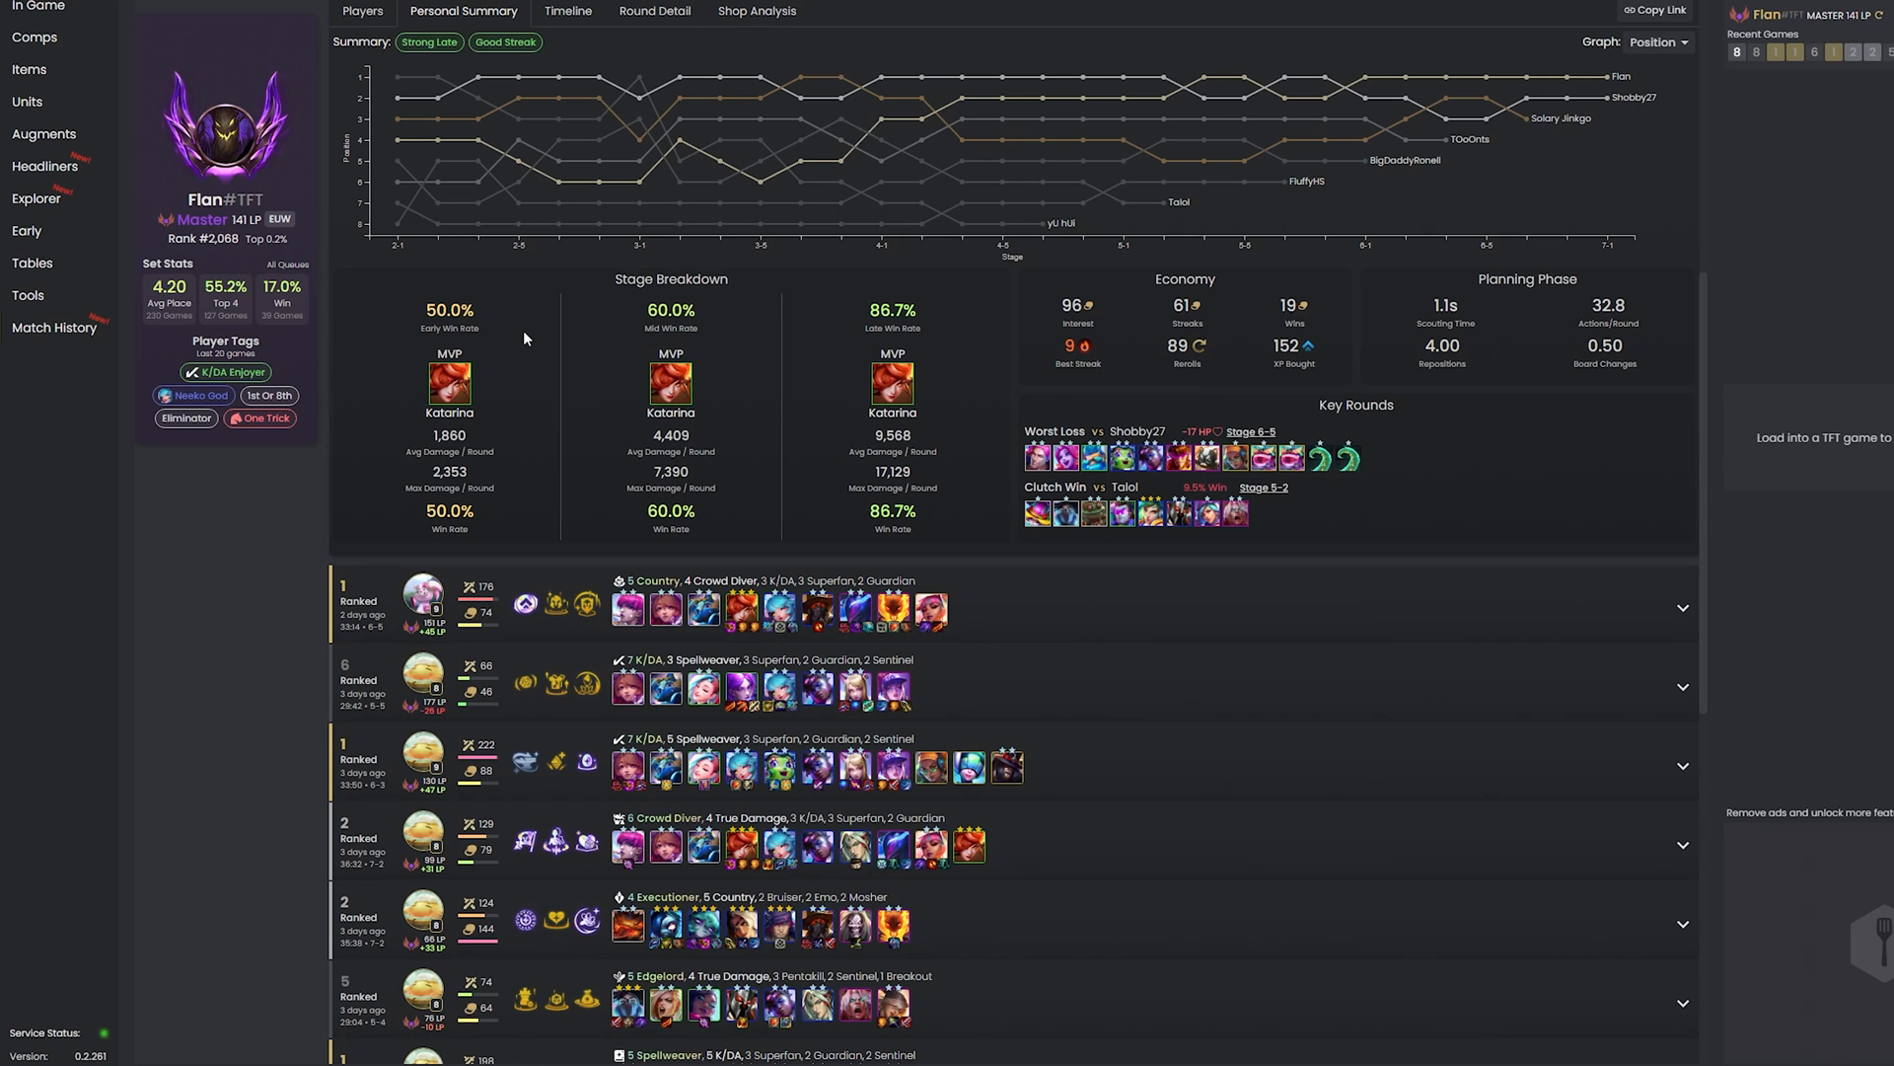
mouse_move(553, 38)
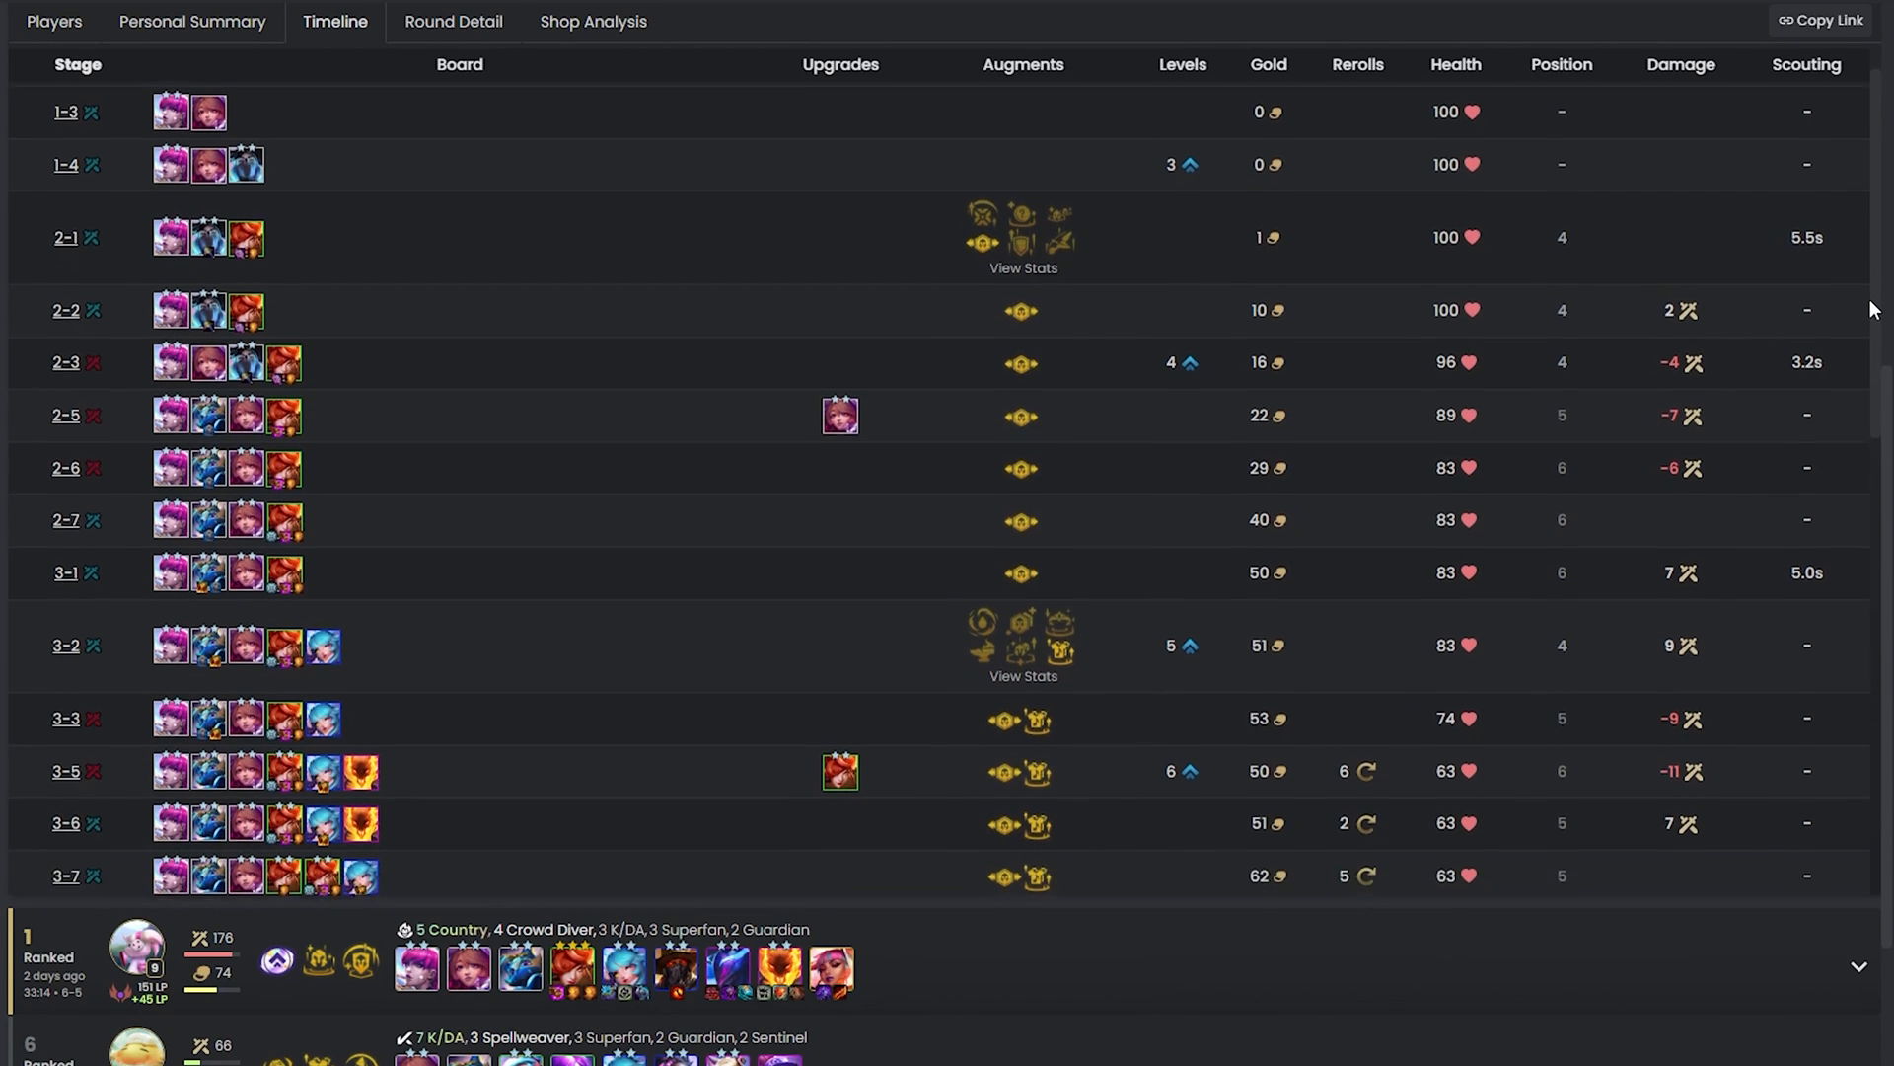
Scroll the match Timeline down to stage 7-1, then back to the opening rounds.
scroll("down", 3)
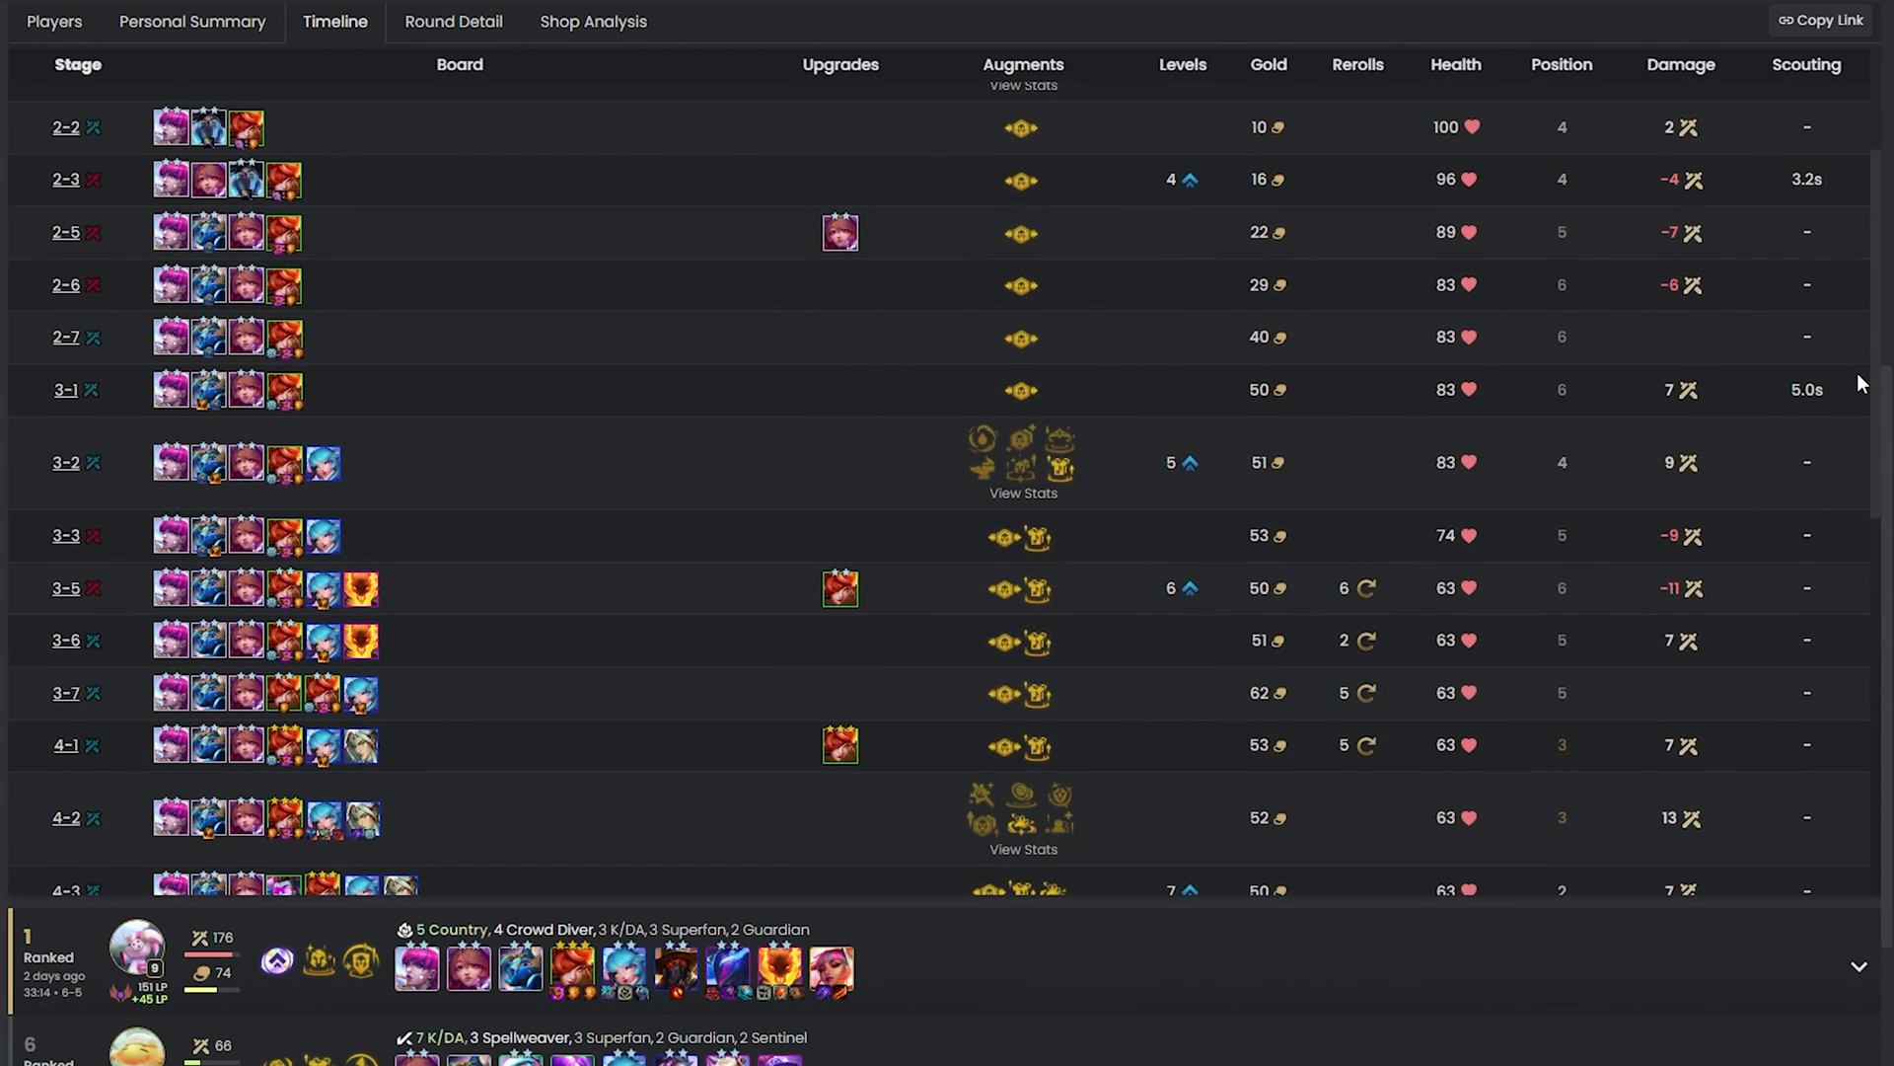
scroll("down", 3)
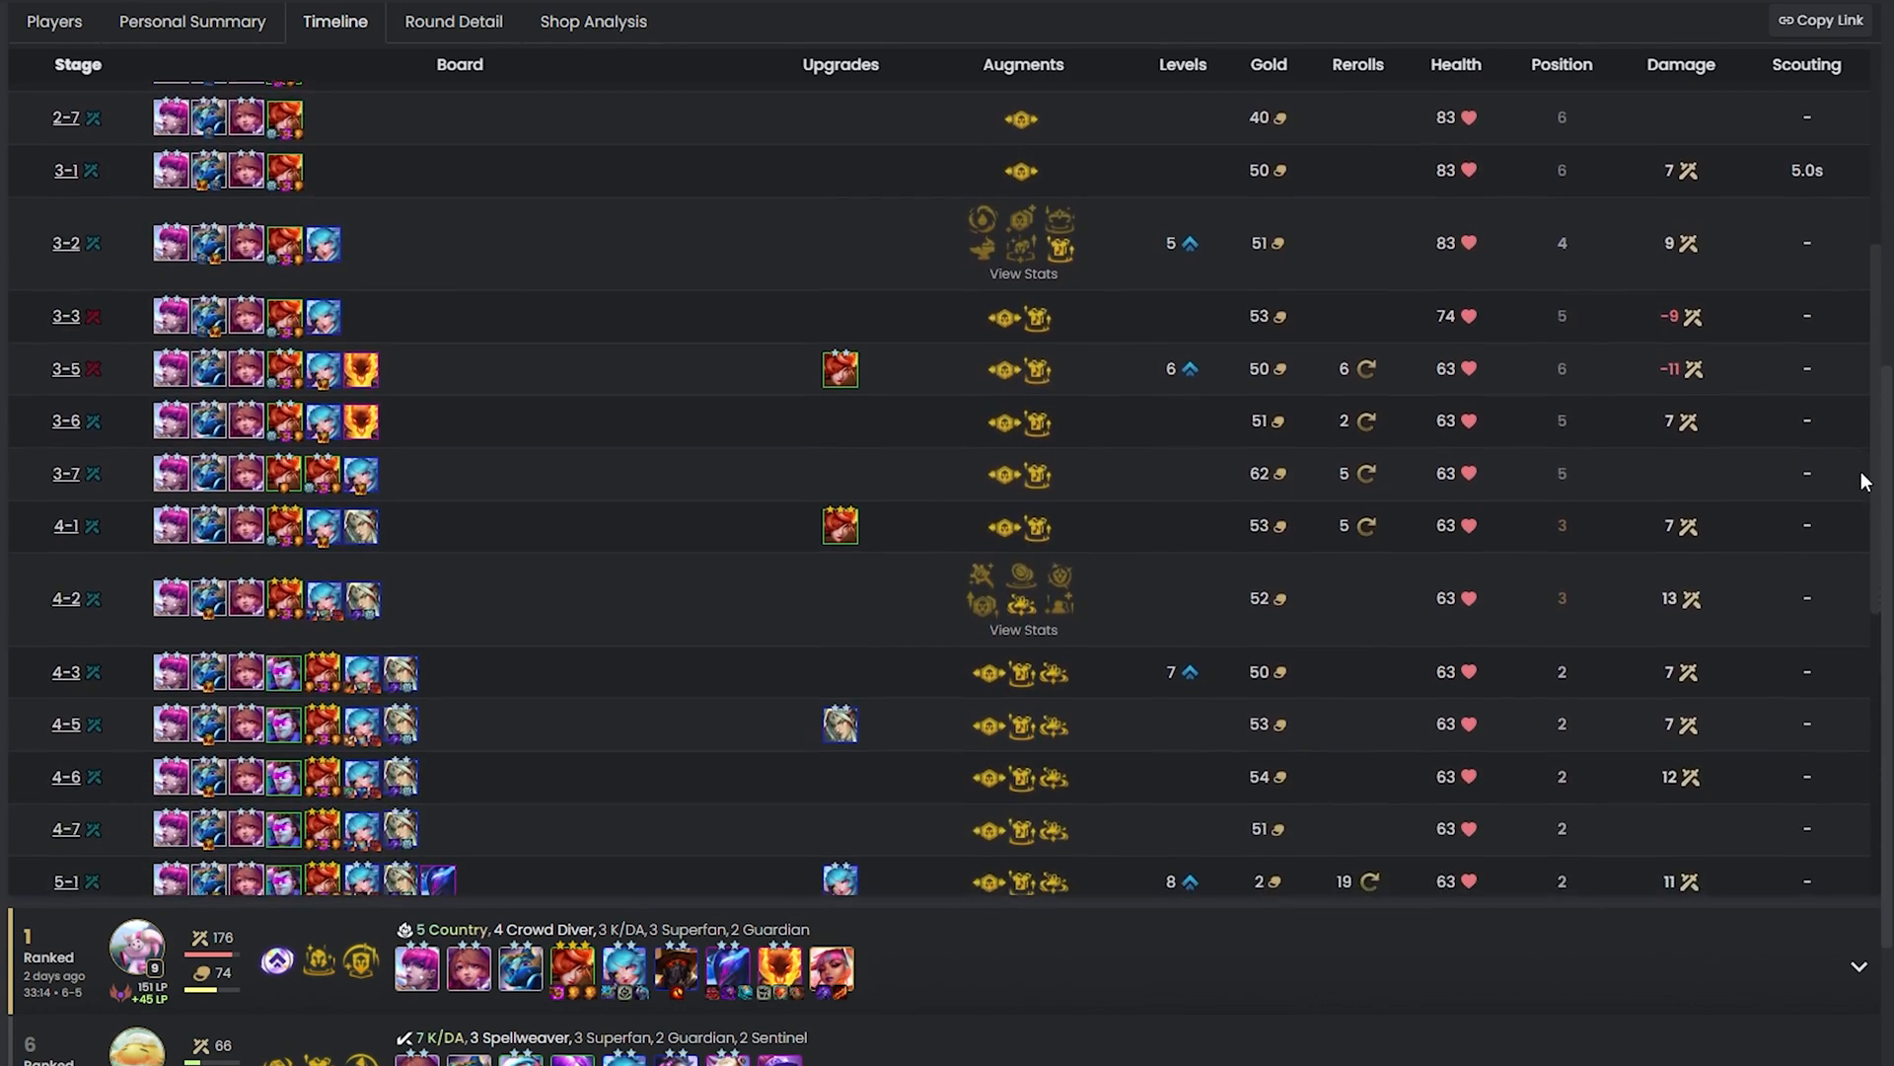
scroll("down", 3)
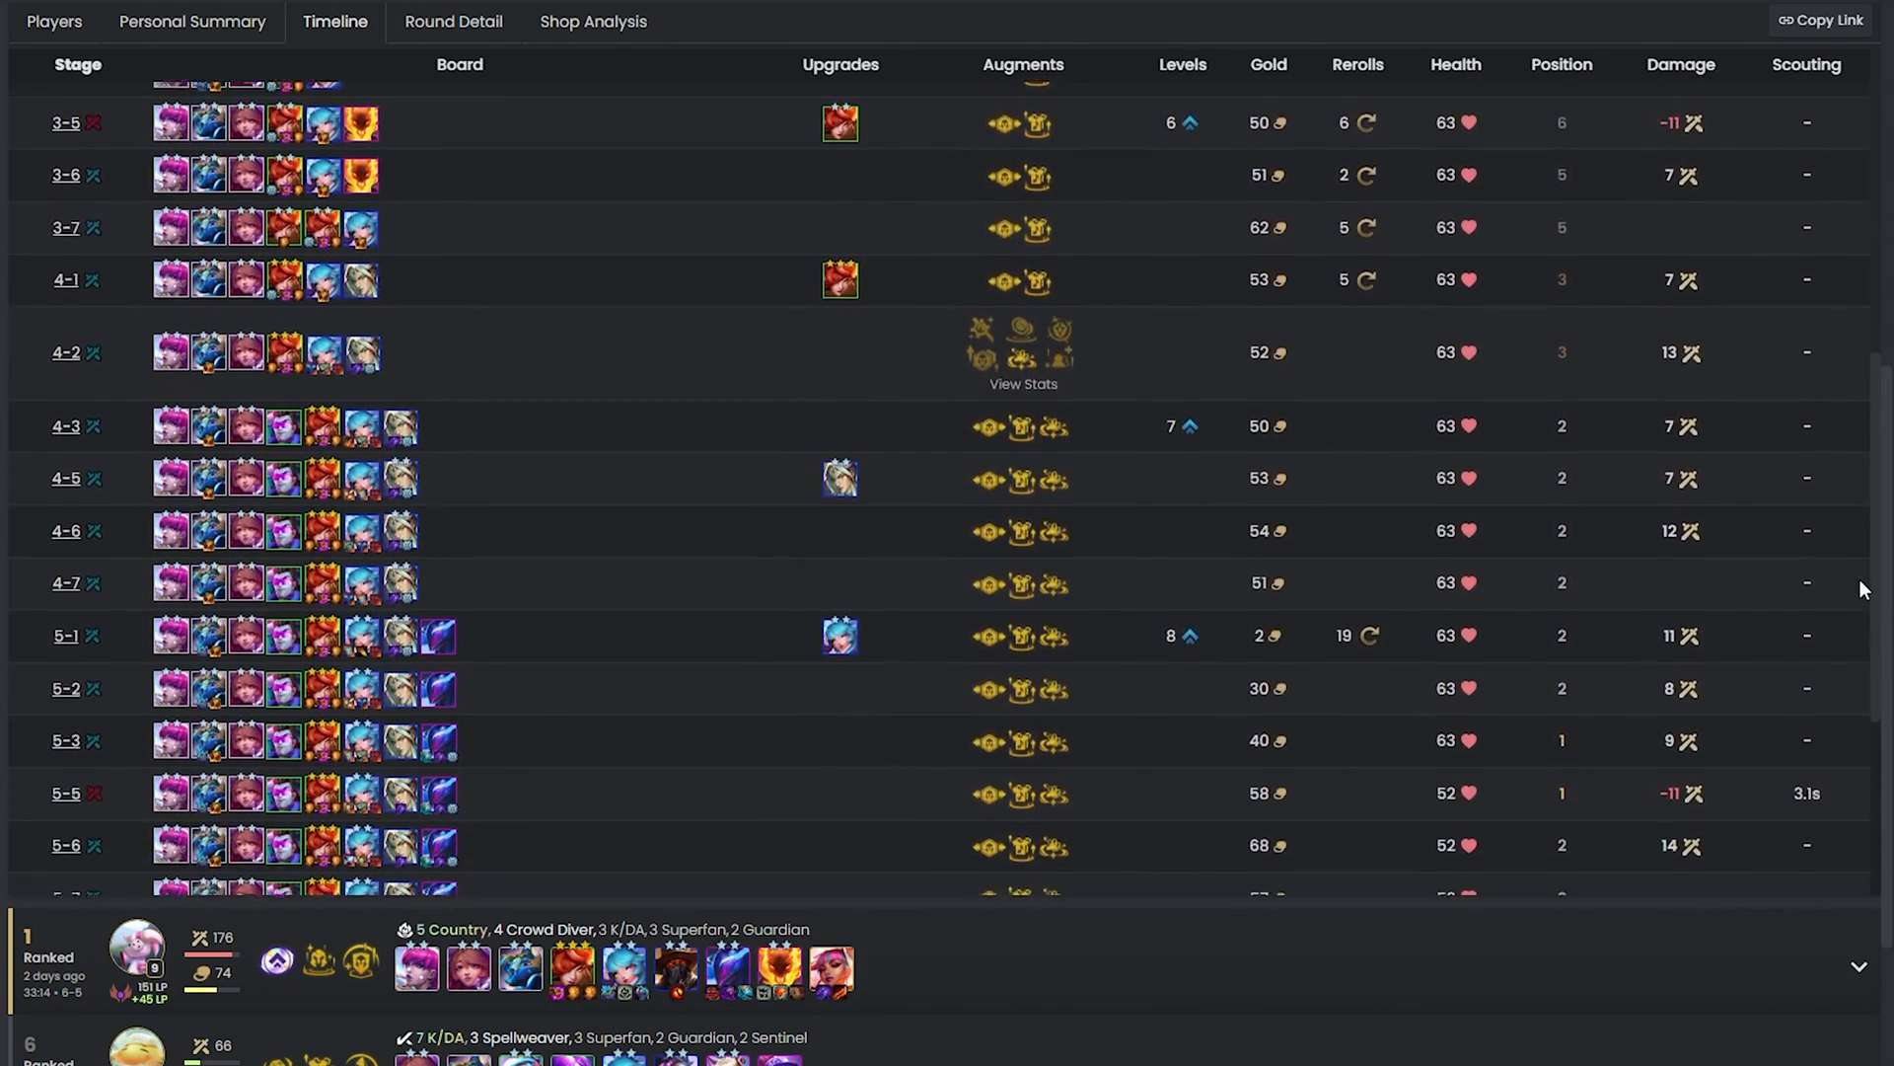
scroll("down", 3)
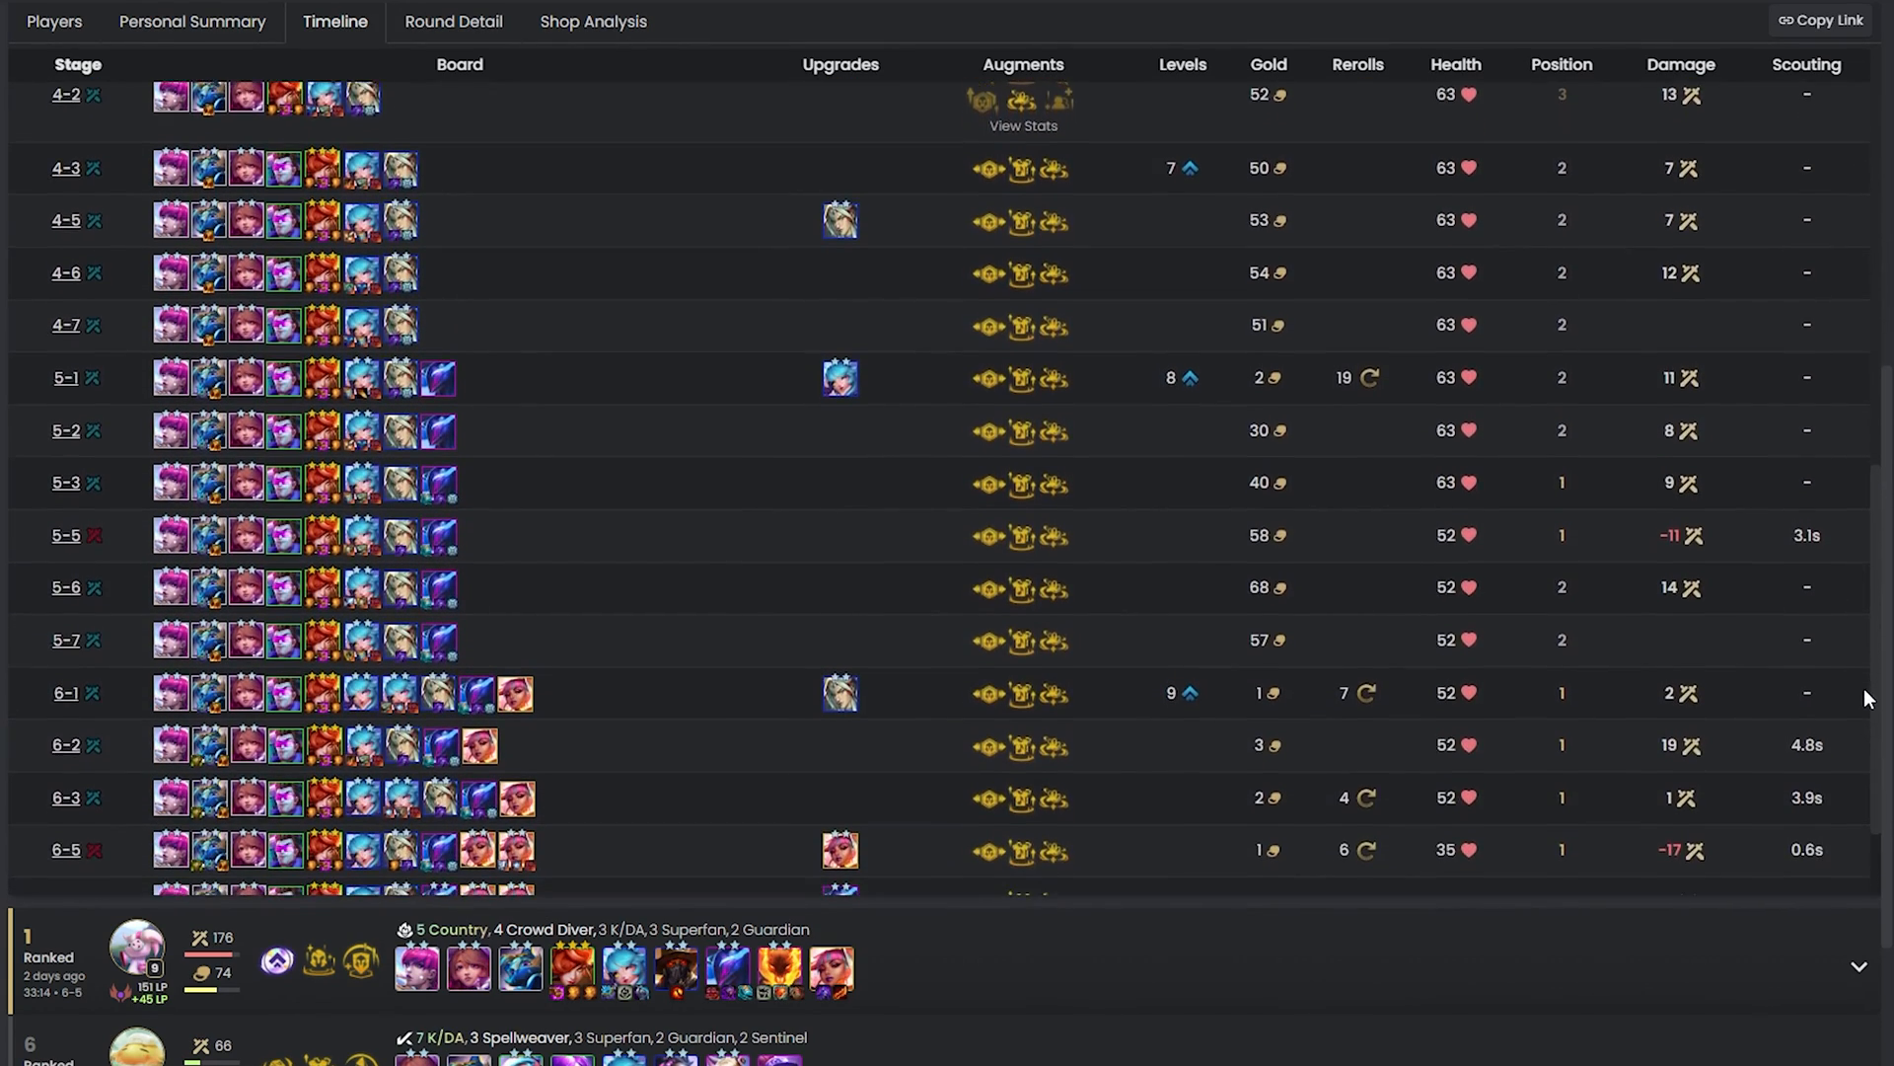
scroll("down", 3)
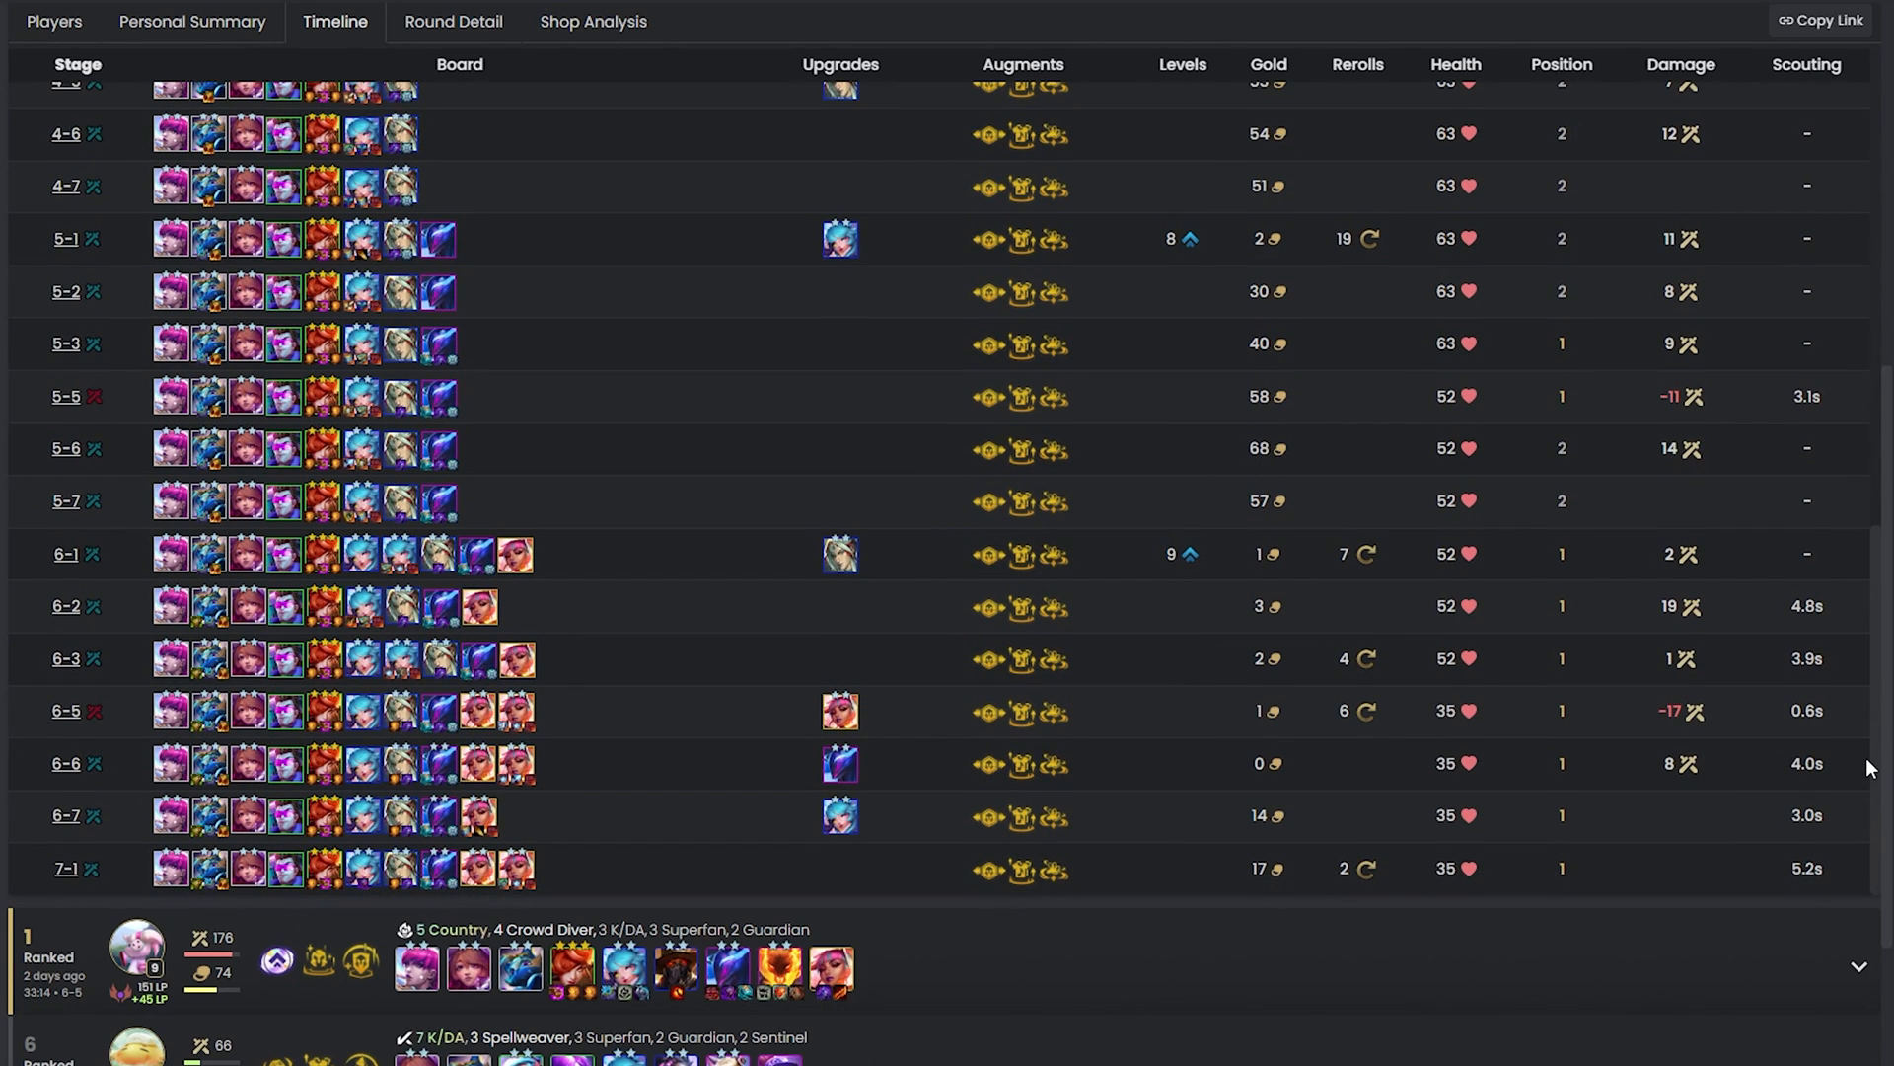
scroll("up", 3)
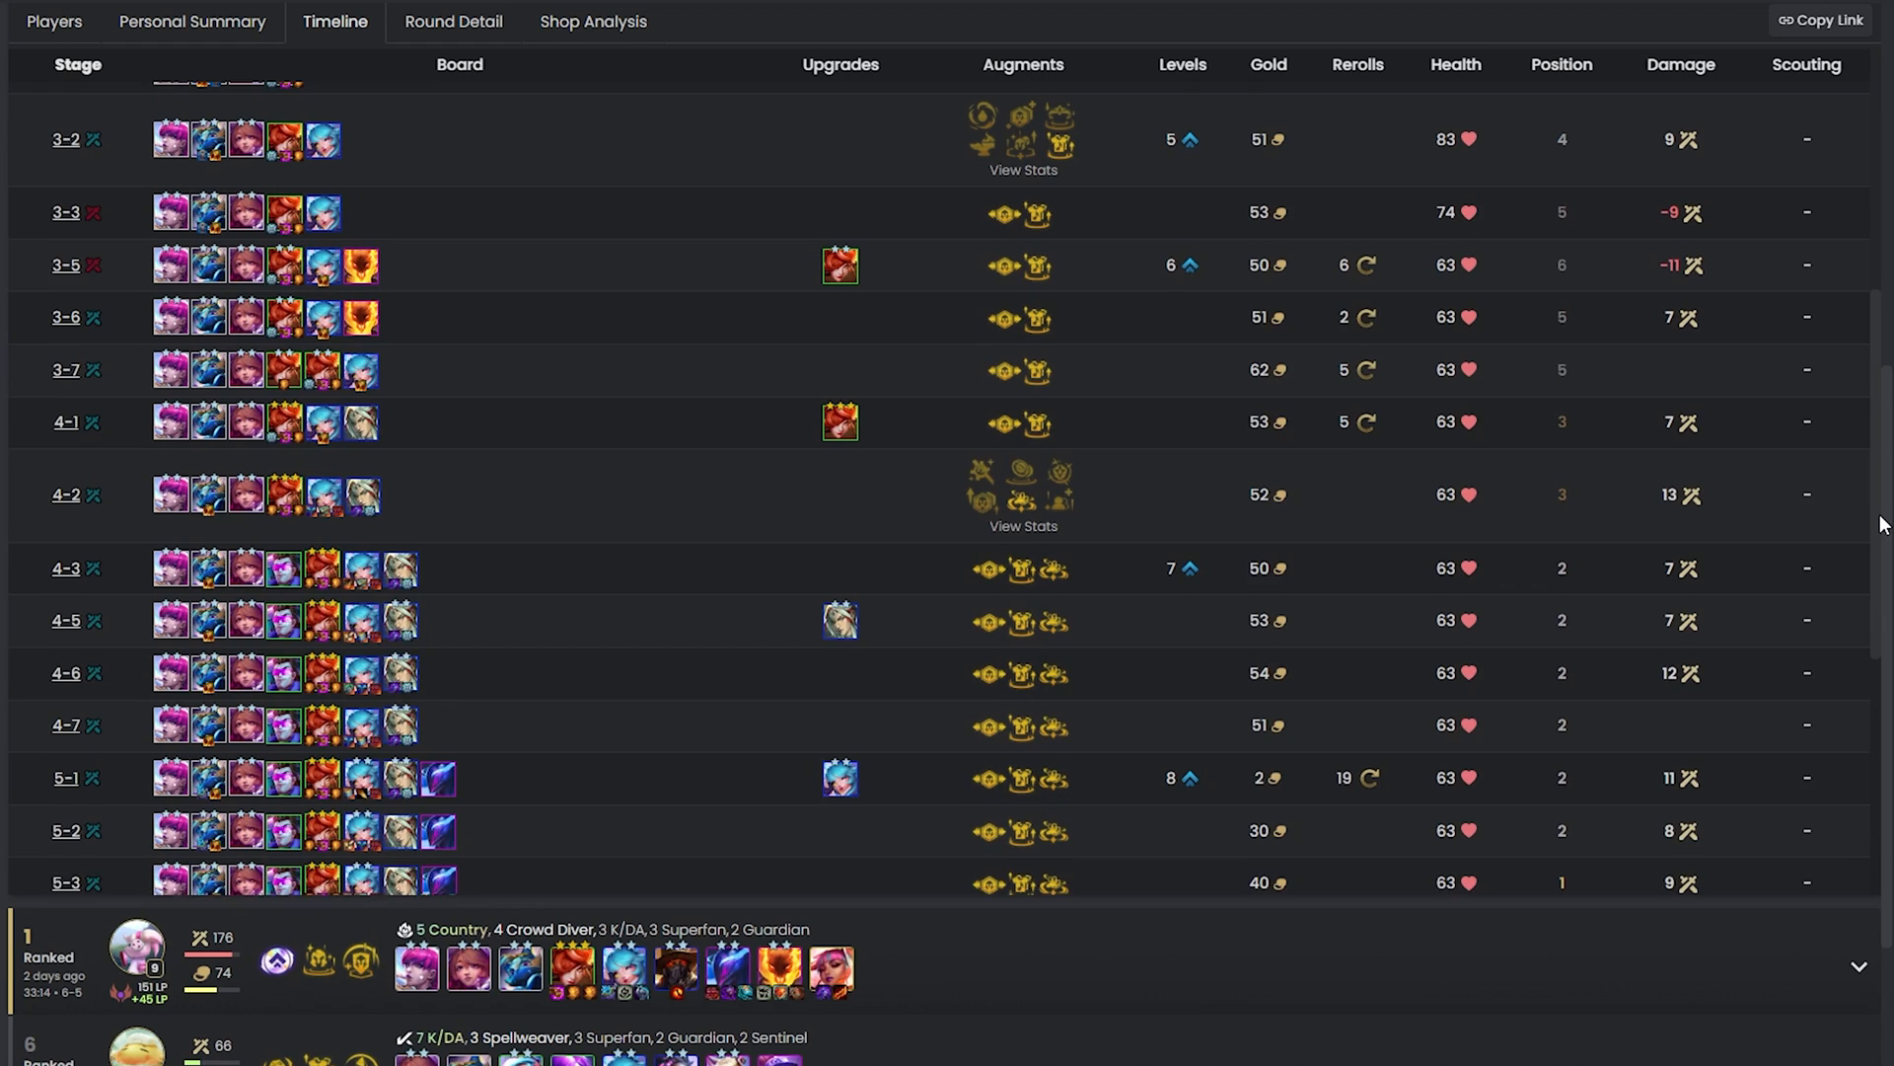
scroll("up", 3)
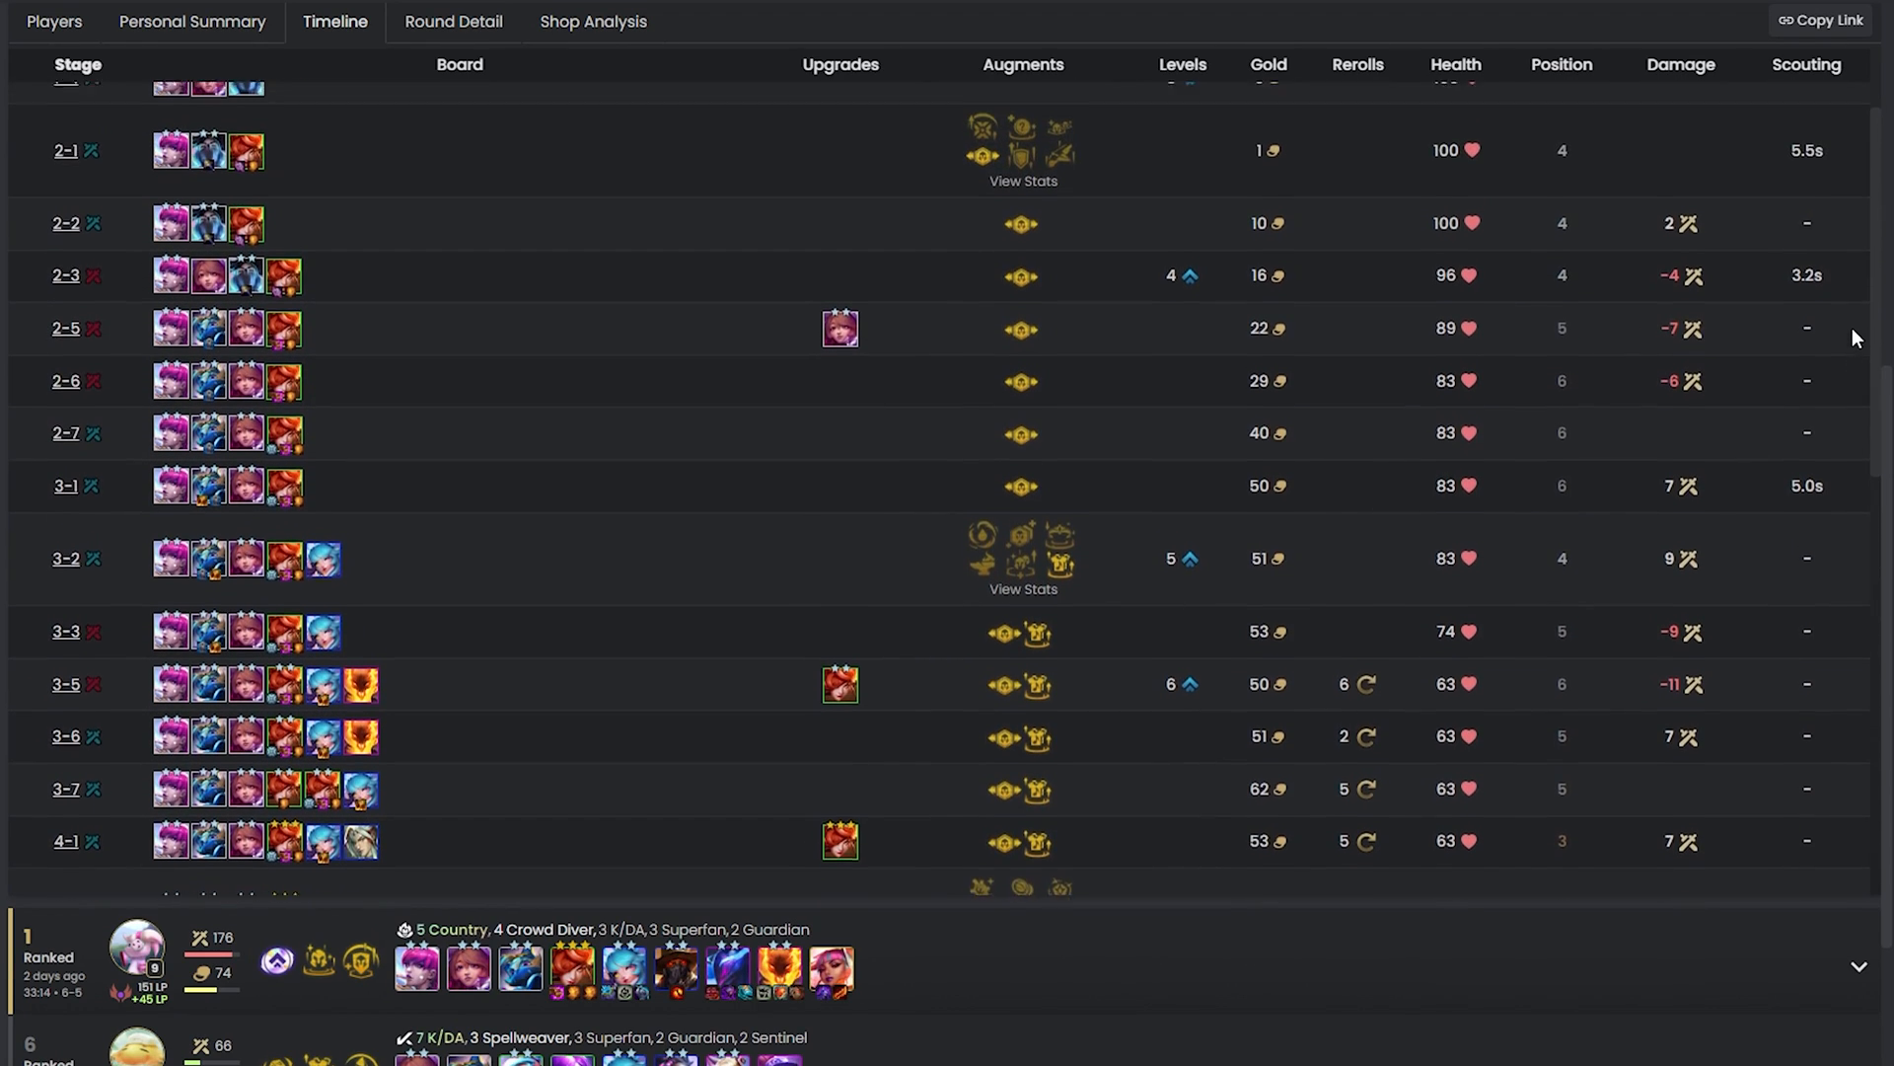
scroll("up", 3)
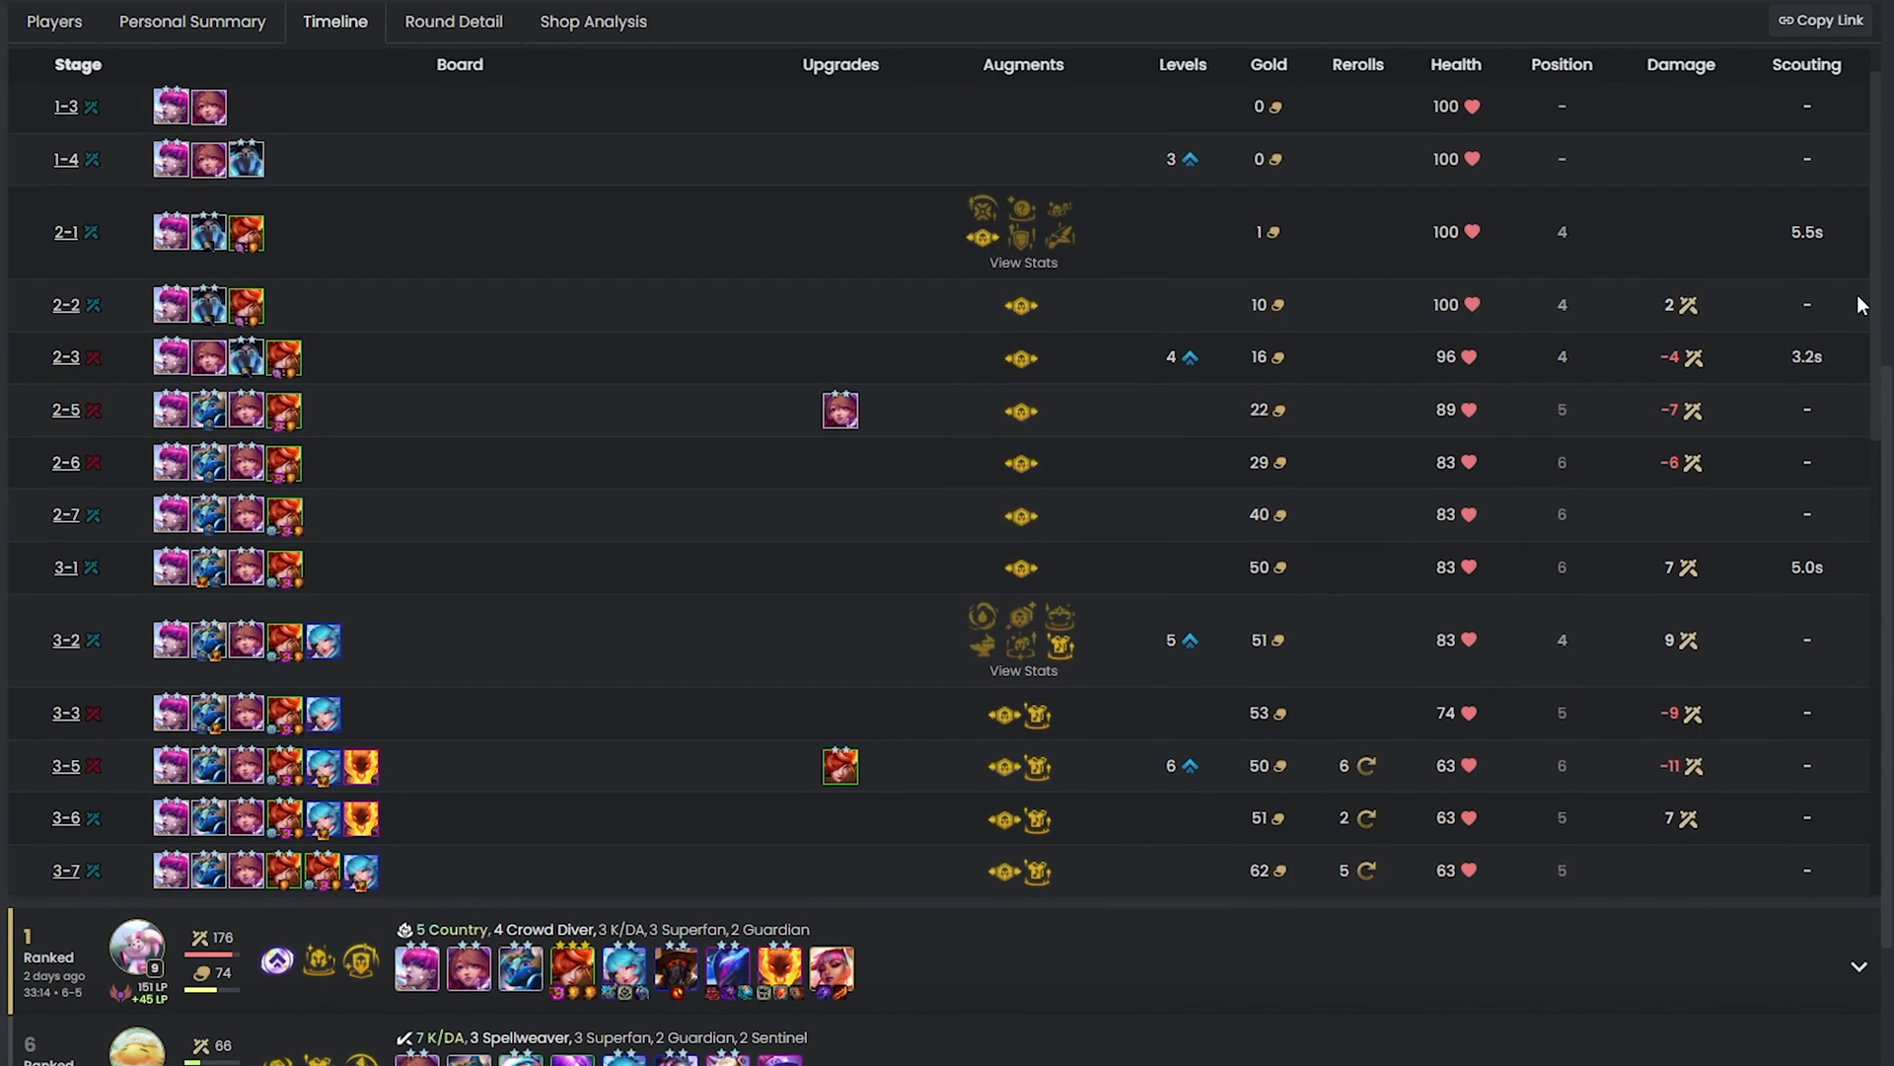
scroll("up", 3)
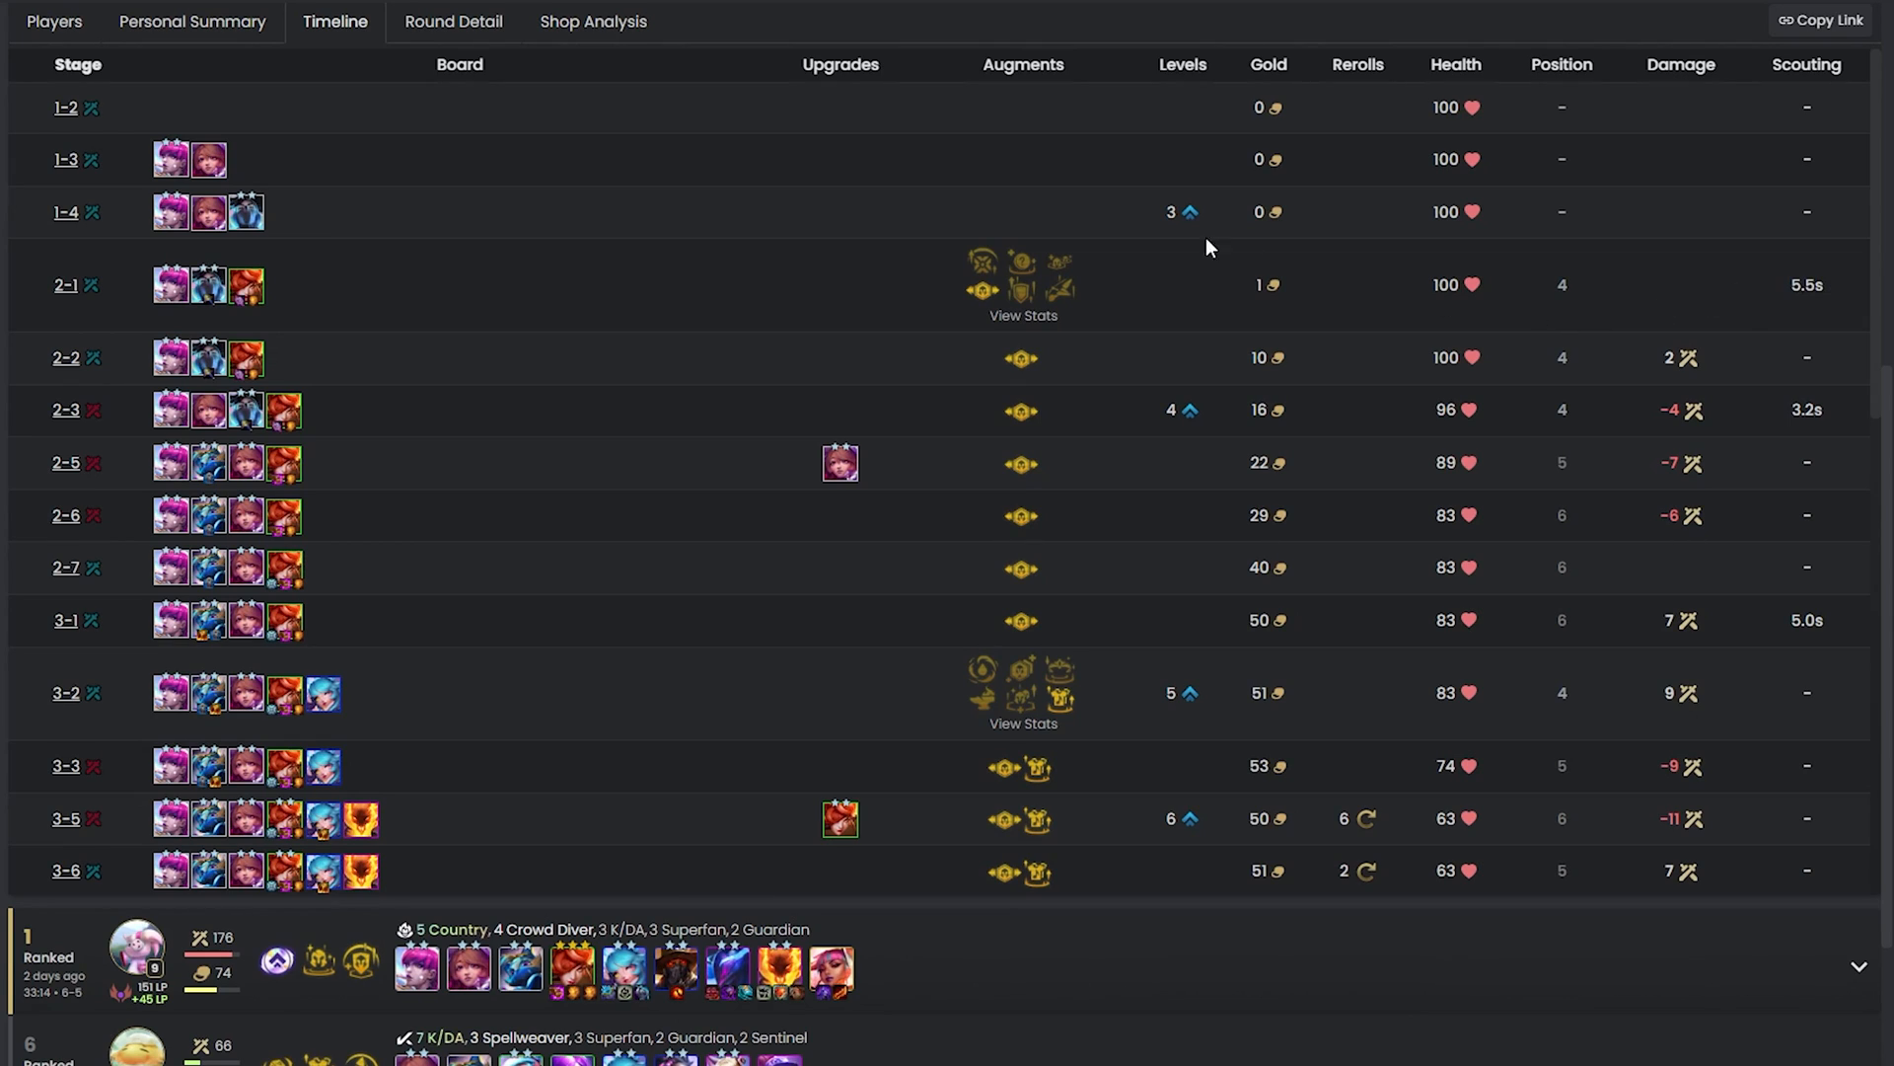
Open Round Detail and step forward to the stage 6-6 win versus Solary Jinkgo.
left_click(453, 20)
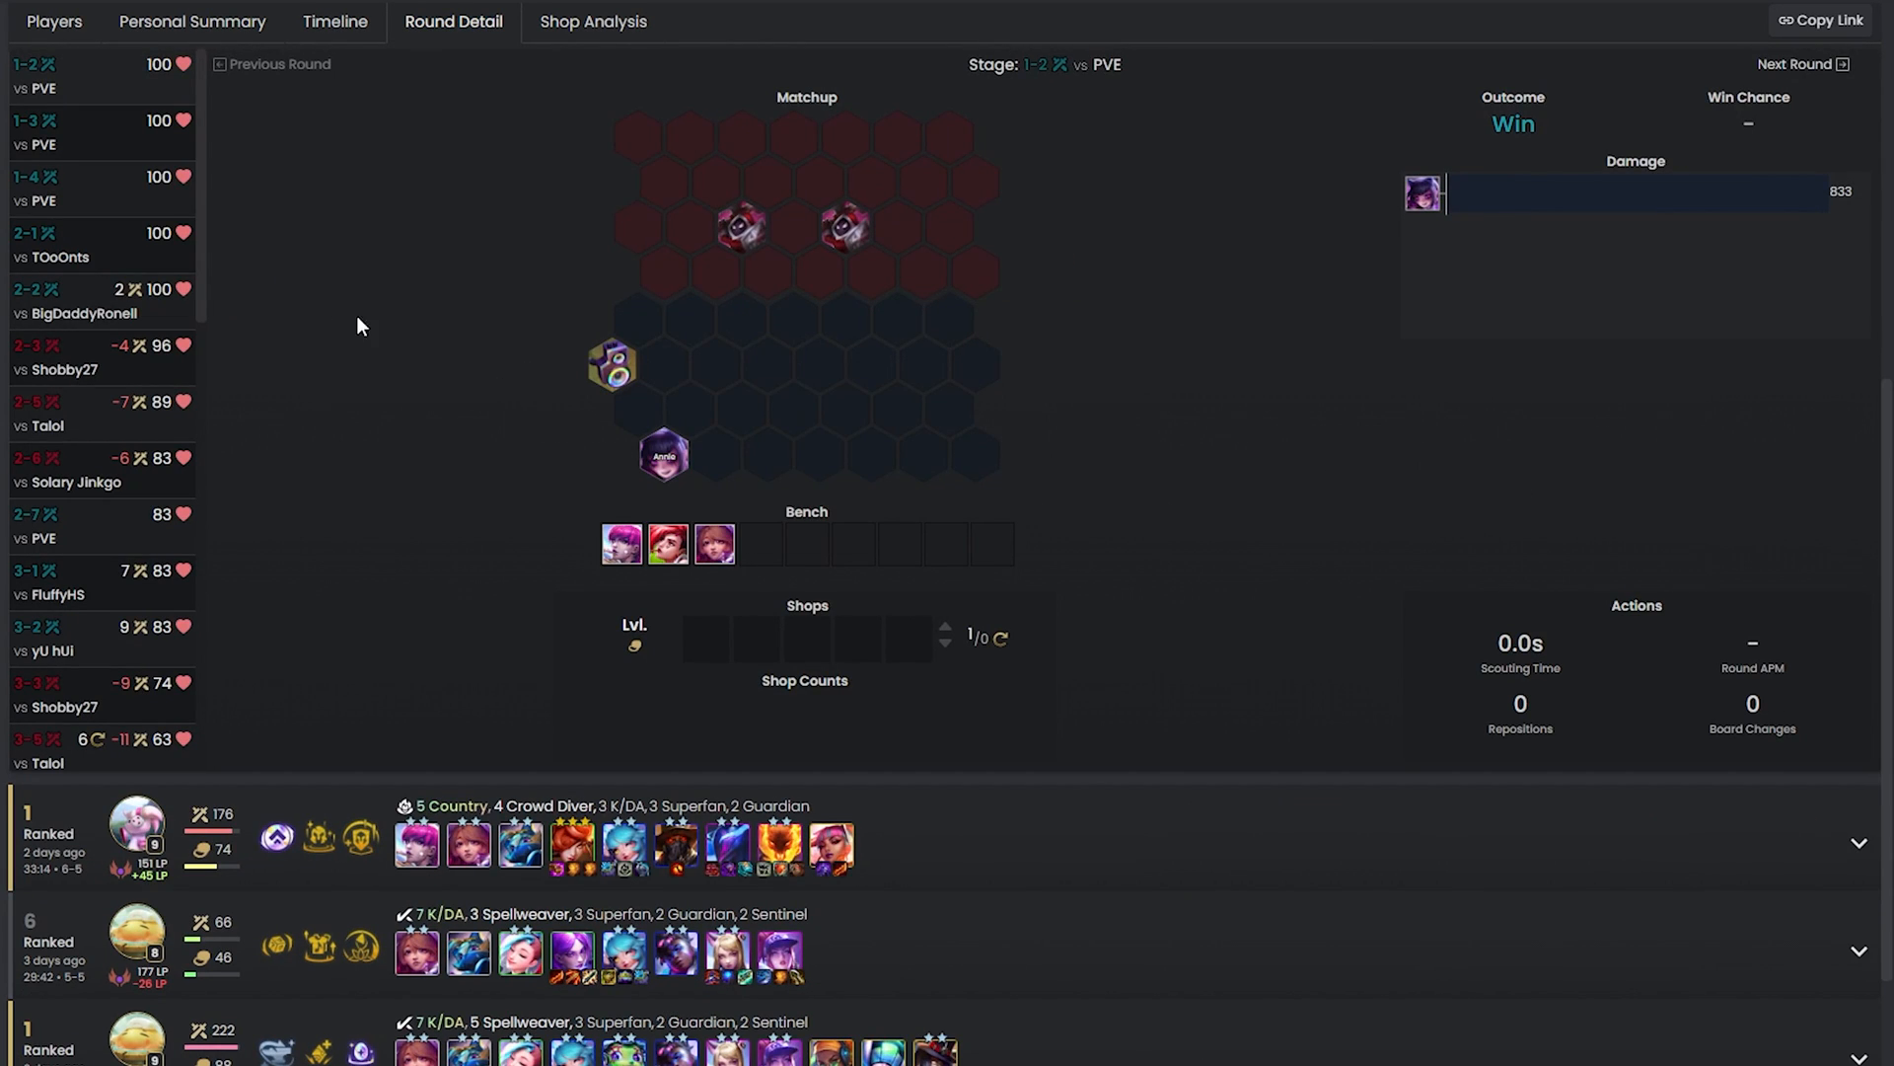
scroll("down", 3)
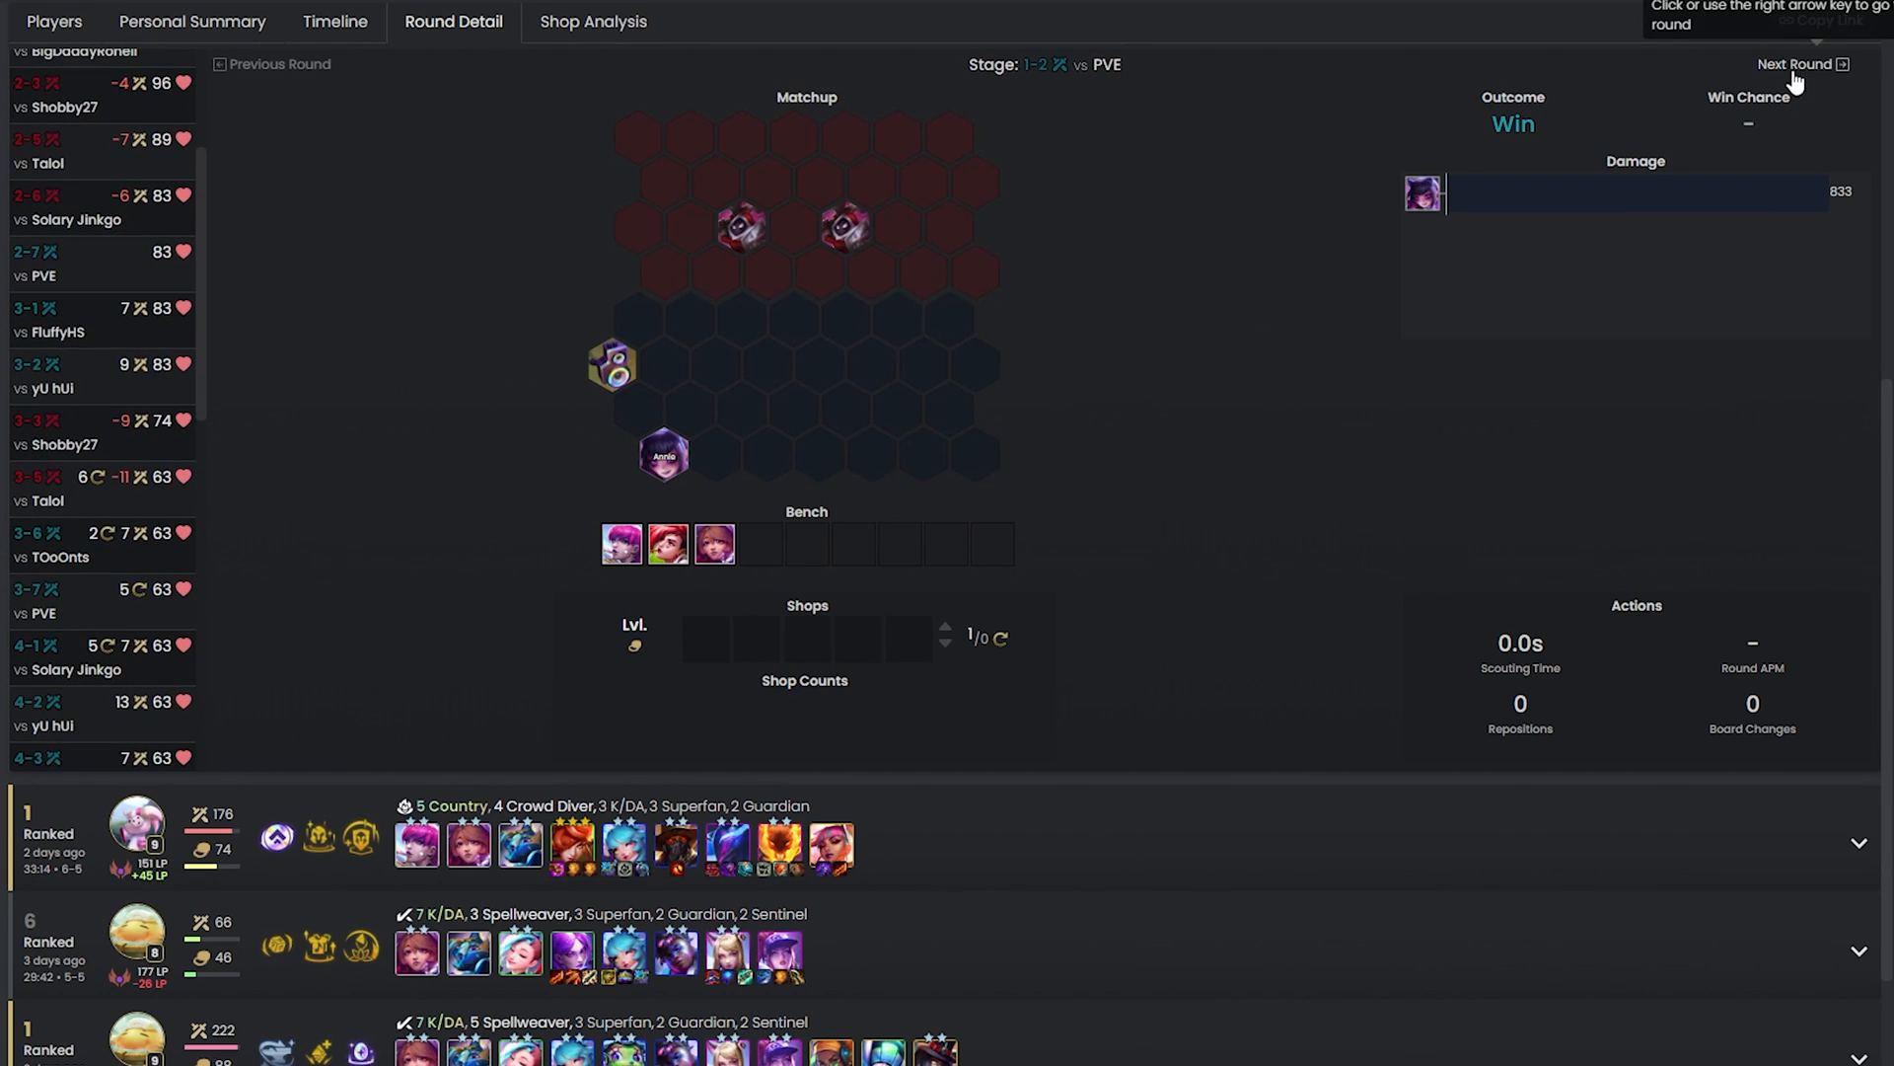
left_click(1797, 64)
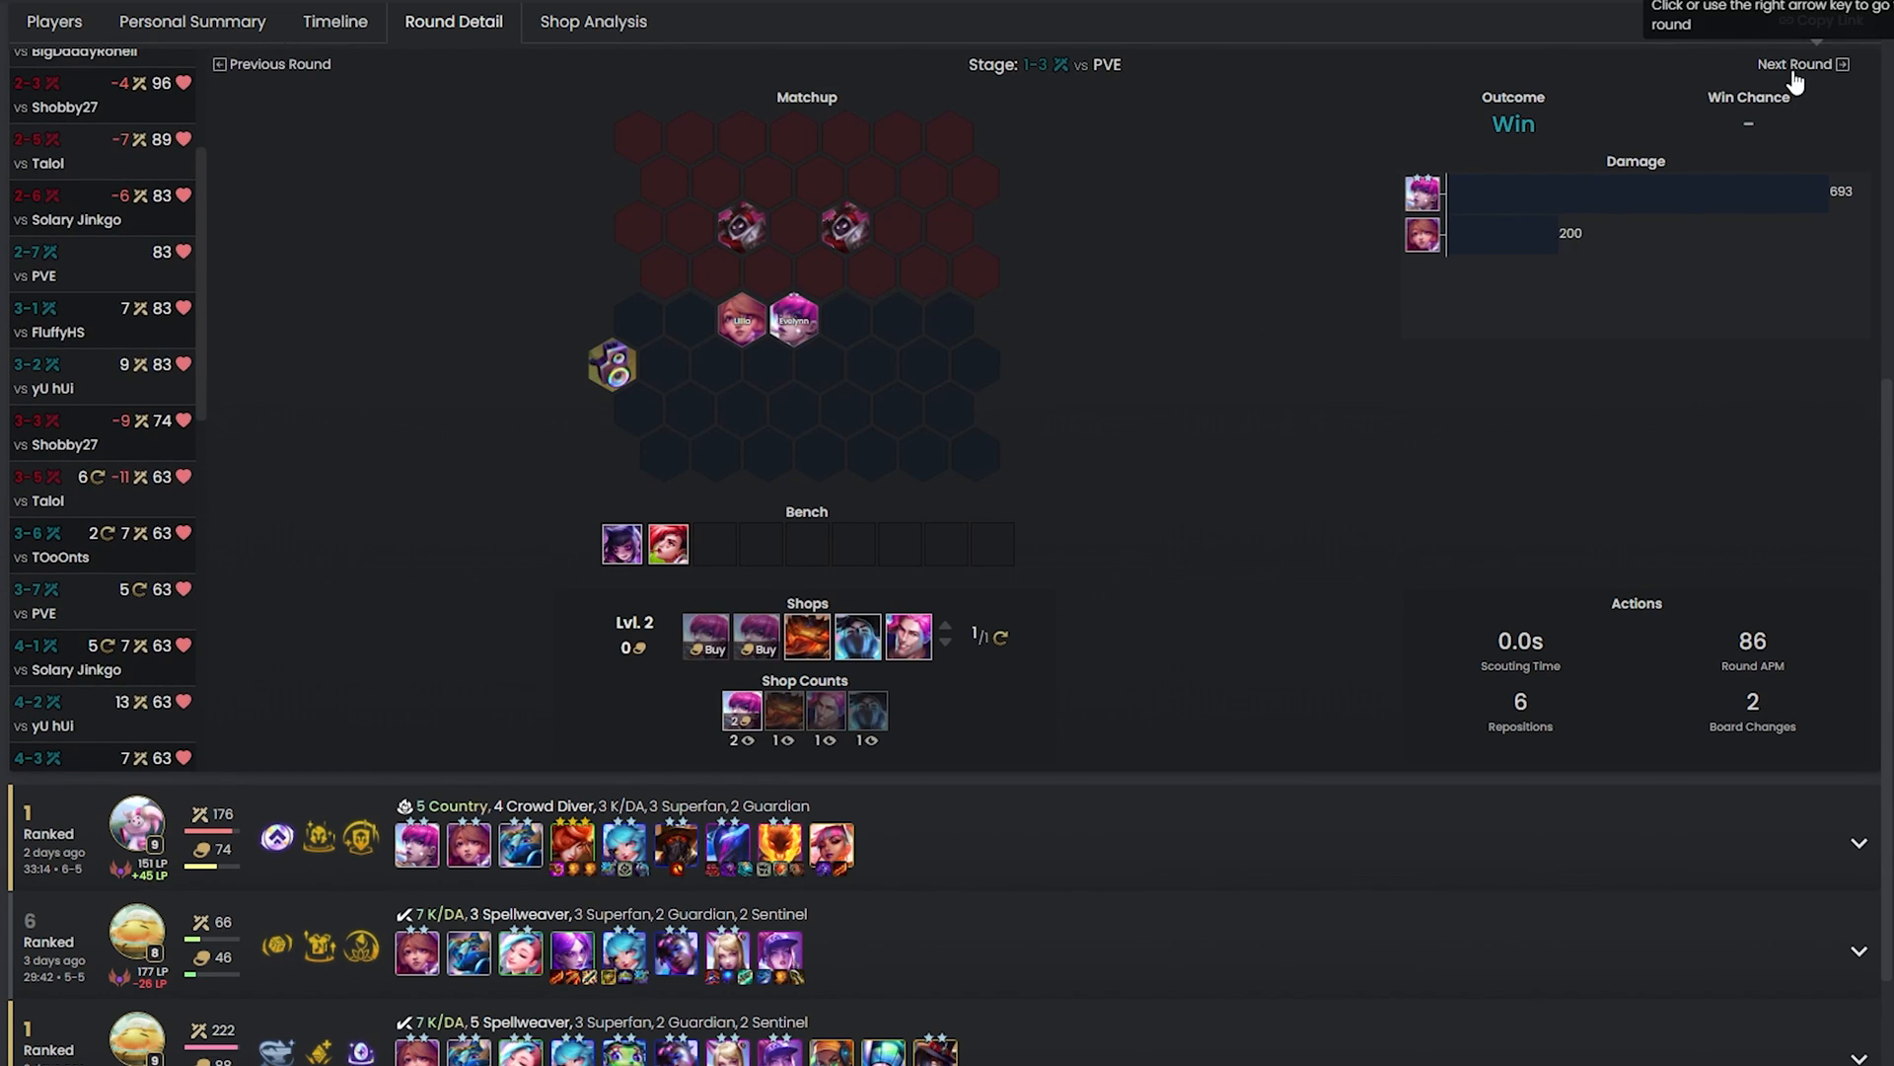
left_click(1799, 64)
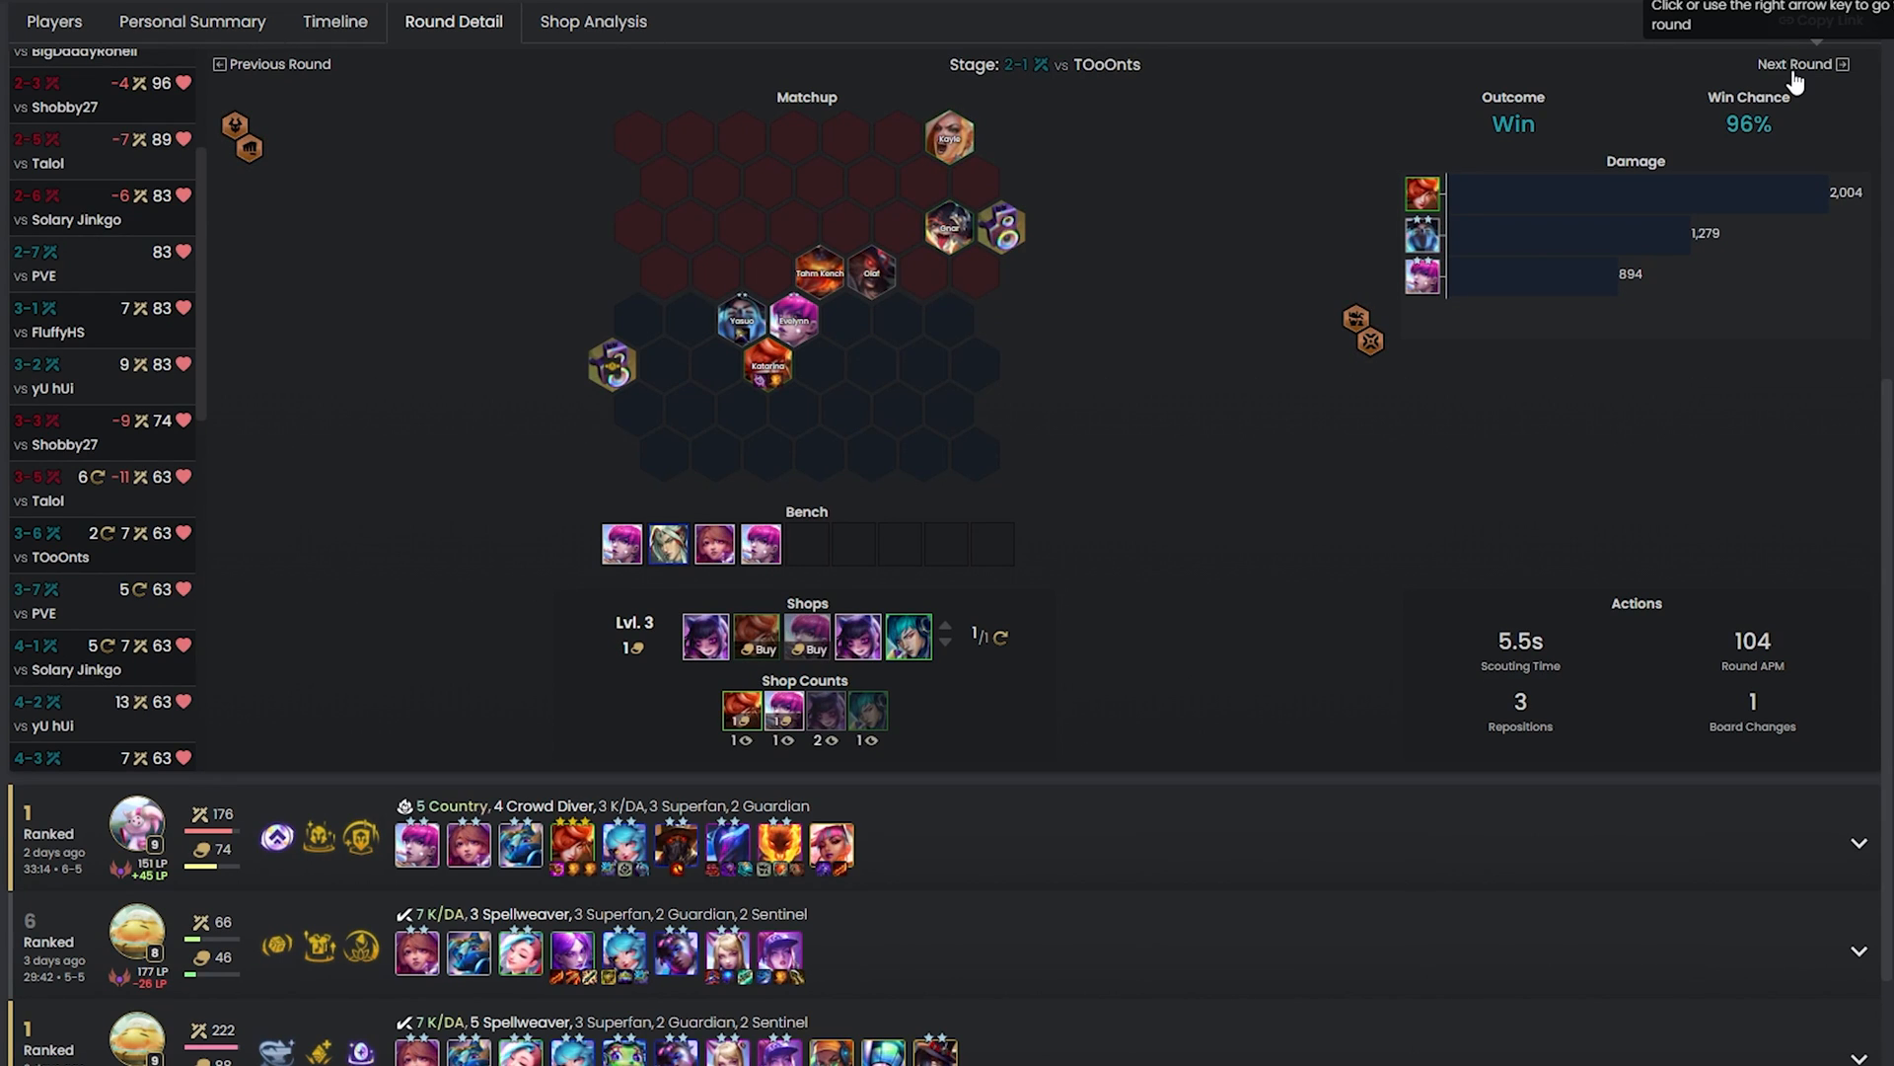
left_click(1797, 64)
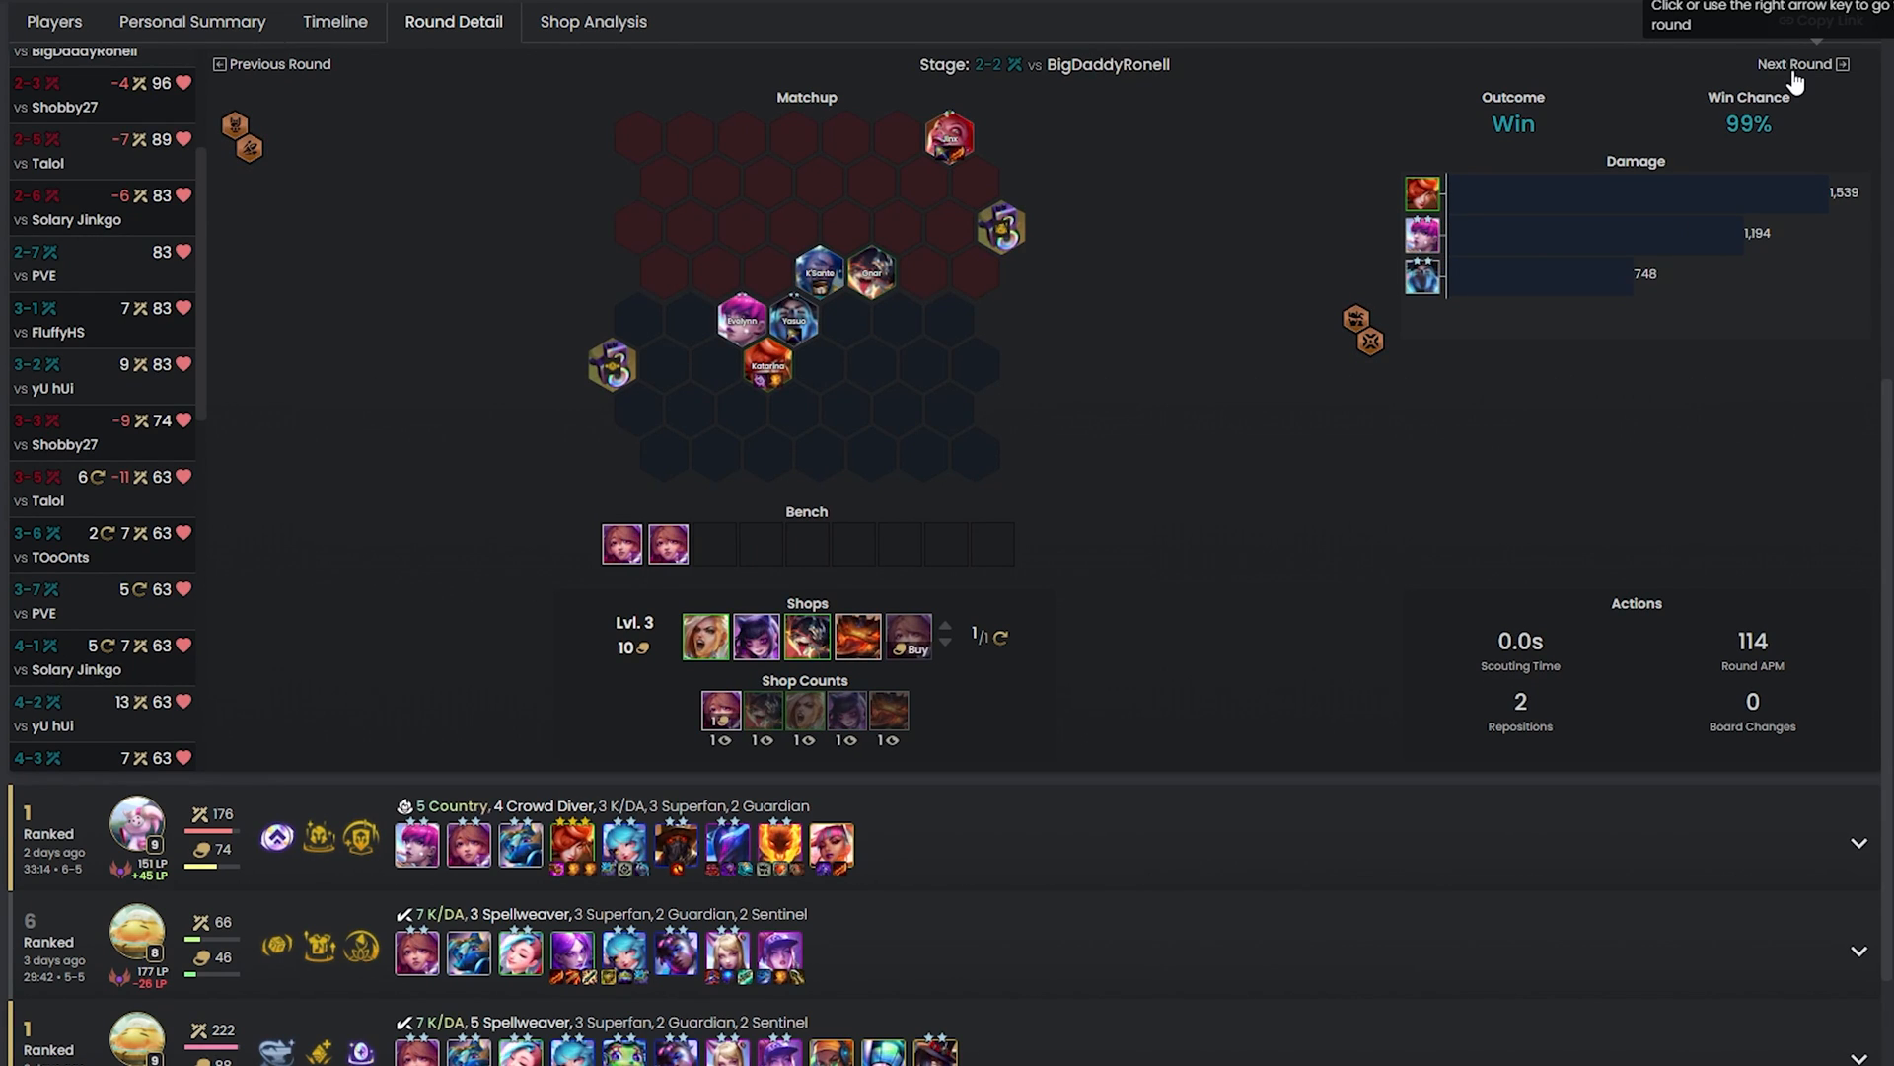
left_click(1799, 65)
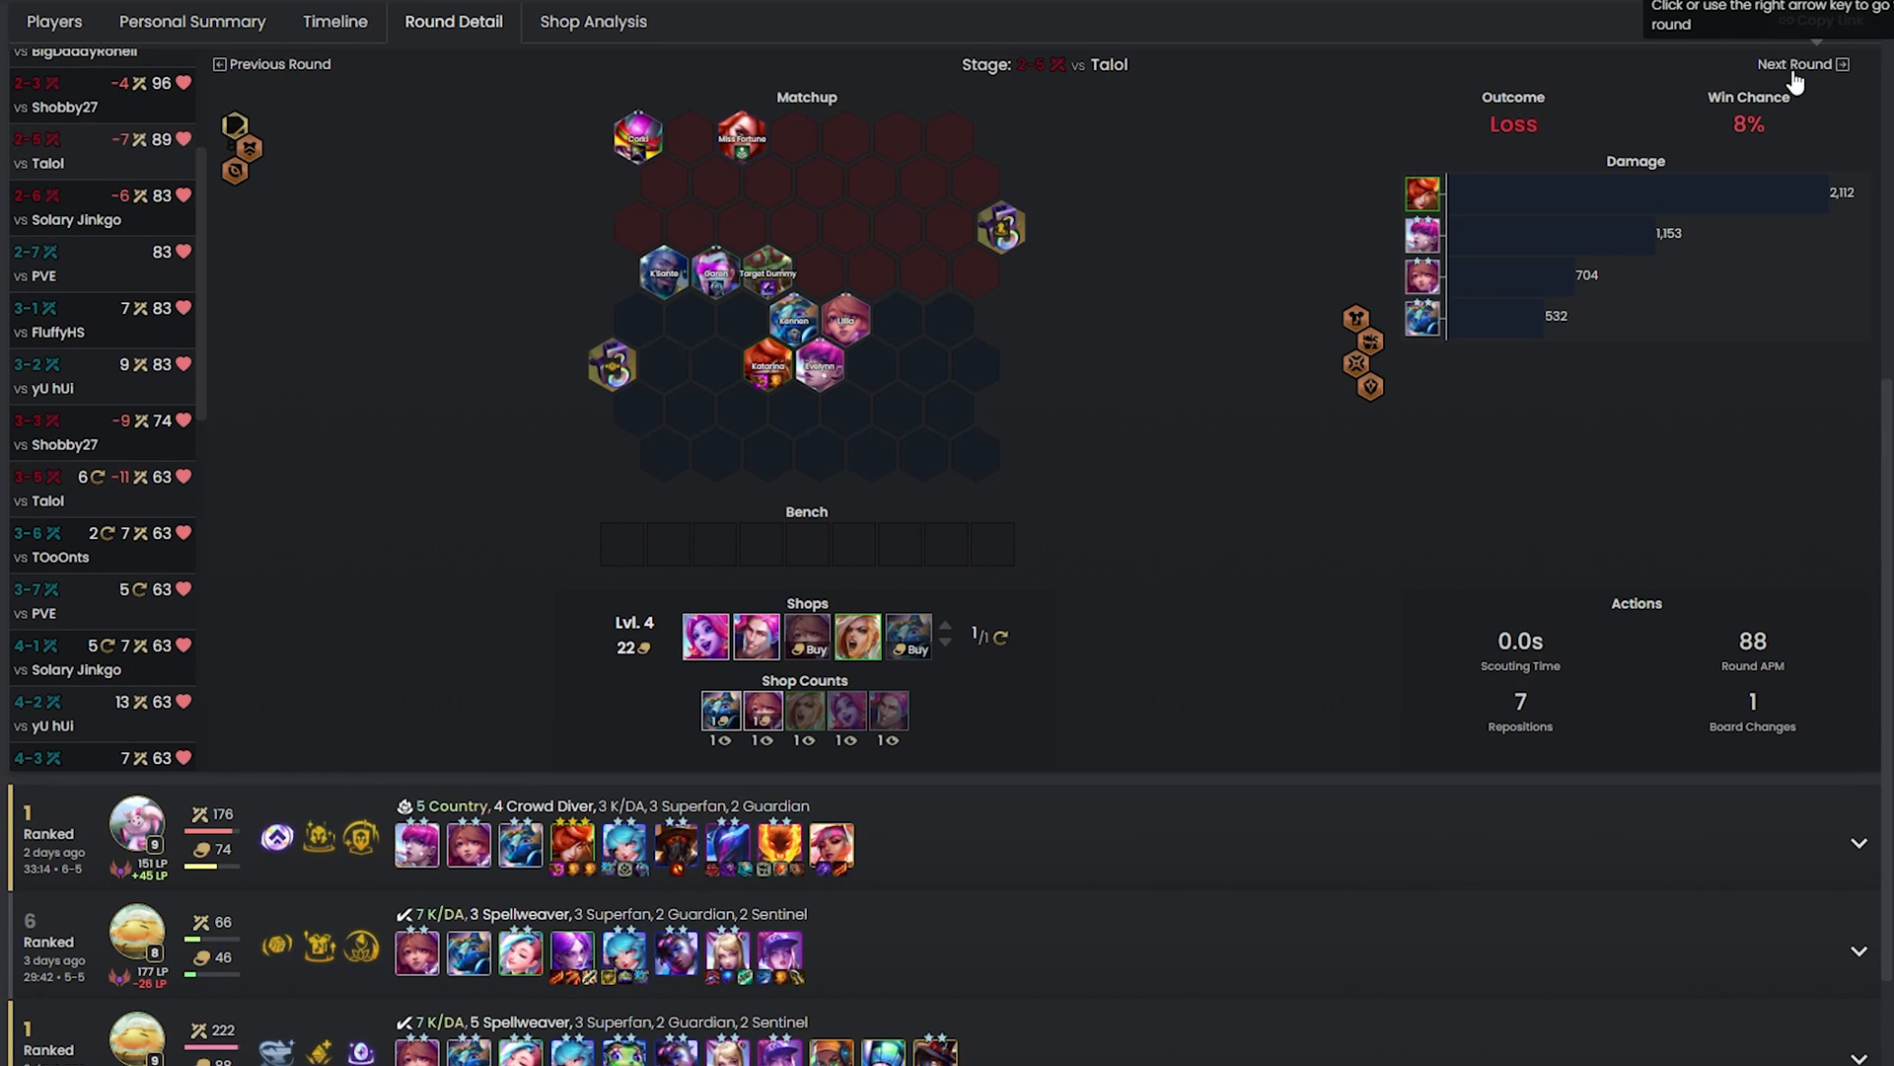
left_click(1798, 64)
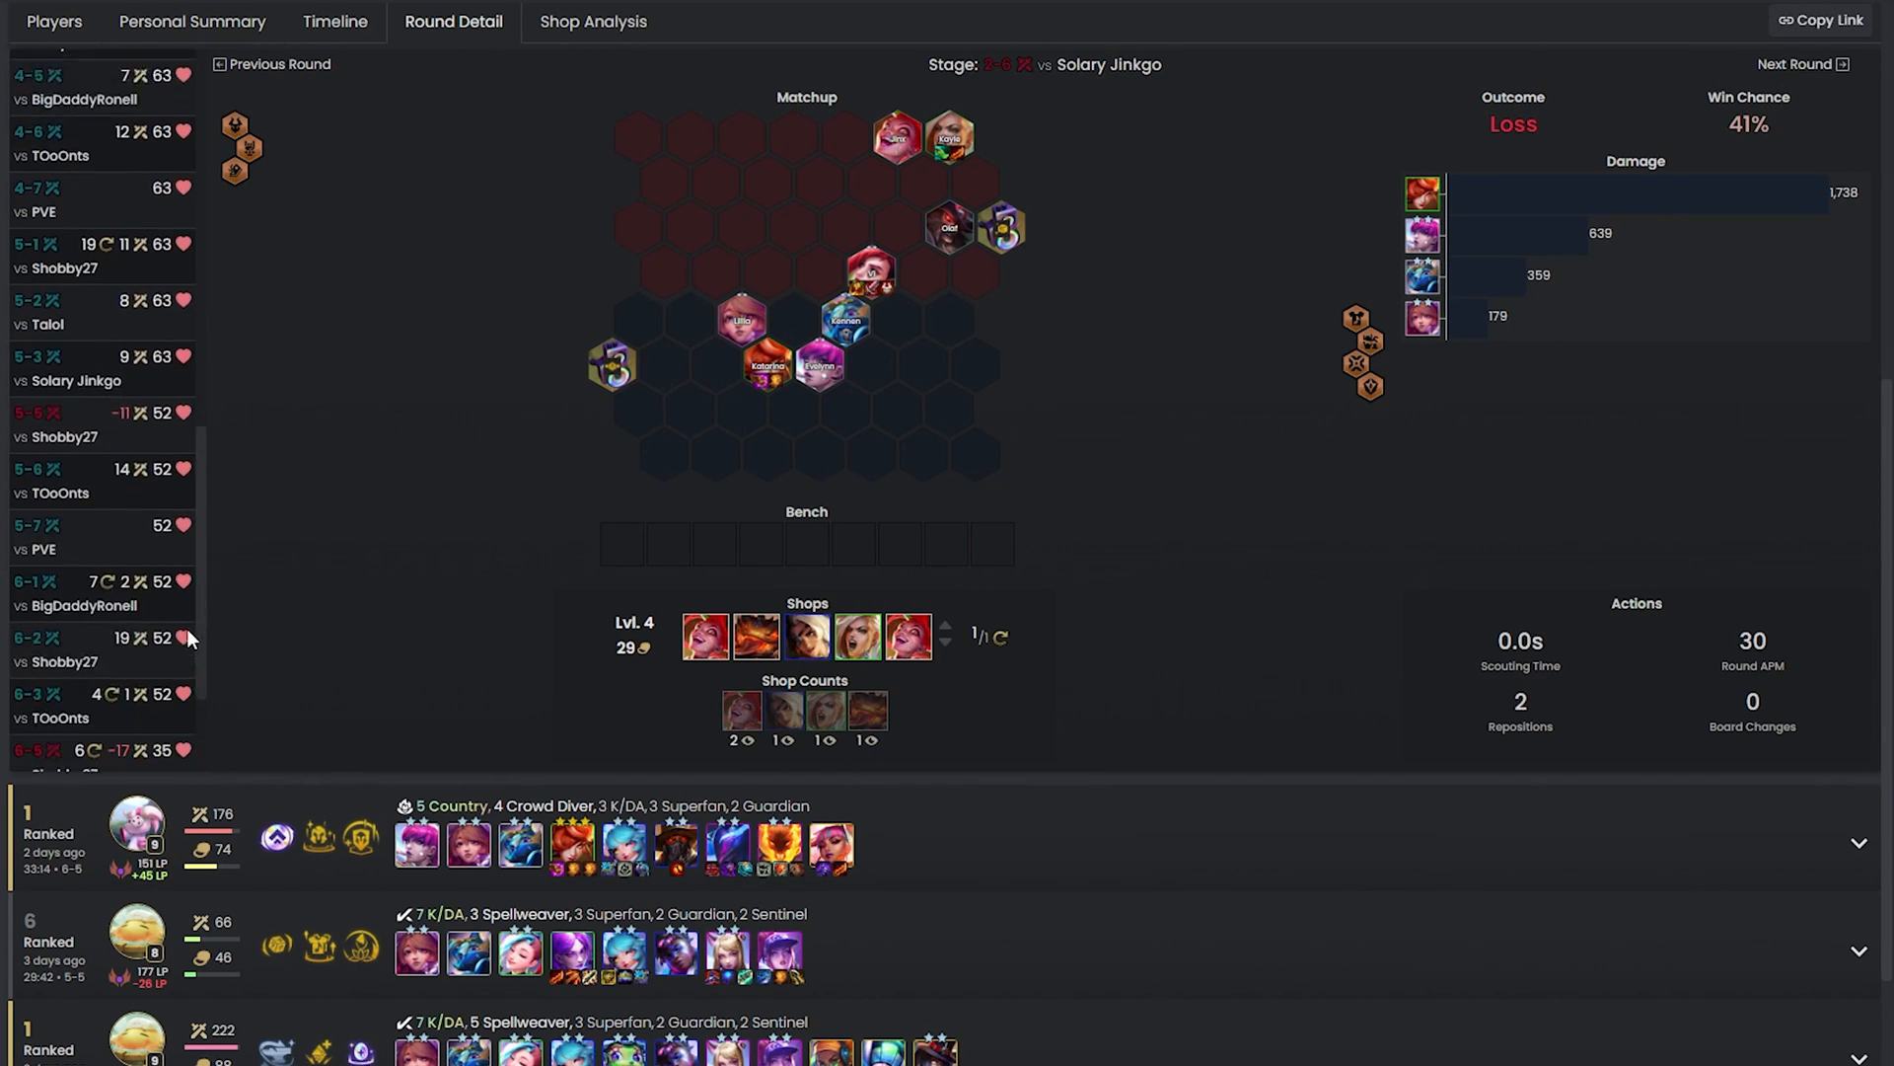
left_click(1799, 64)
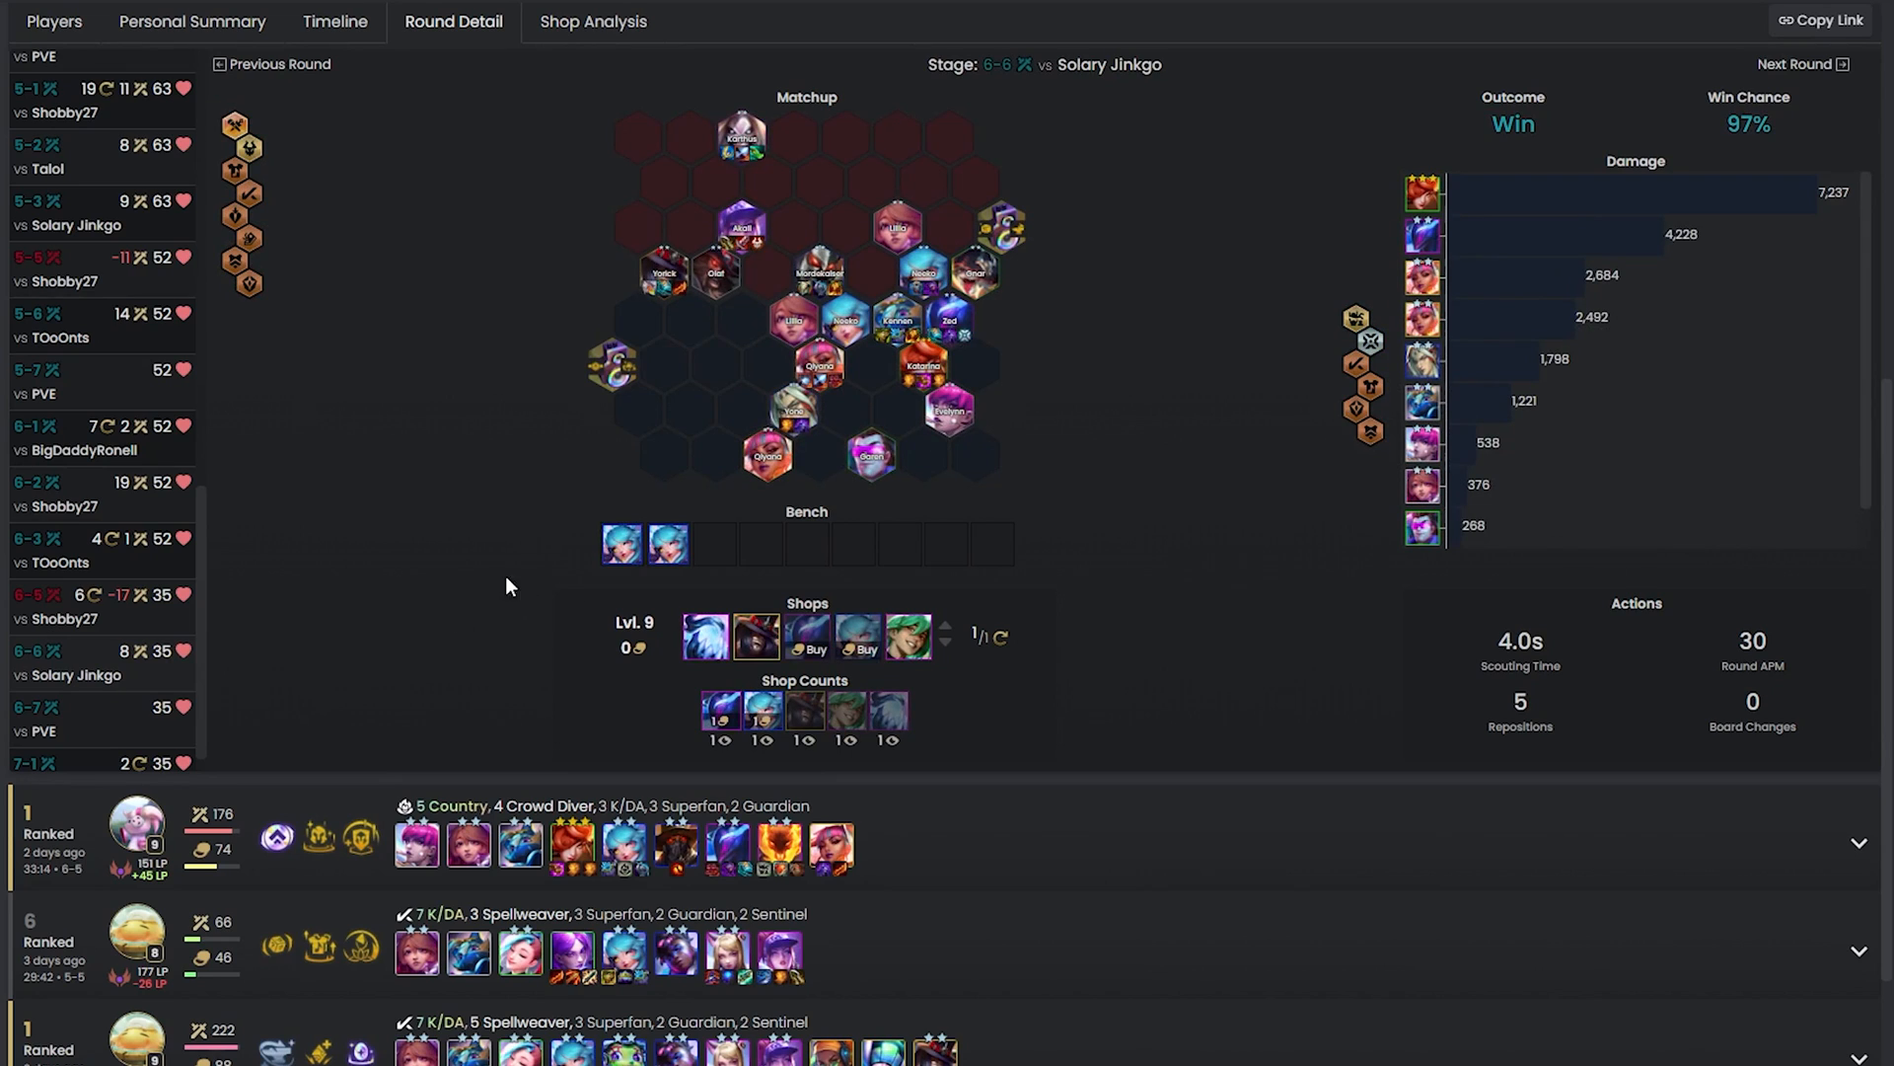
mouse_move(593, 21)
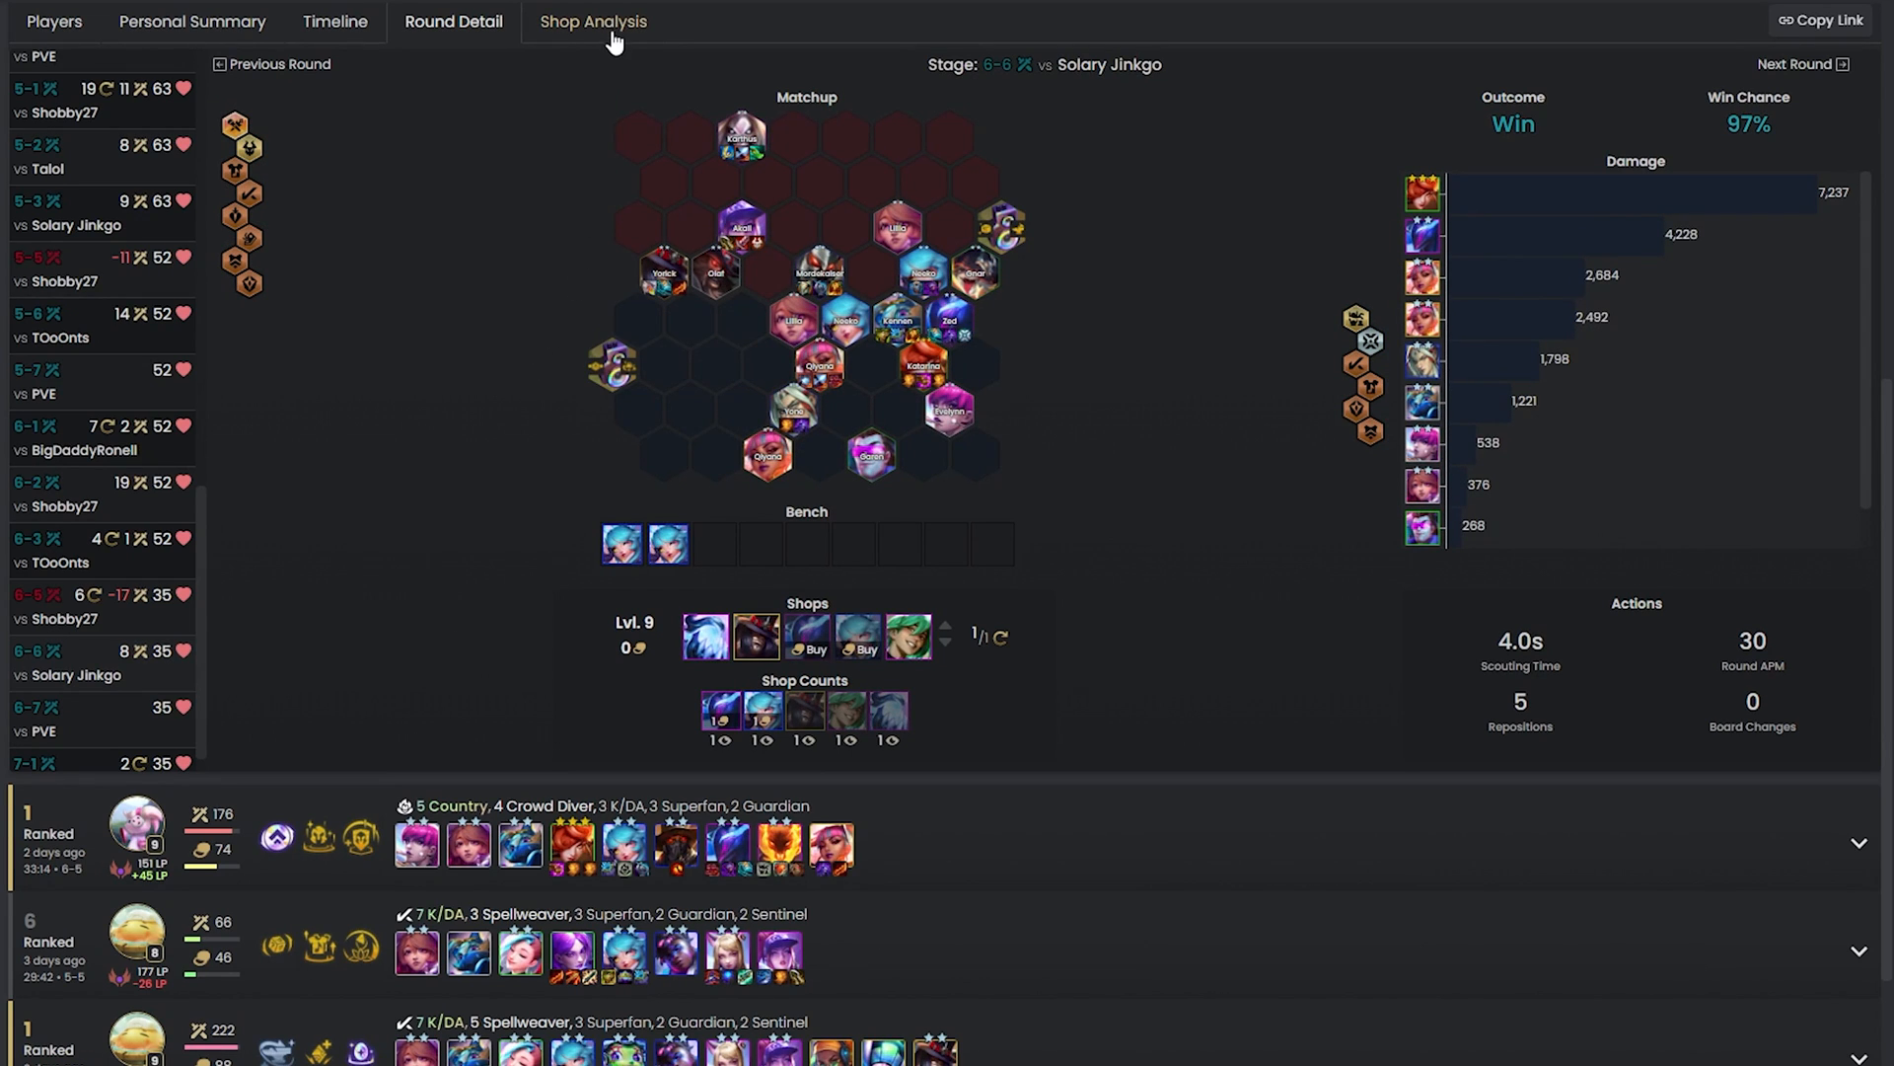
Open Shop Analysis for Katarina's unit counts, then switch to Gold To Hit.
left_click(592, 22)
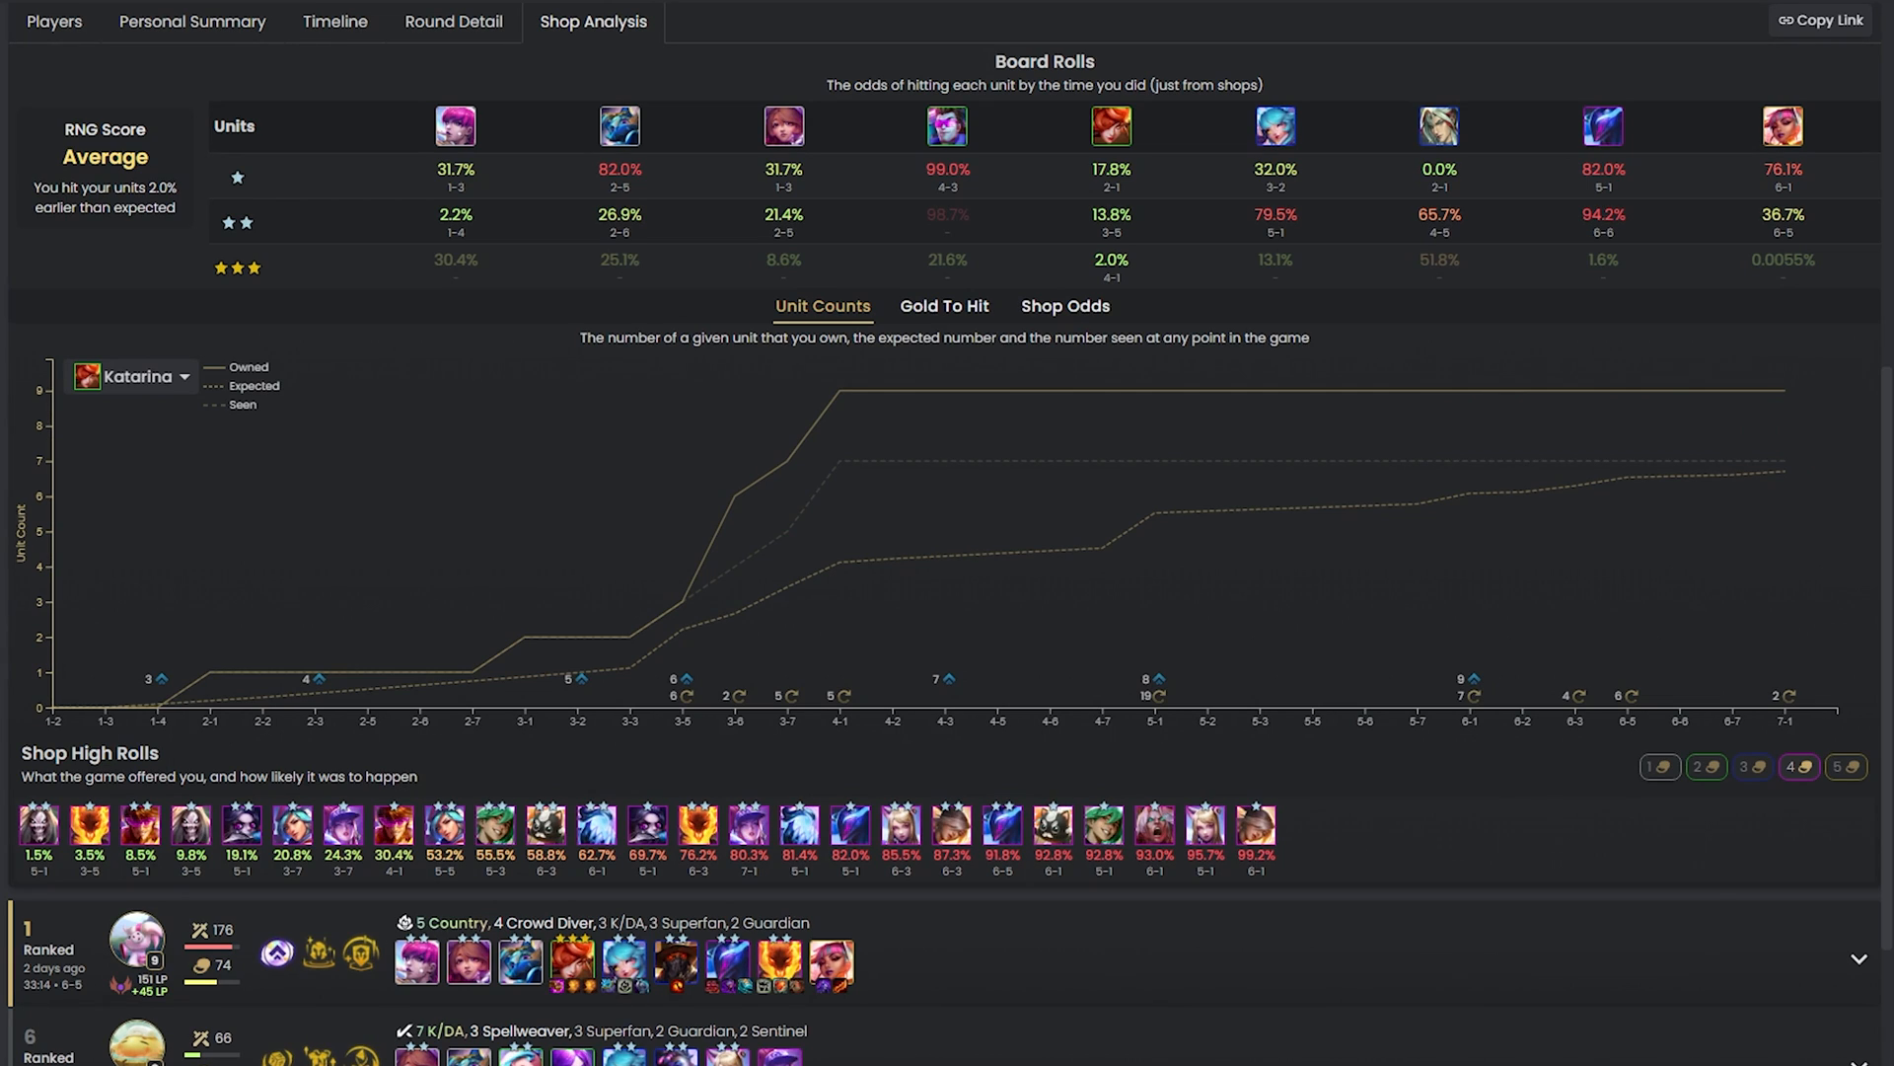
mouse_move(157, 204)
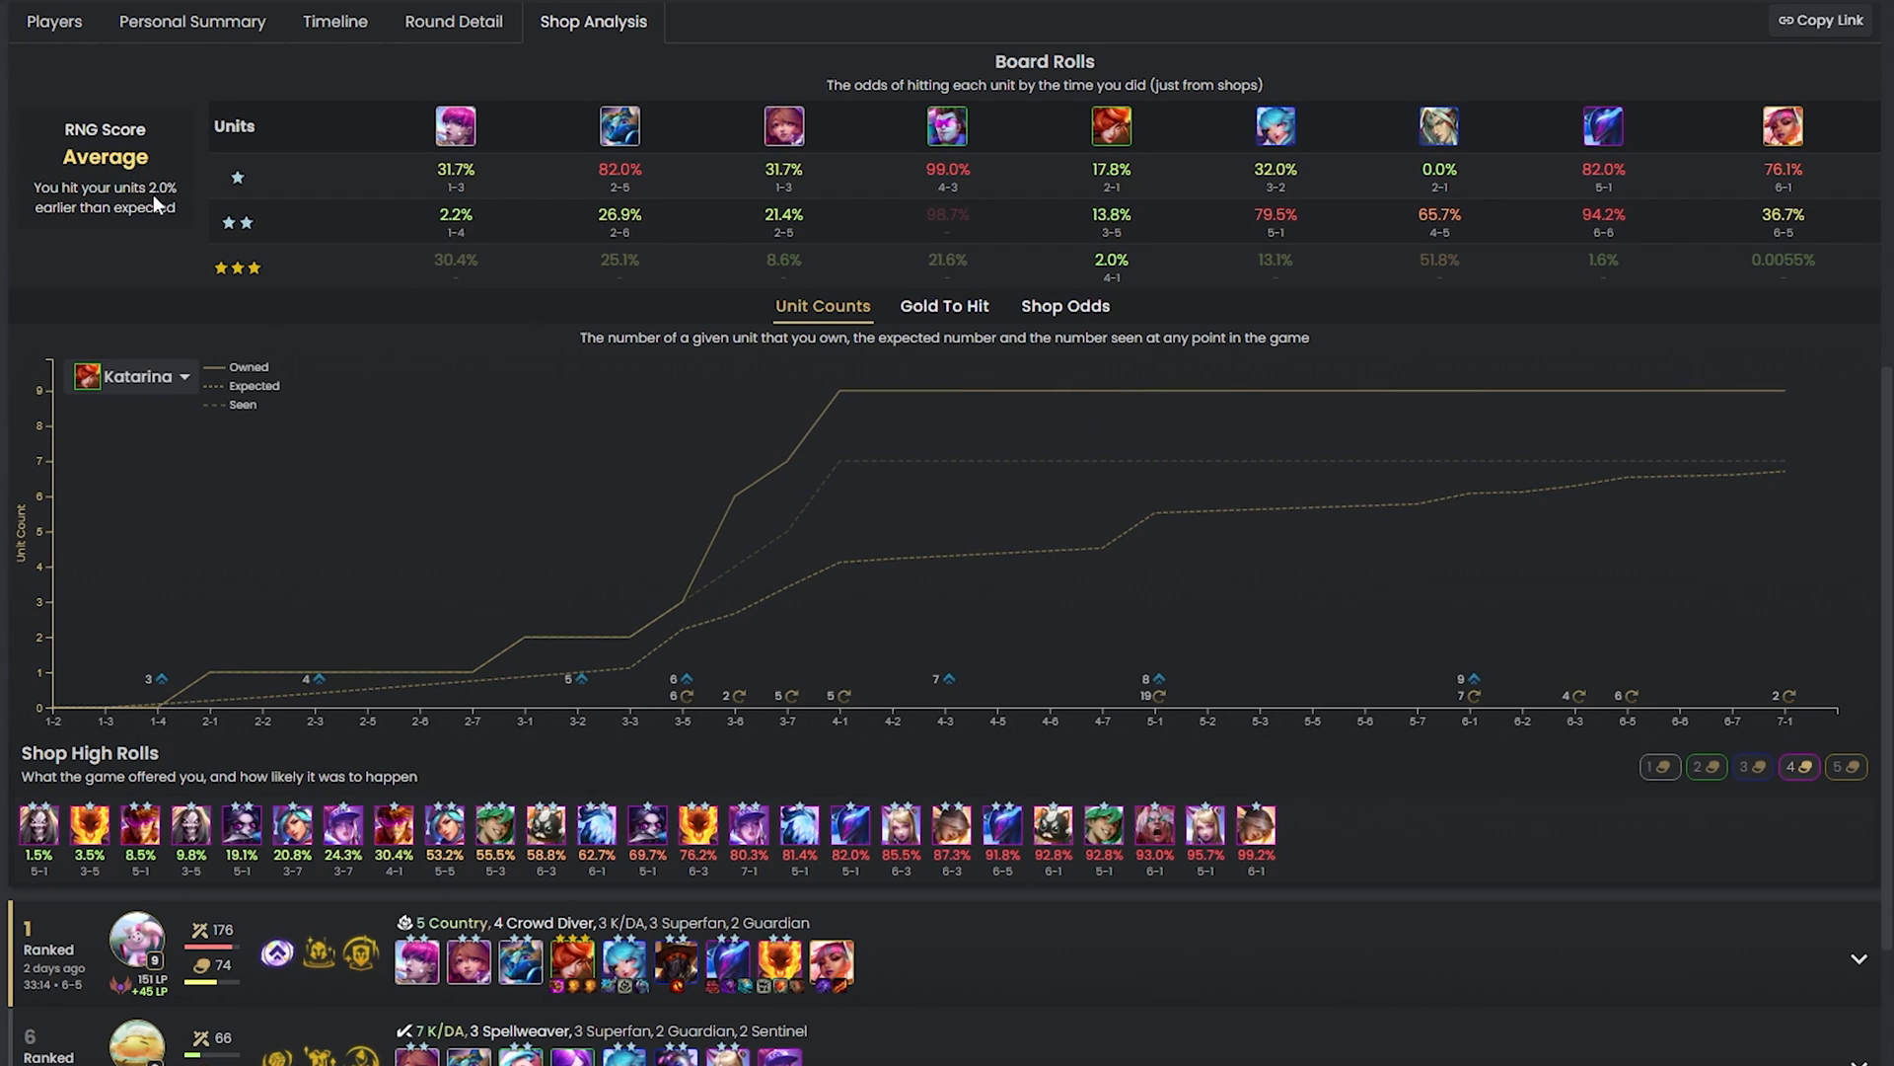
mouse_move(165, 242)
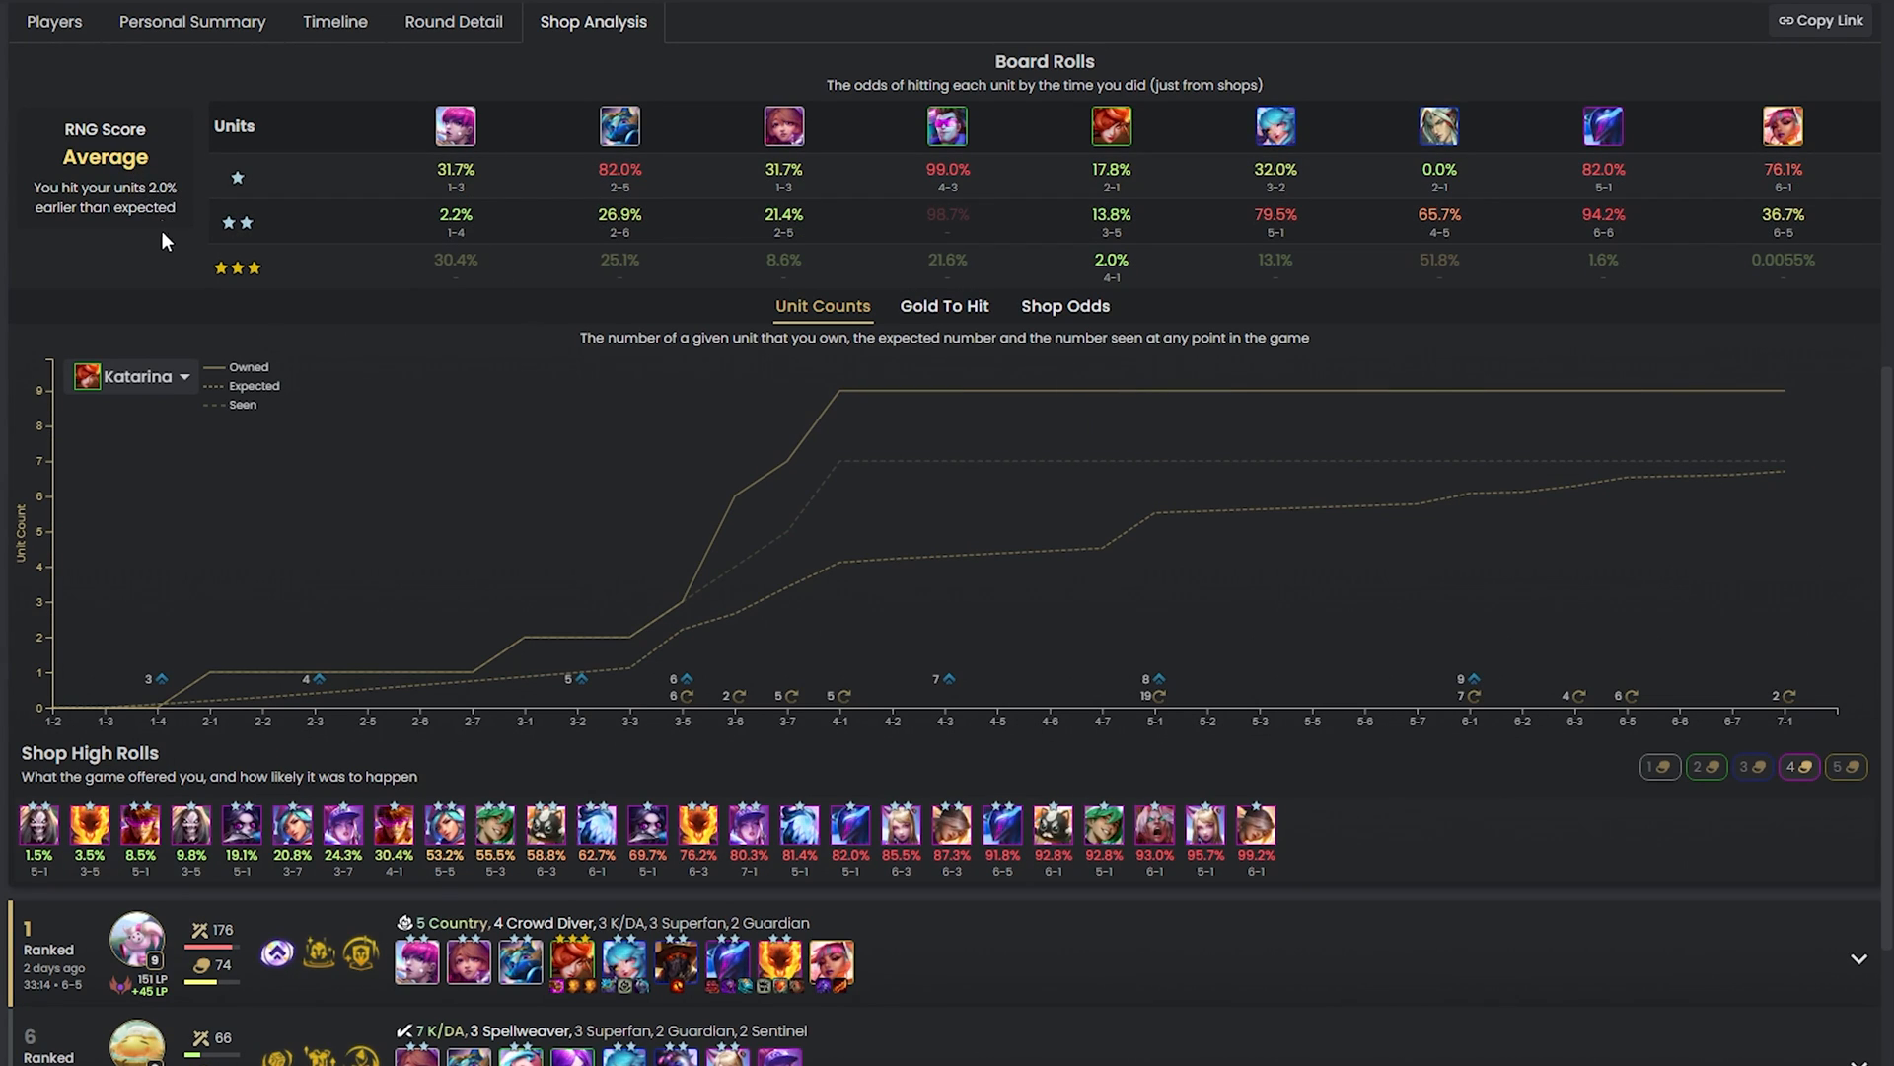
mouse_move(575, 456)
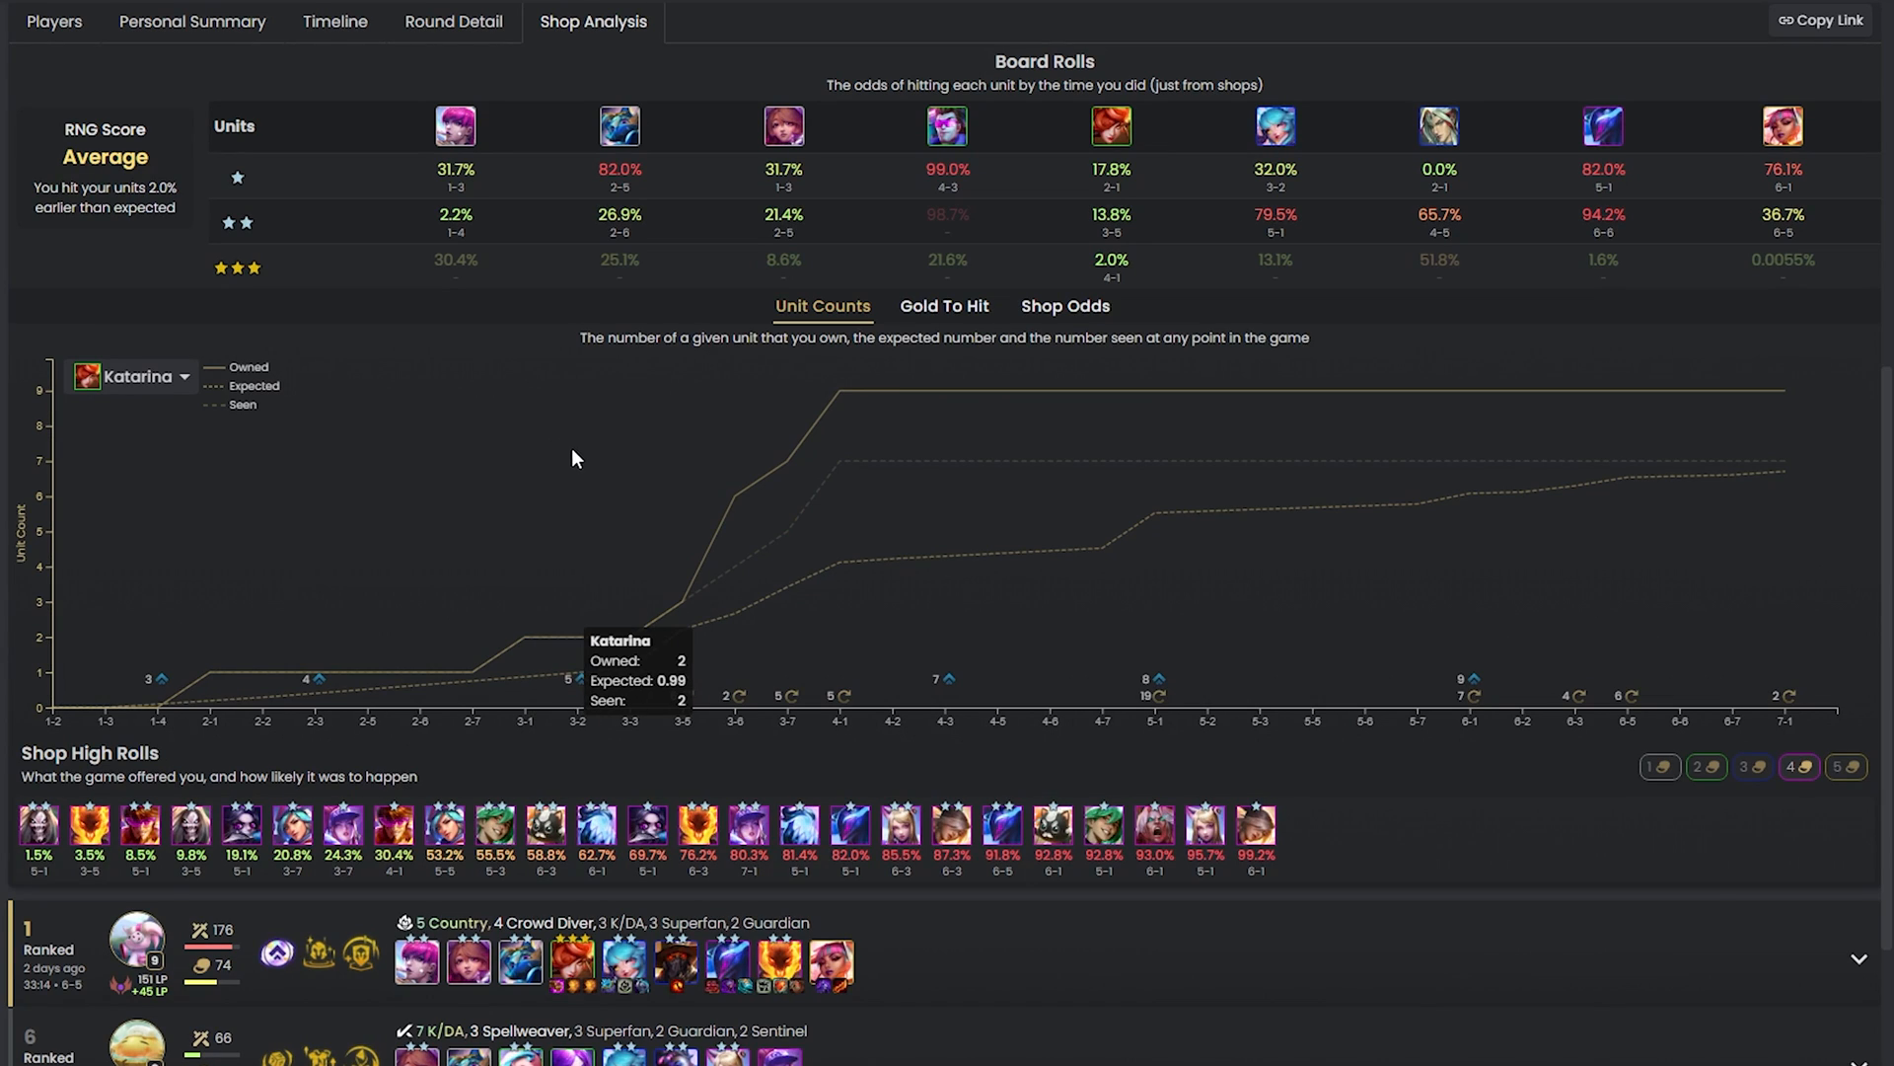
mouse_move(720, 471)
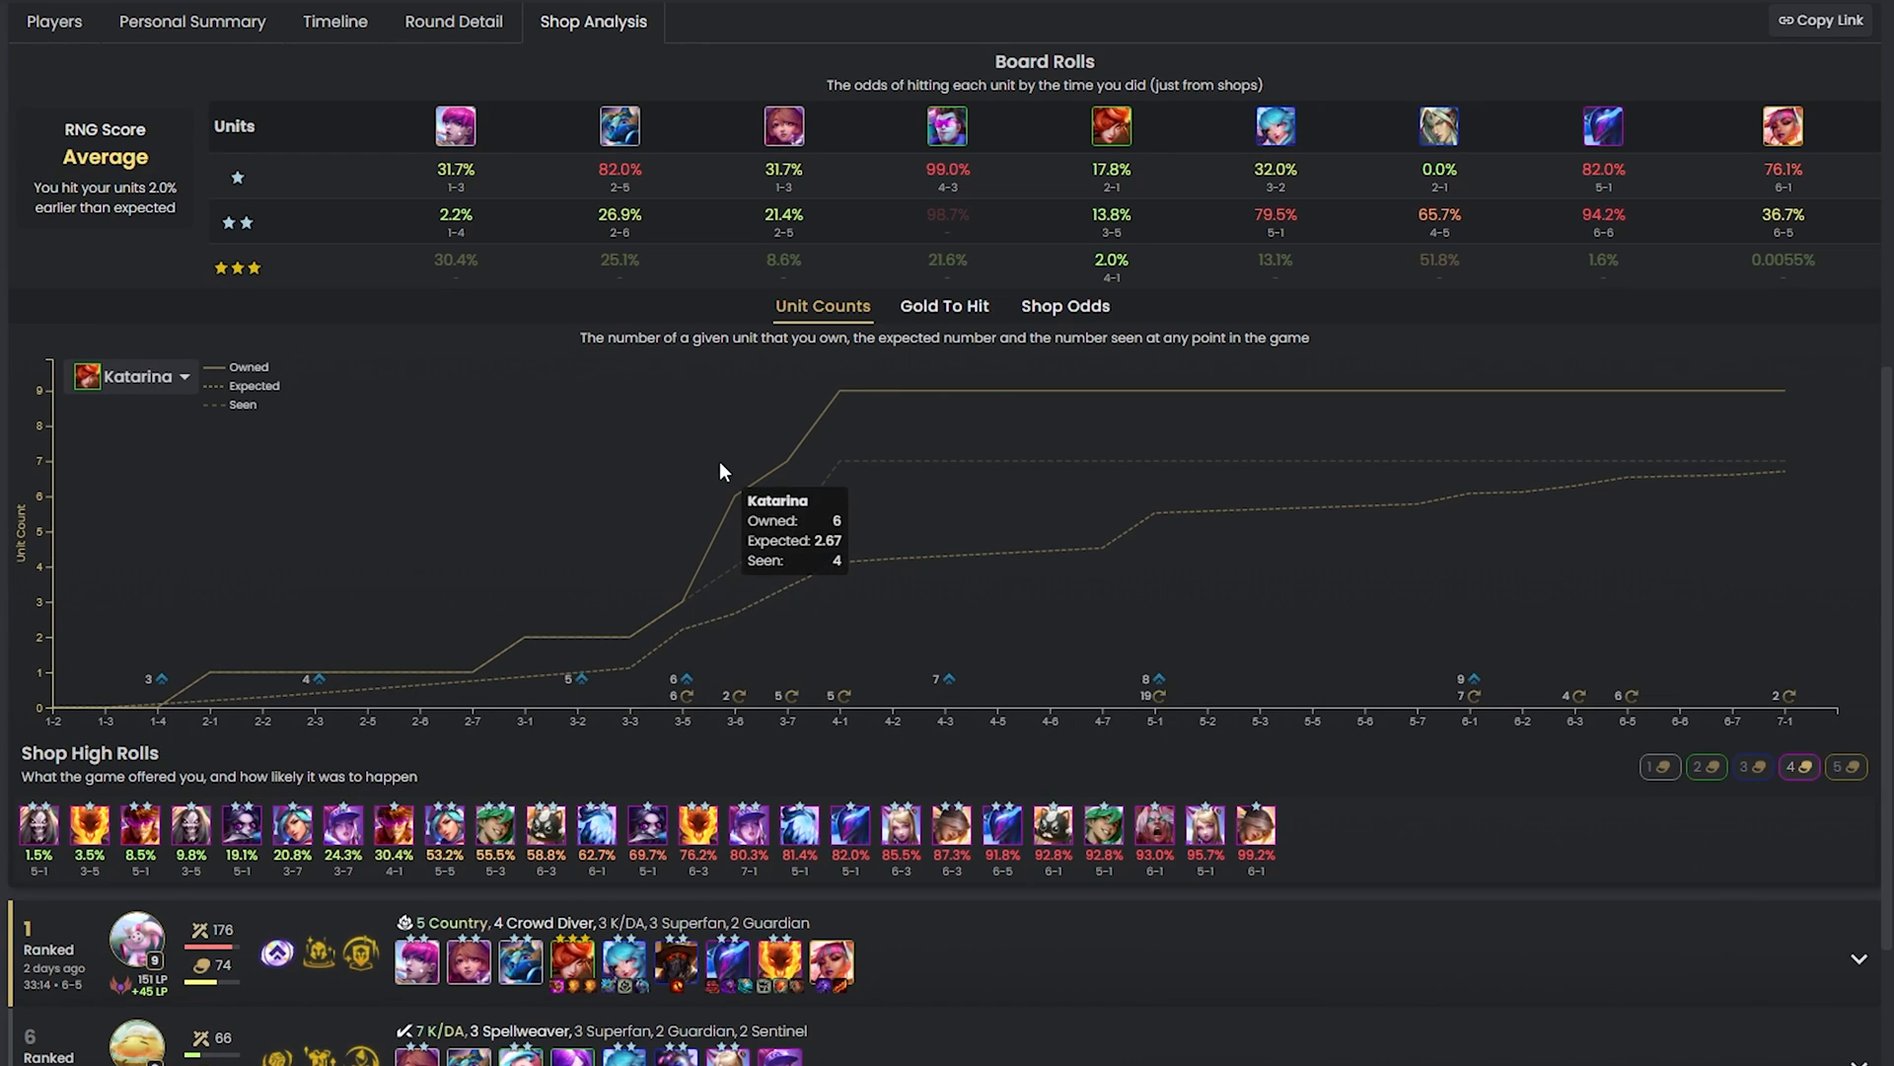
mouse_move(830, 445)
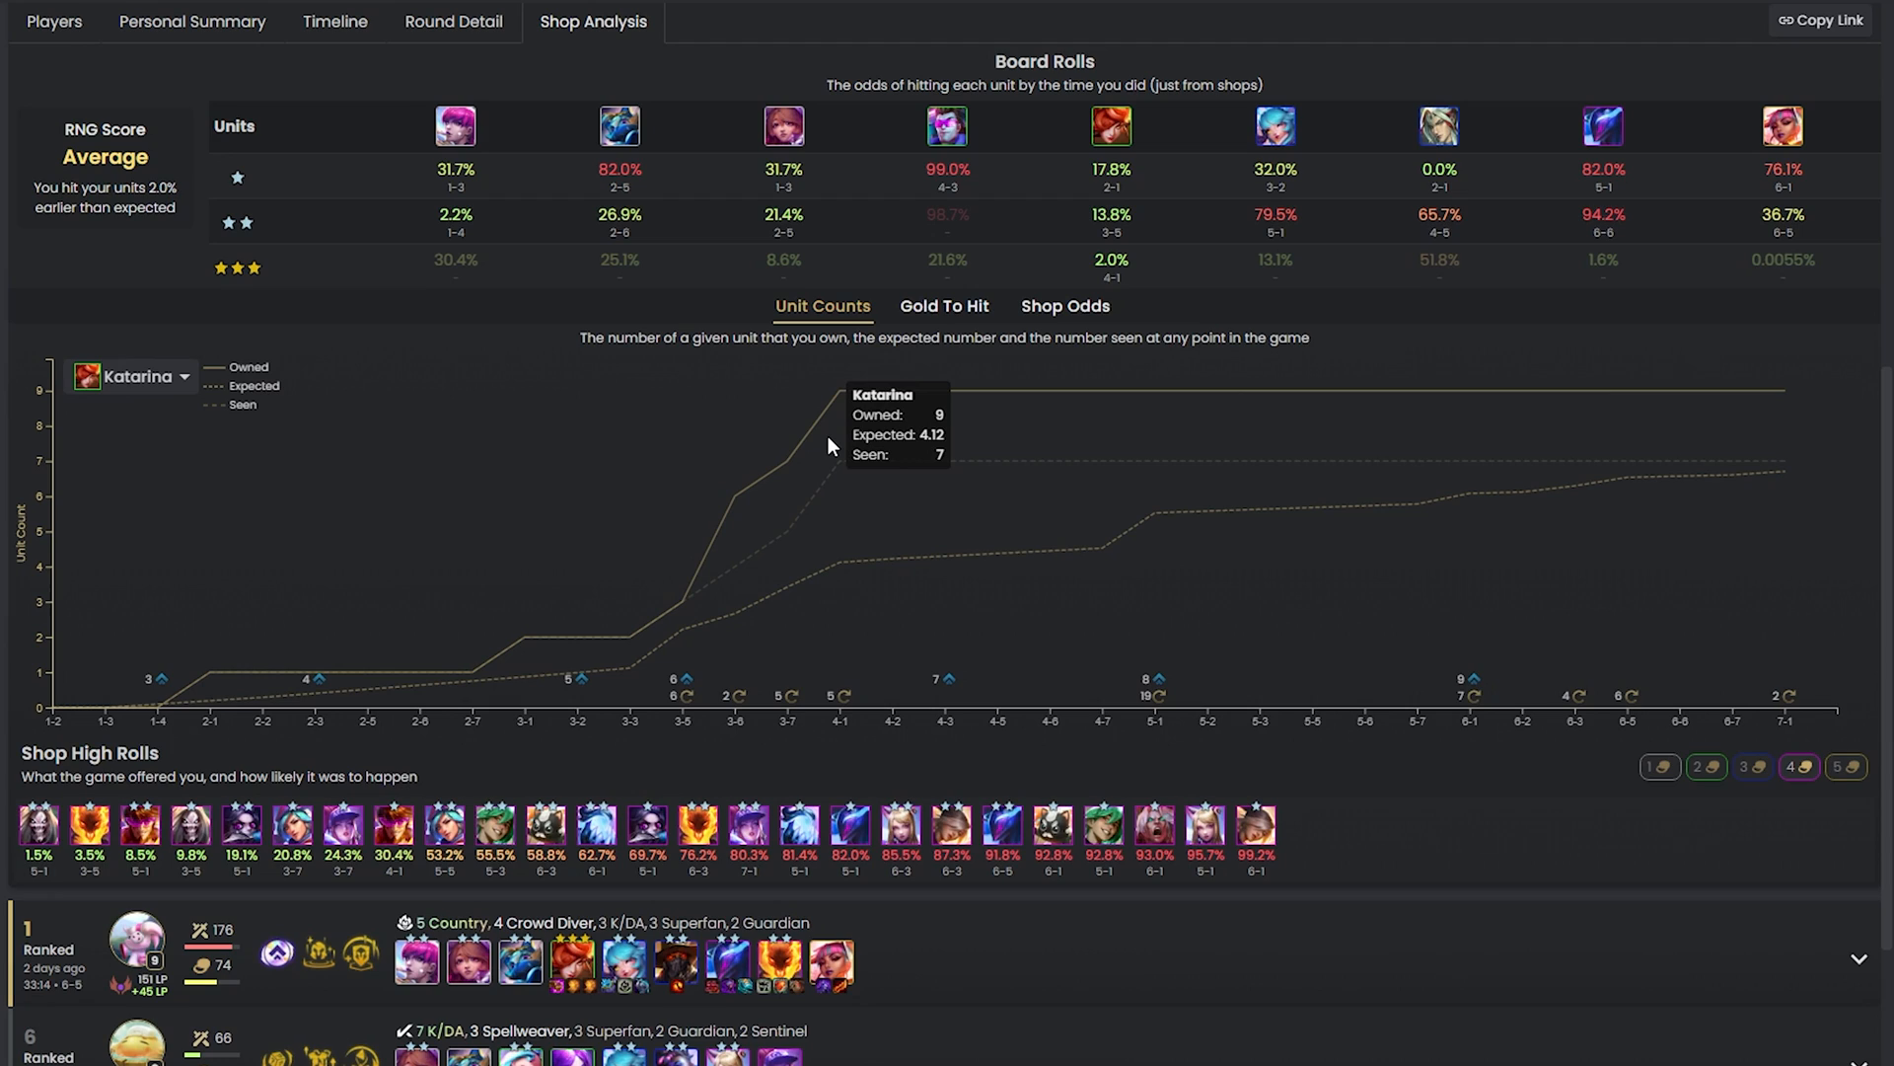
mouse_move(924, 447)
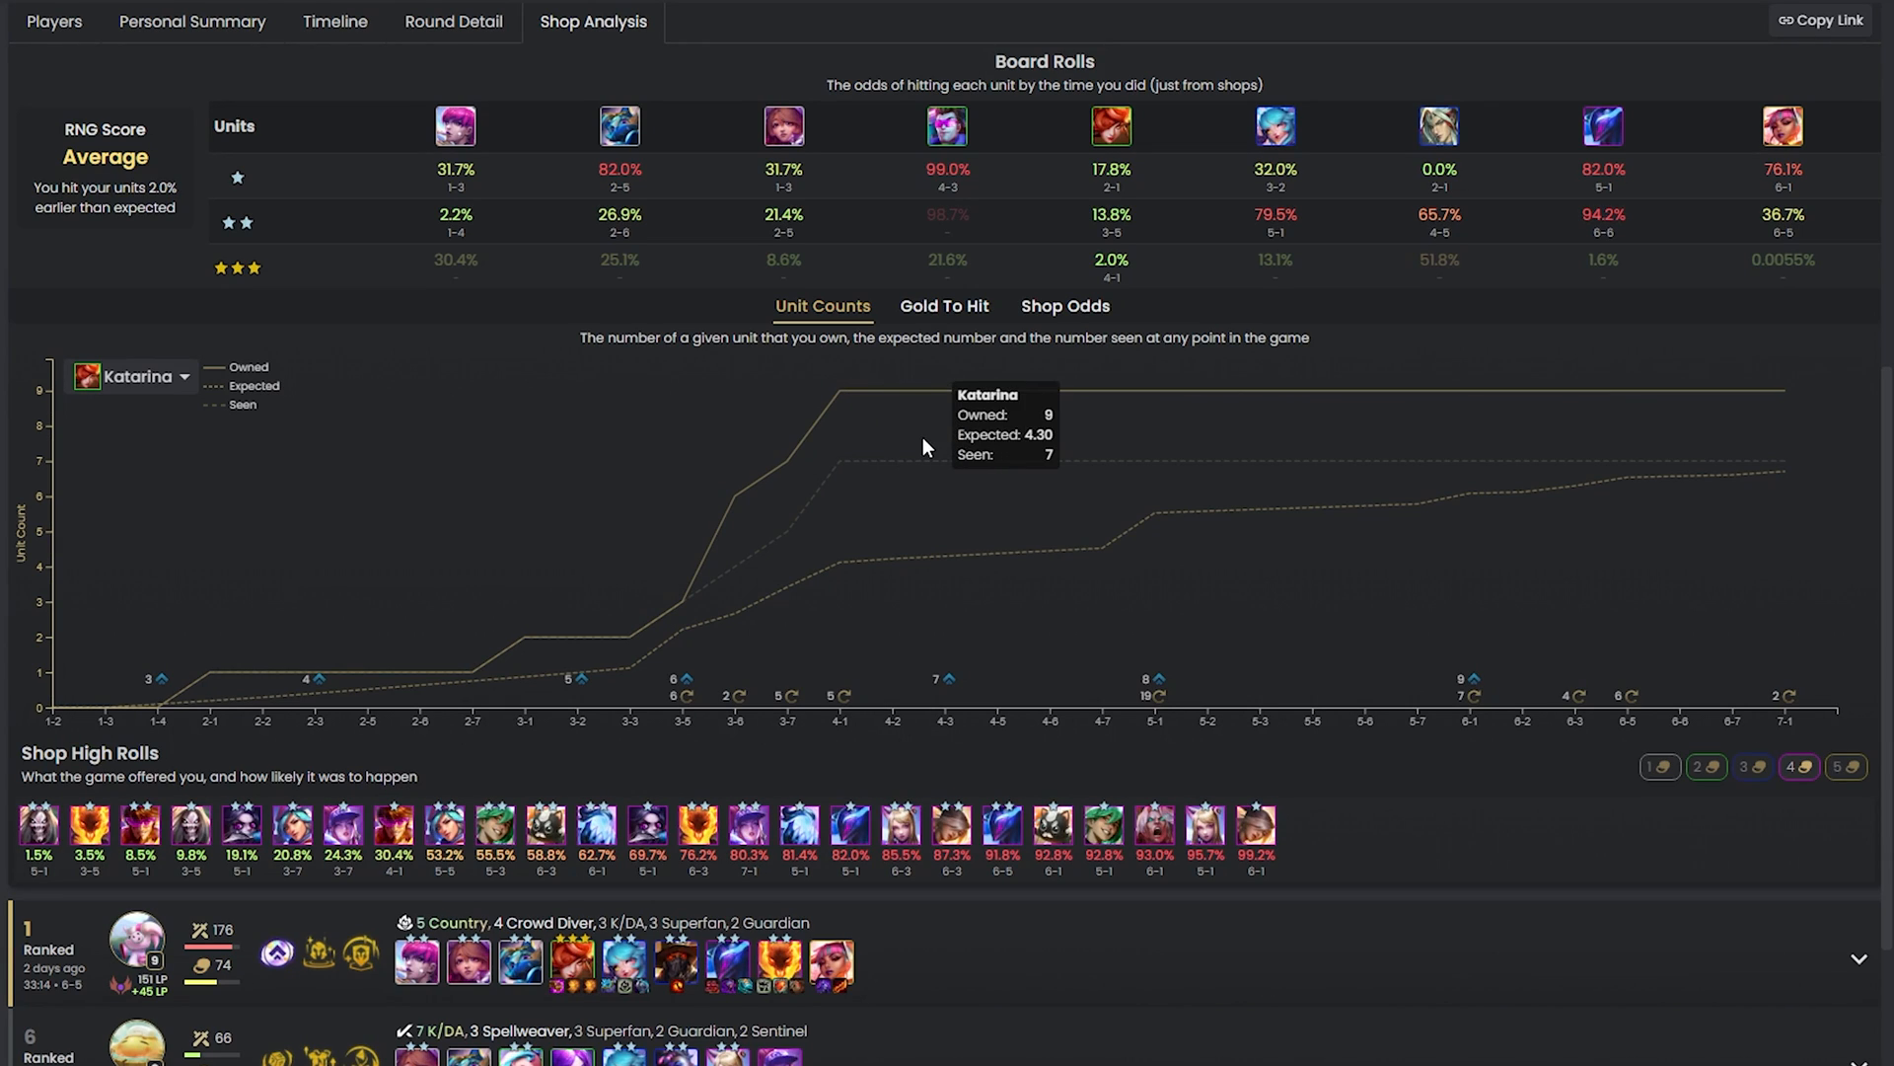
mouse_move(1033, 448)
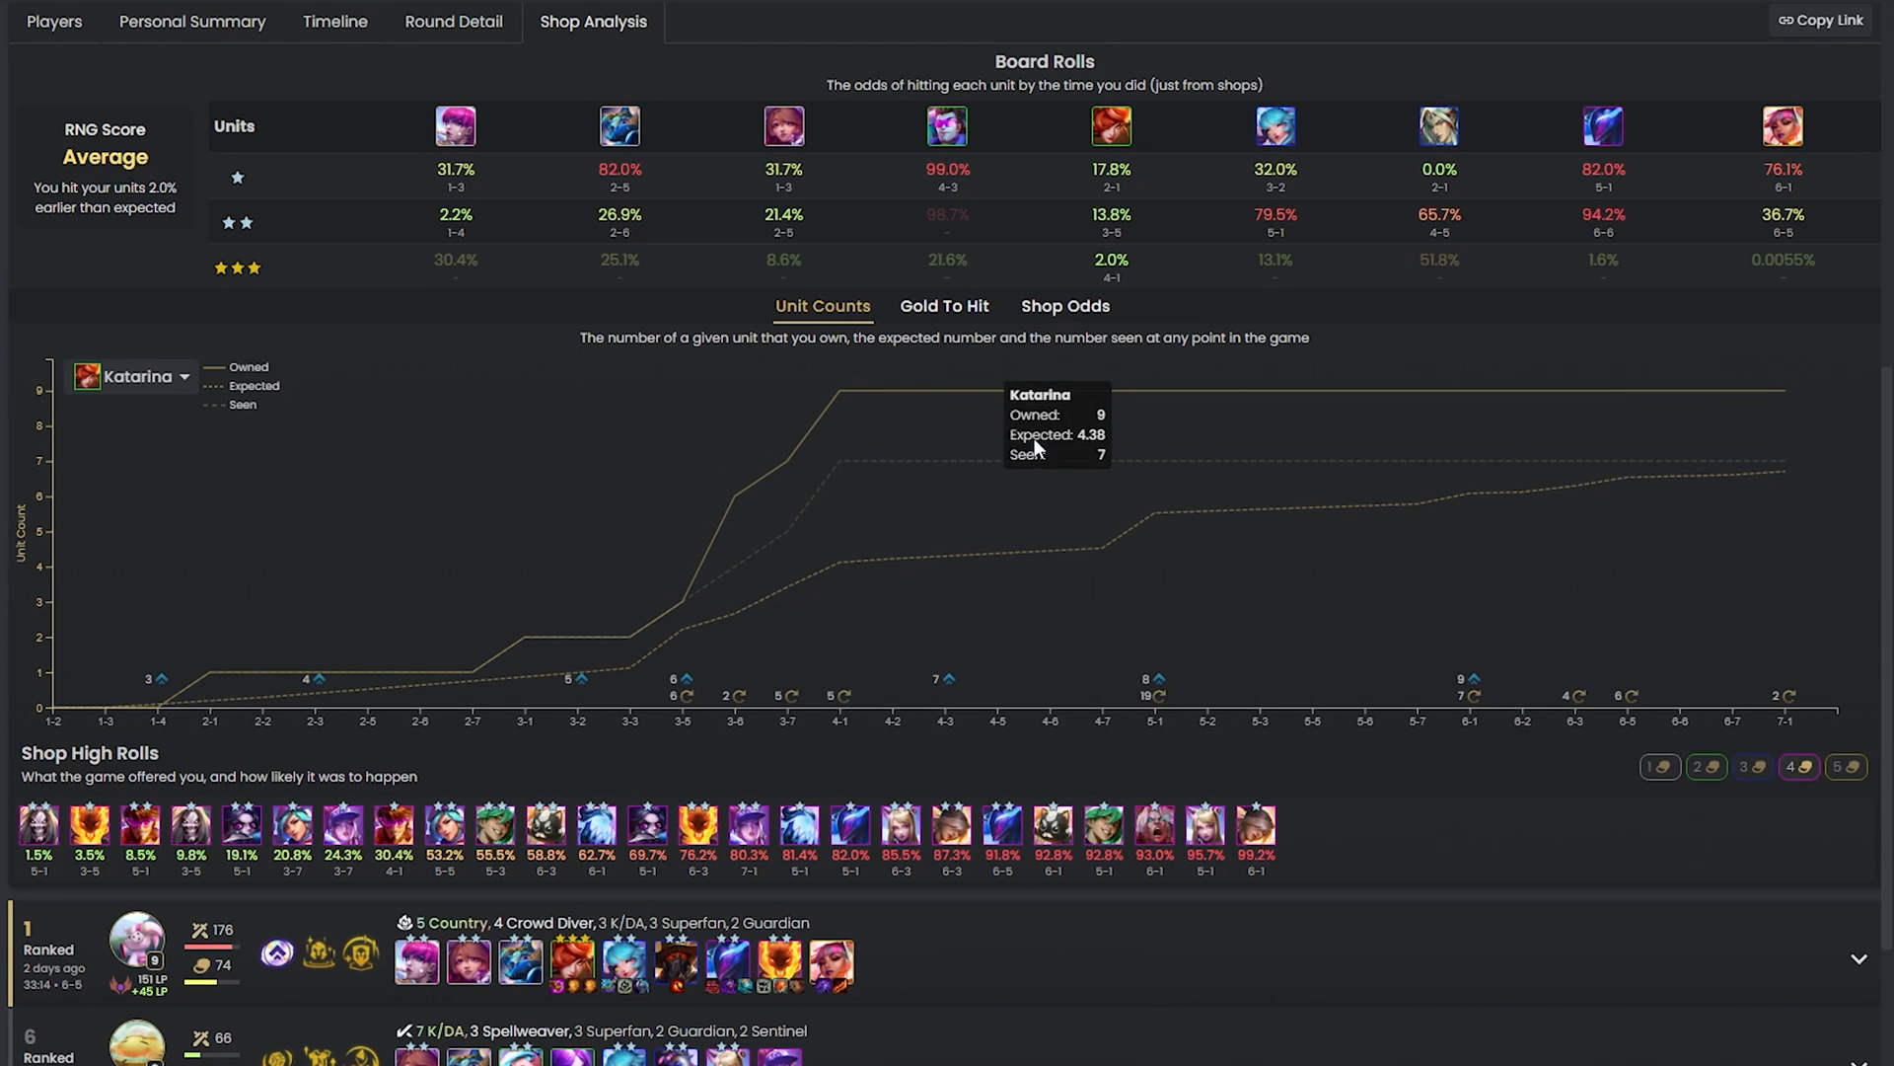
mouse_move(1281, 389)
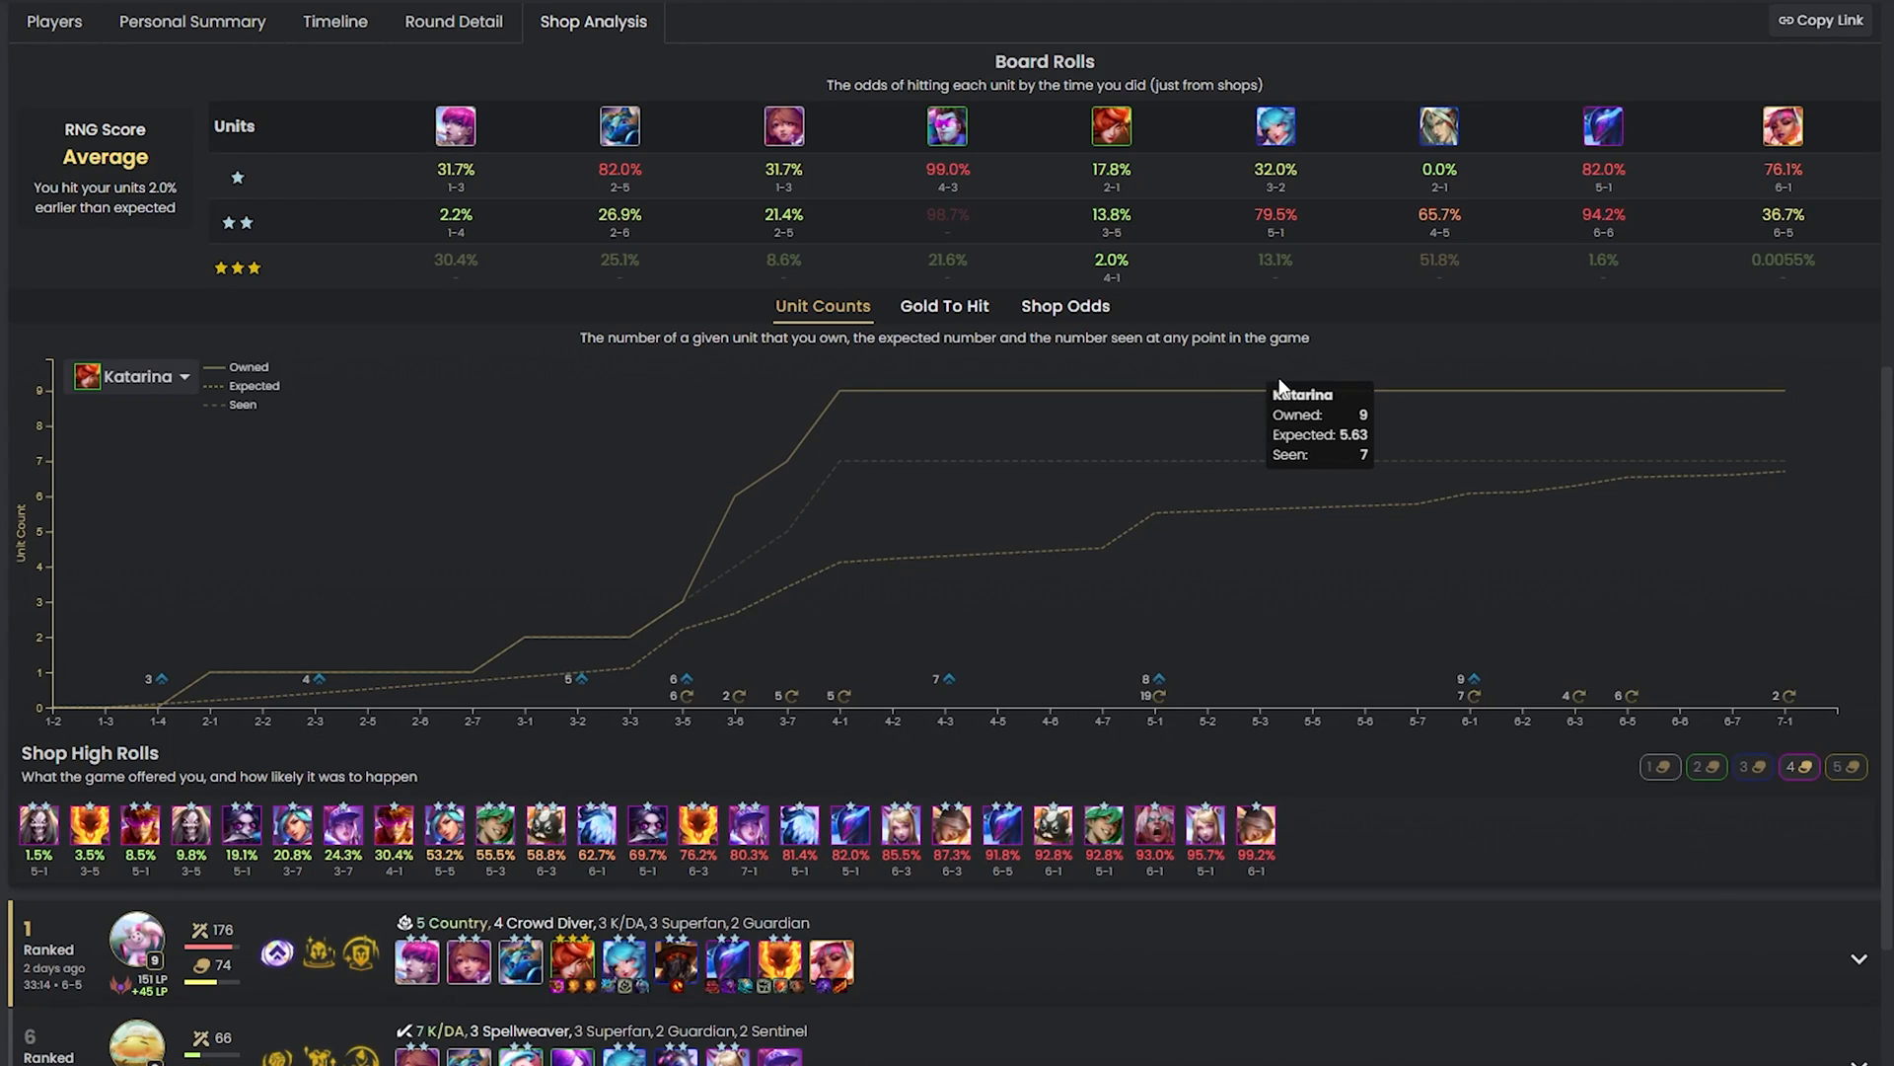
left_click(943, 306)
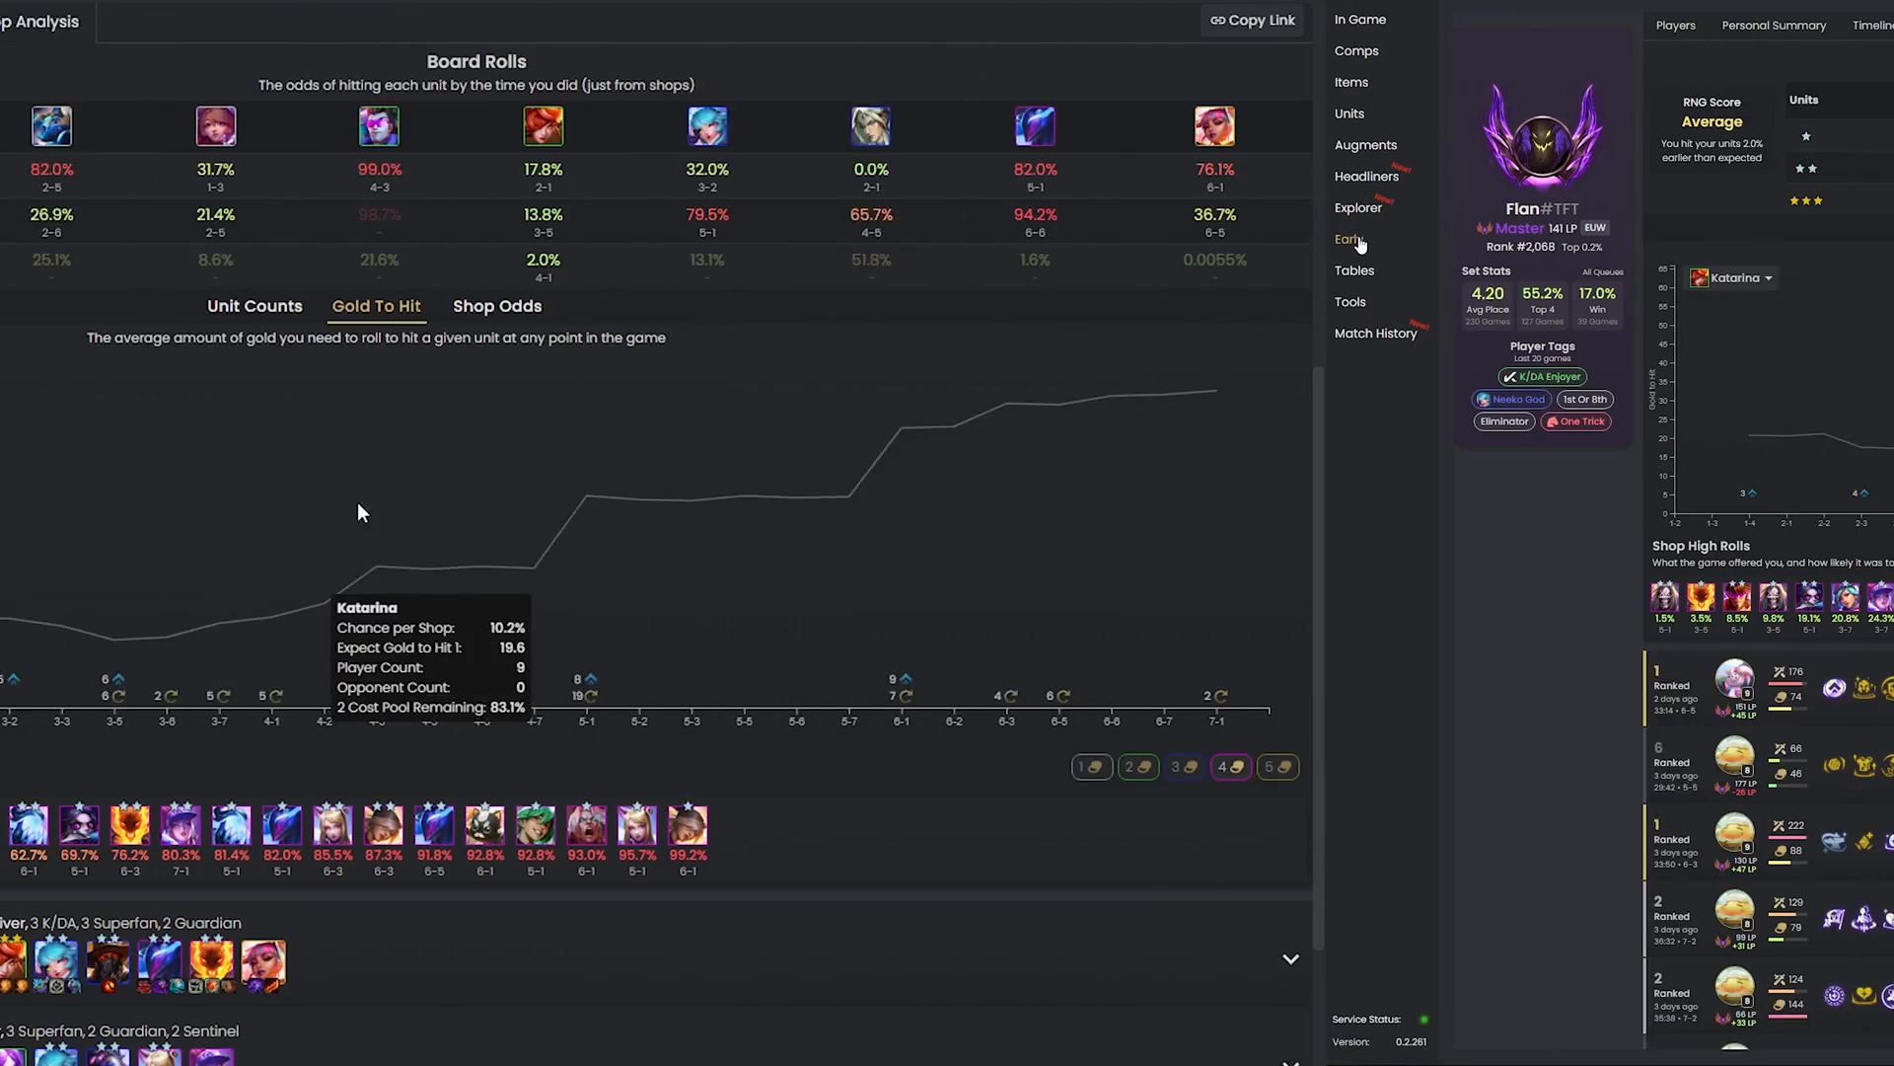
Open Early Comps and expand the top two Stage 2 comps.
left_click(1346, 239)
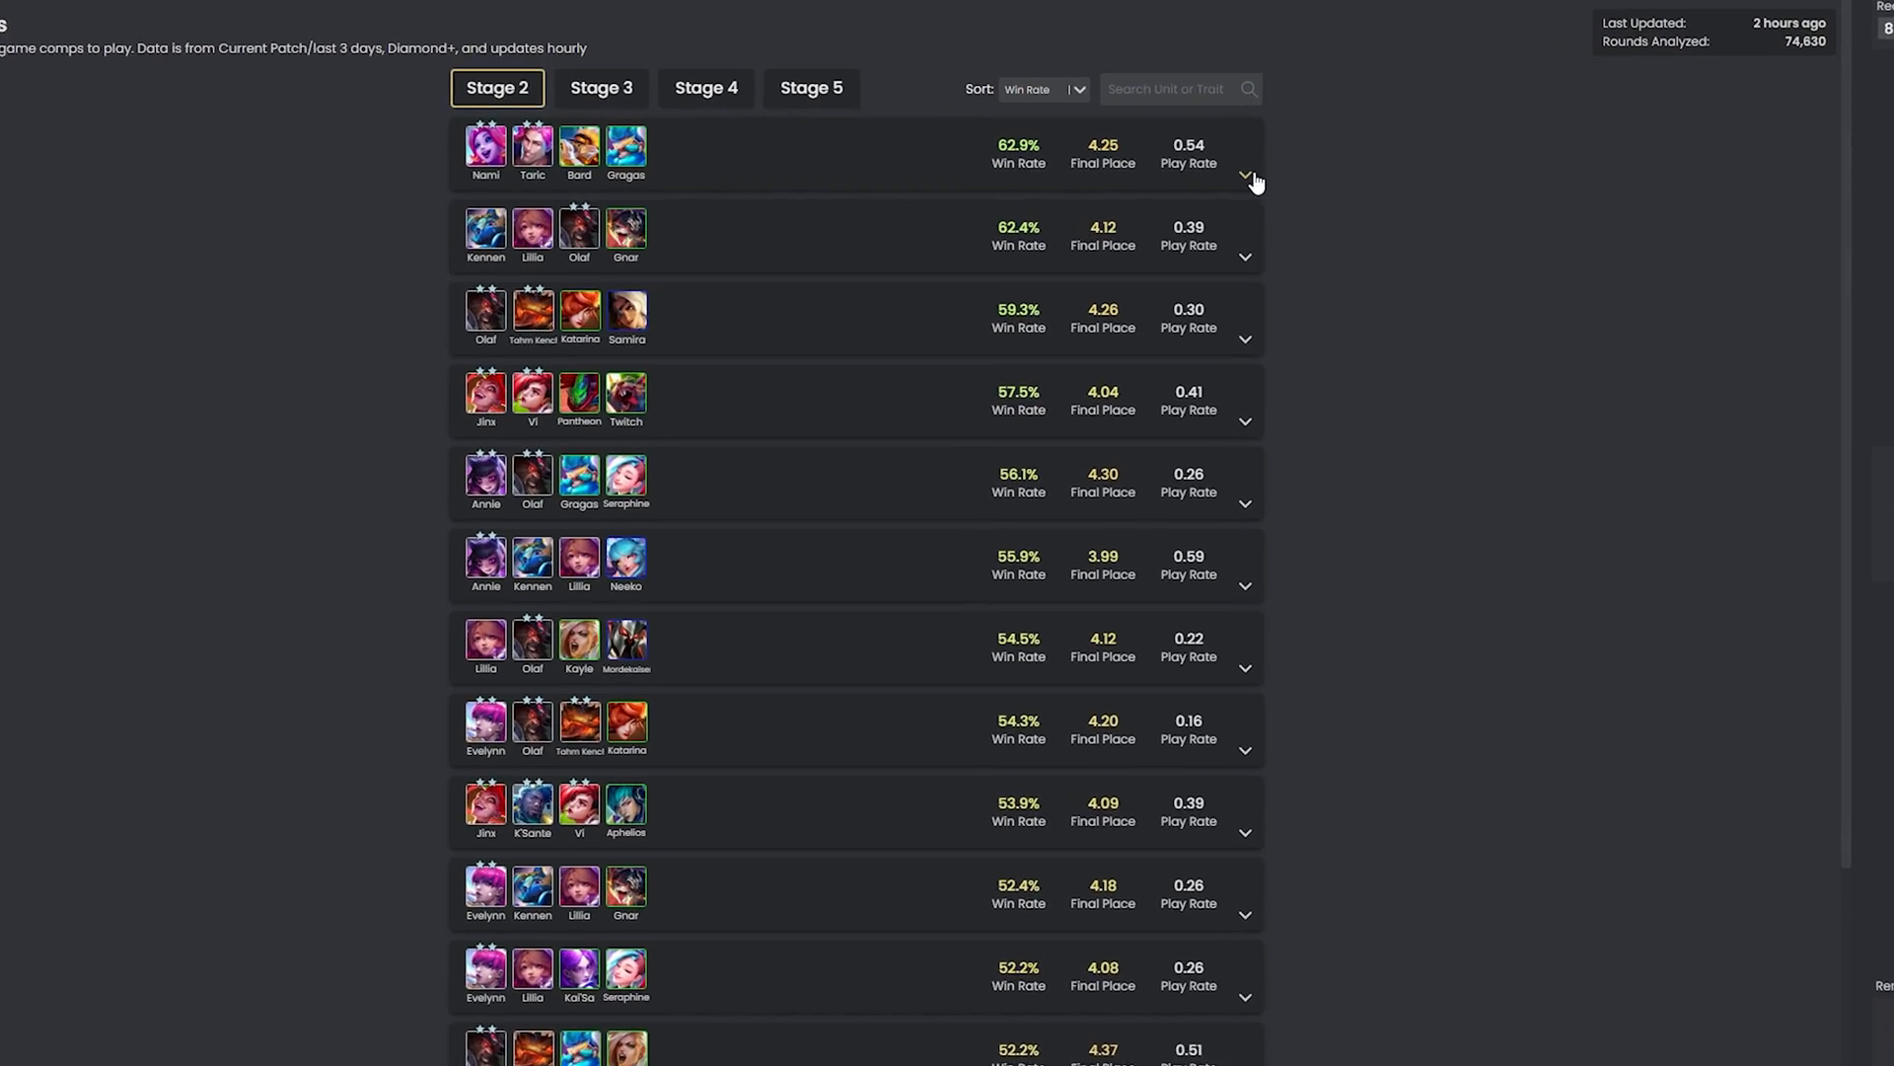
left_click(1244, 176)
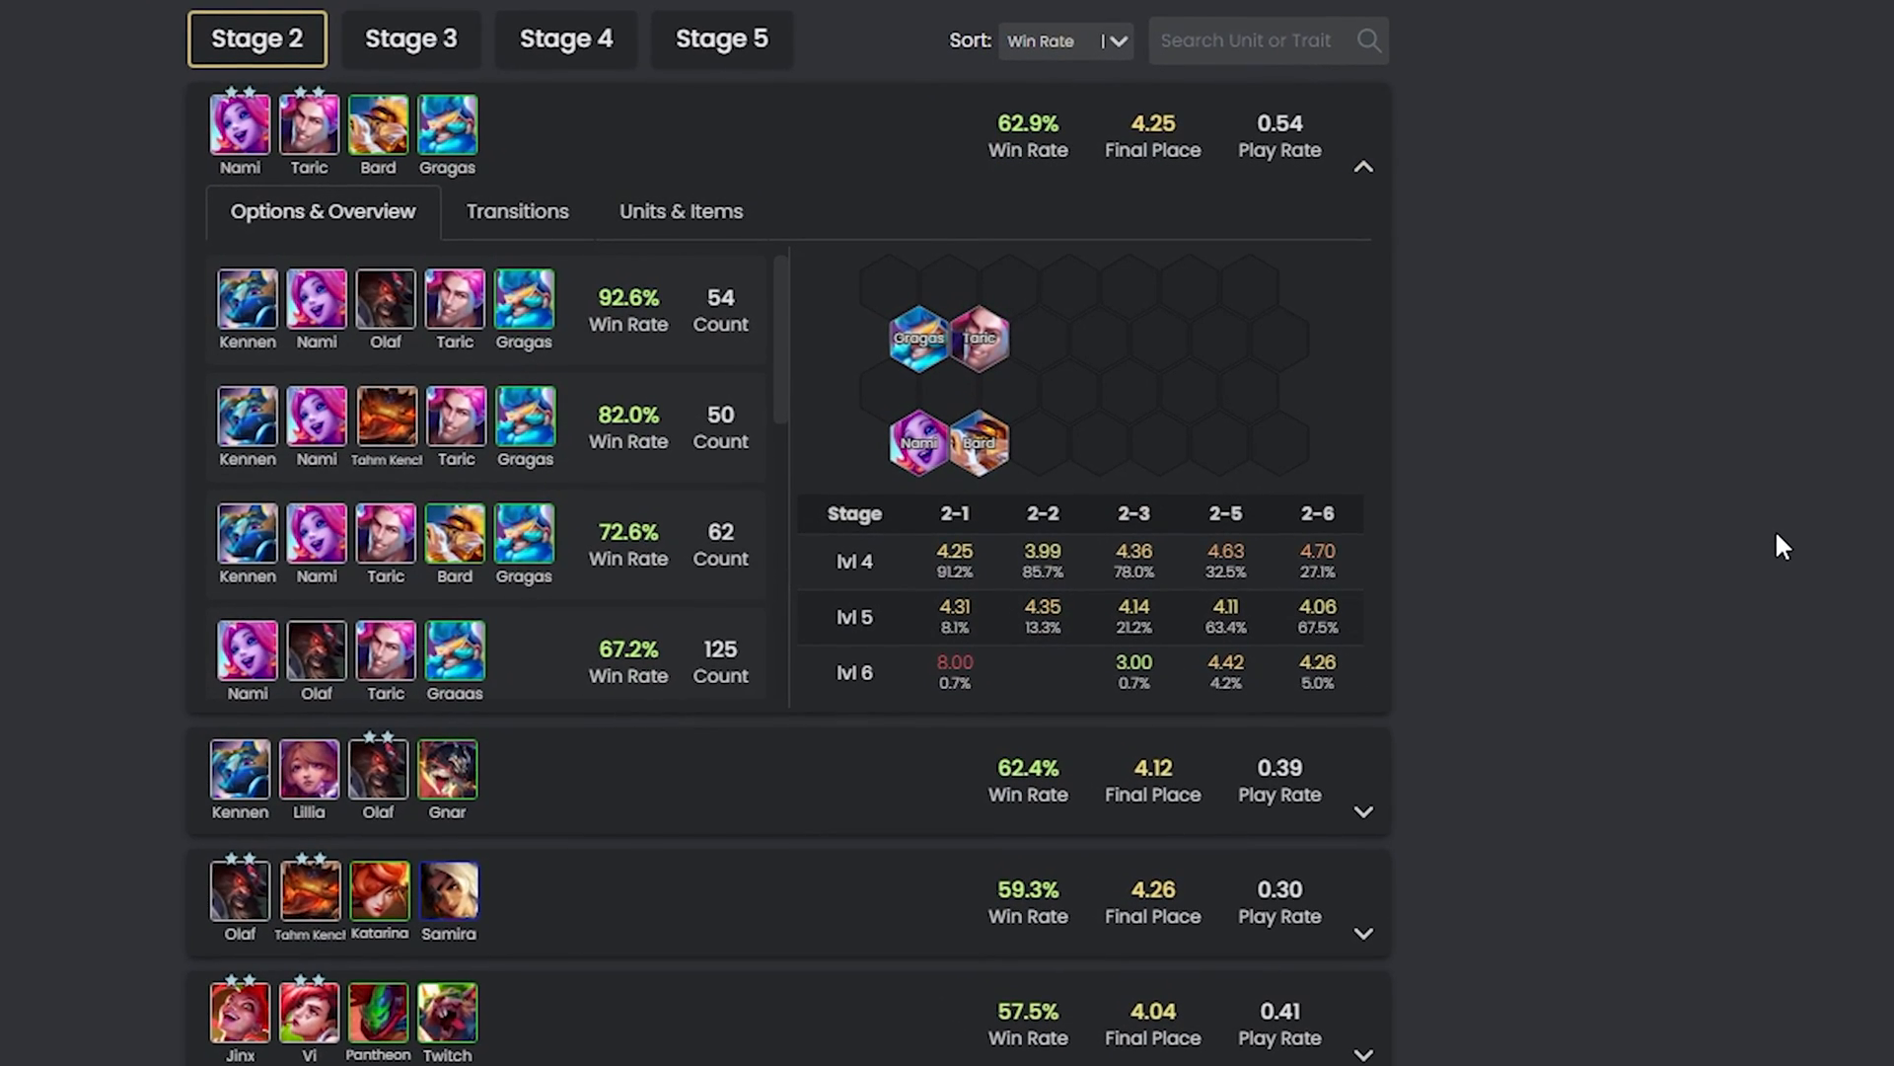
mouse_move(1763, 537)
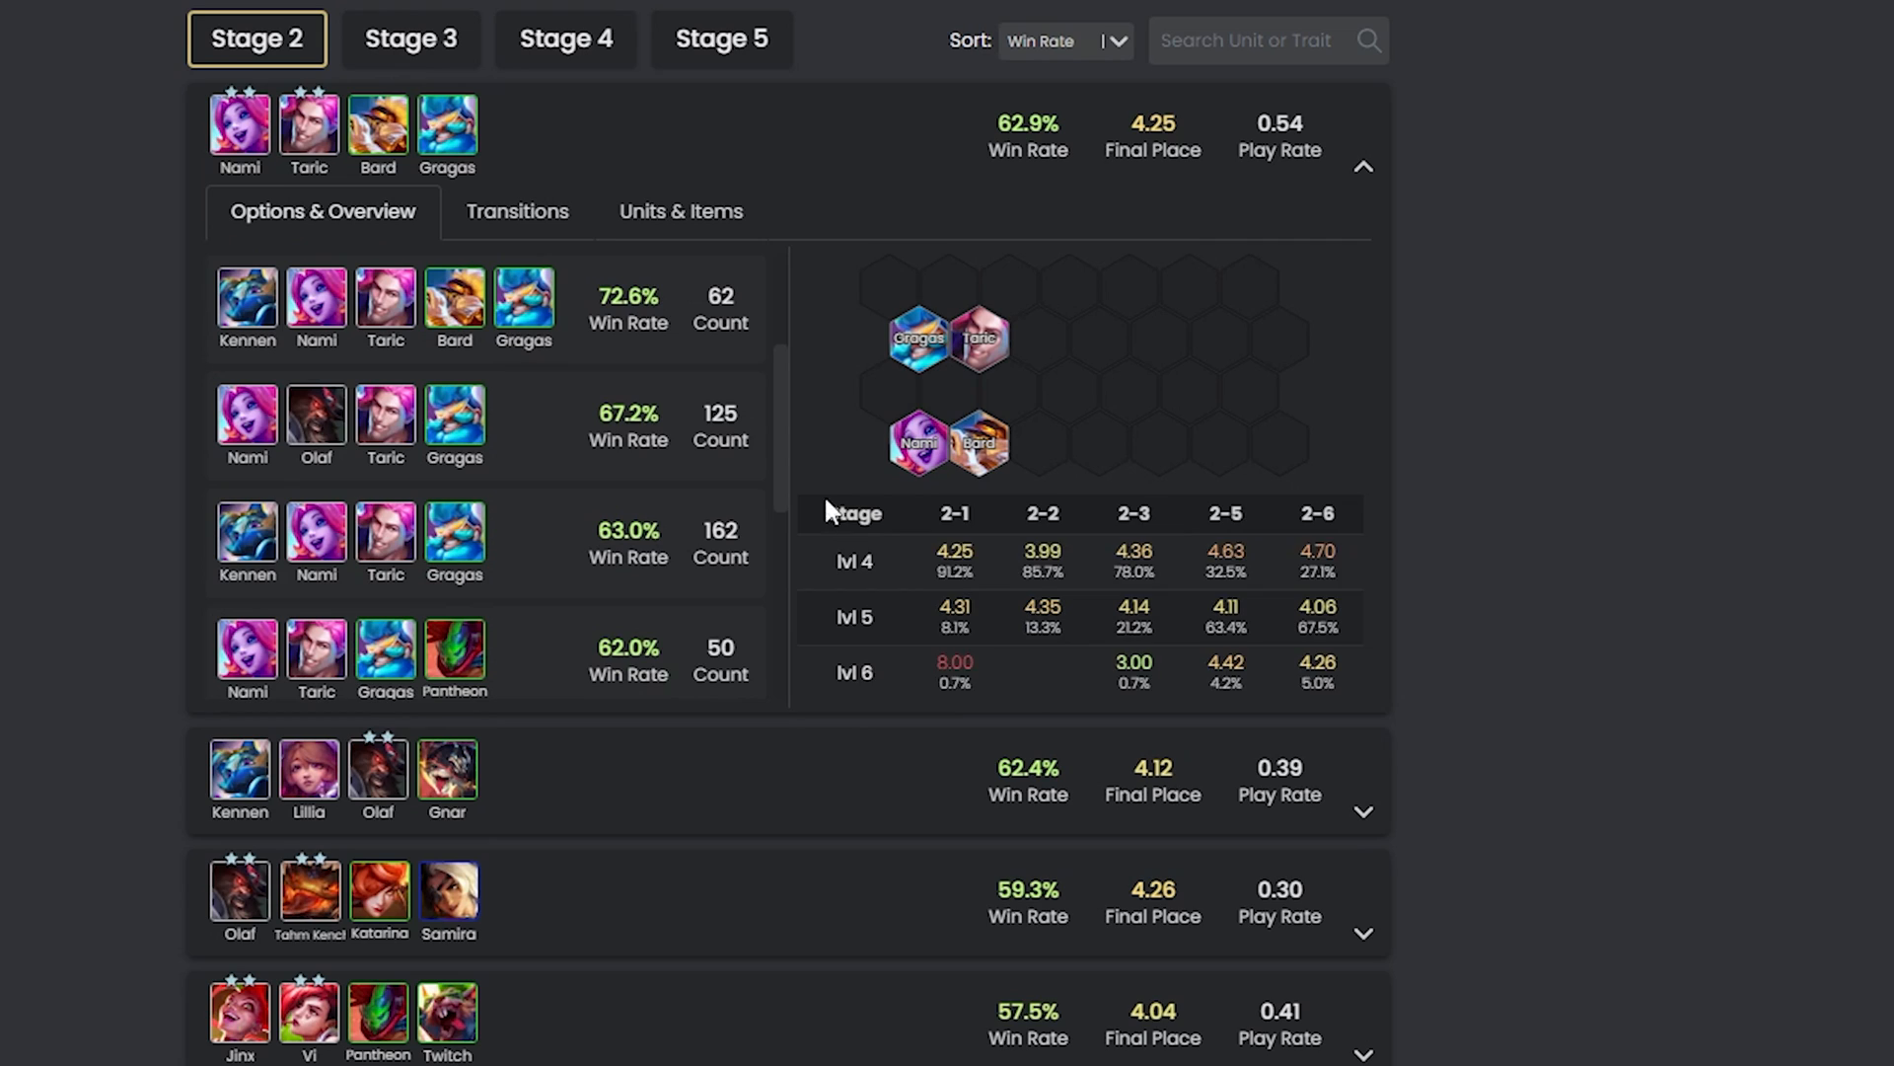
left_click(1363, 811)
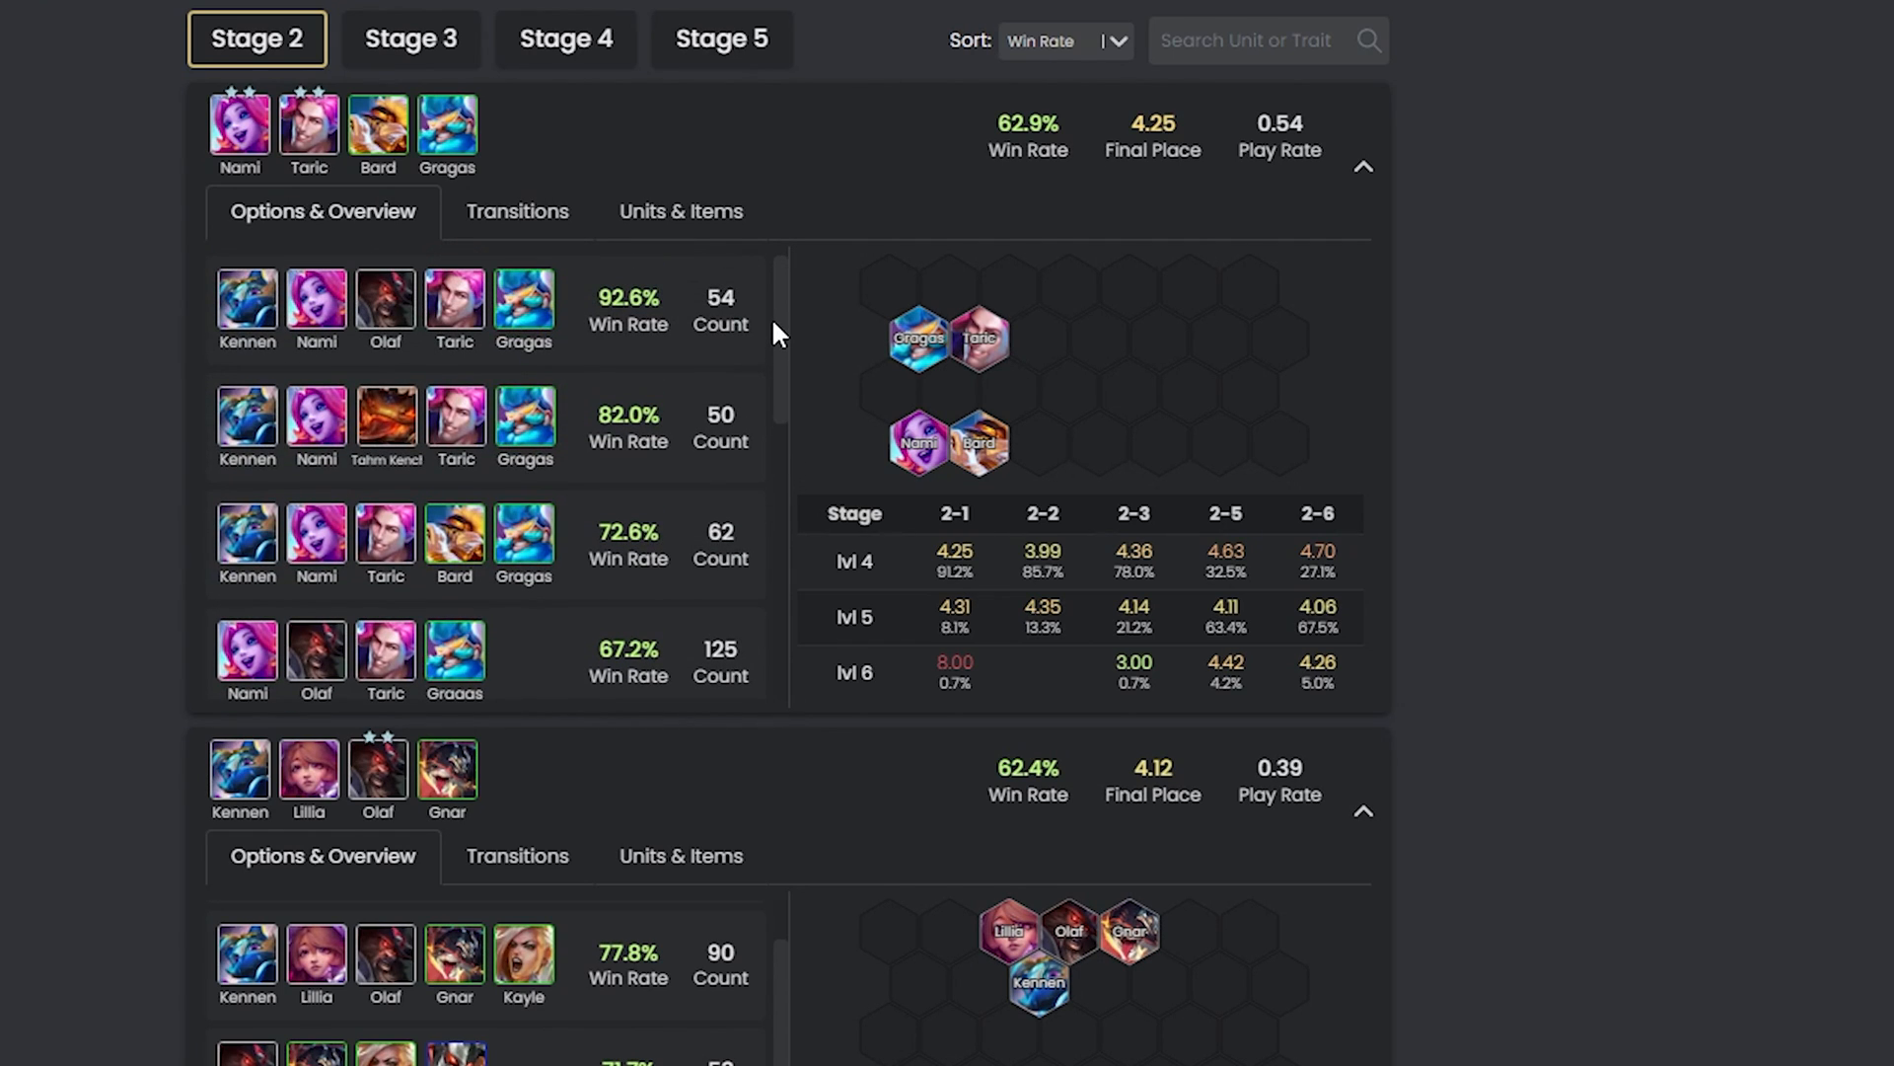
mouse_move(898, 227)
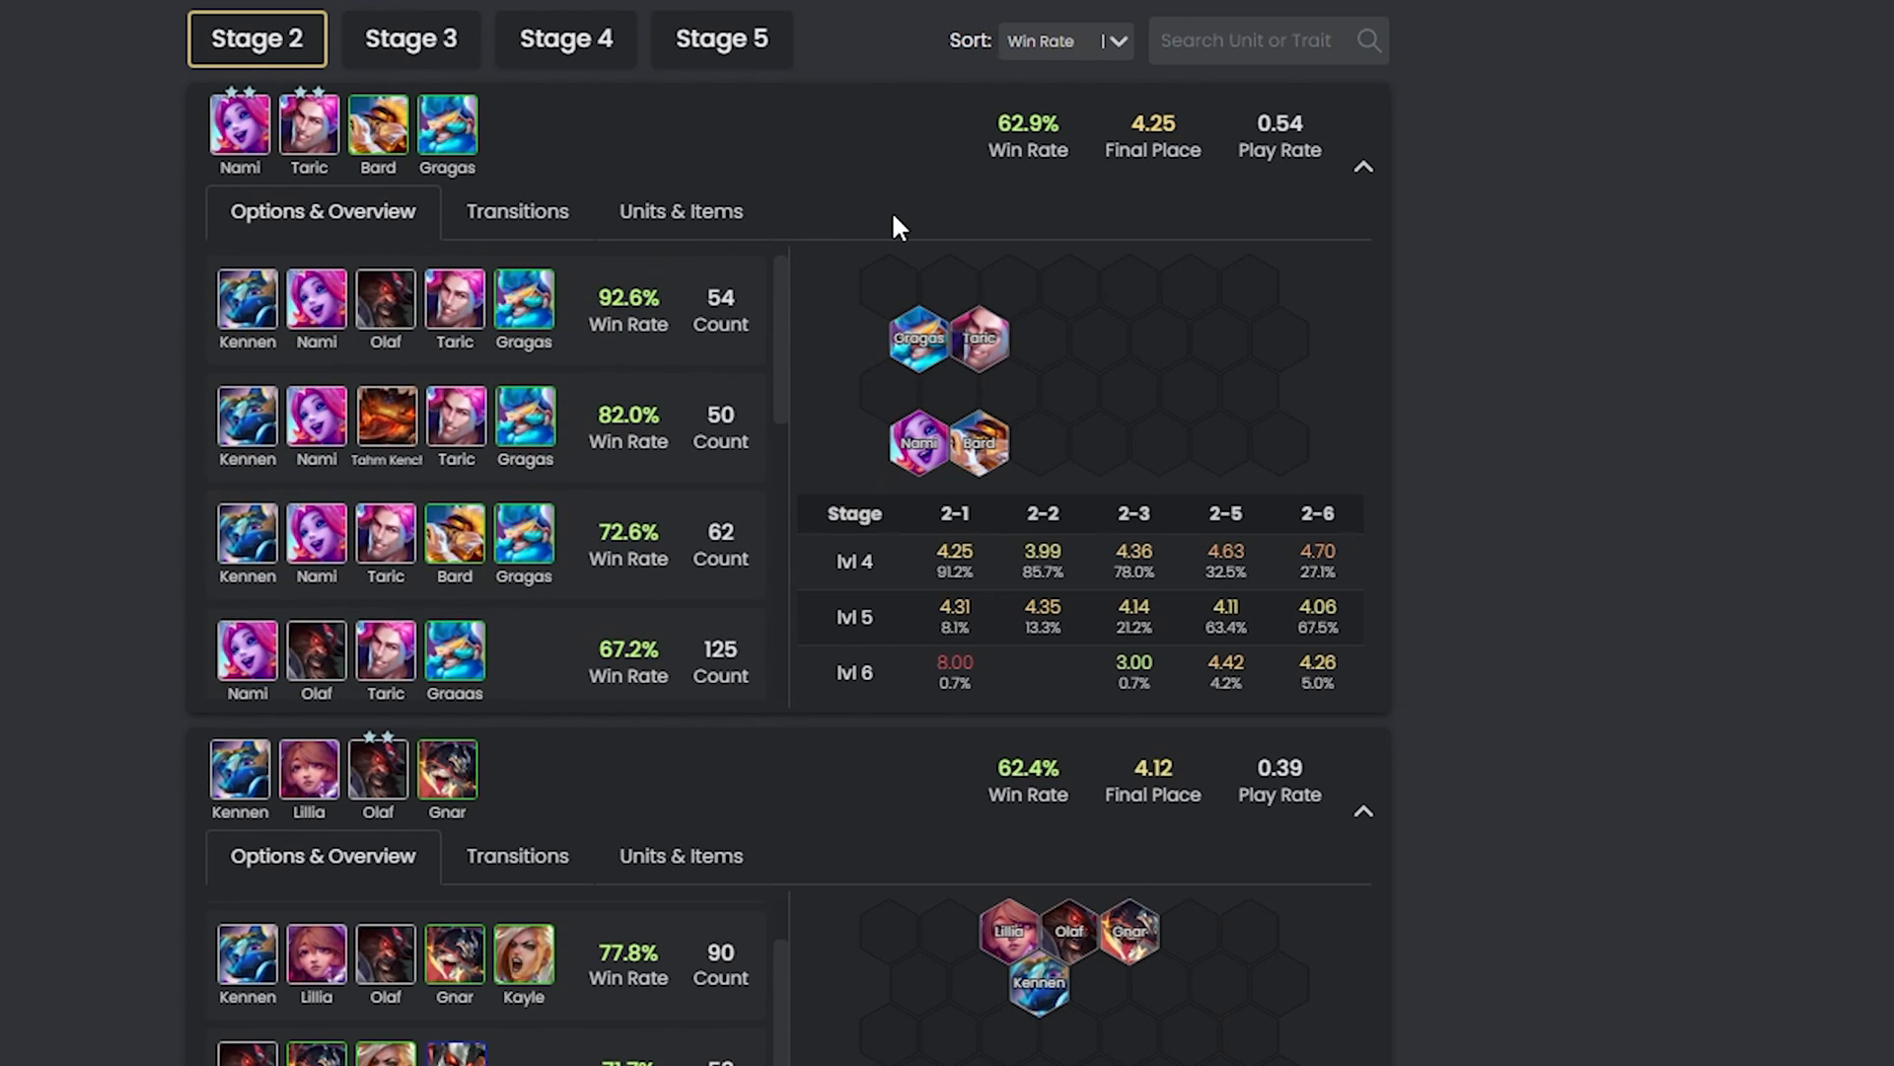
mouse_move(517, 211)
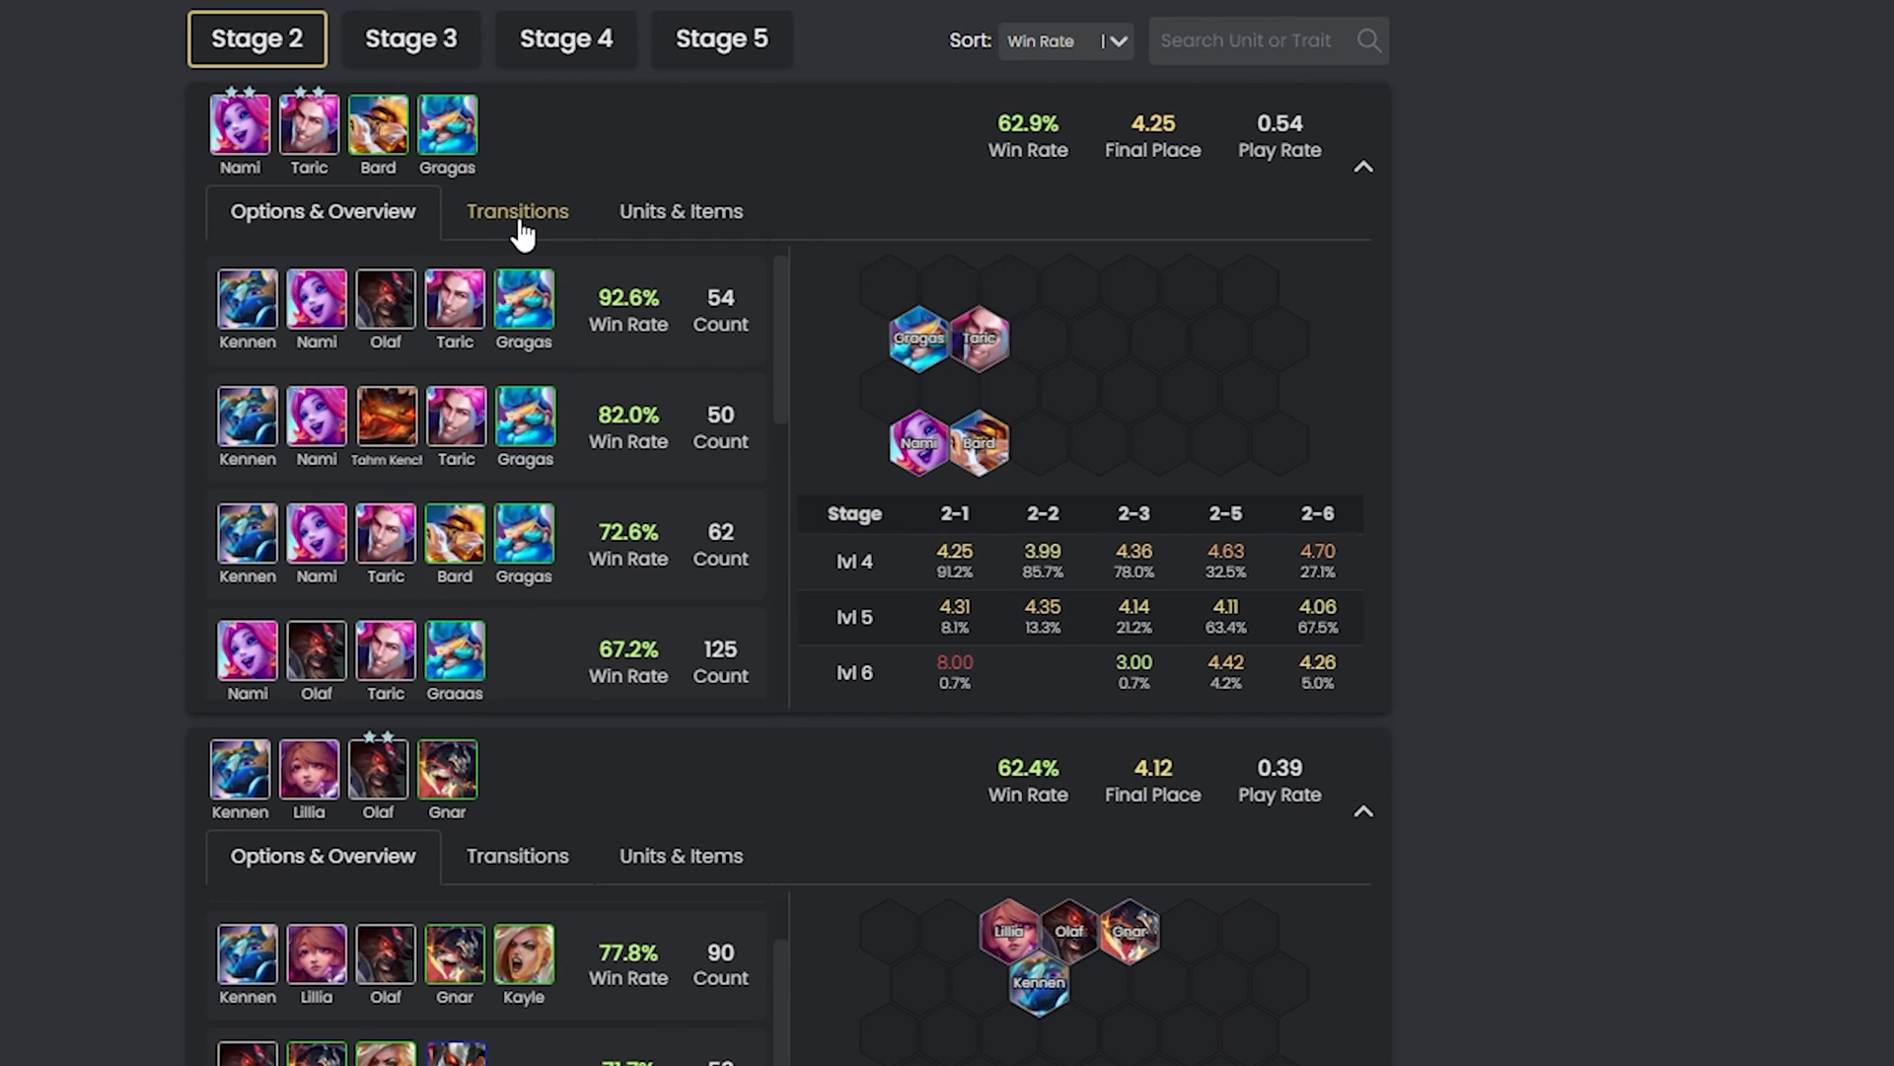
Review the Nami-Taric-Bard-Gragas board's Transitions and their win rates.
left_click(517, 211)
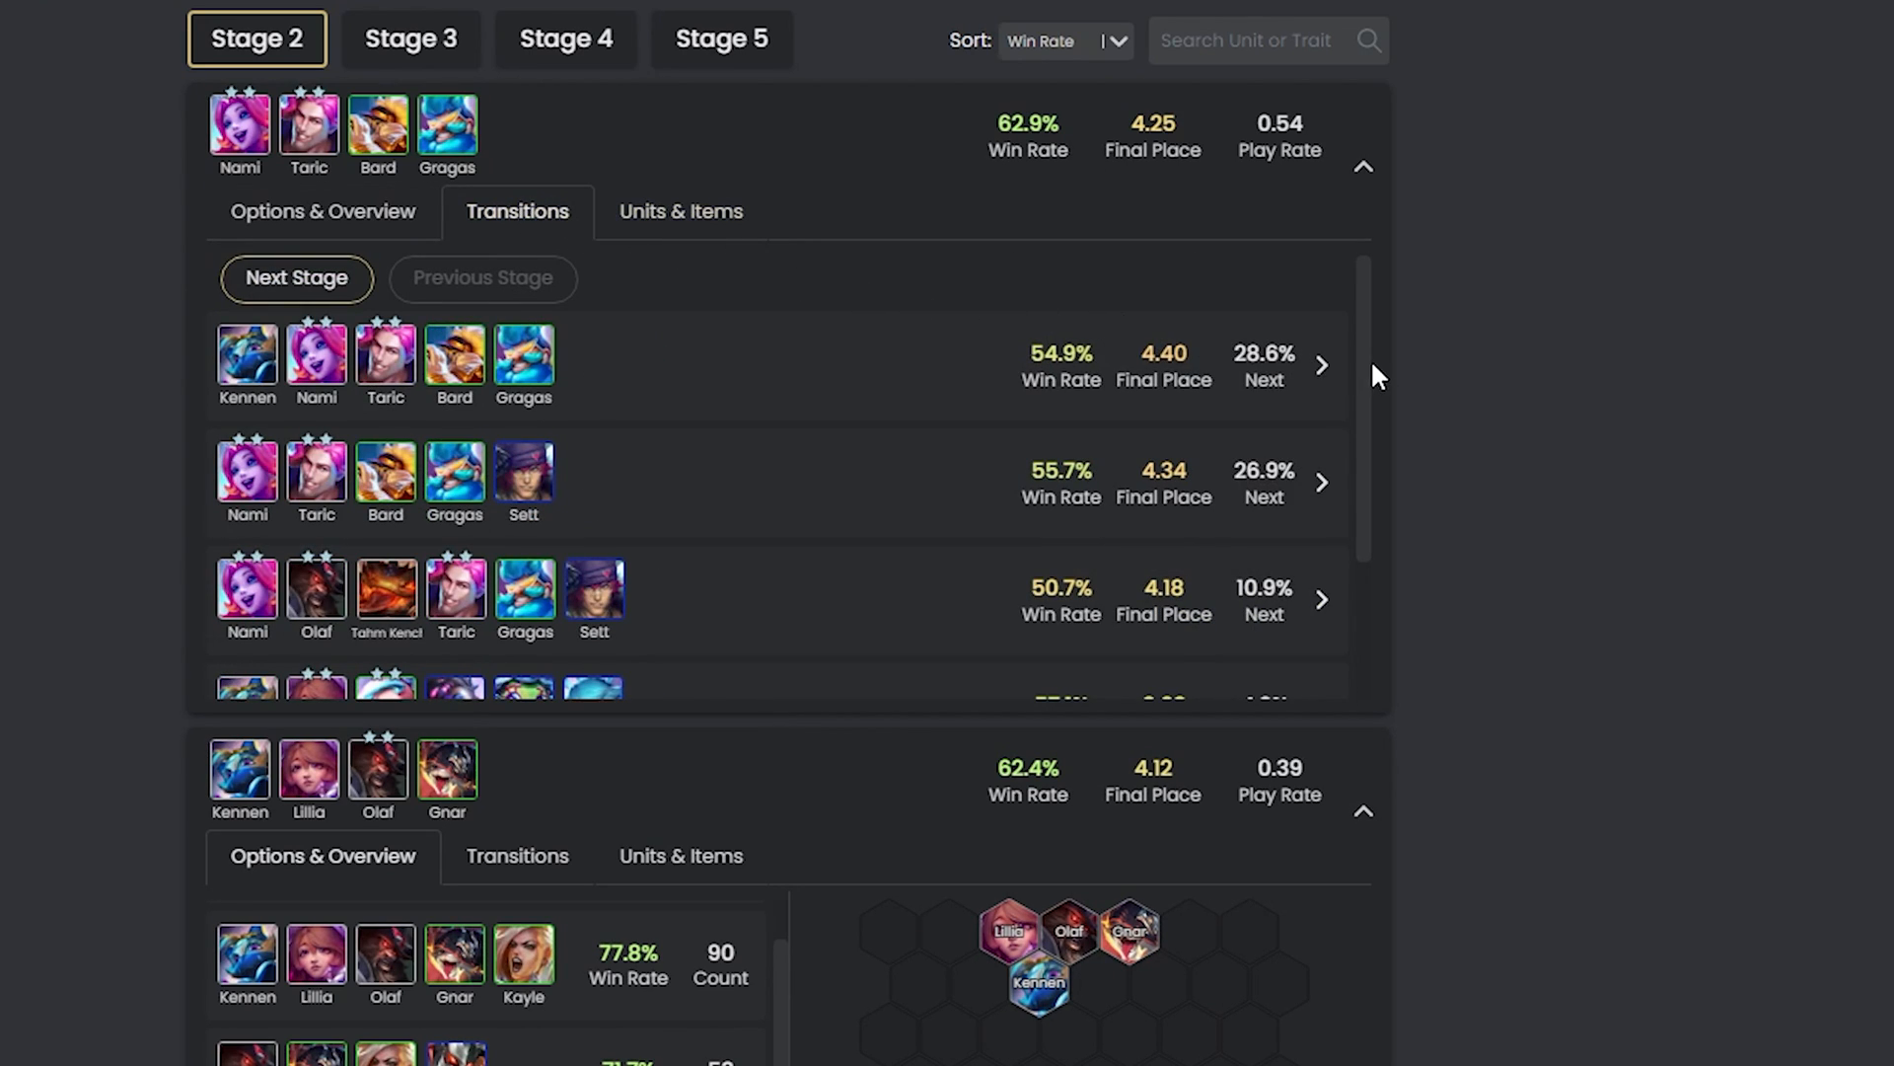
scroll("down", 3)
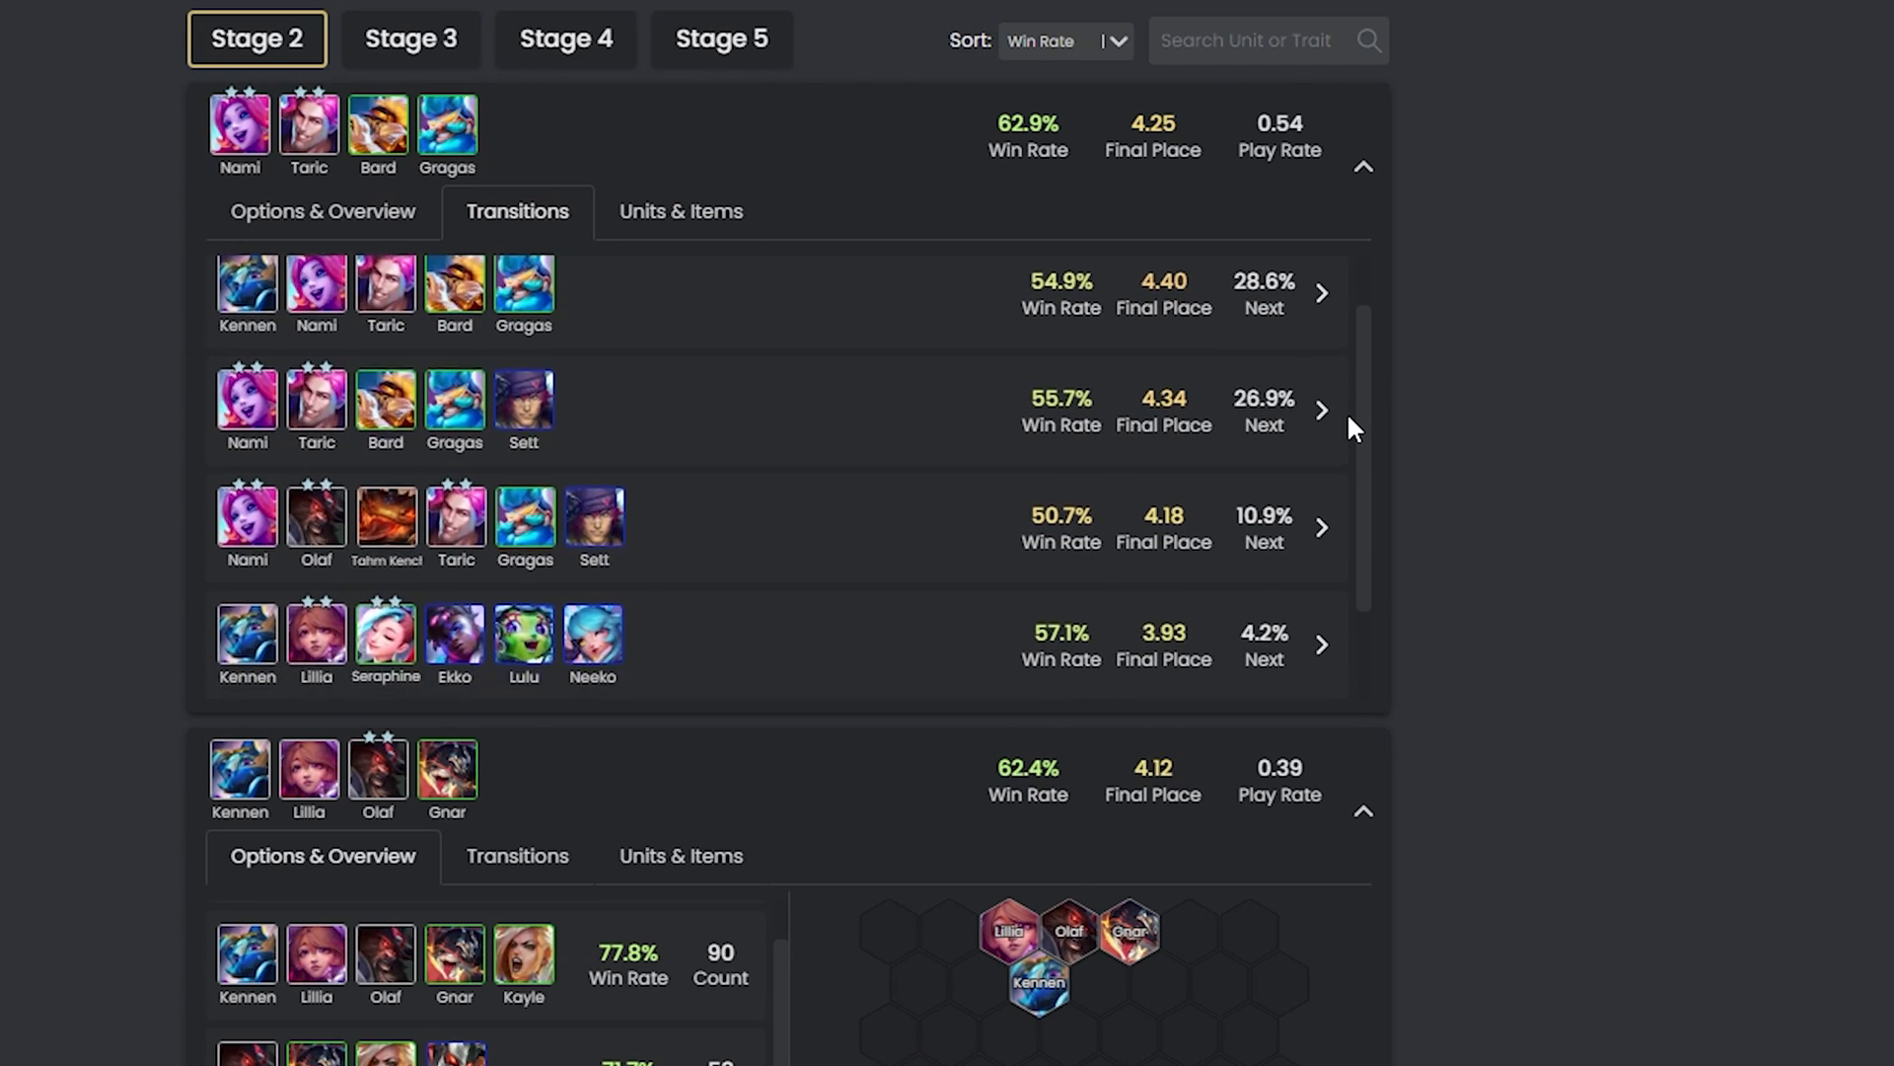
scroll("down", 3)
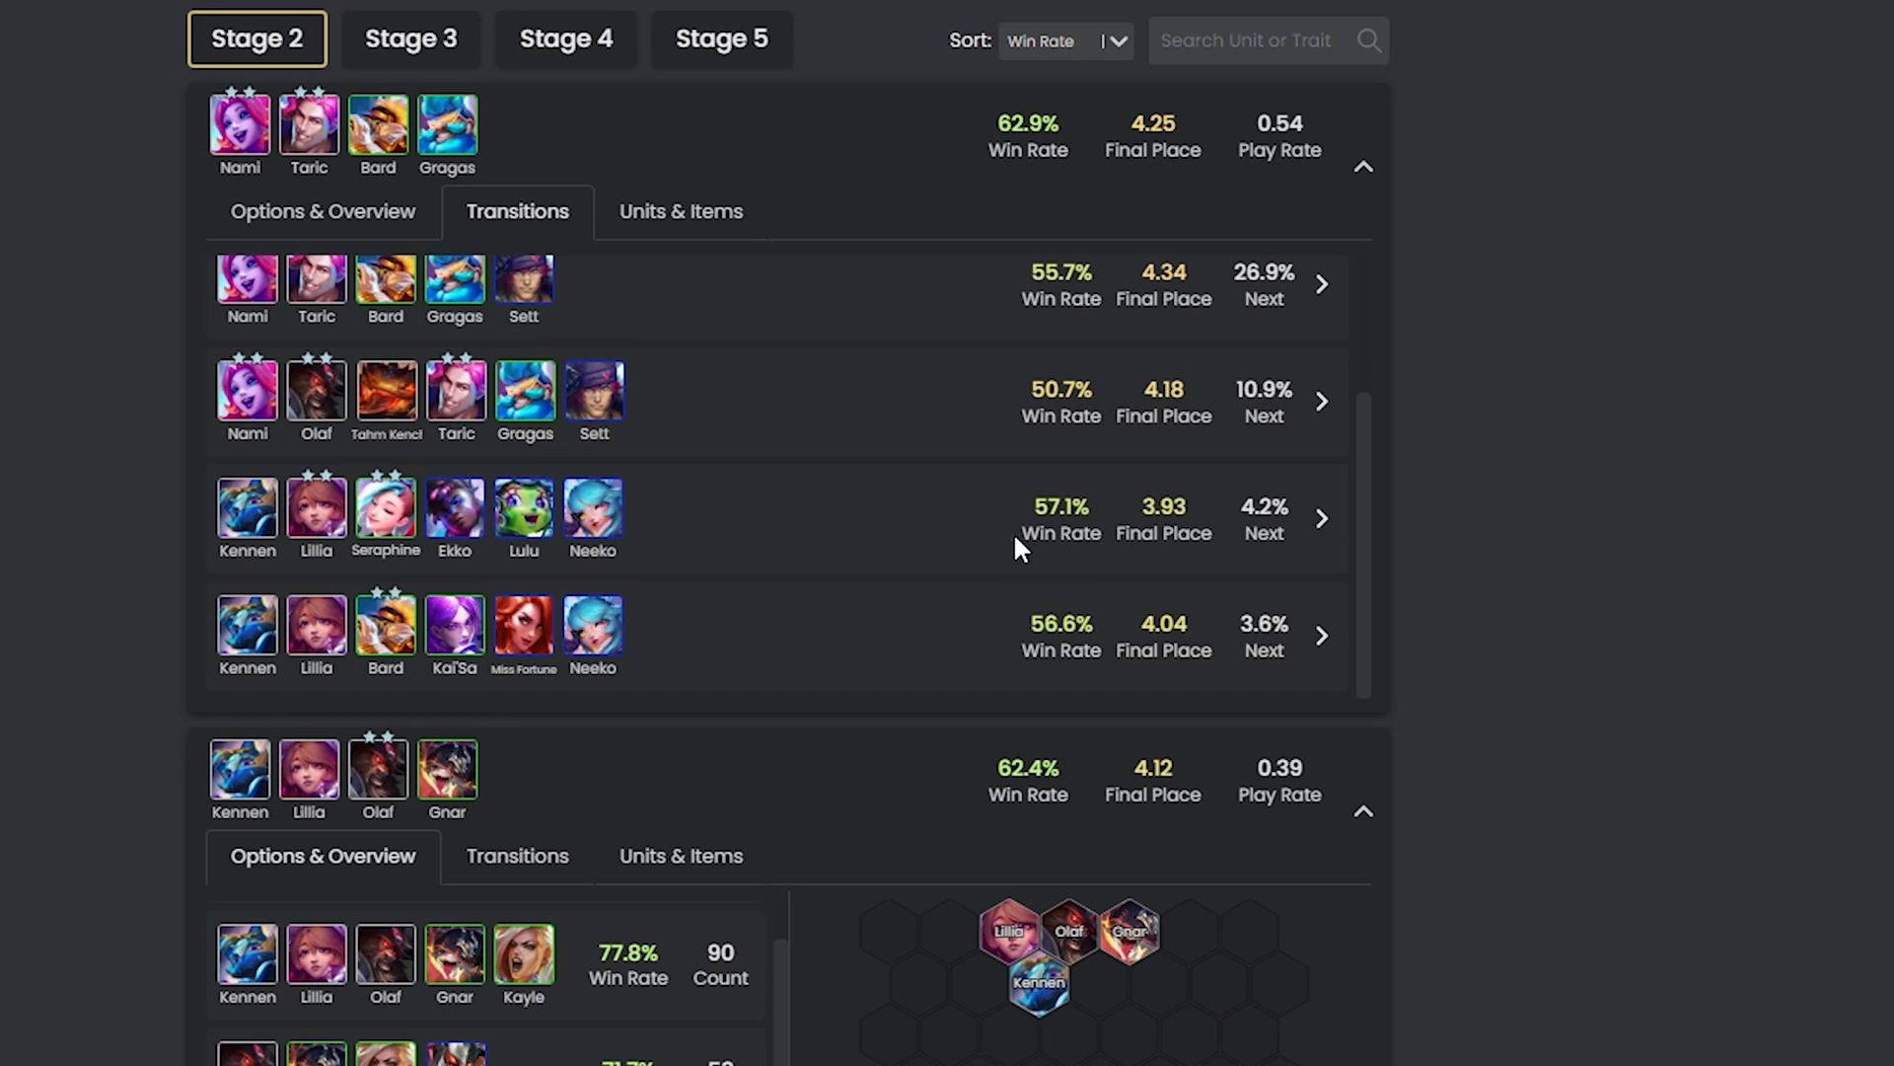
mouse_move(1309, 300)
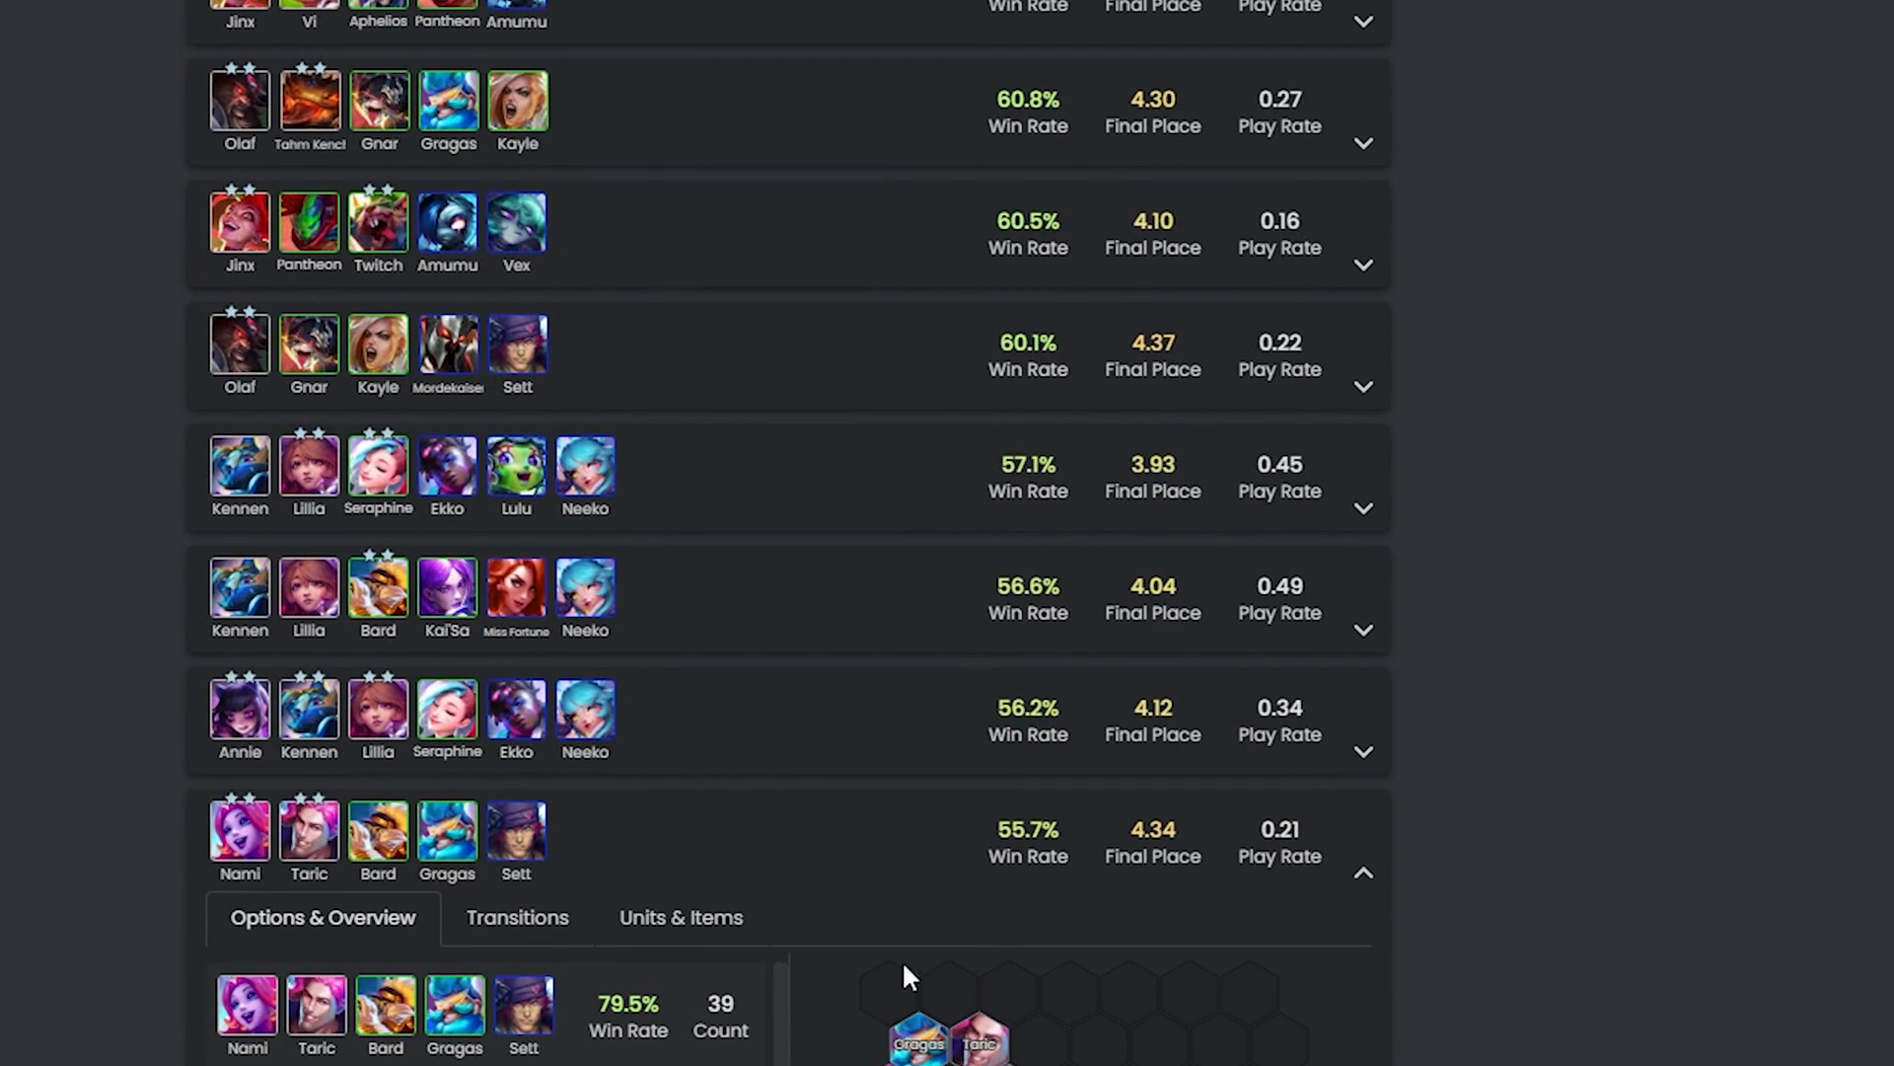
mouse_move(809, 969)
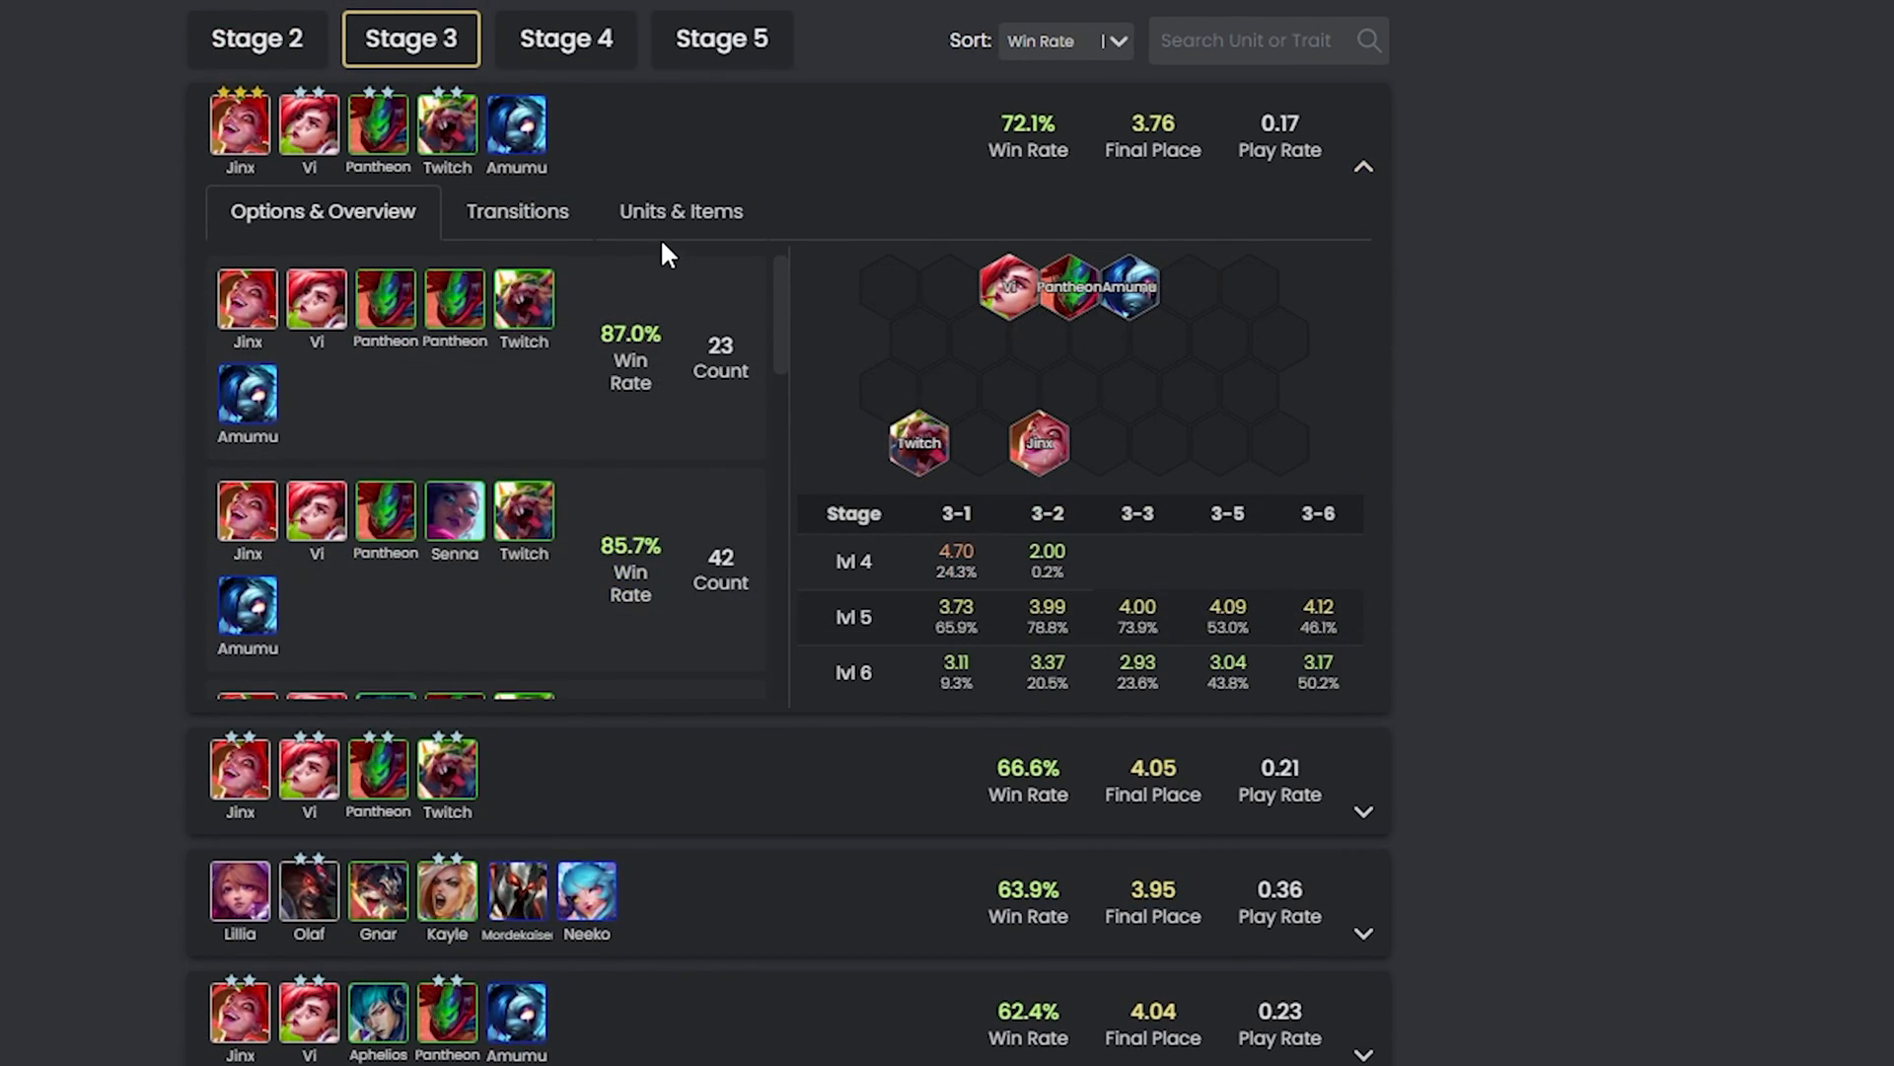
Show Units & Items for the Jinx-Vi-Pantheon-Twitch-Amumu comp, focused on Twitch.
left_click(680, 211)
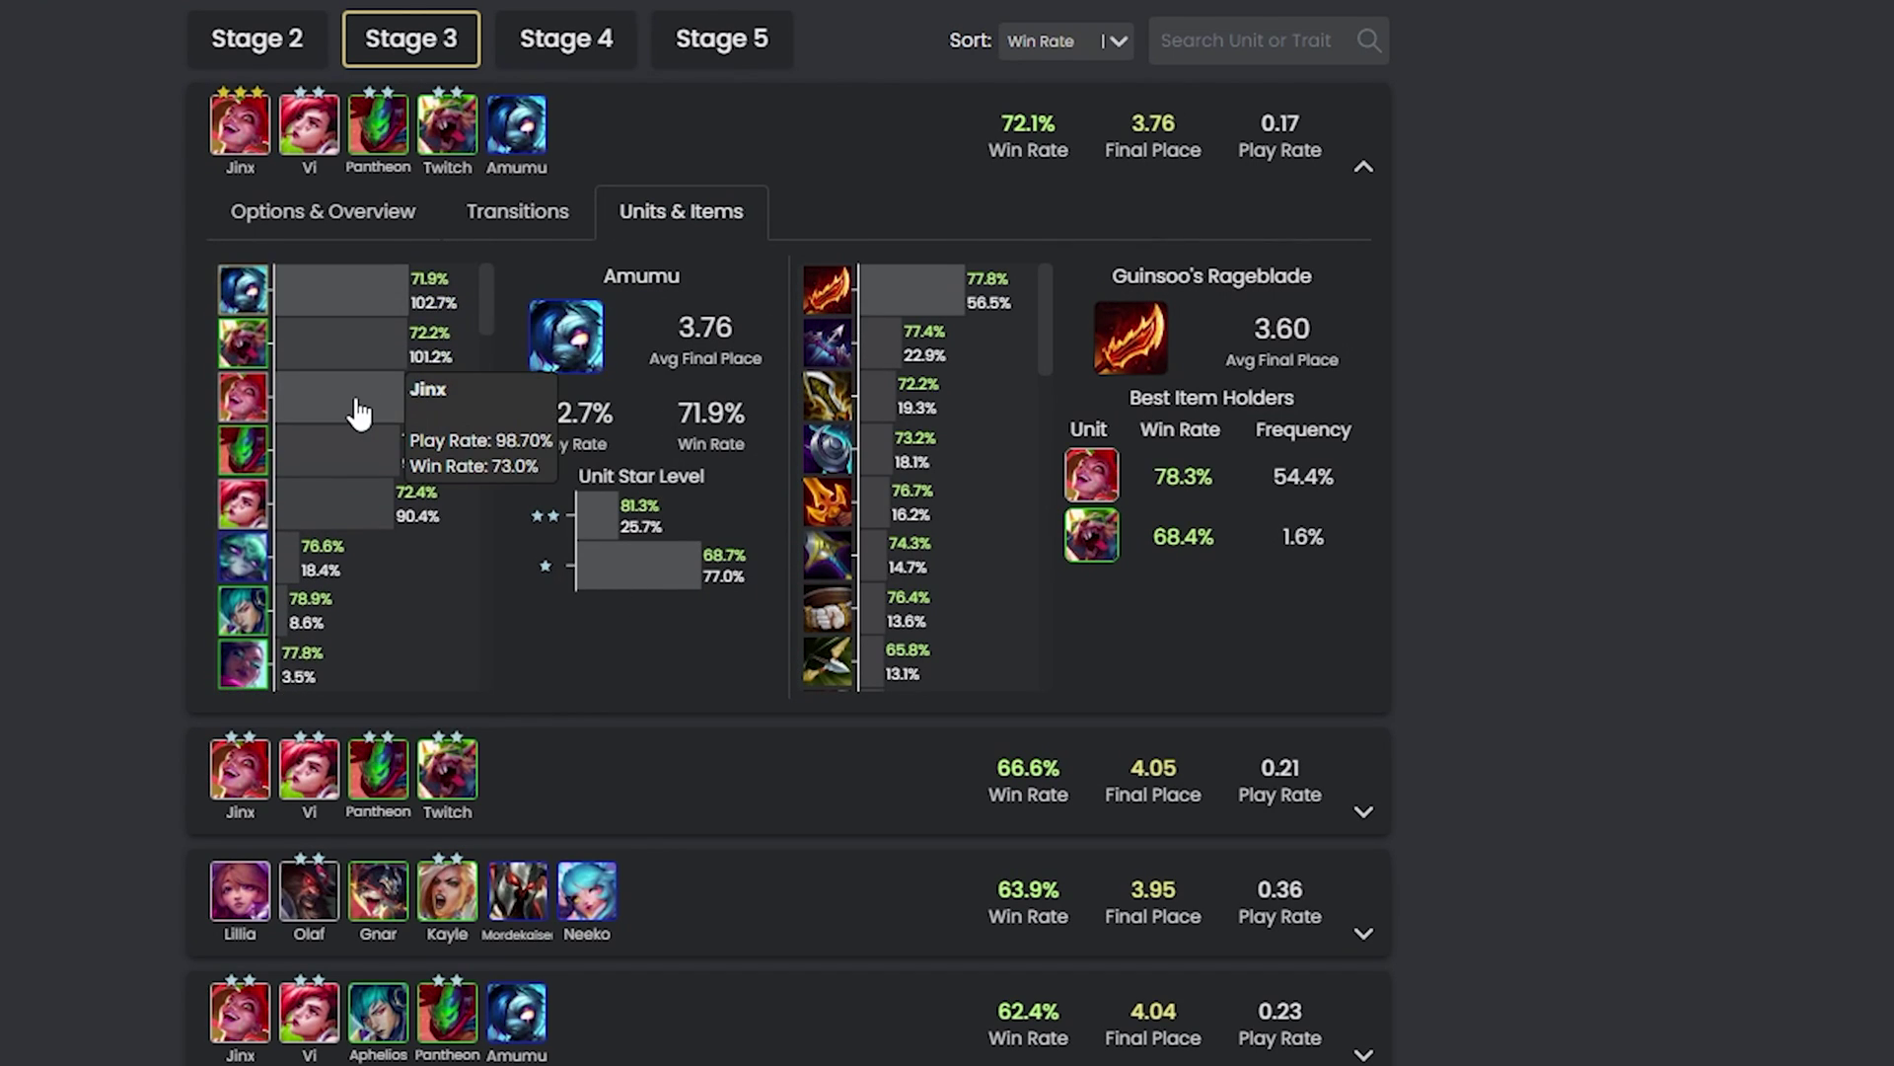
mouse_move(354, 507)
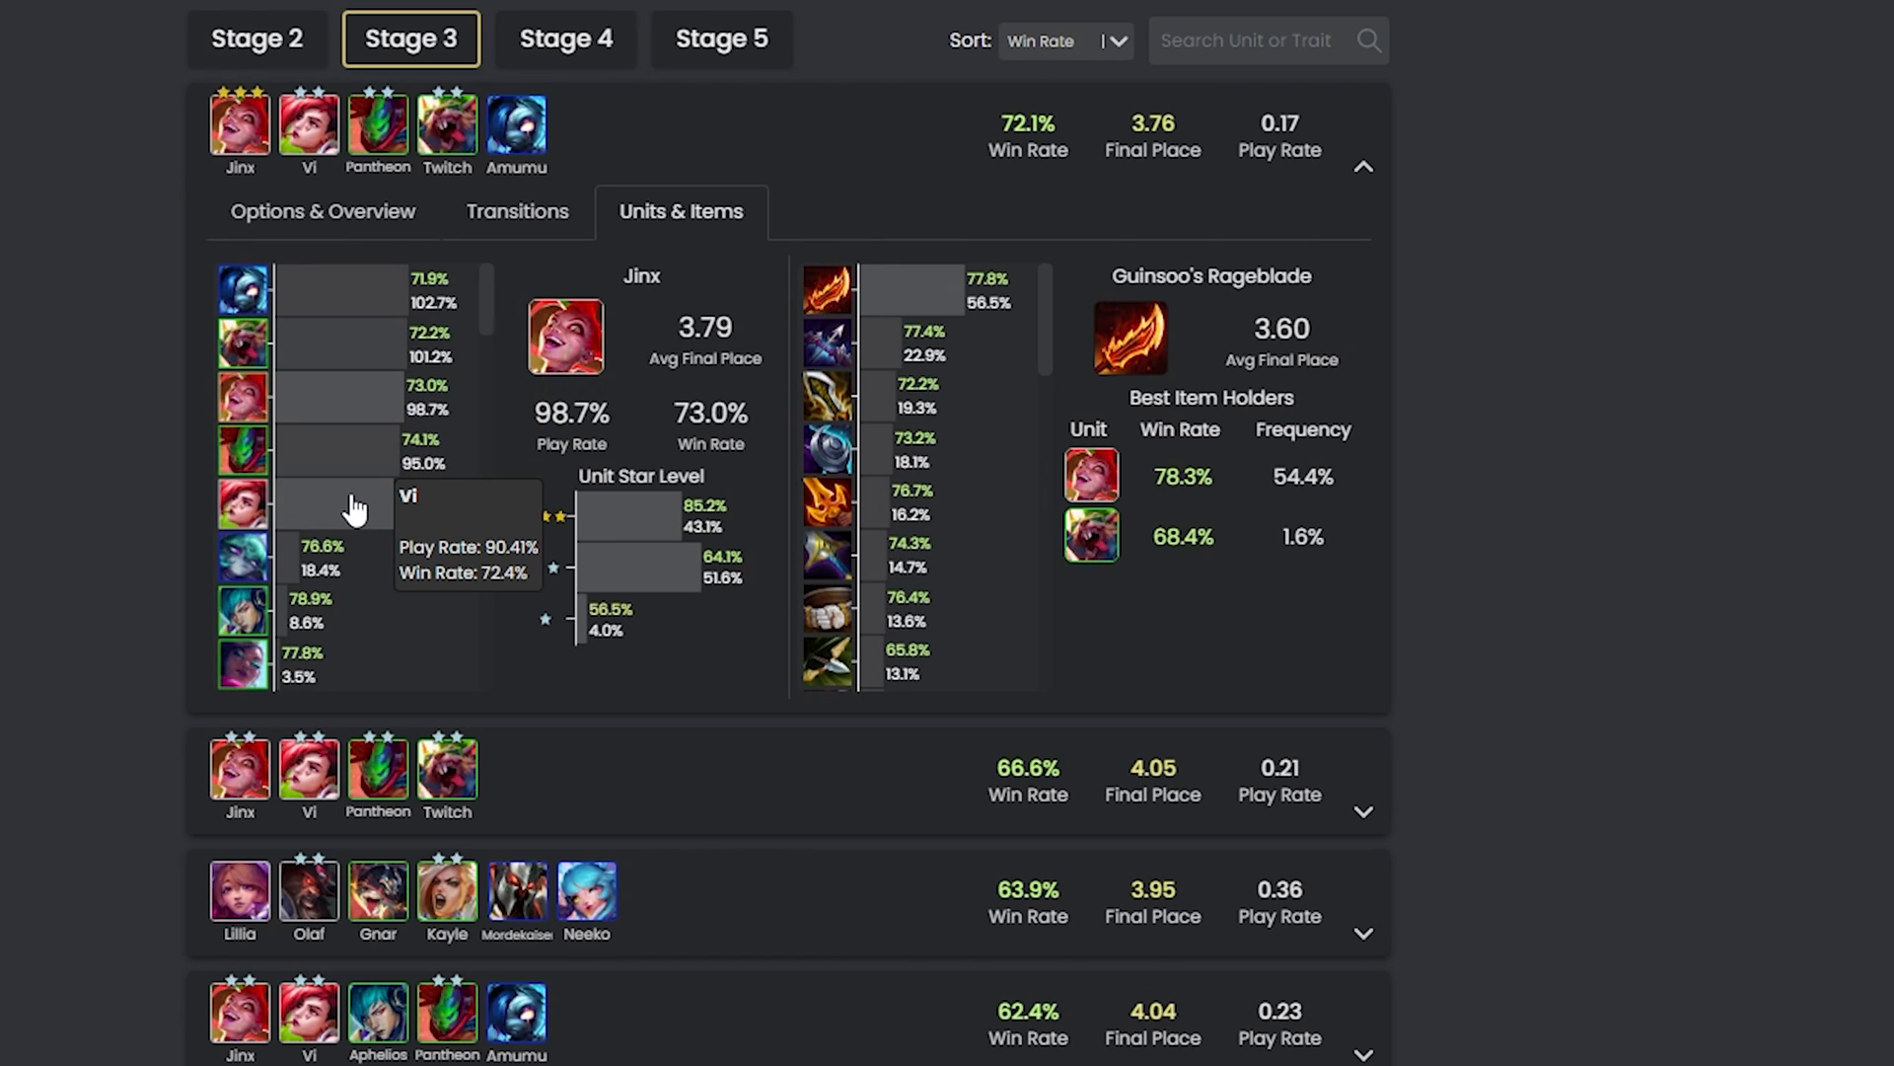
mouse_move(360, 357)
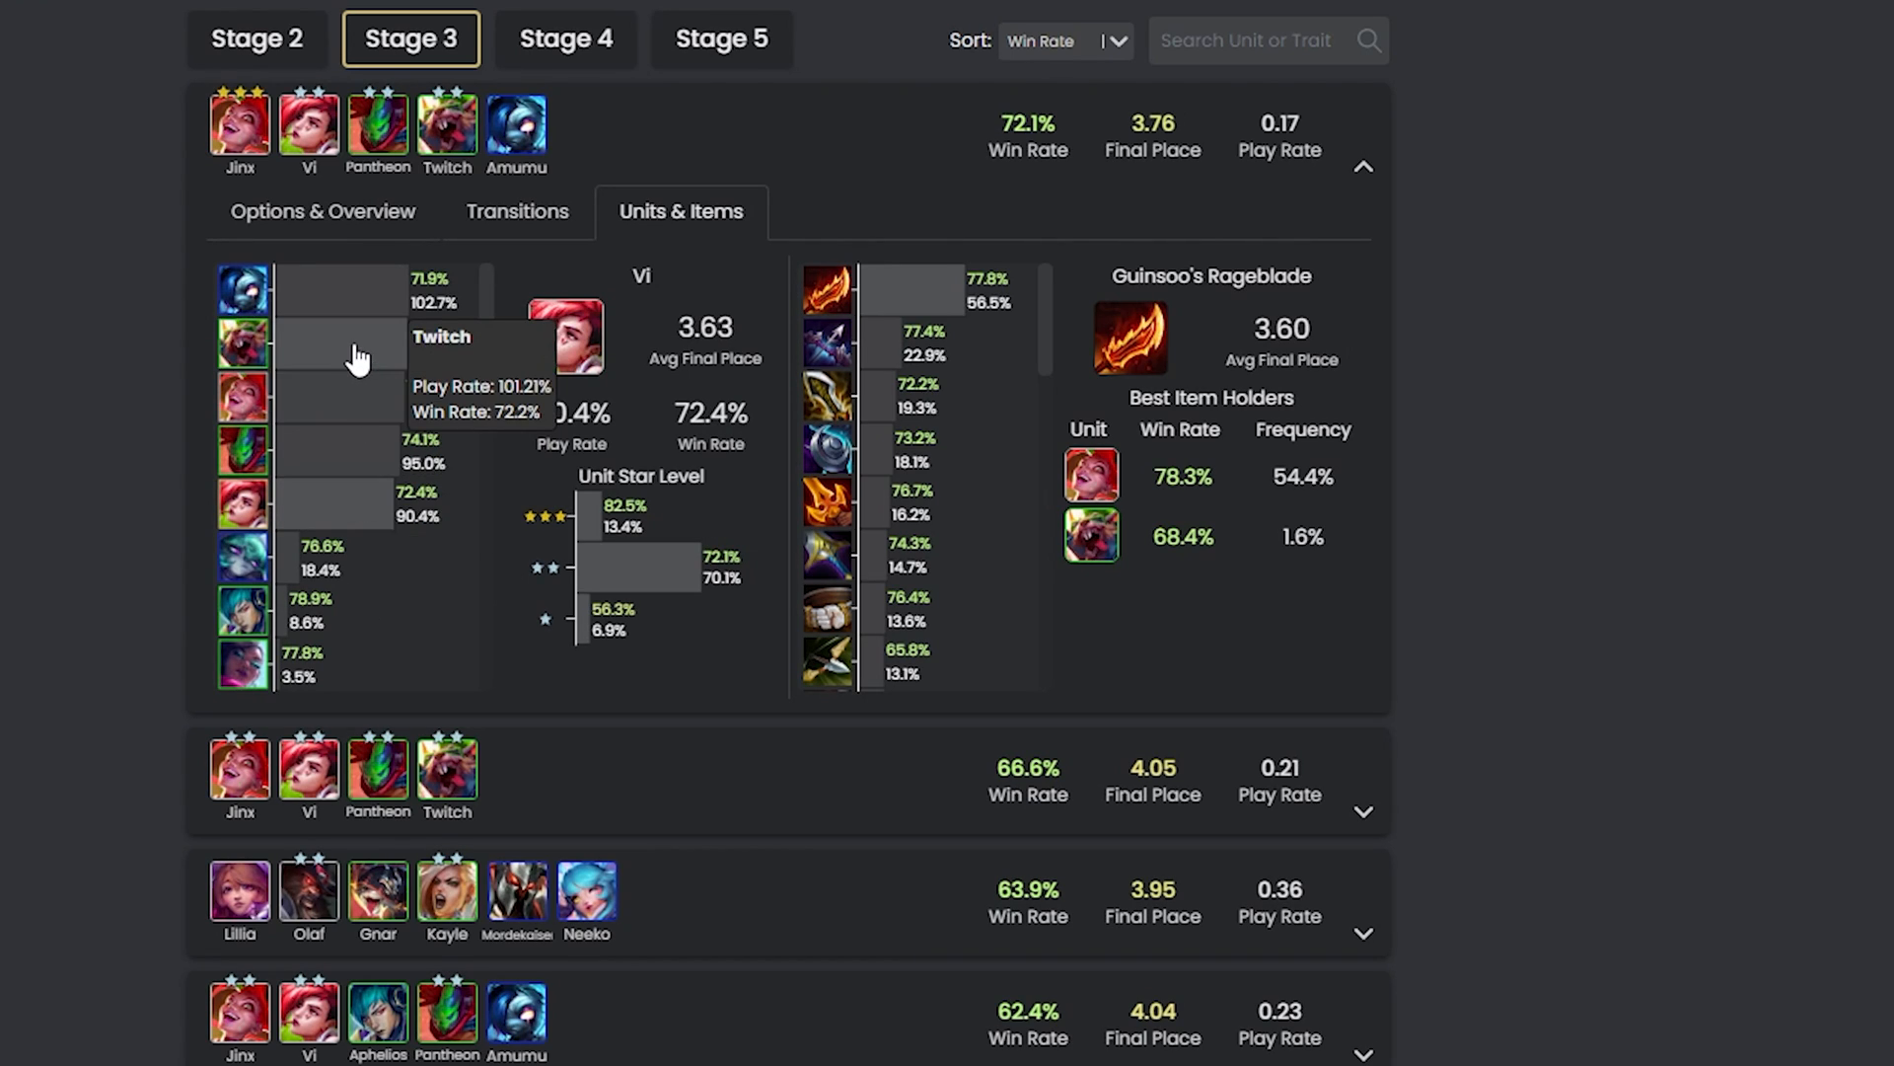
left_click(243, 343)
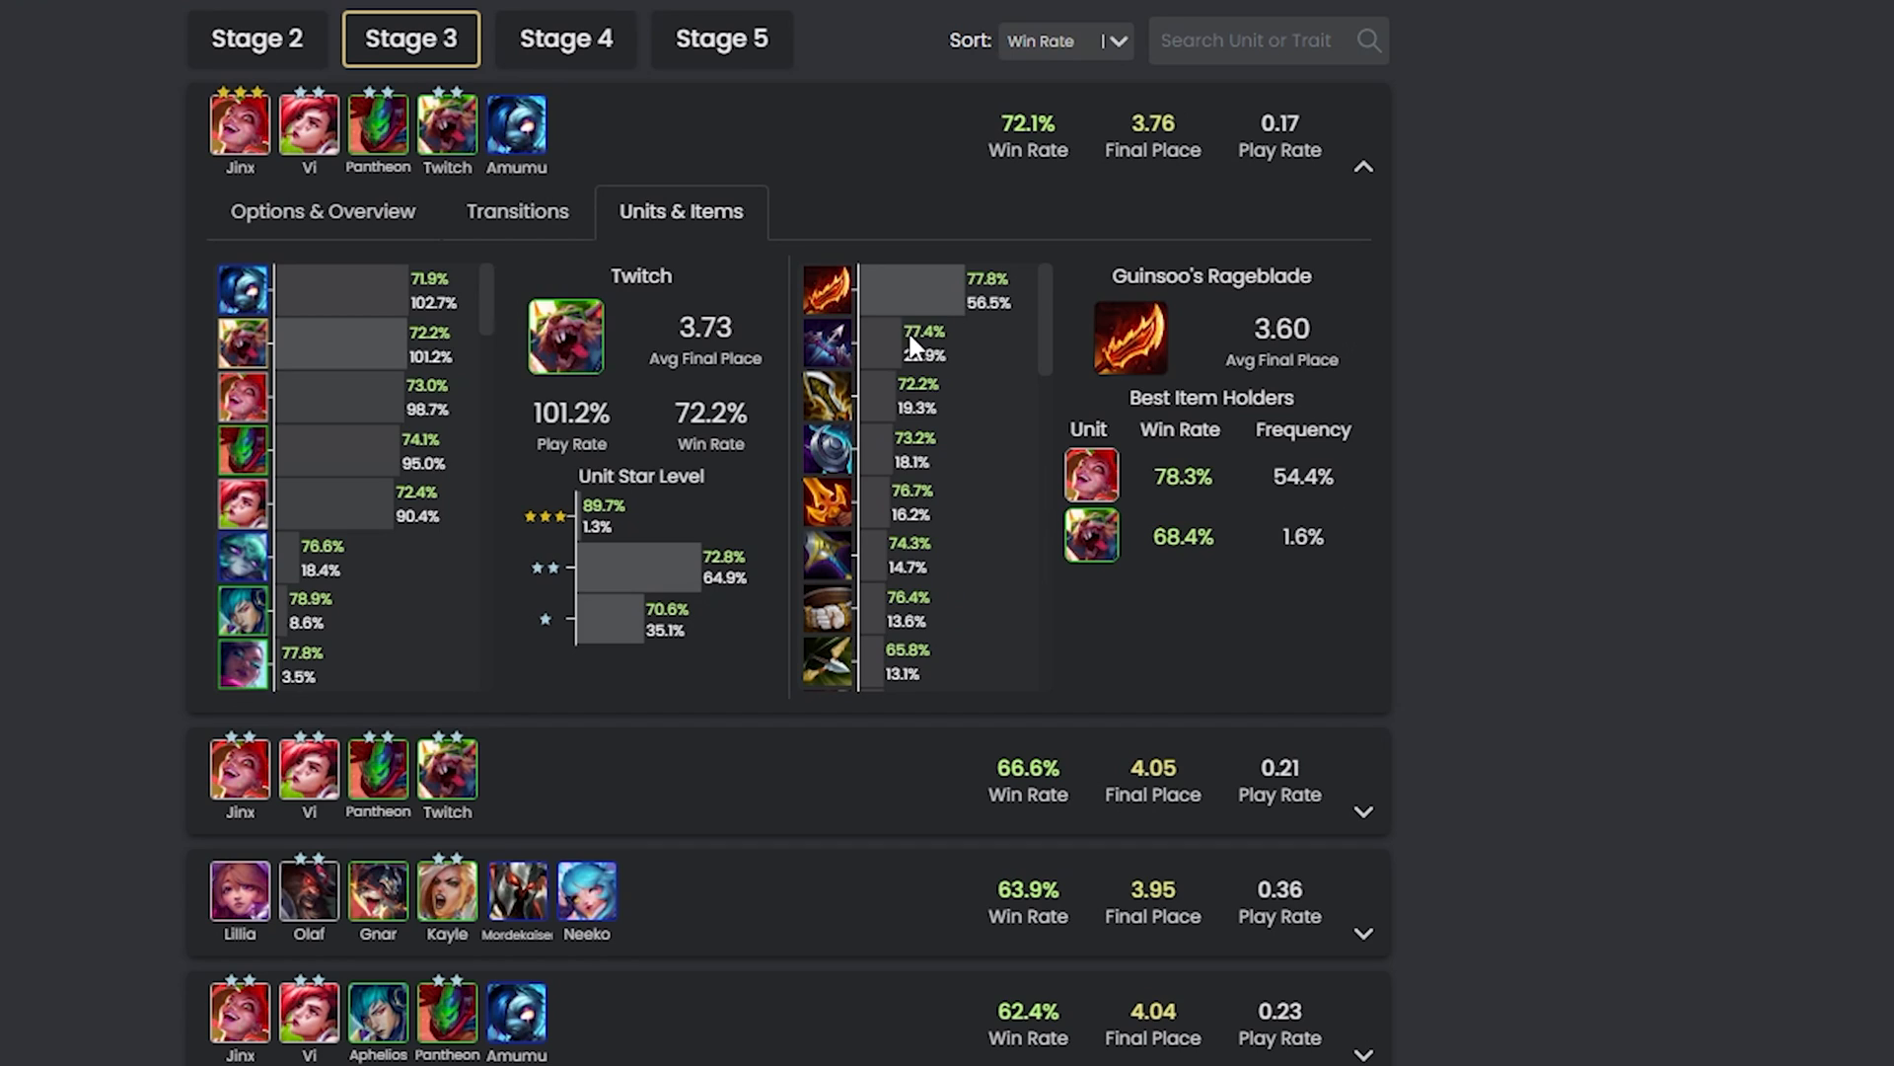
mouse_move(868, 431)
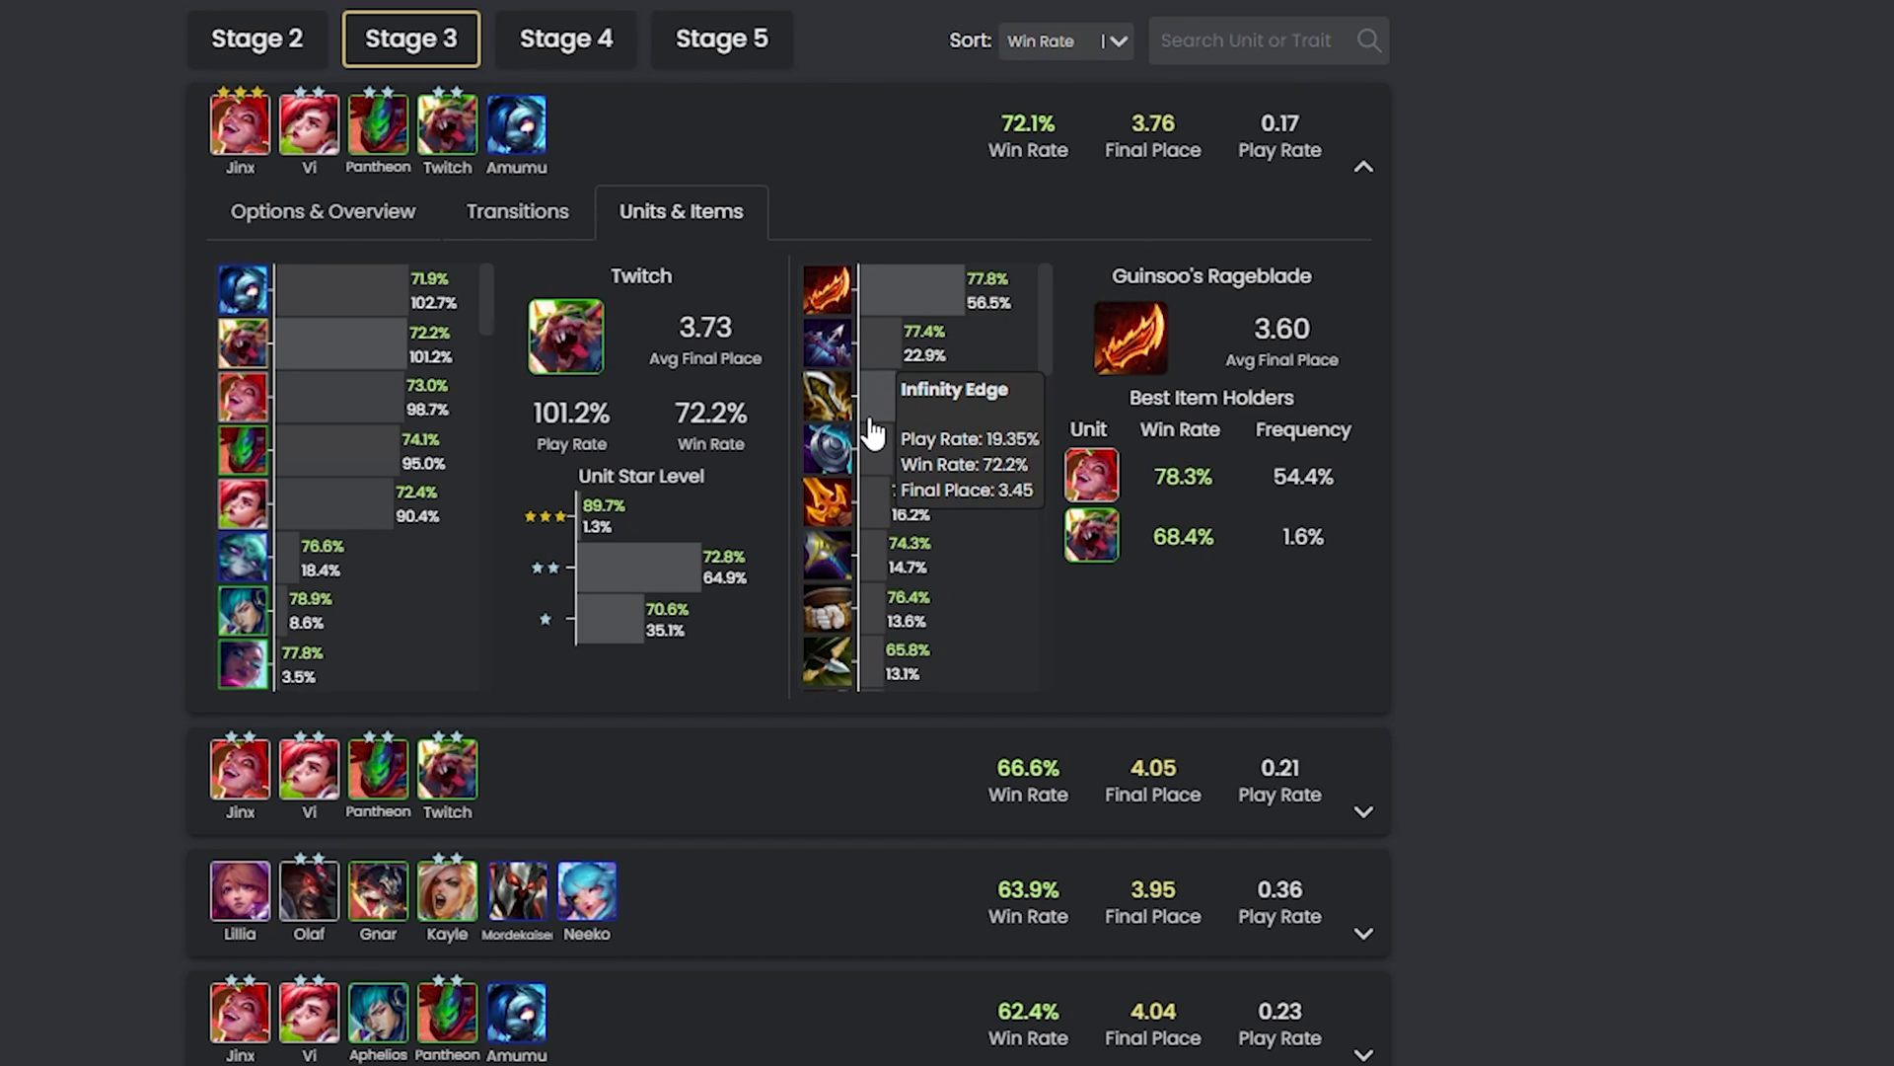
mouse_move(873, 568)
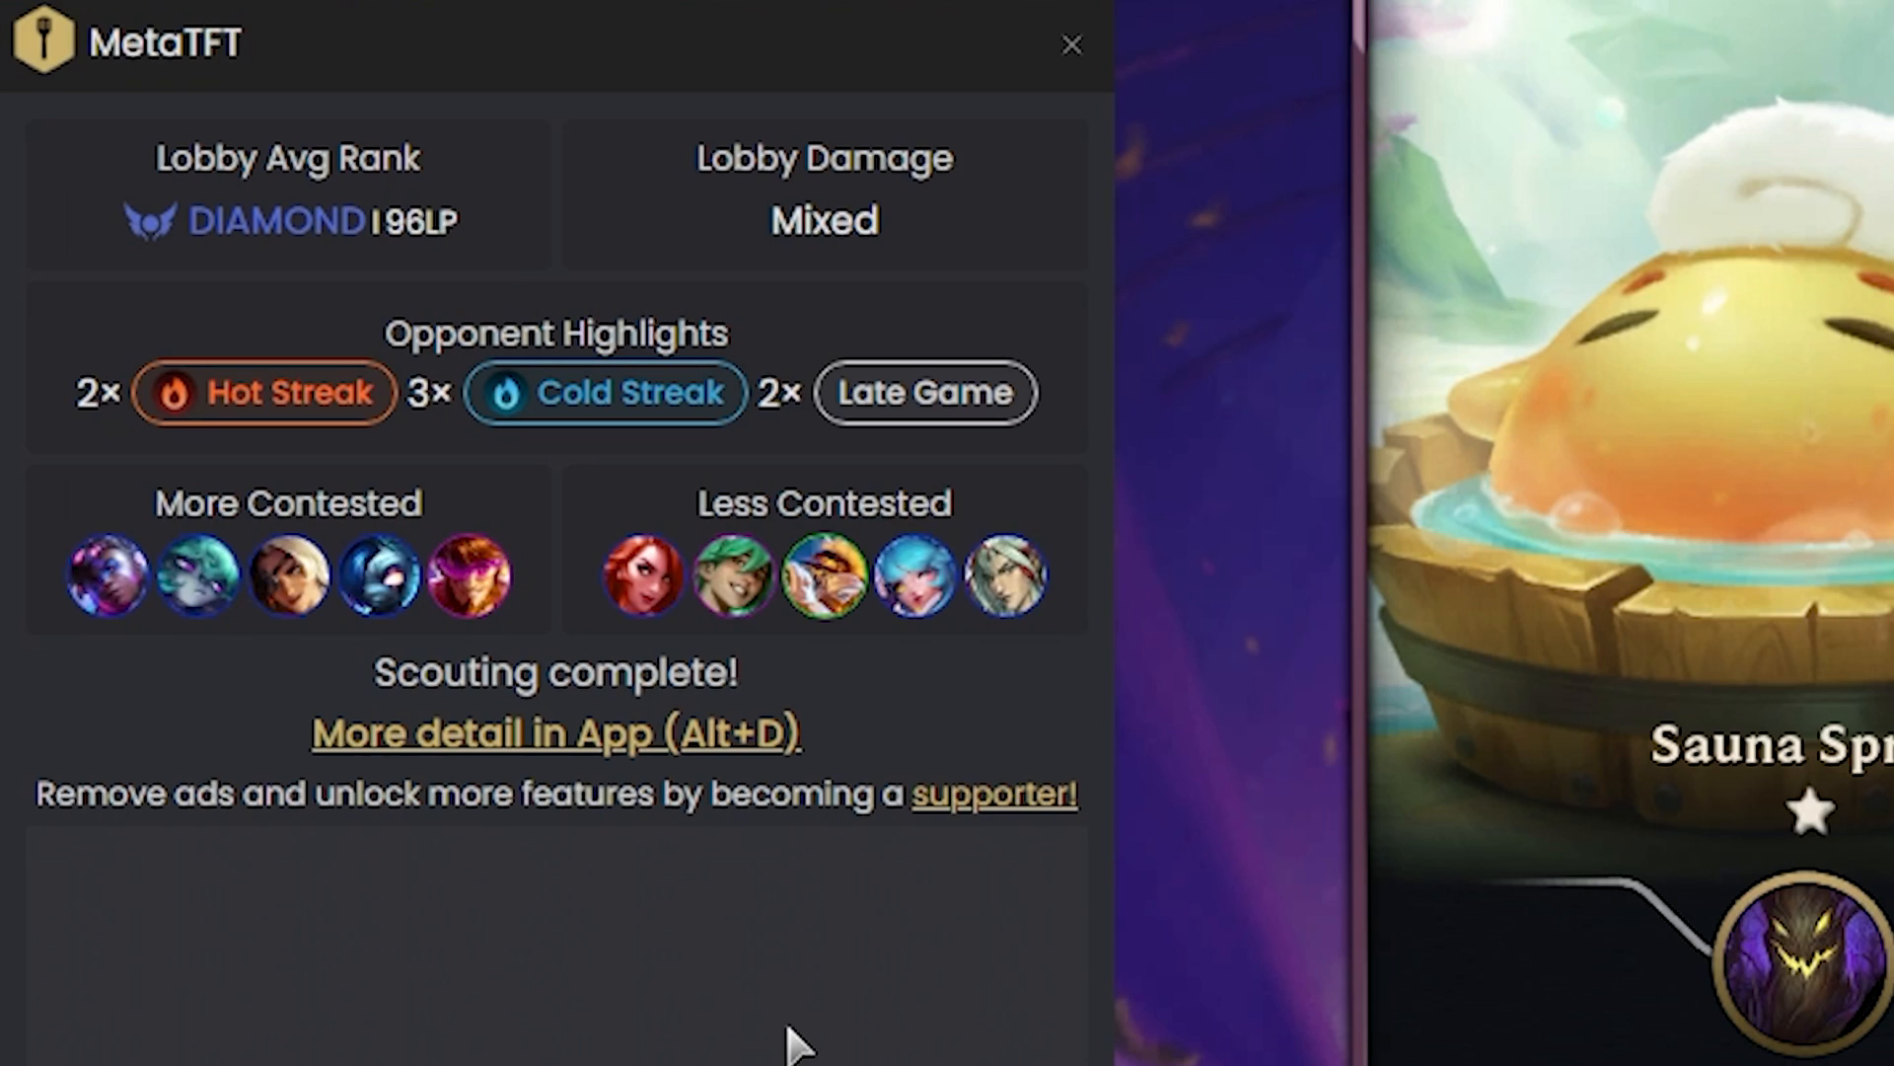
Move from the scouting summary to the graded augment choices overlay.
left_click(1067, 45)
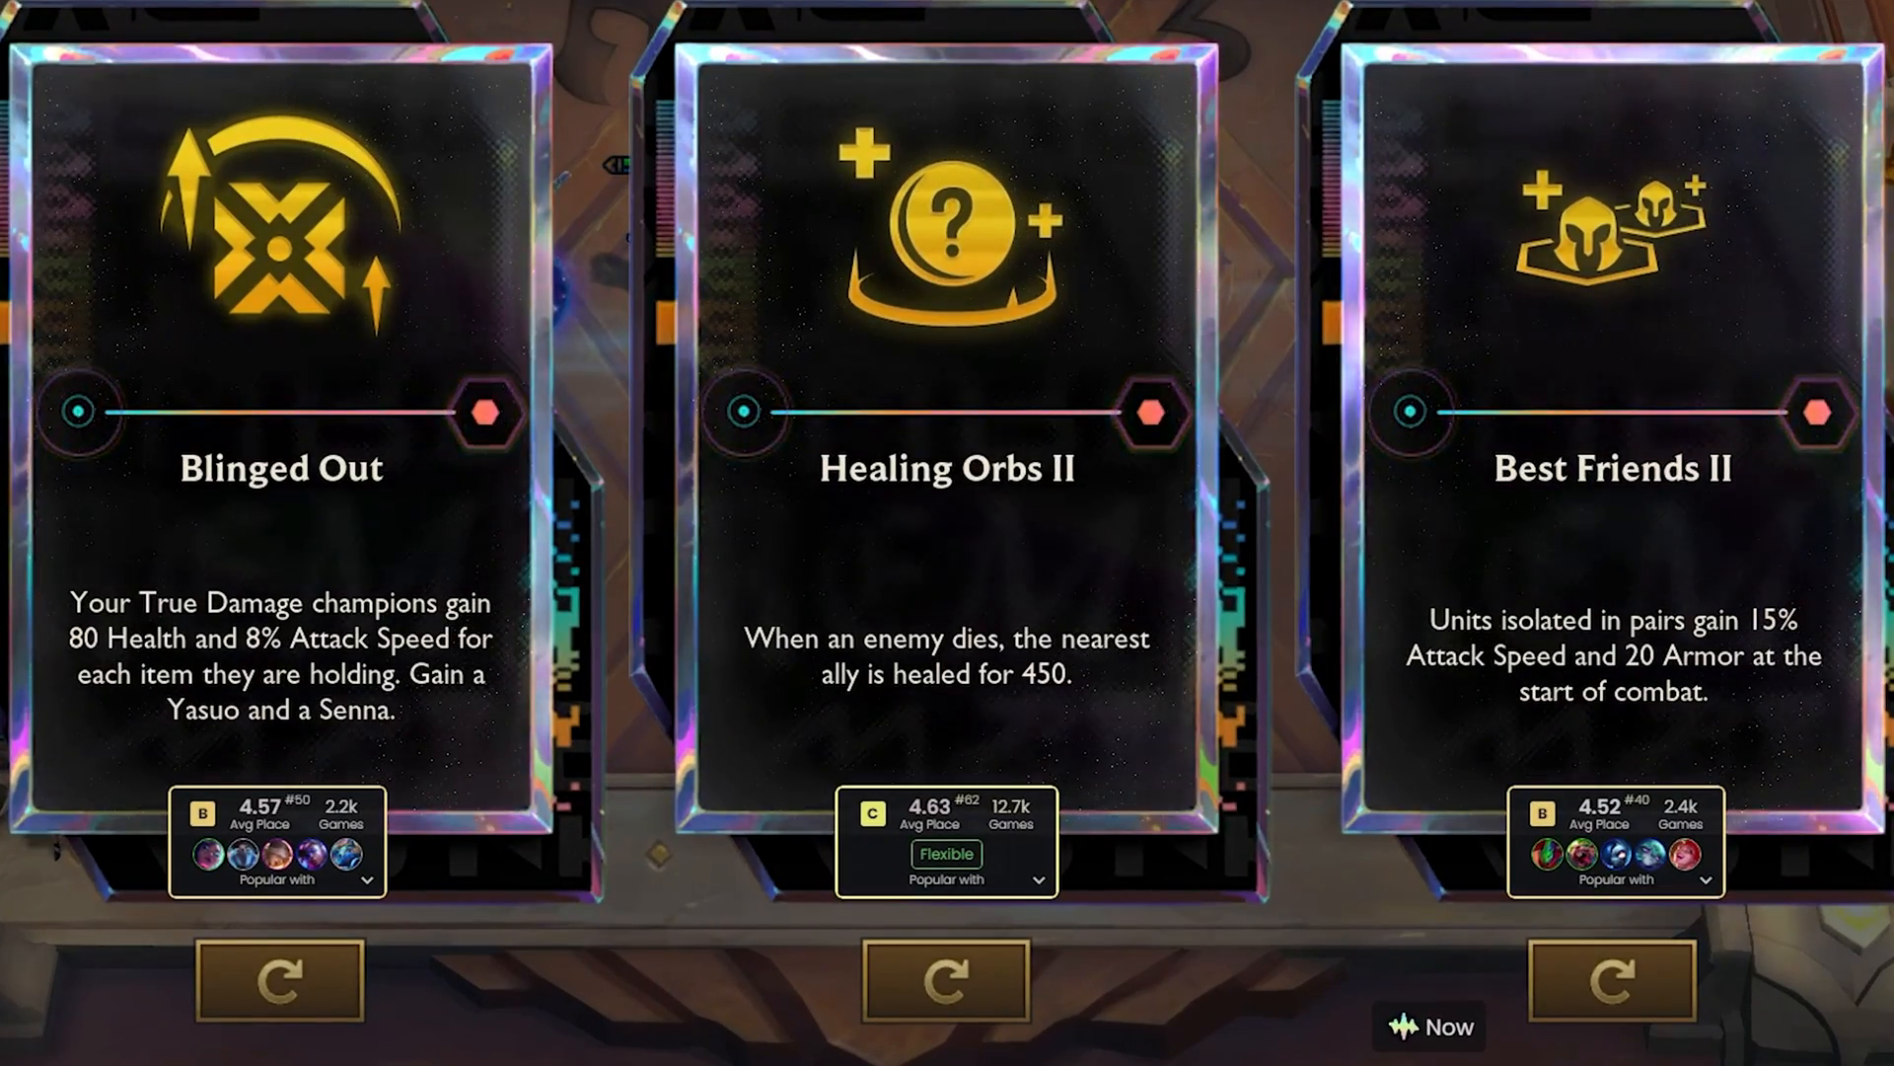
mouse_move(1588, 825)
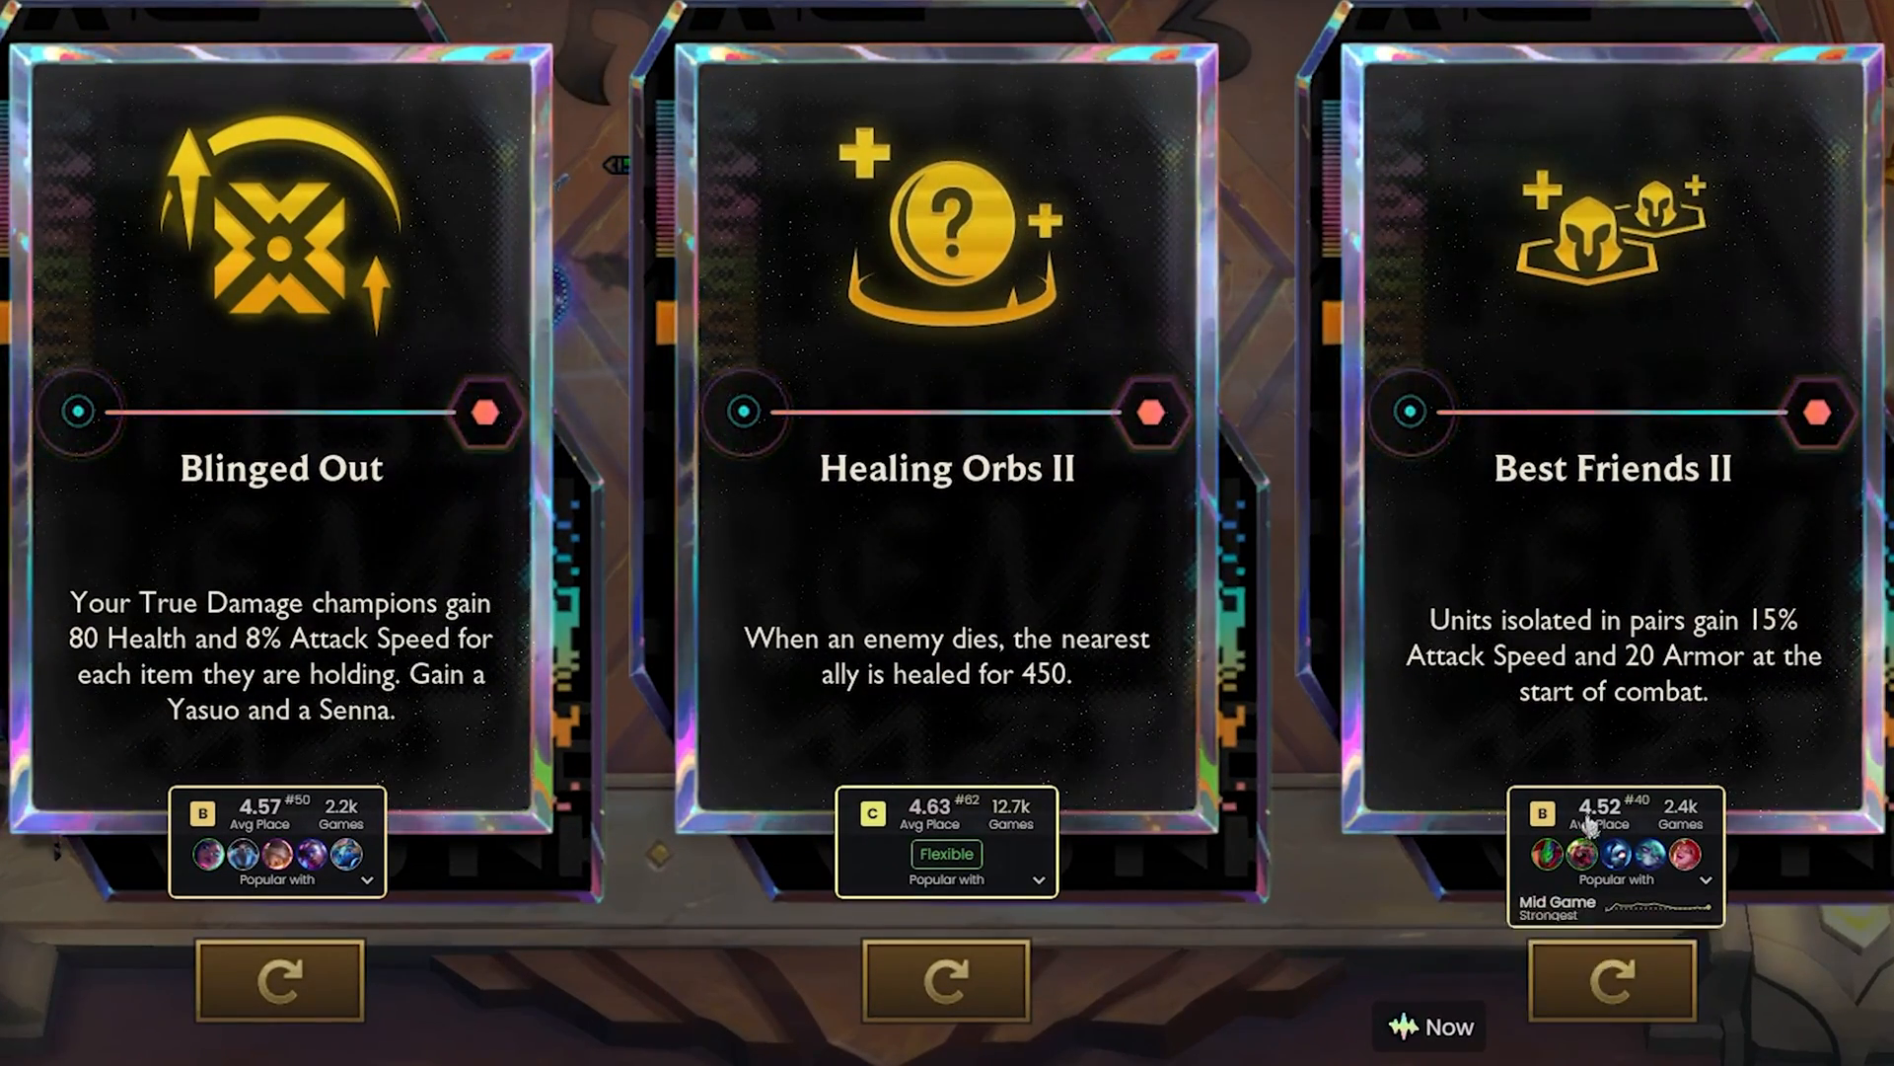
Reroll Healing Orbs II and Blinged Out, then open the Champion Tier List.
left_click(946, 980)
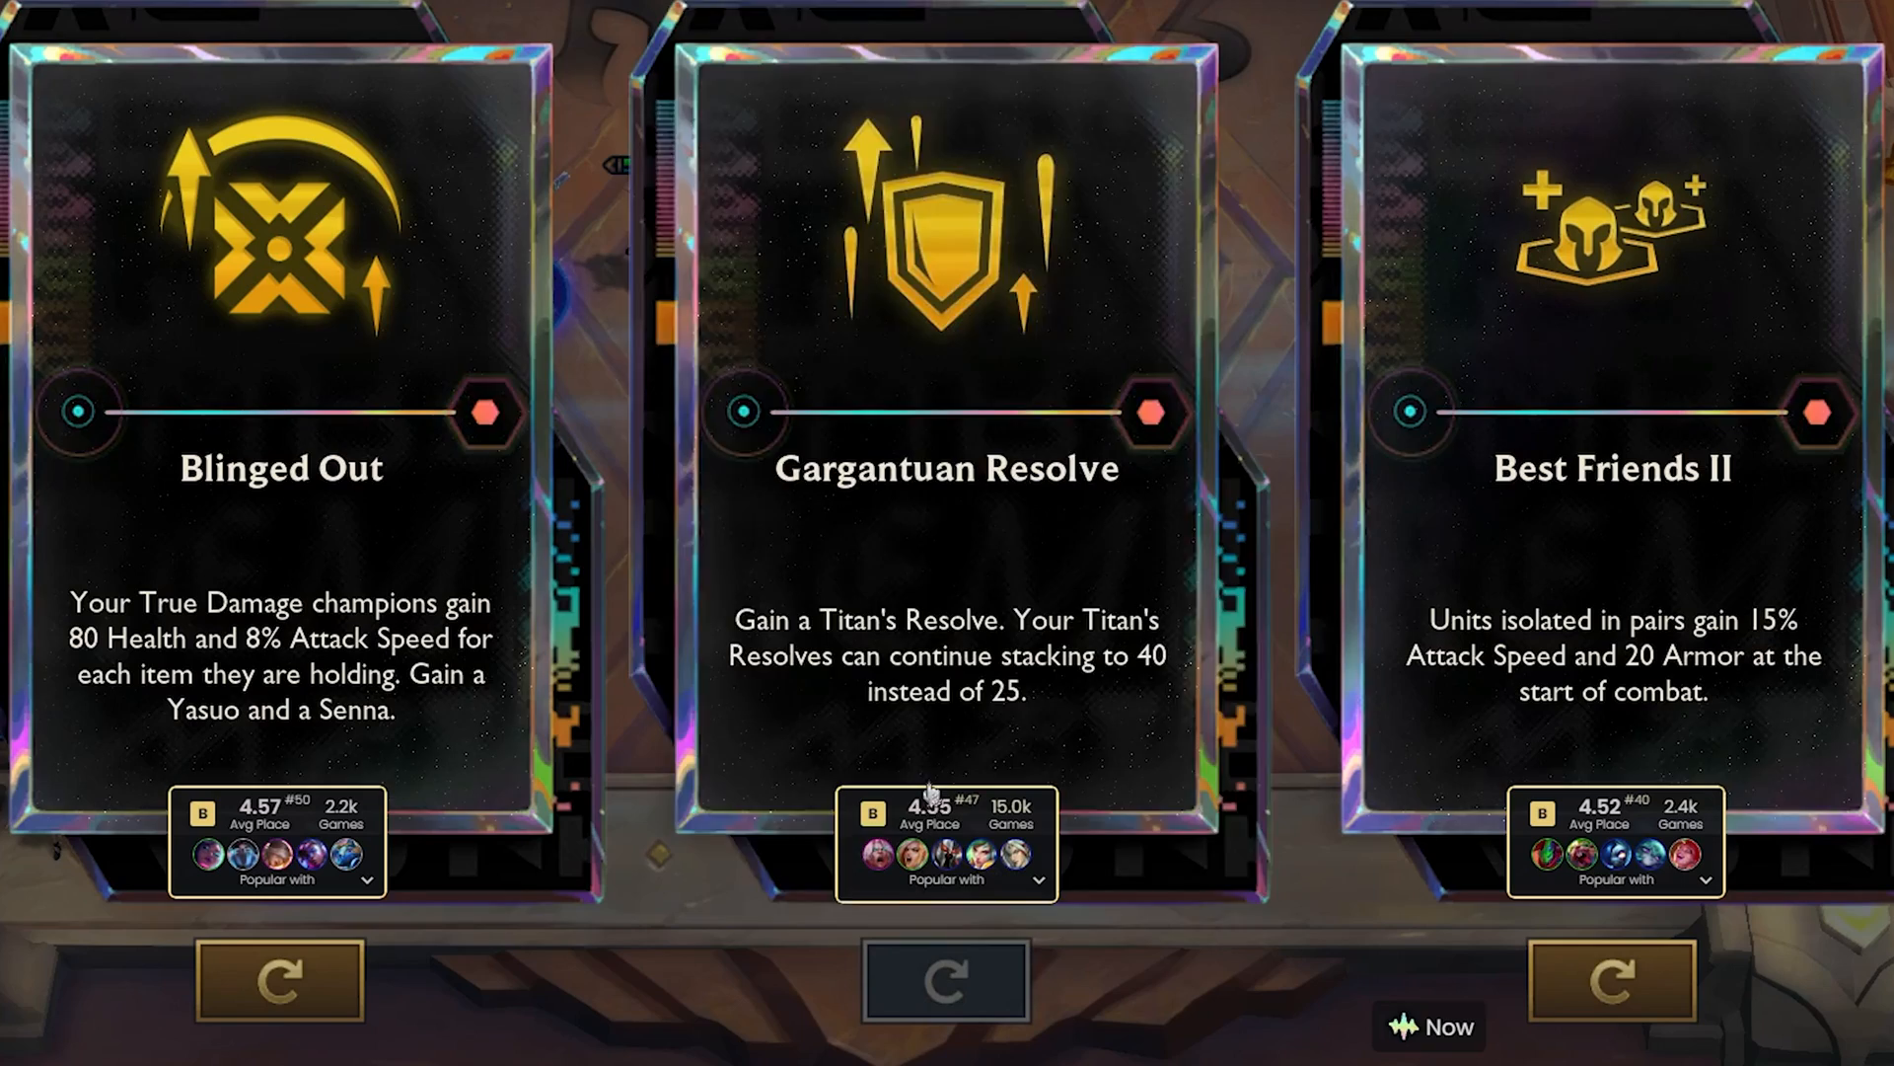
left_click(280, 978)
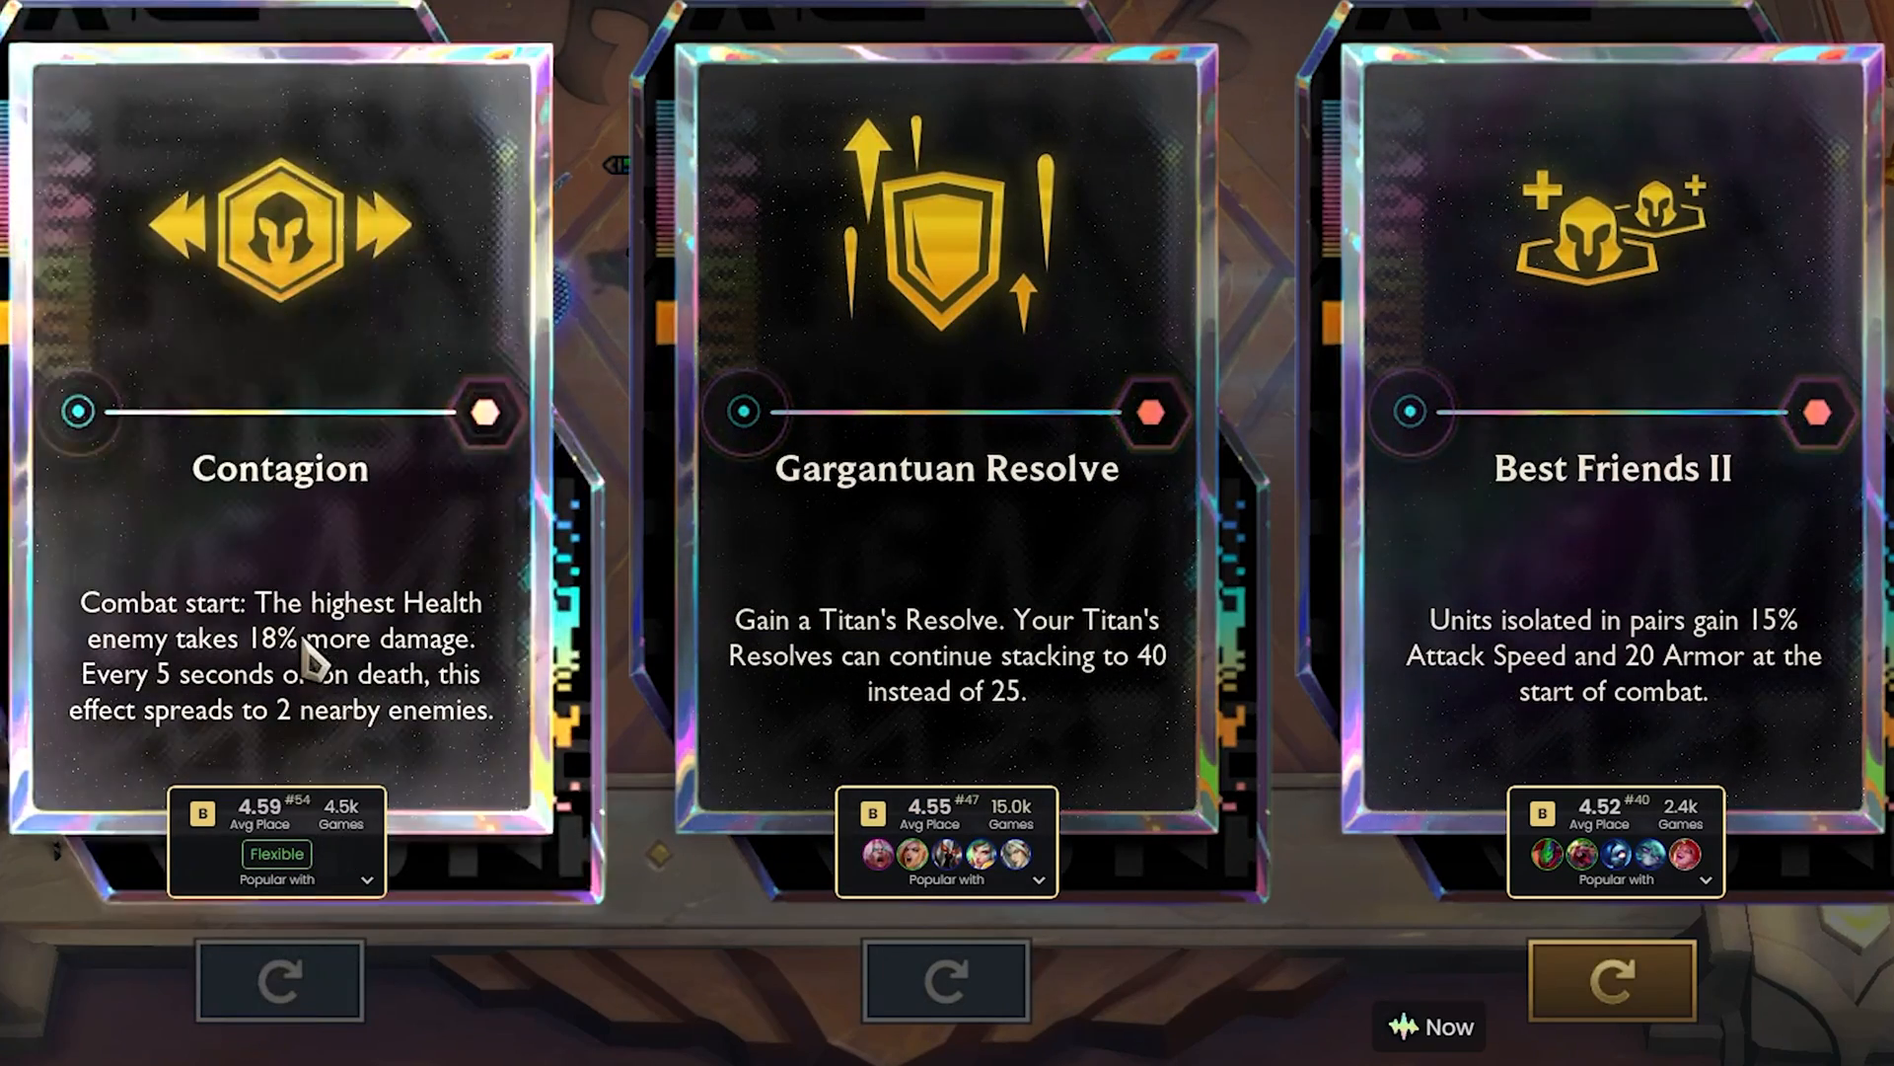
left_click(1611, 980)
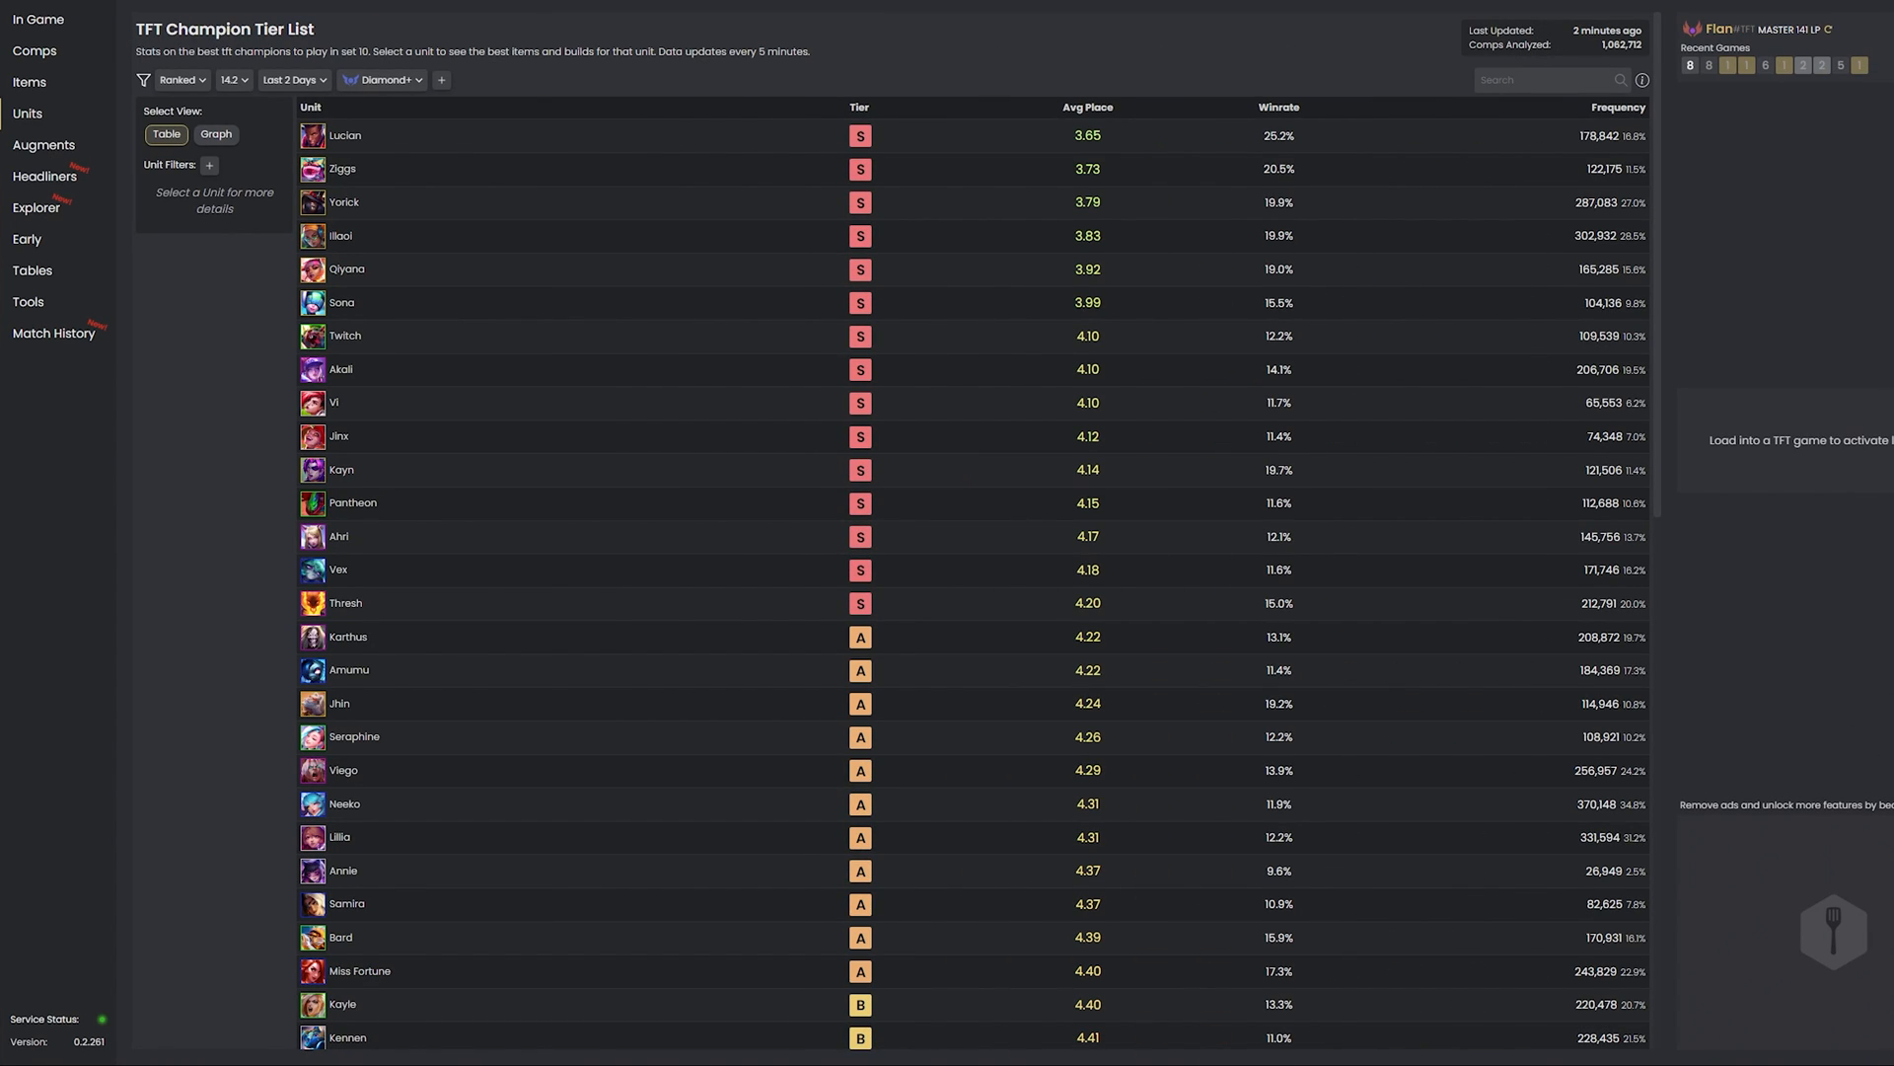
mouse_move(1884, 667)
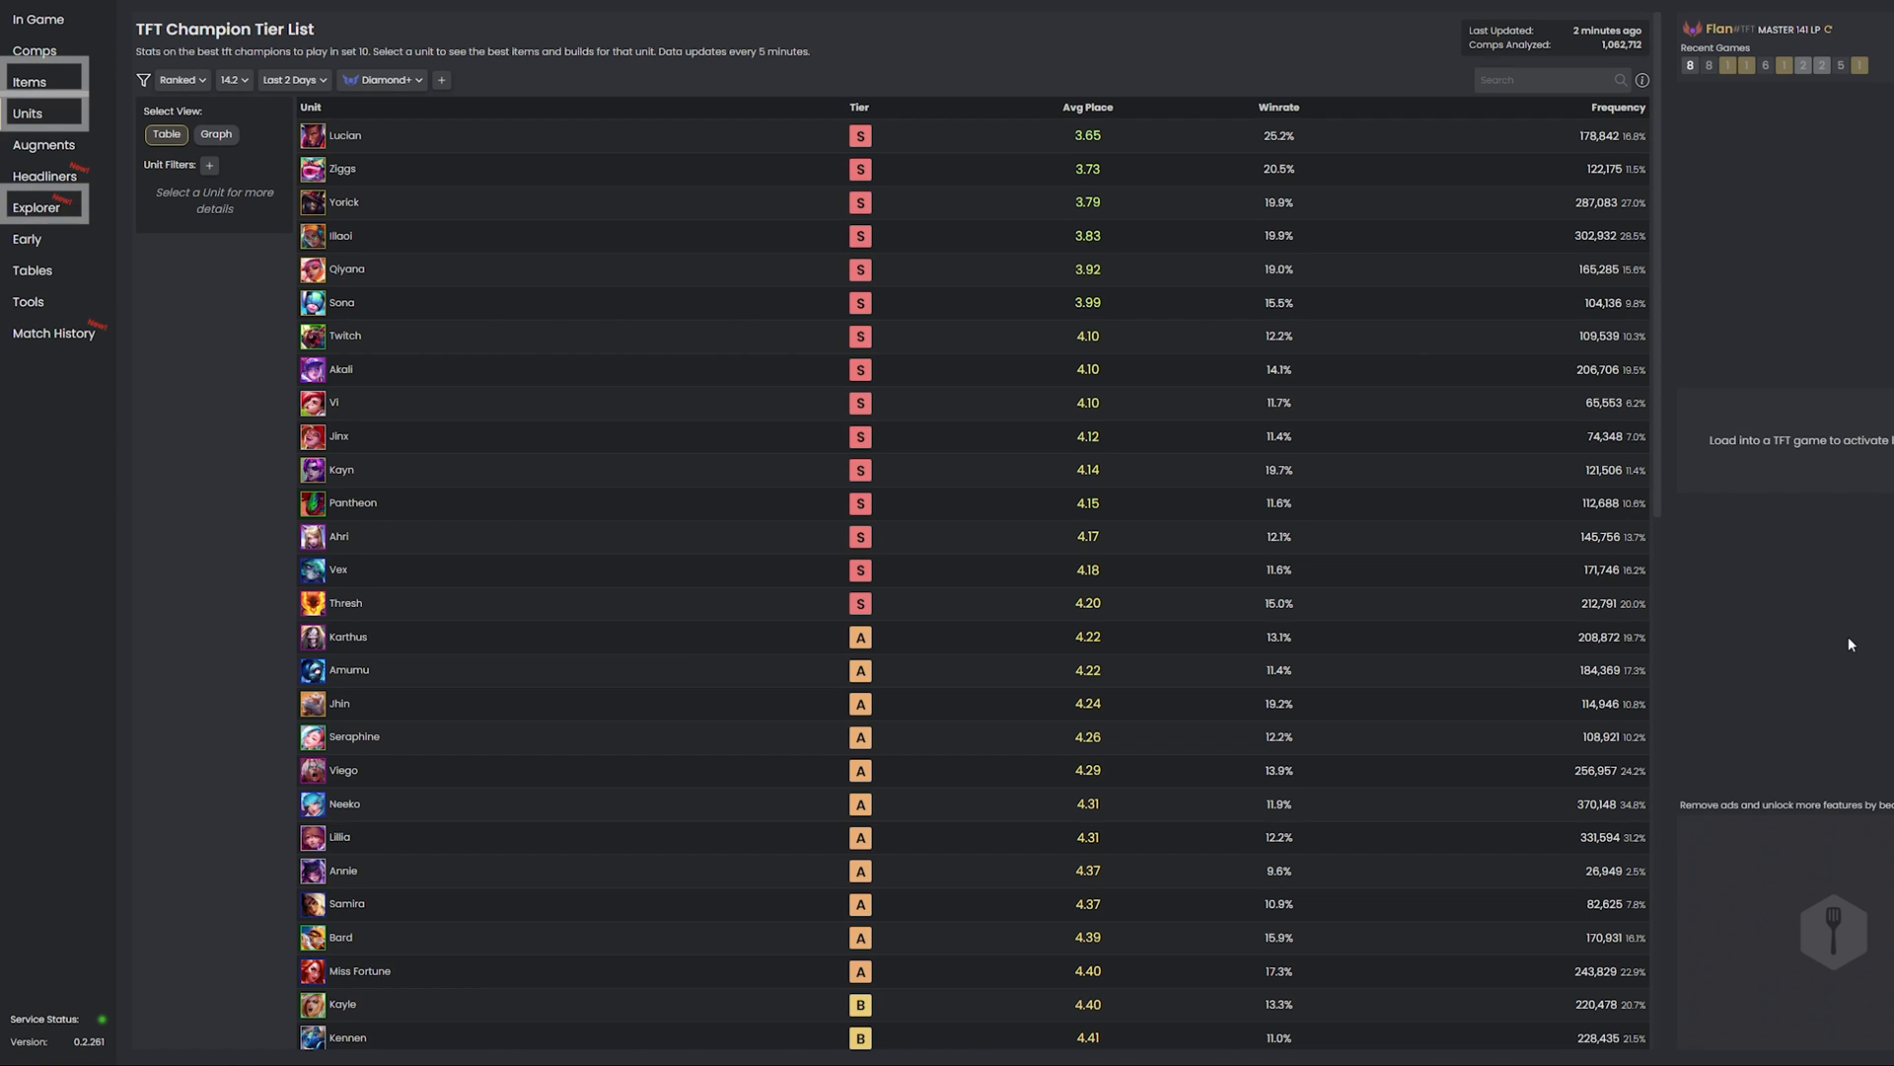
mouse_move(161, 357)
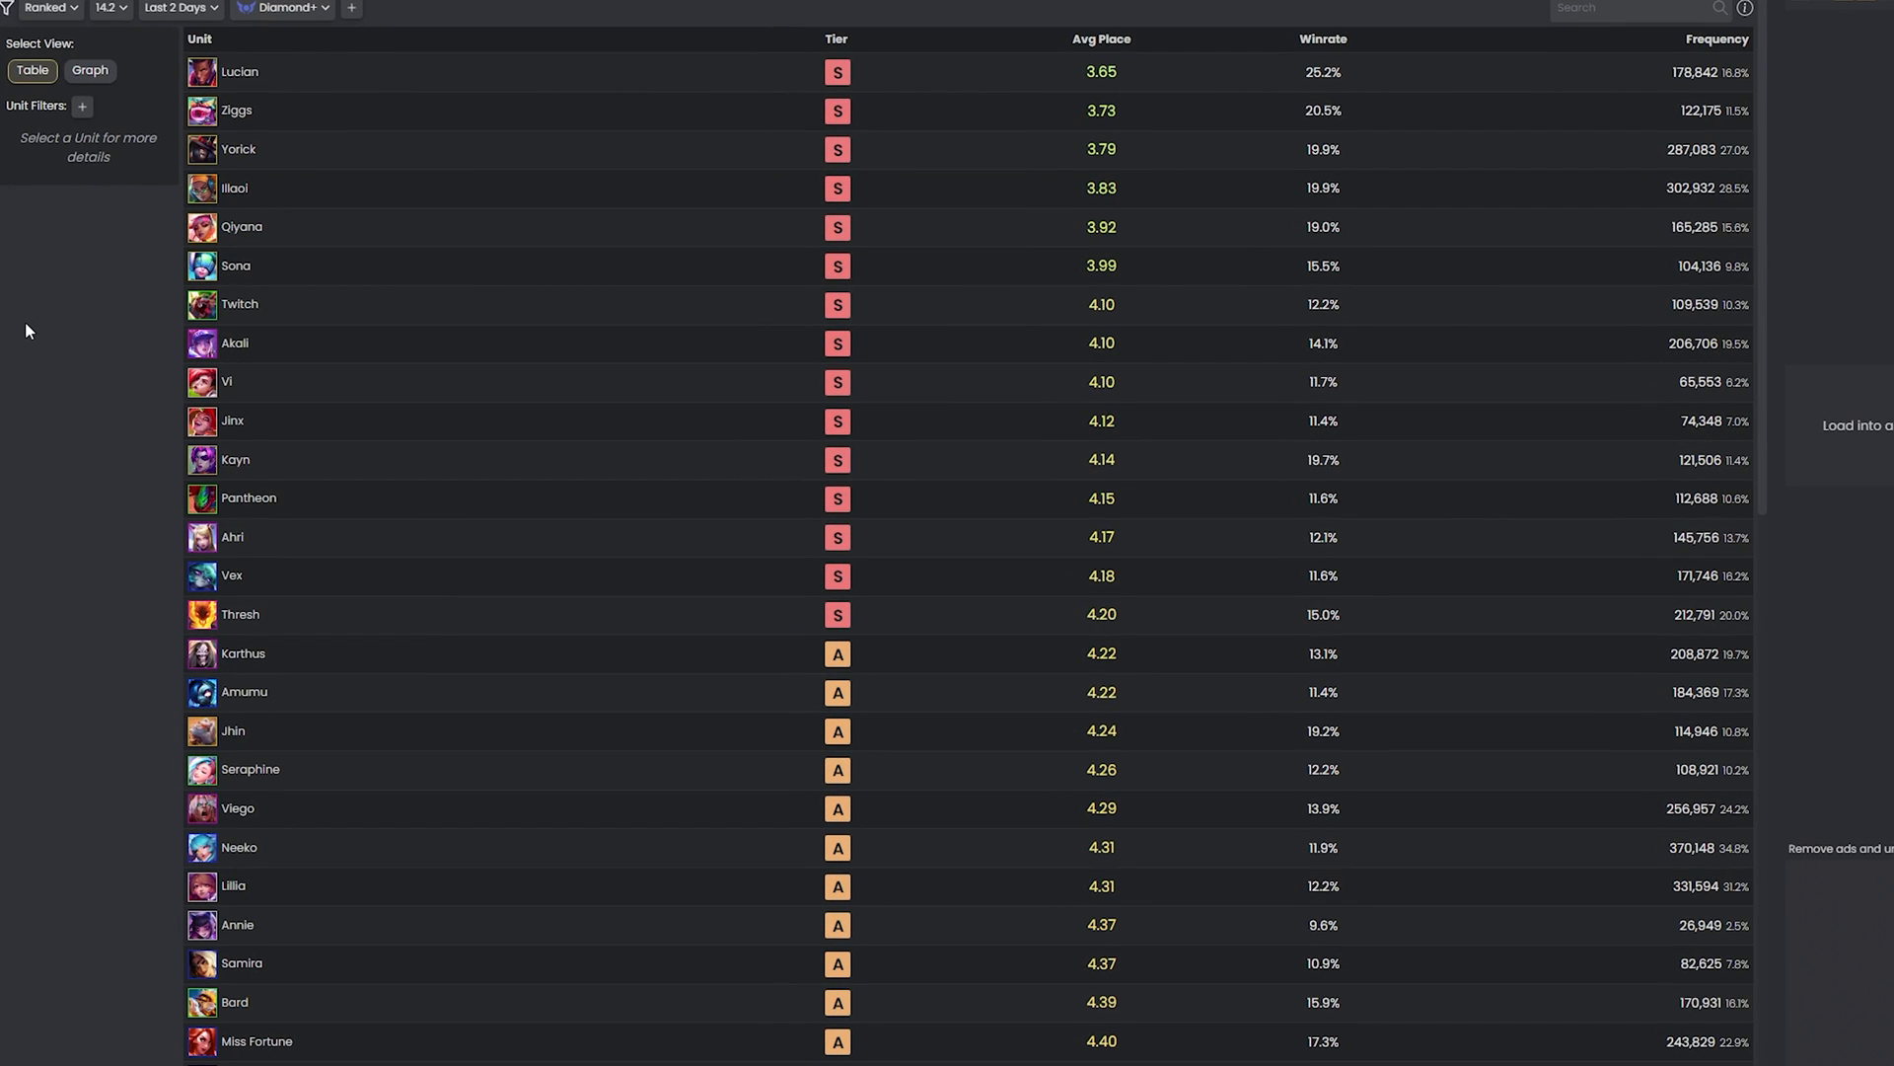
Browse the champion tier list and Vex's build stats, then open the item tier list.
scroll("down", 3)
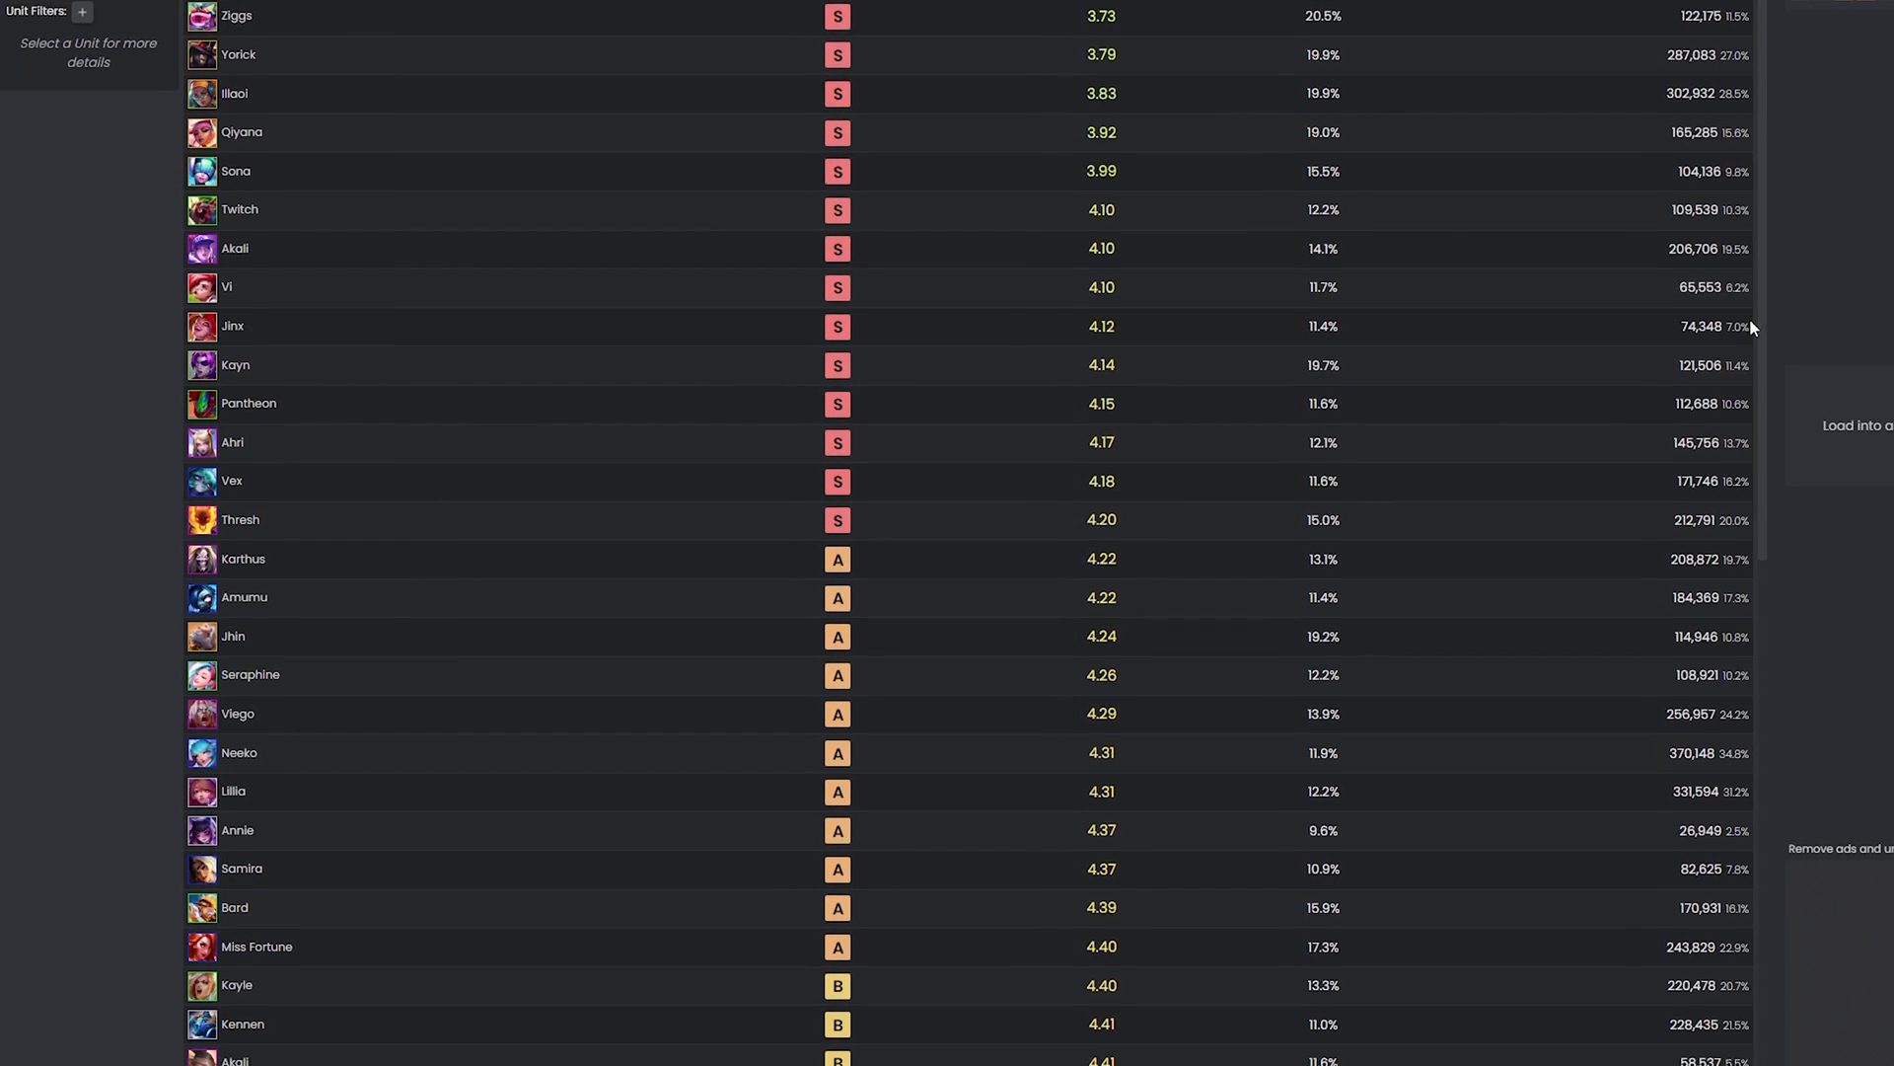
scroll("down", 3)
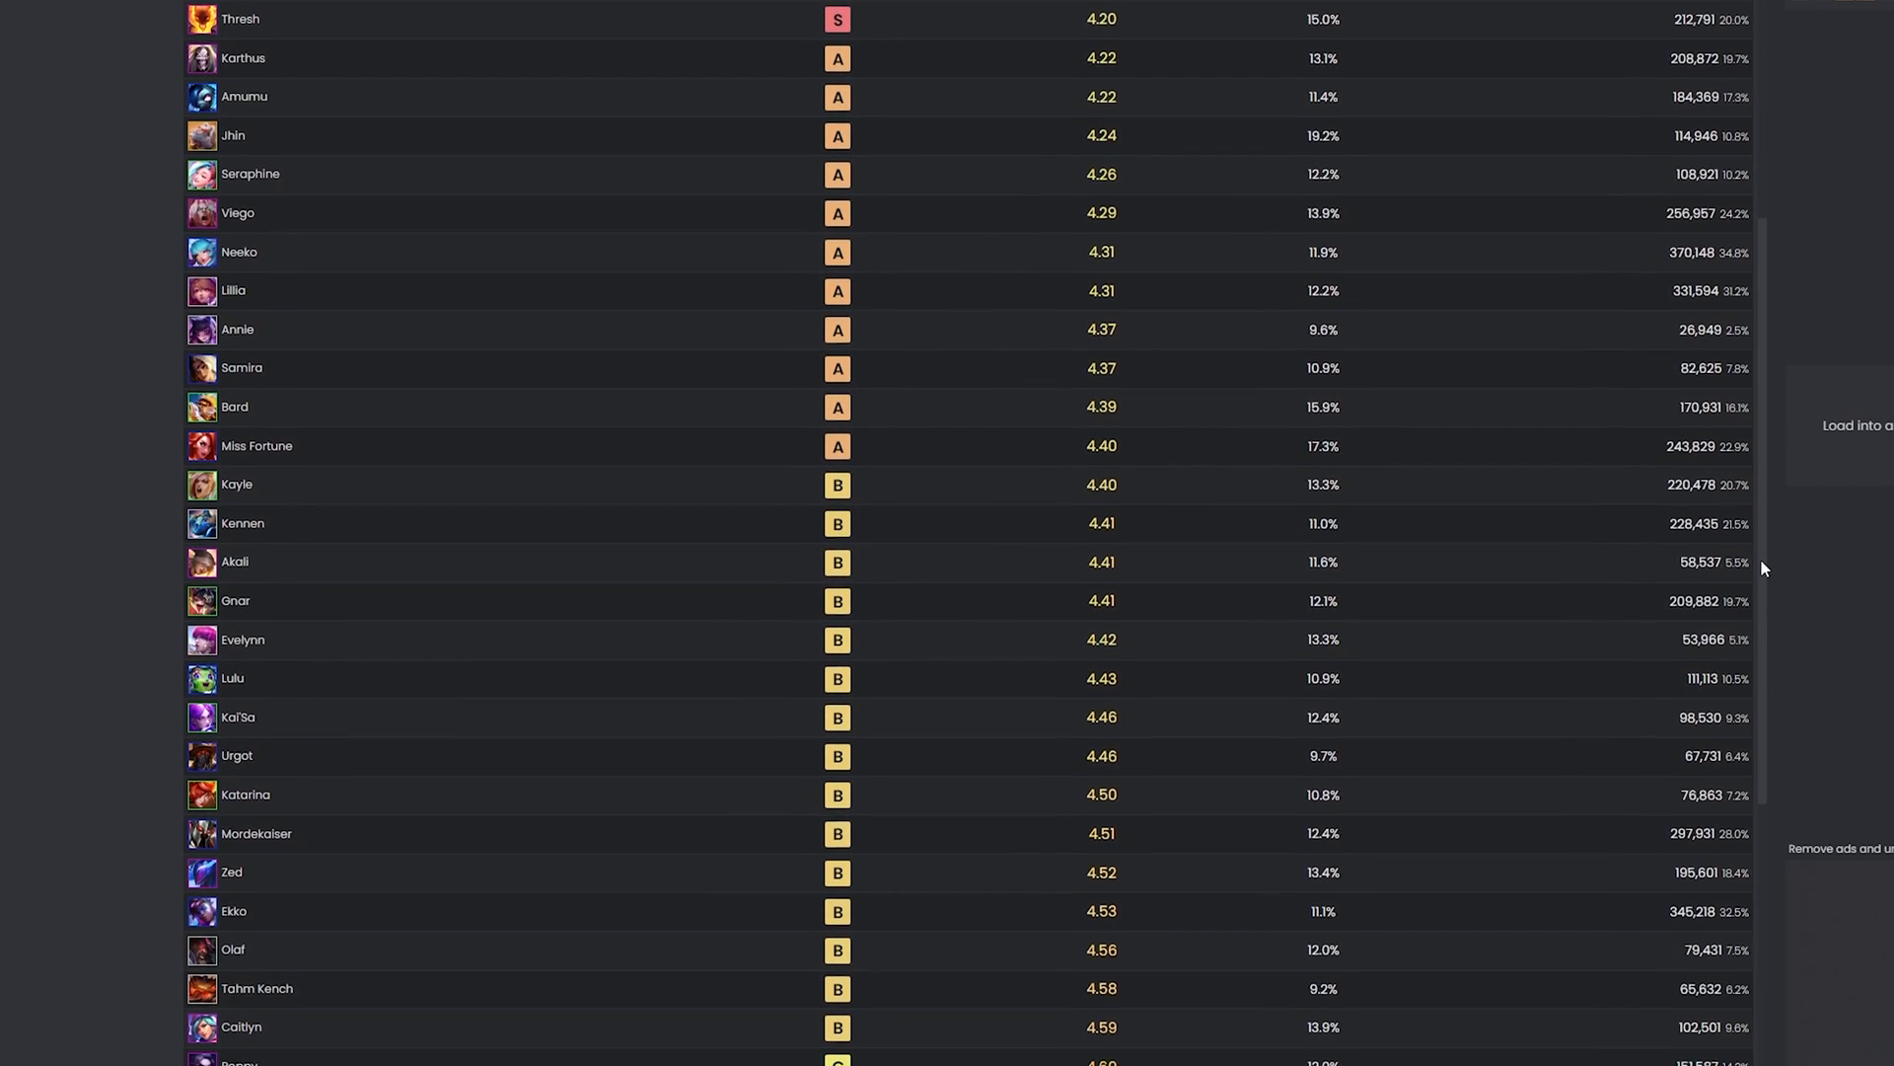
scroll("up", 3)
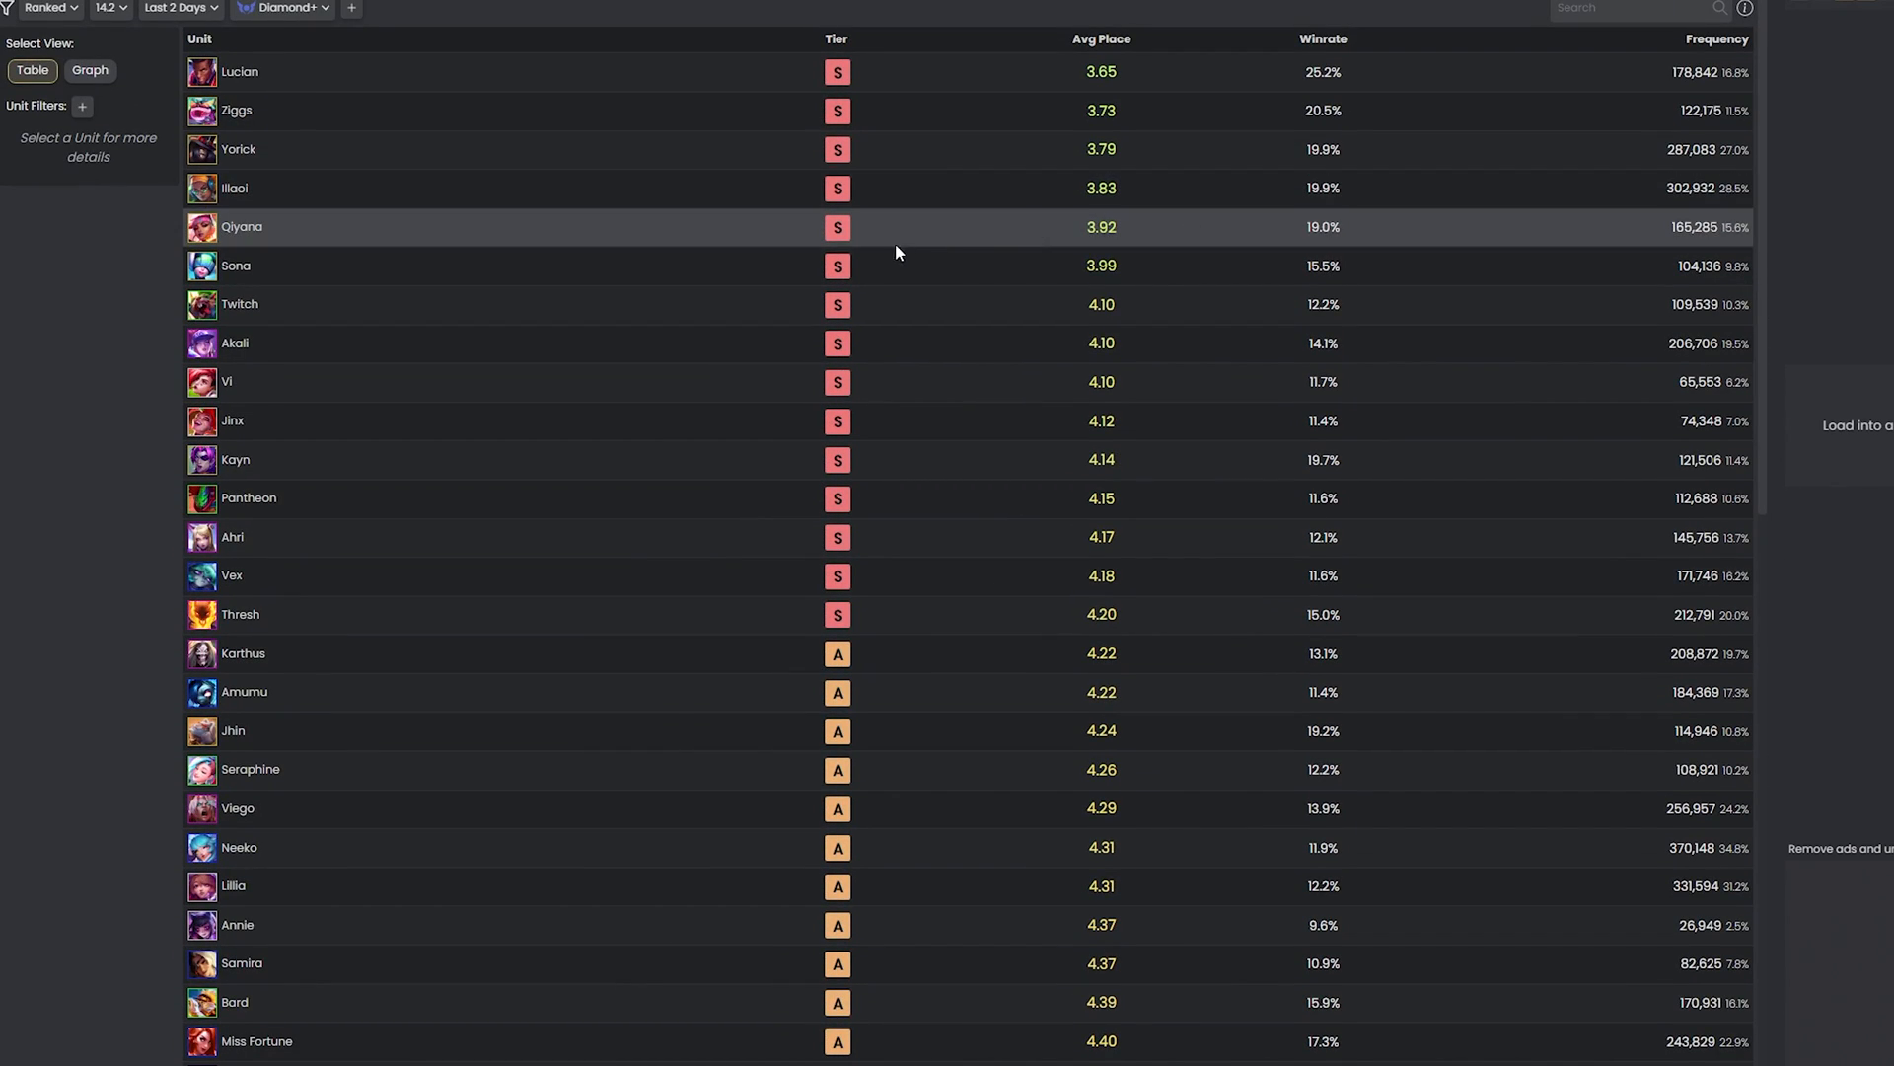
mouse_move(249, 98)
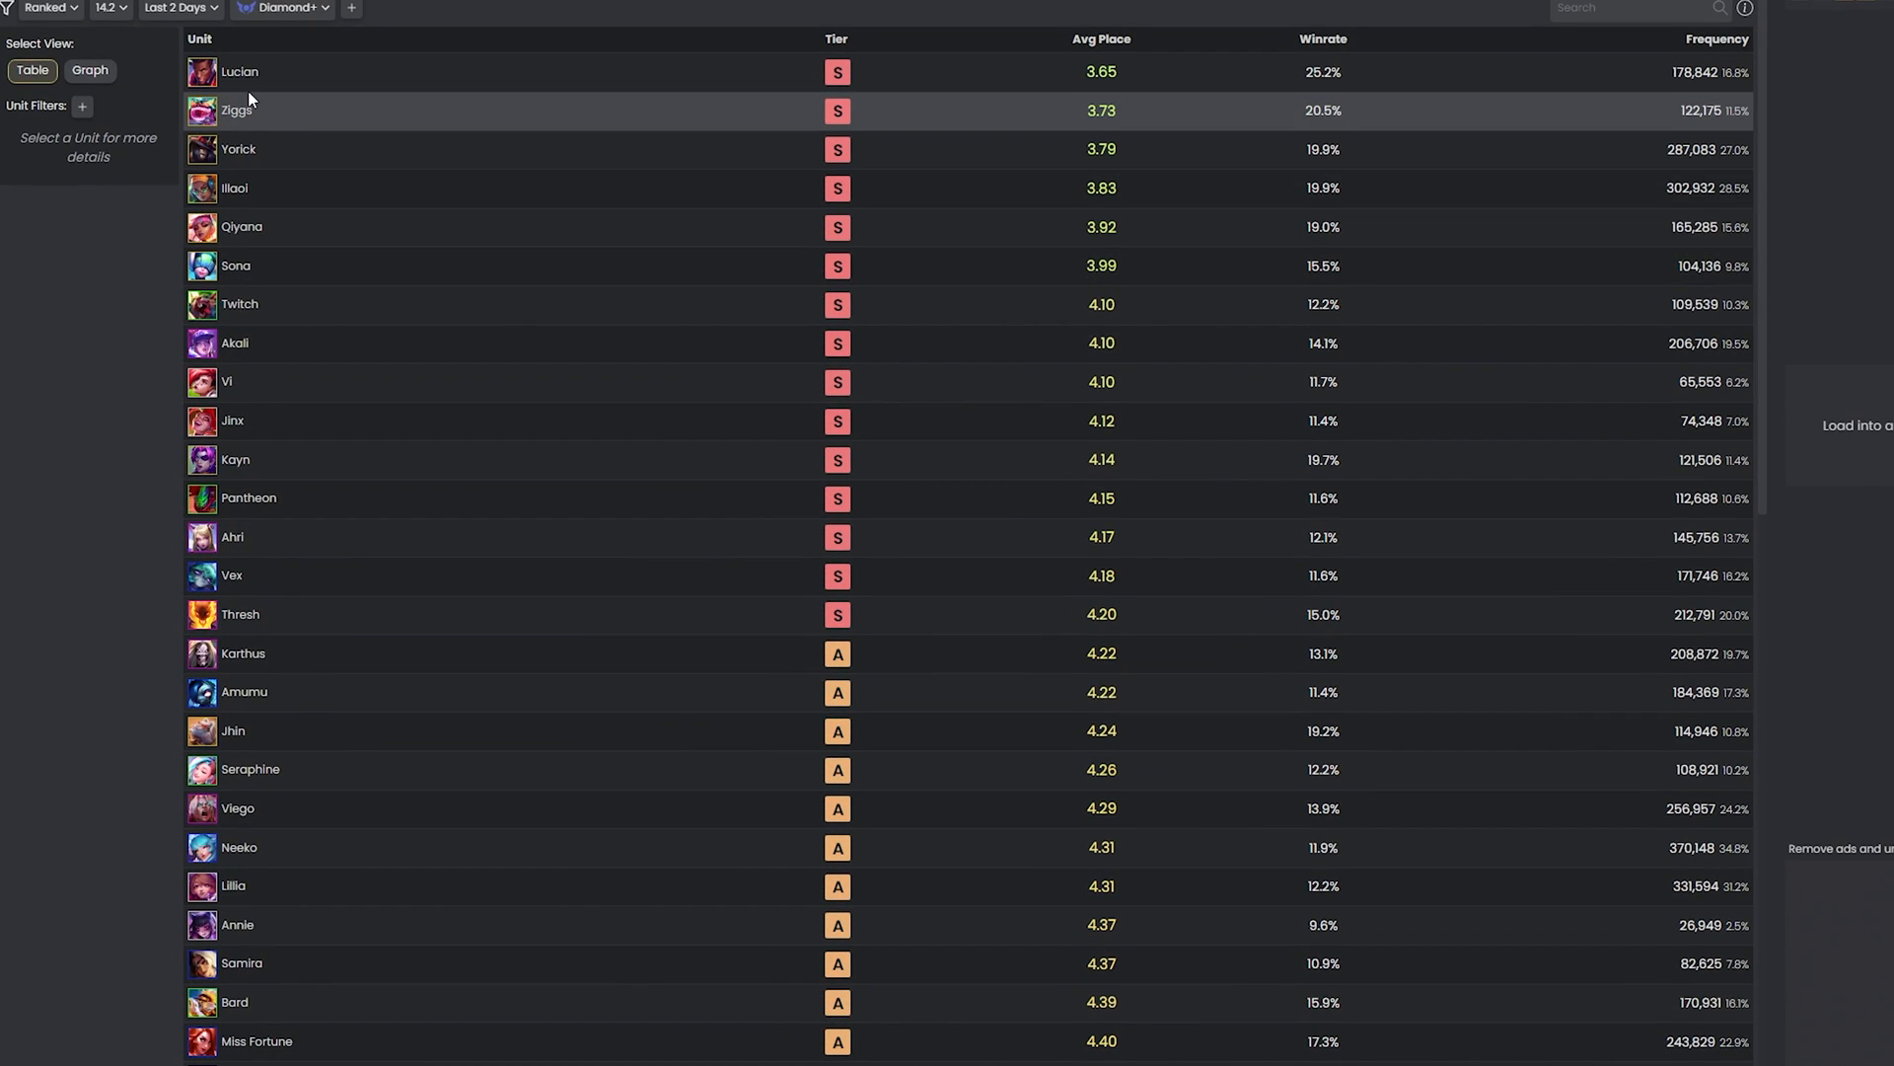
mouse_move(231, 576)
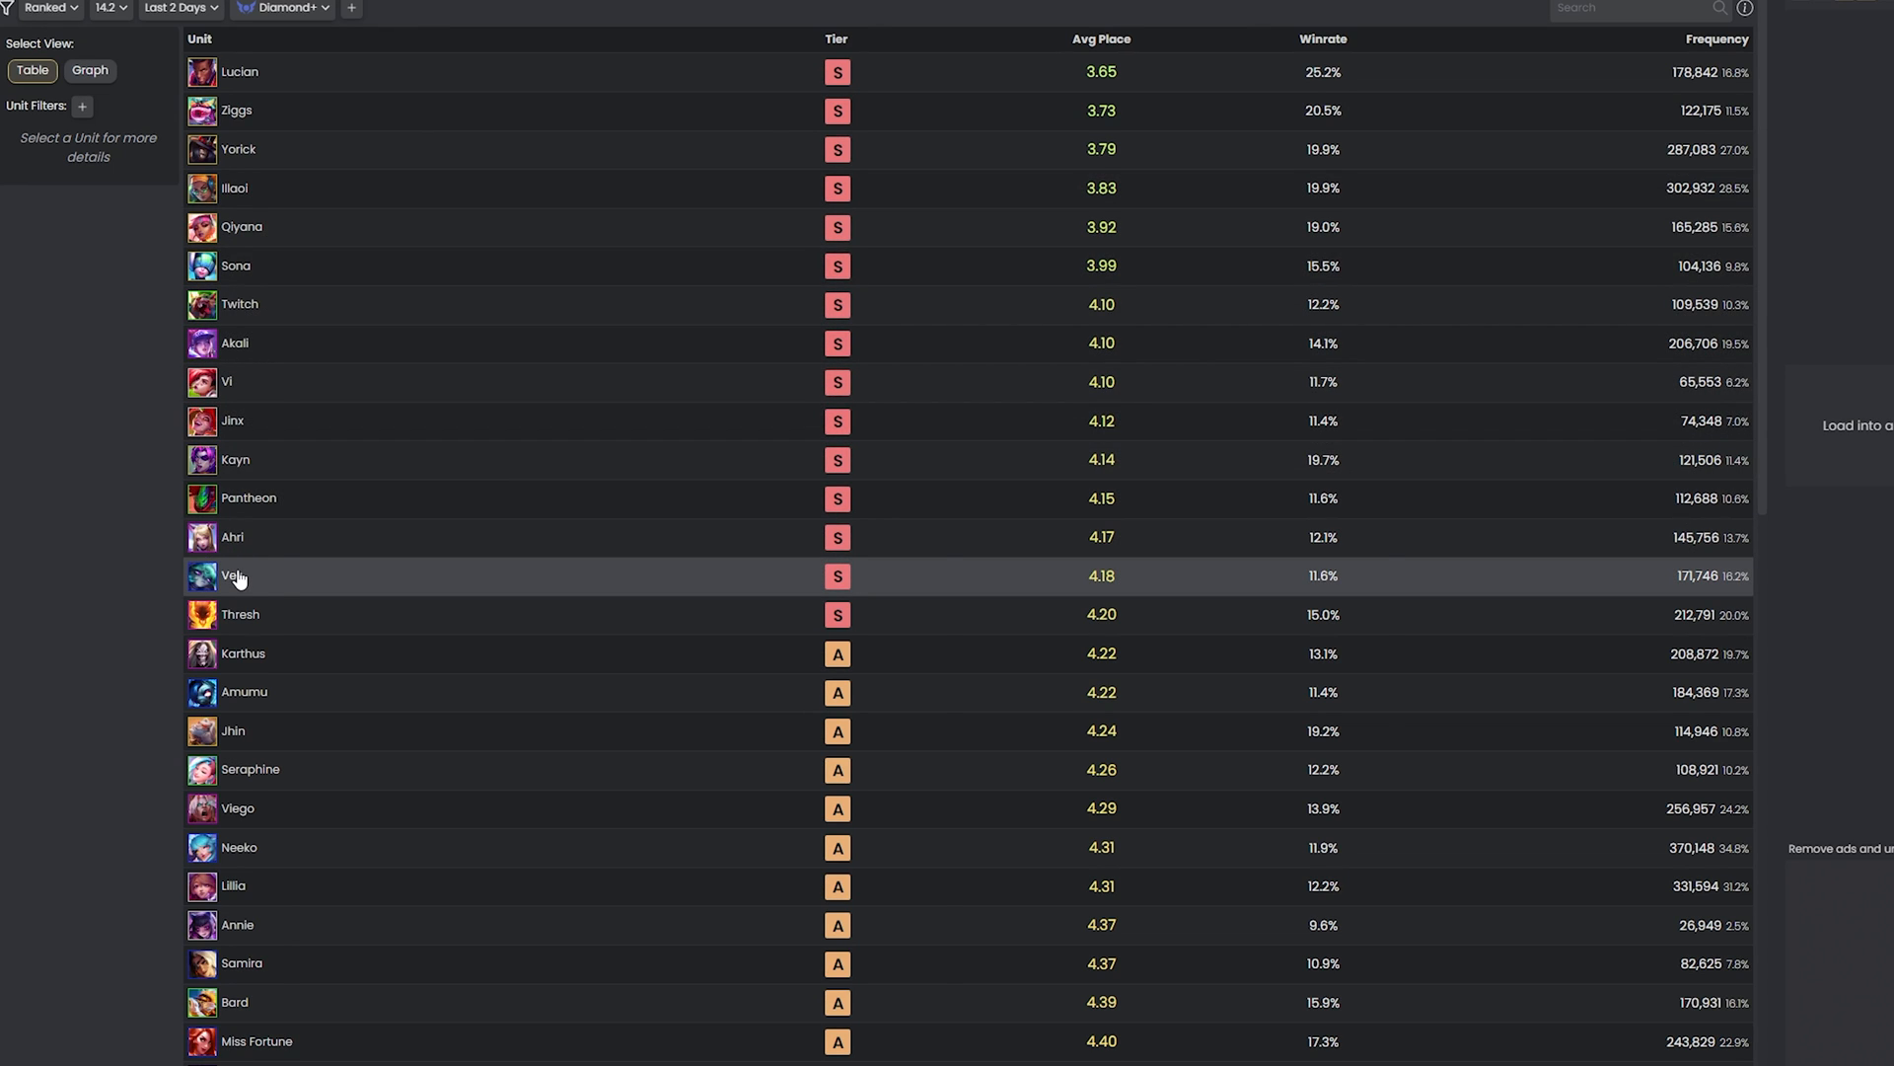
left_click(235, 575)
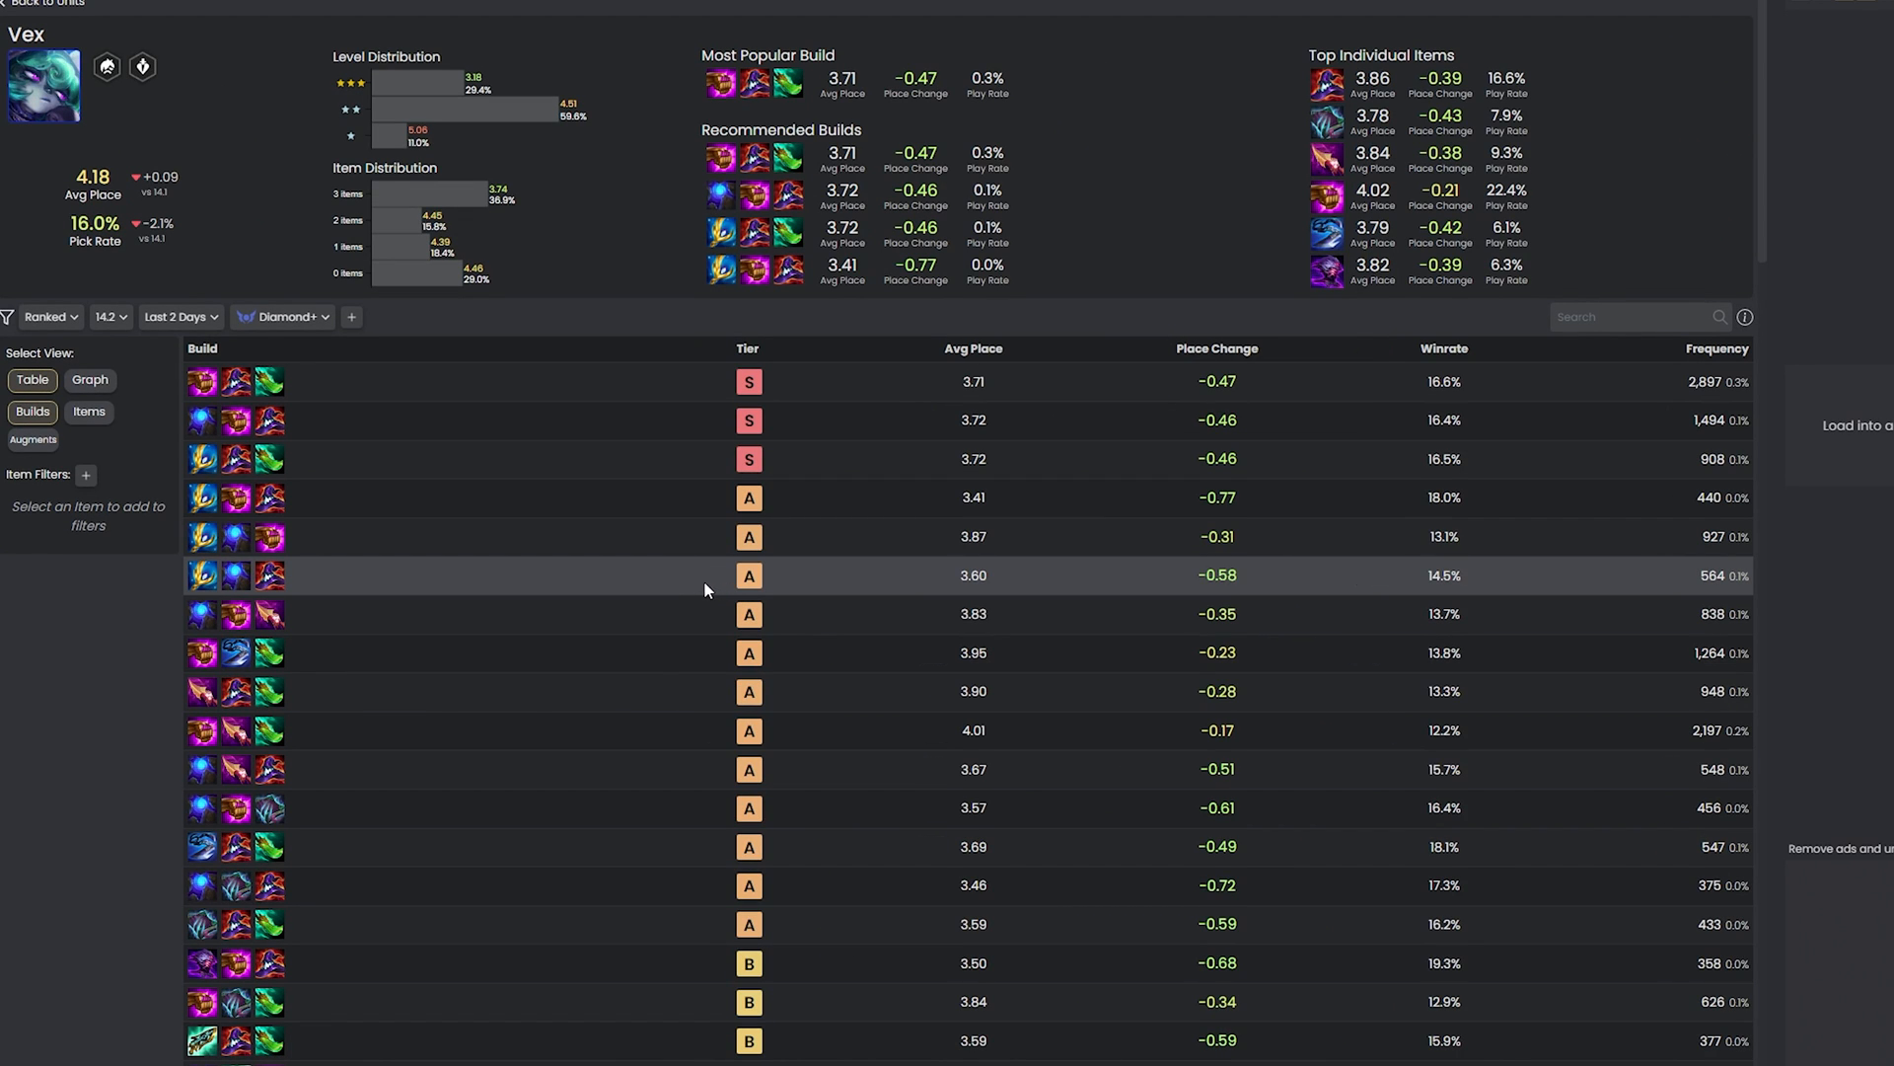
scroll("down", 3)
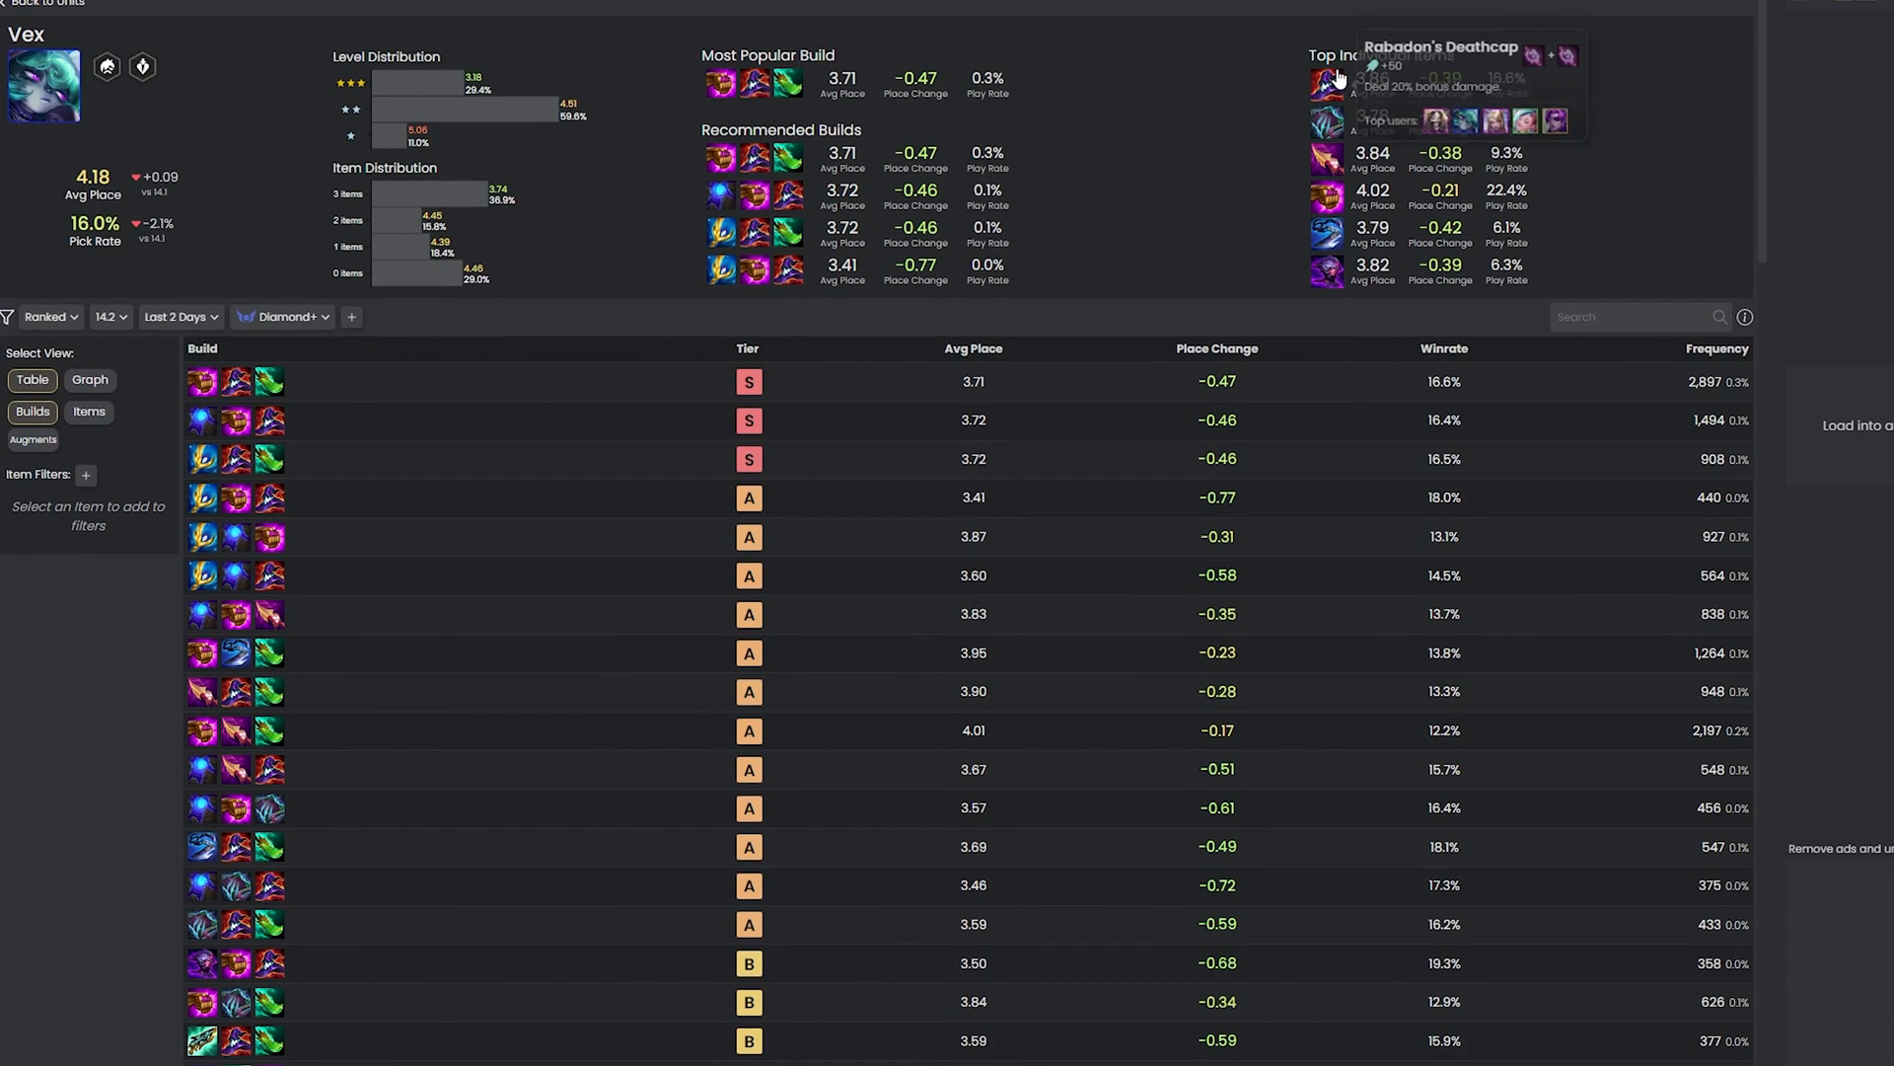
left_click(88, 413)
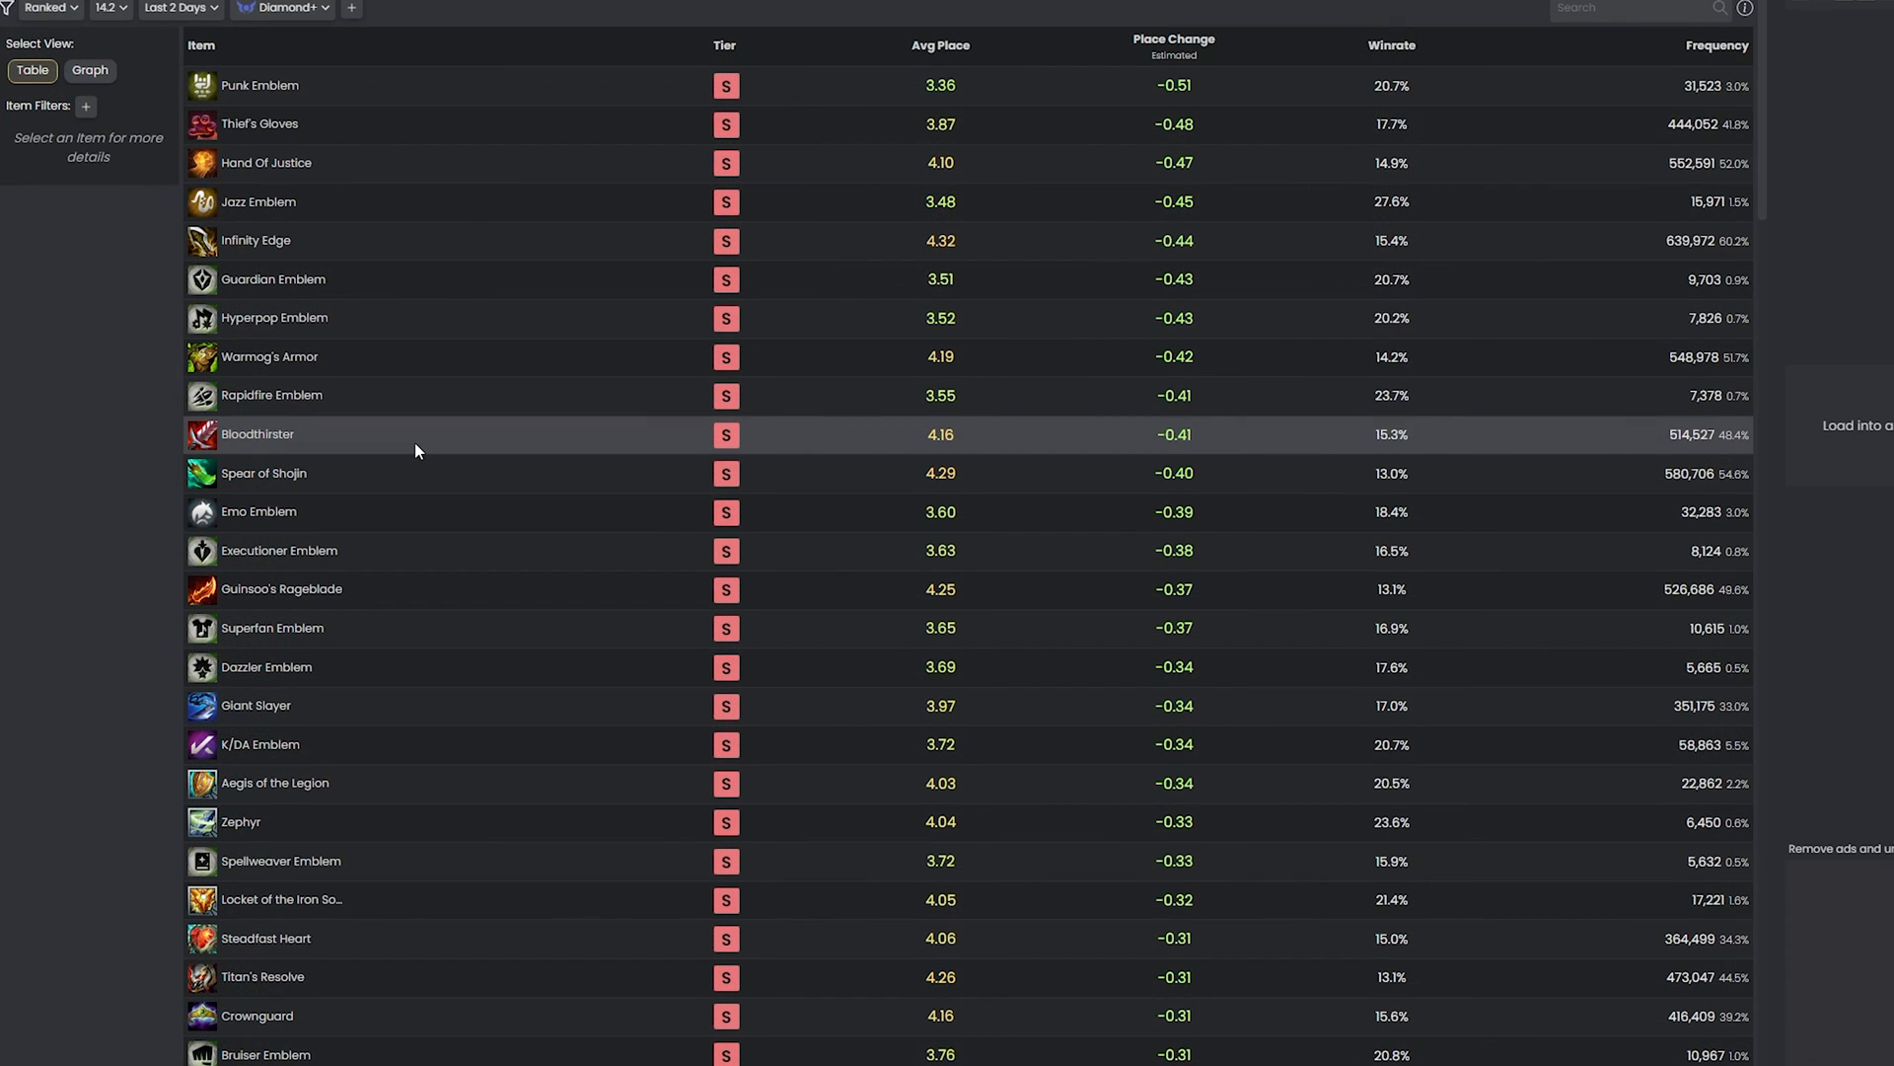
mouse_move(57, 178)
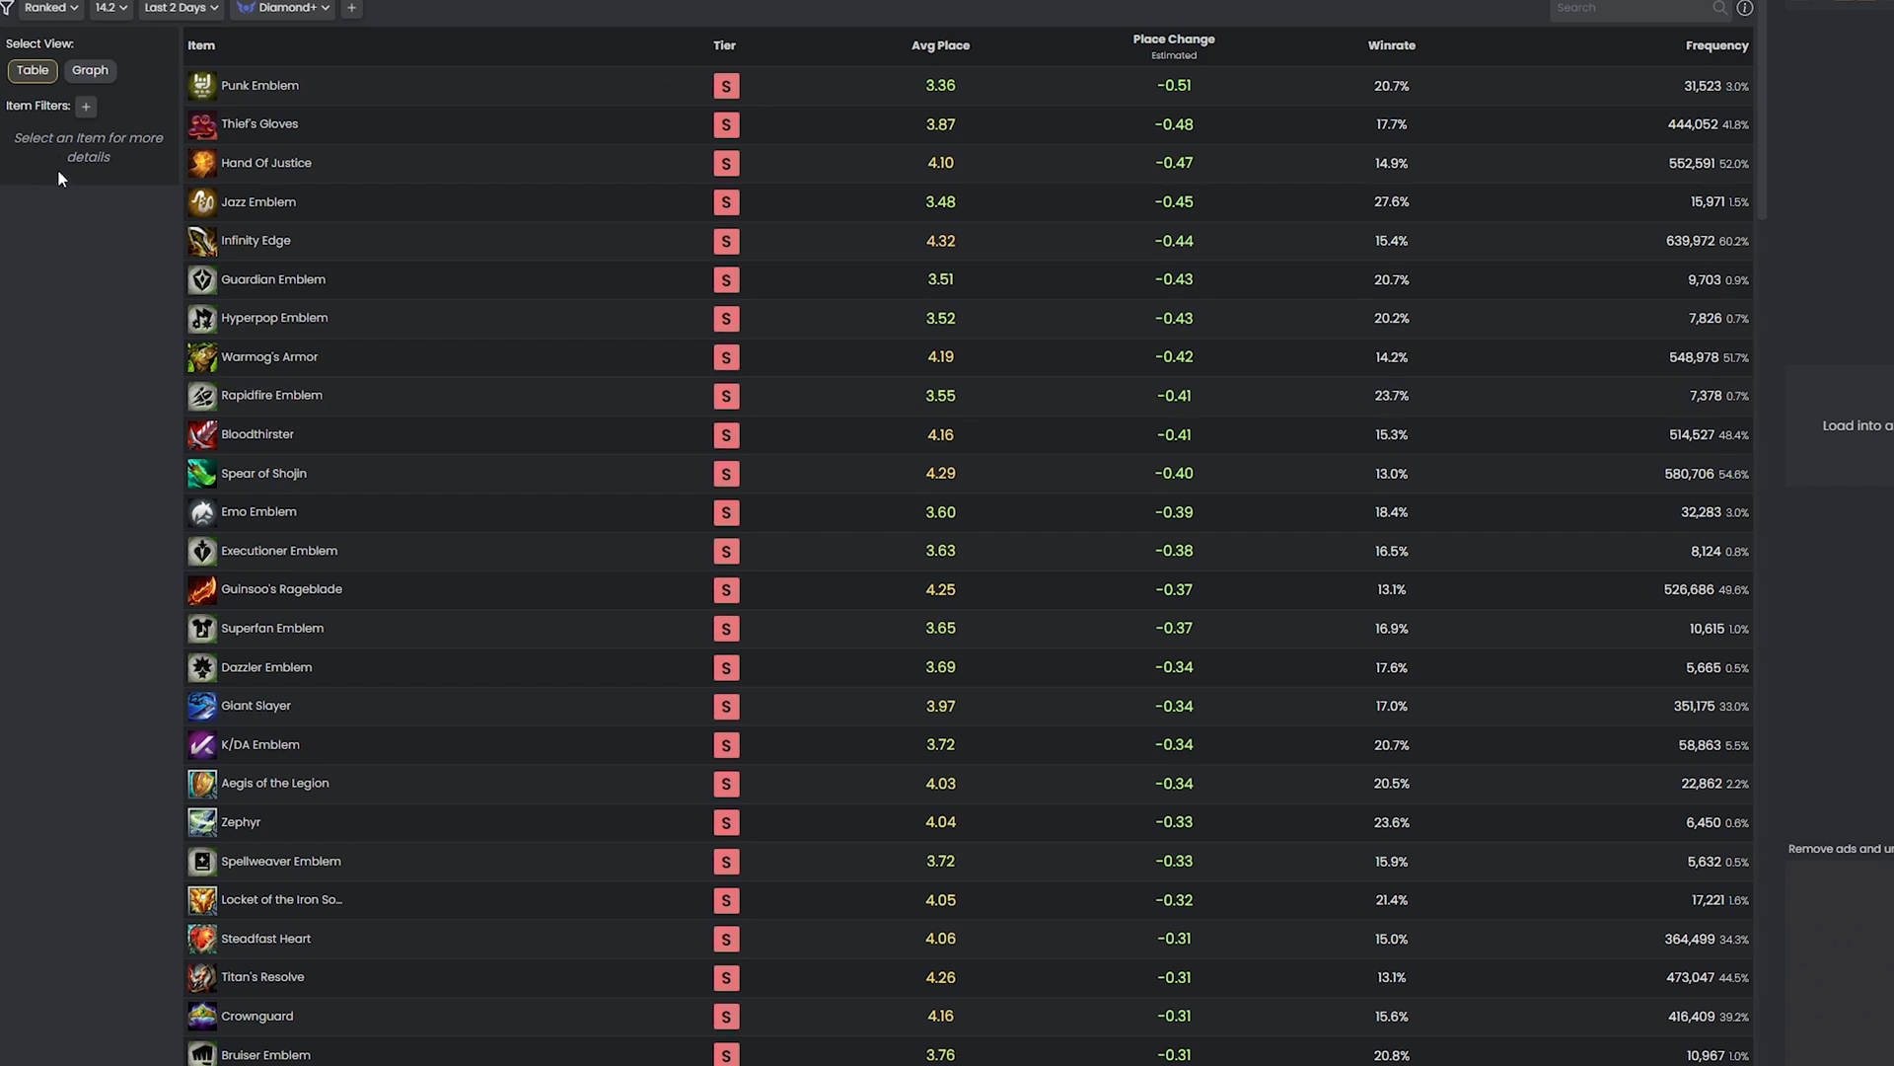
Open Infinity Edge's statistics and plot its holders on the frequency graph.
left_click(84, 106)
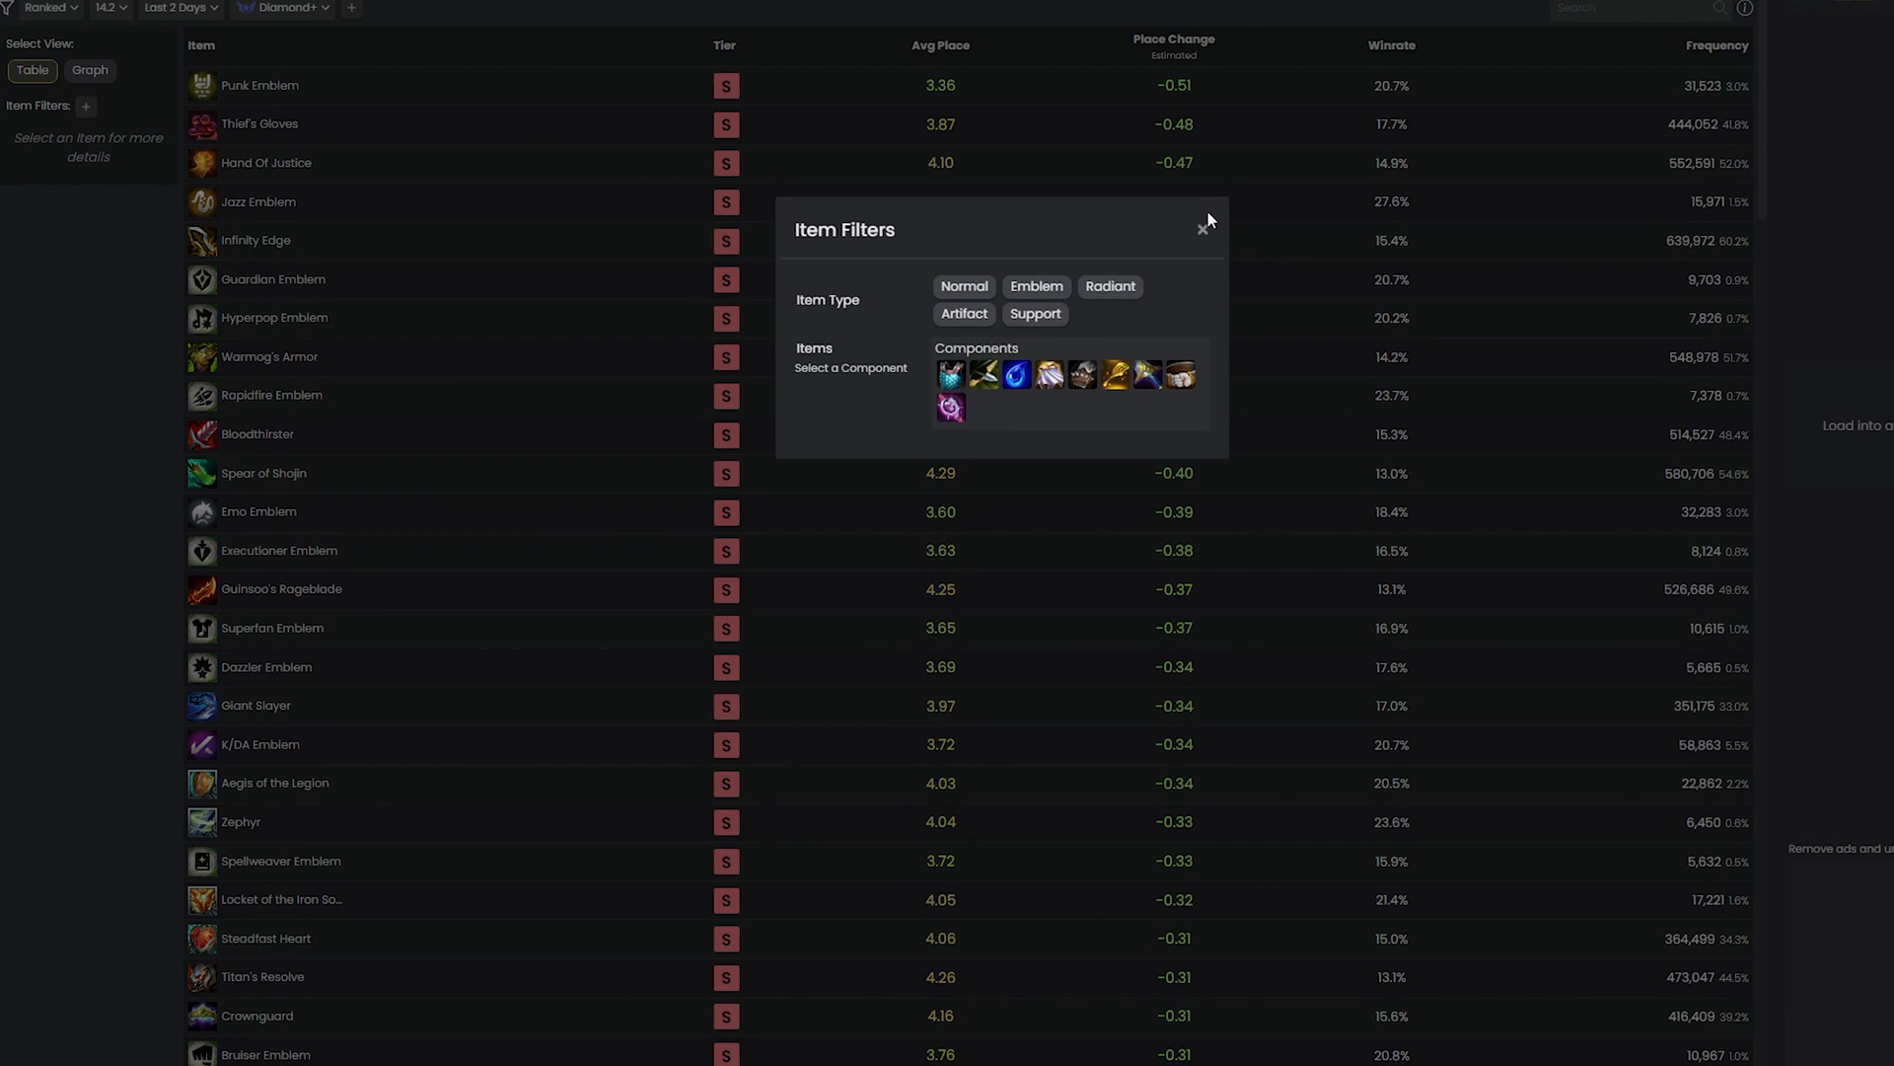
left_click(1202, 230)
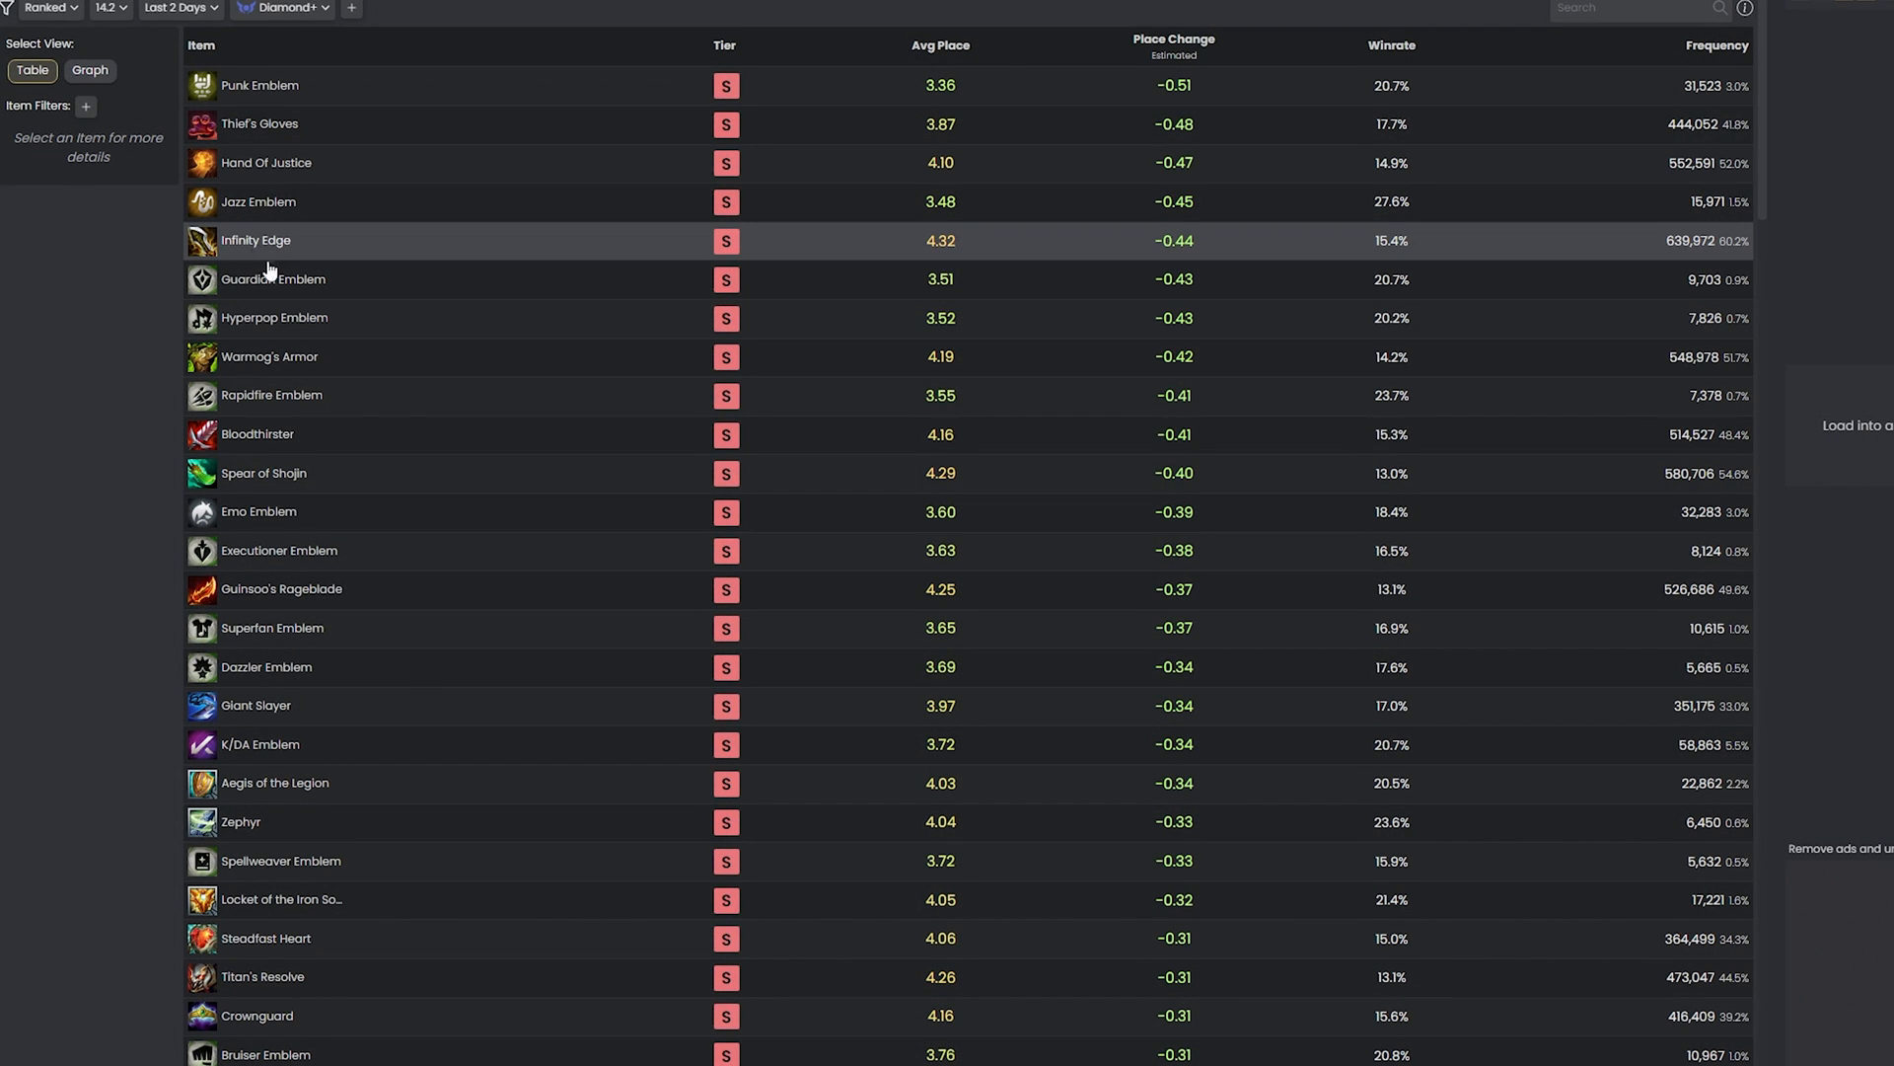
left_click(254, 239)
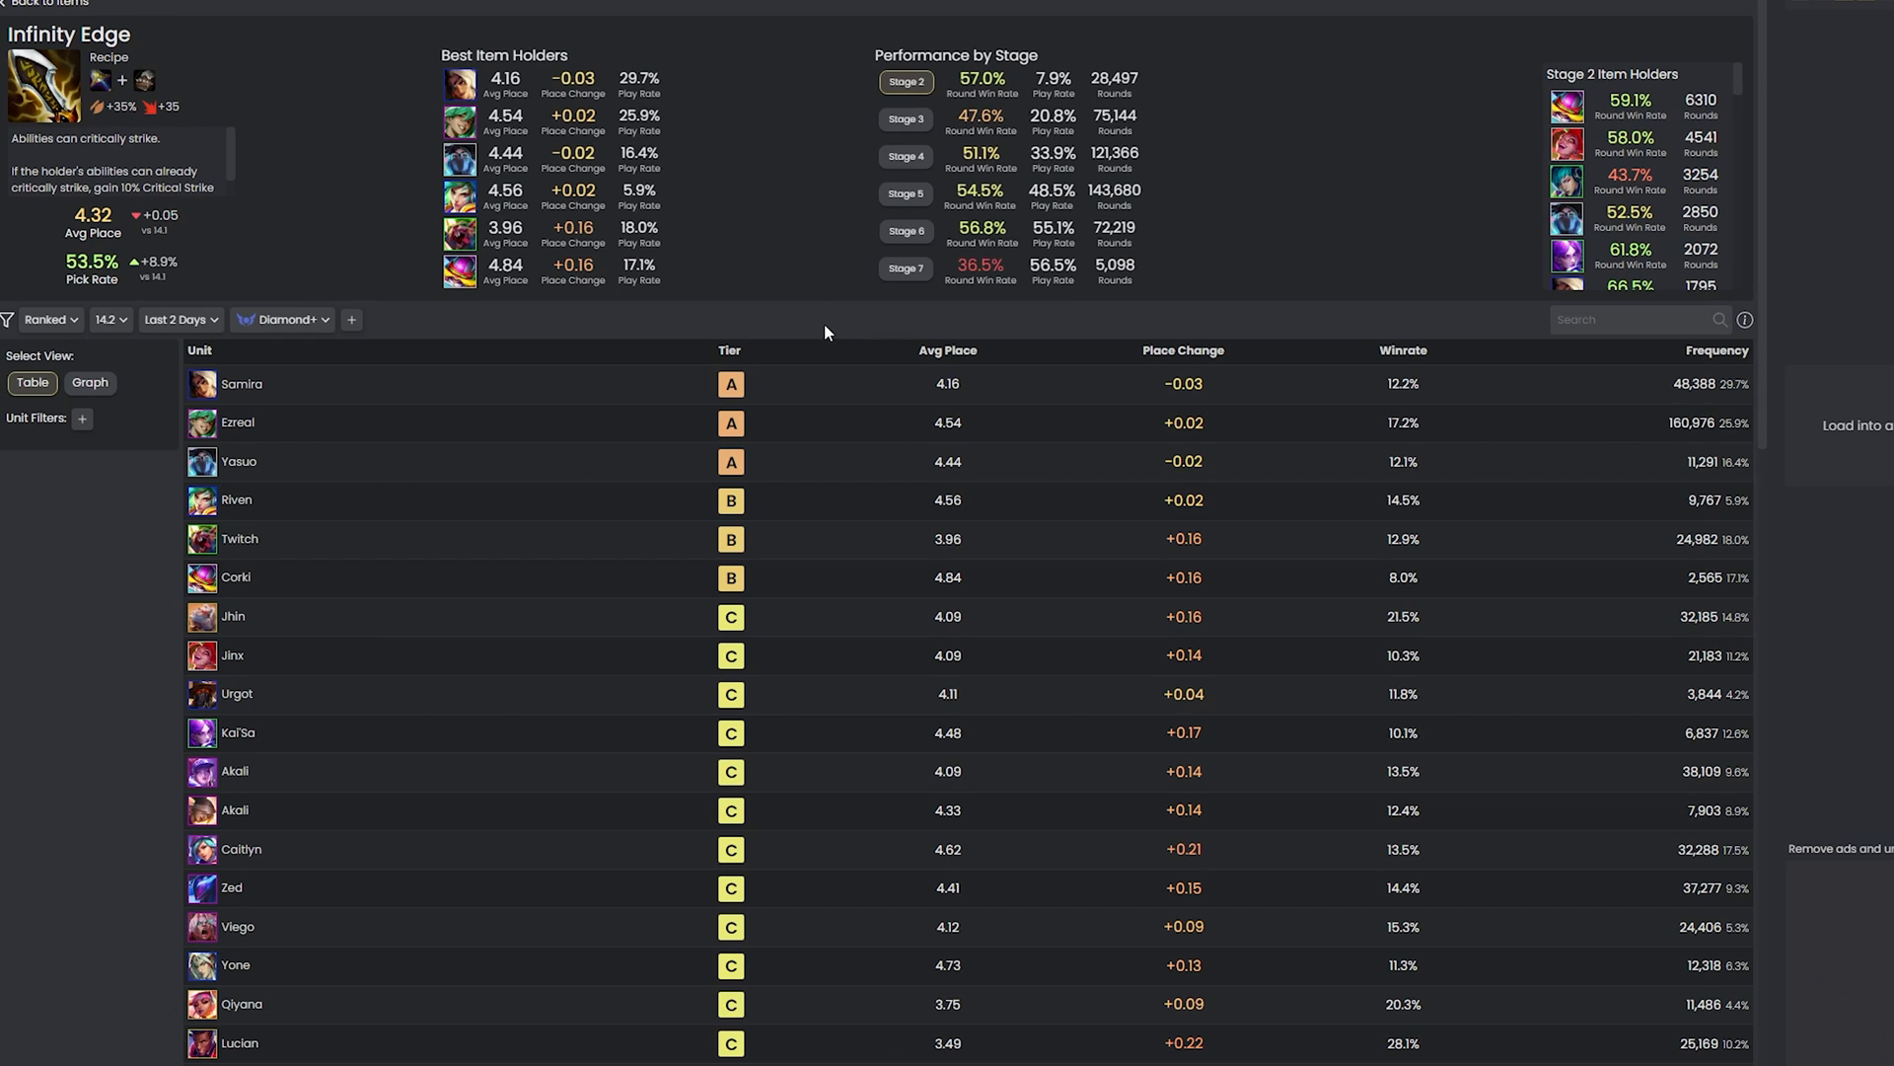
left_click(90, 383)
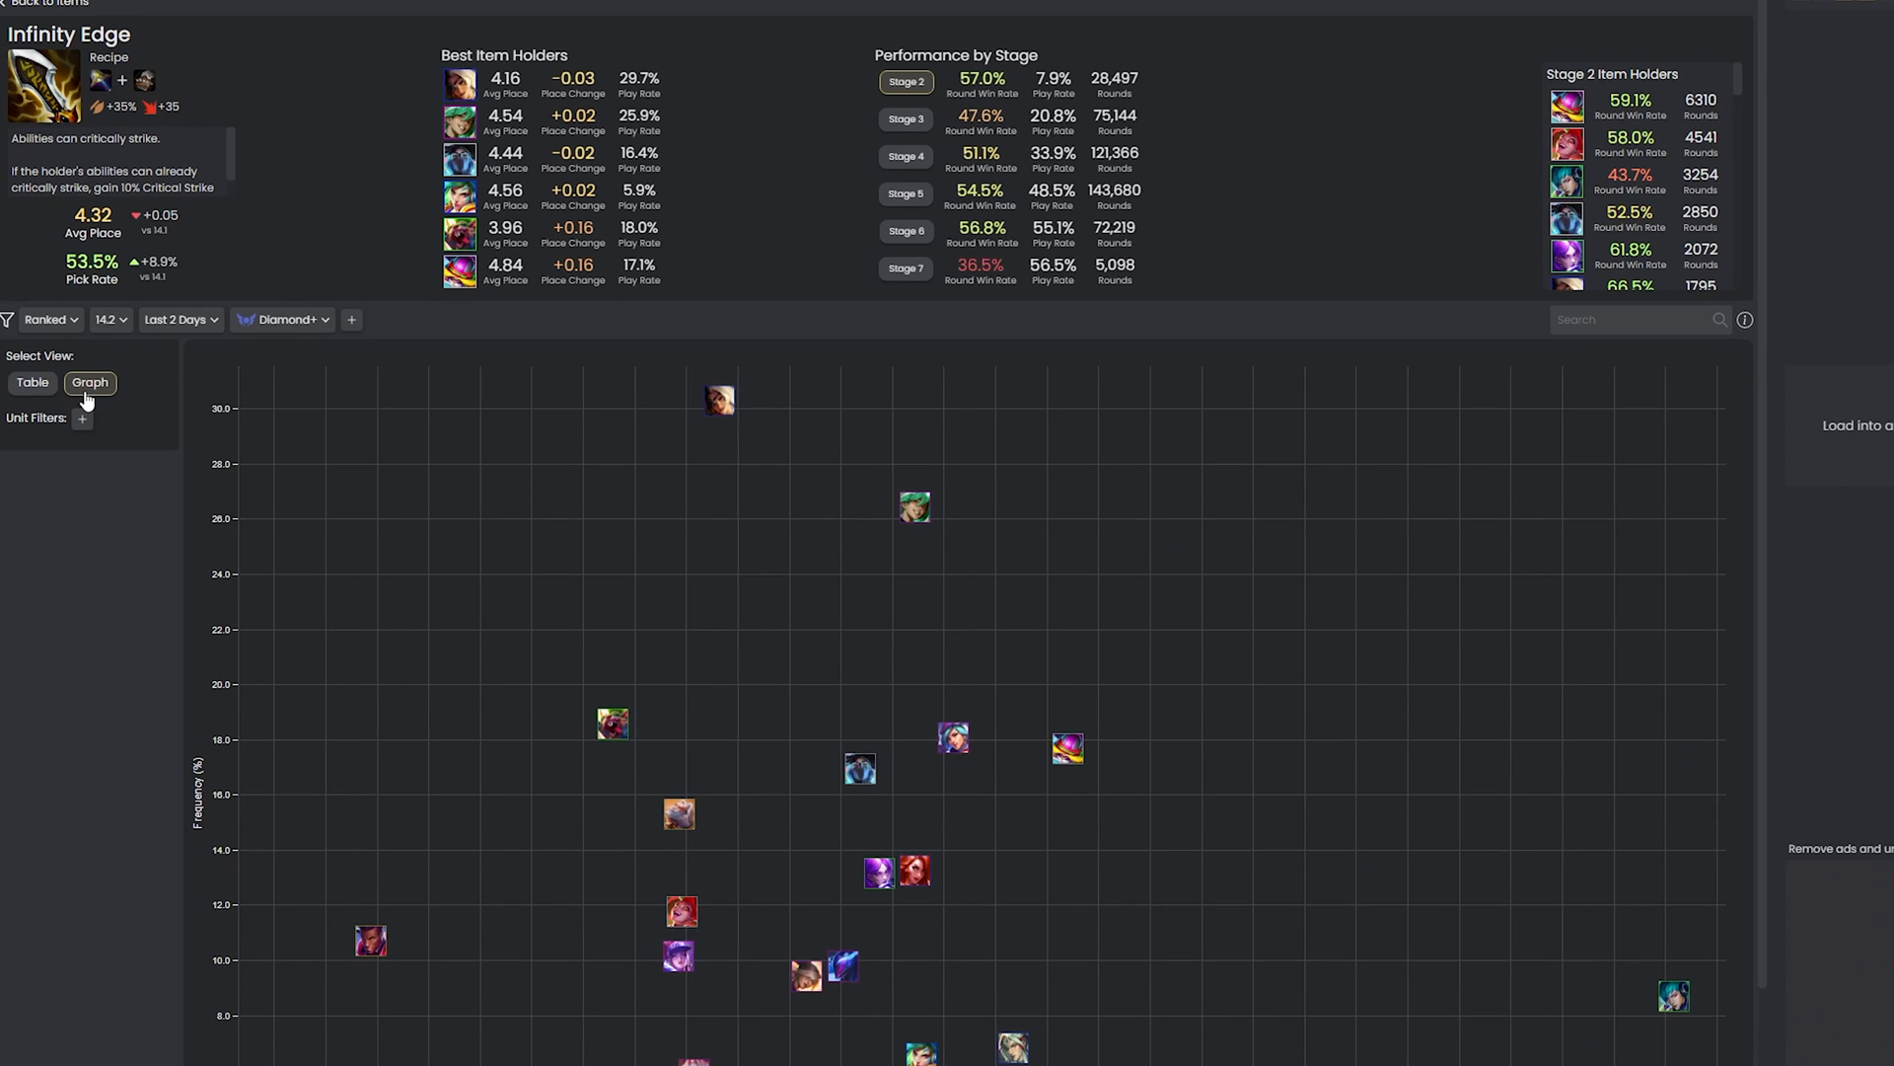
scroll("down", 3)
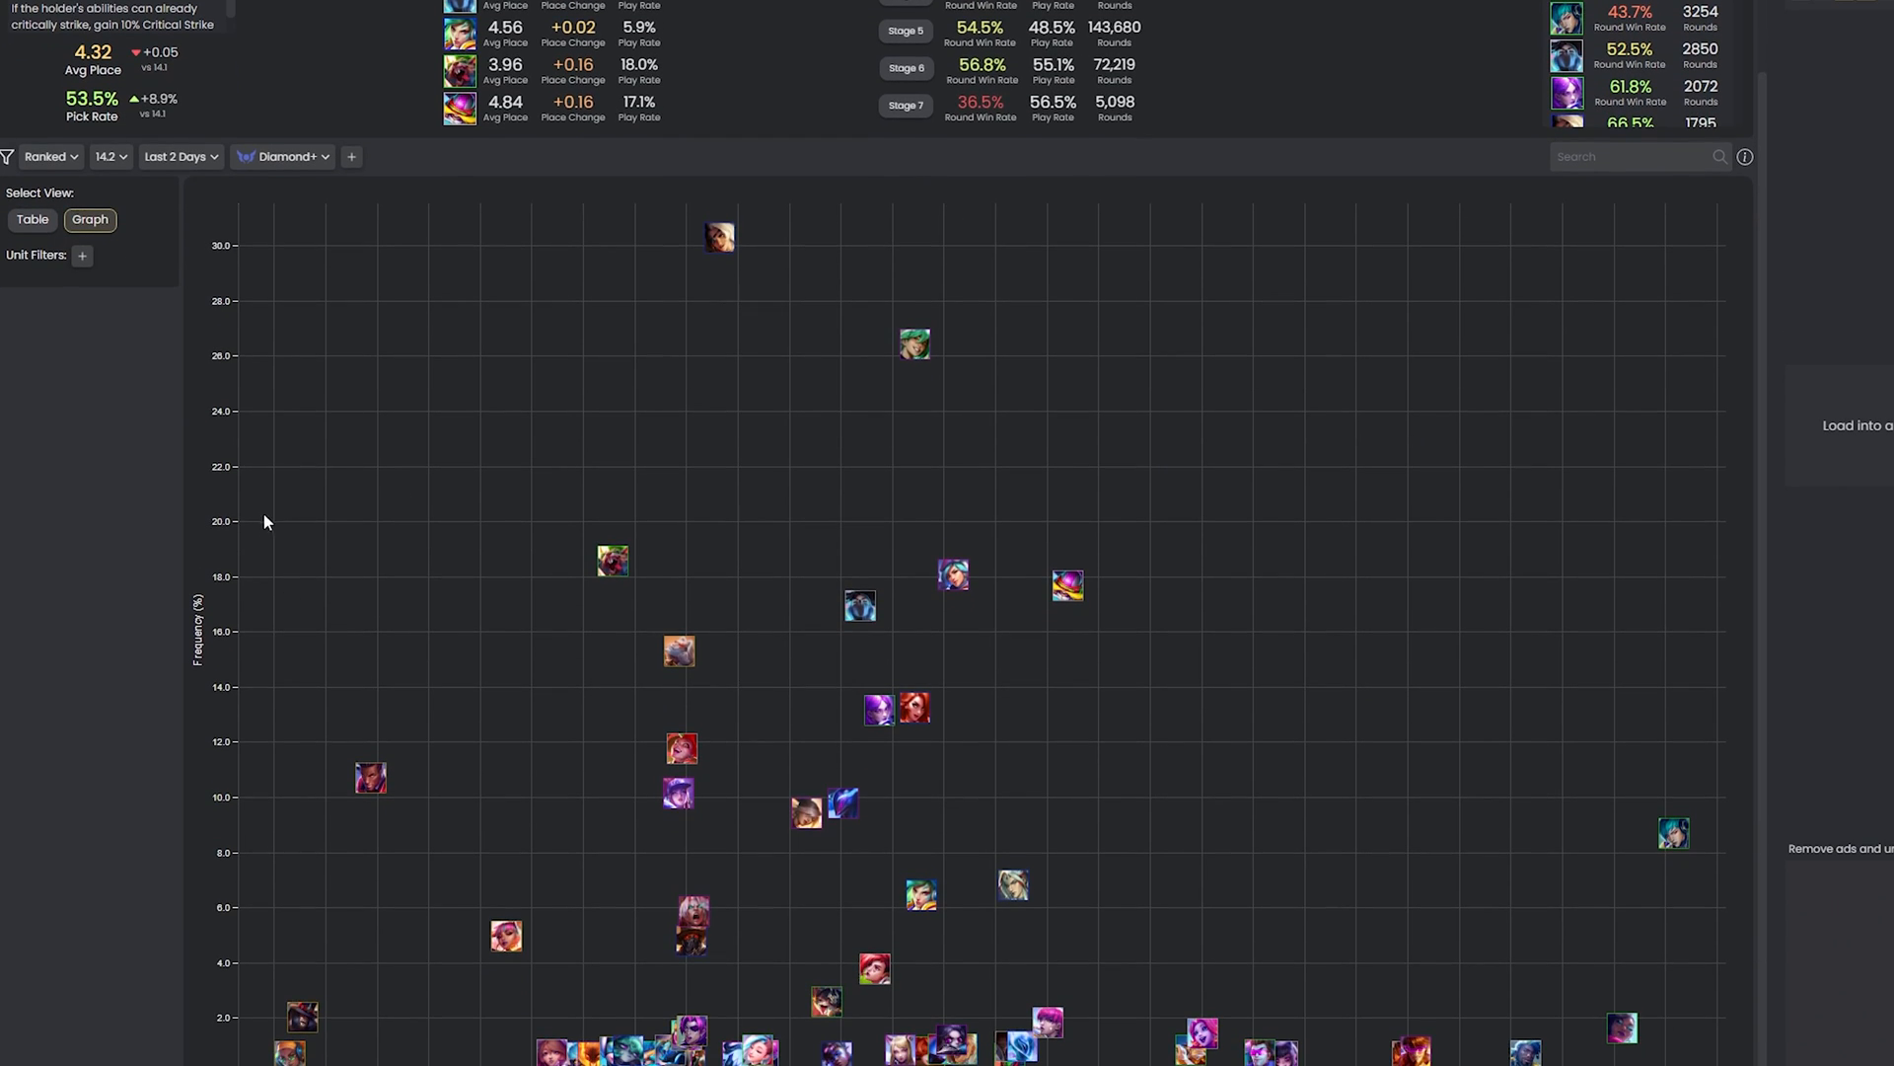
mouse_move(129, 576)
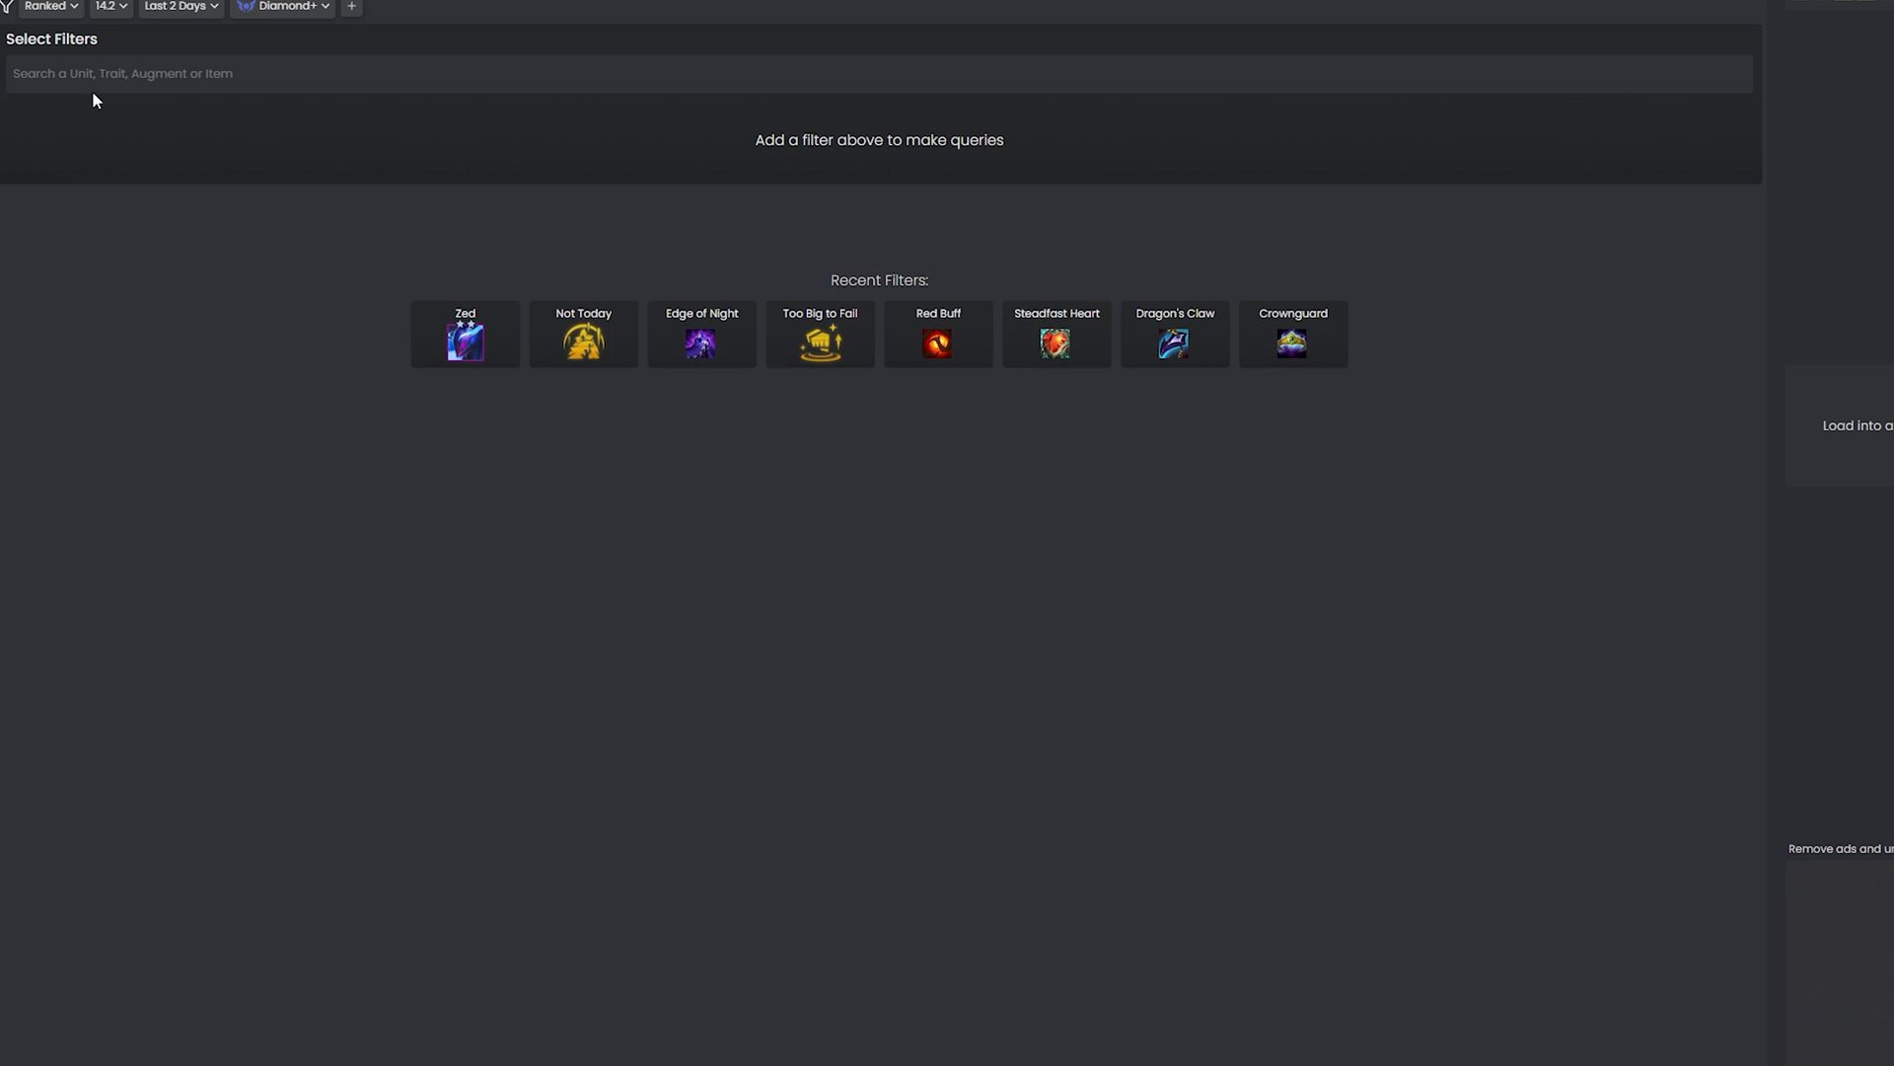
Filter Explorer games to level-2 Zed holding Edge of Night, plus Not Today.
type("zed")
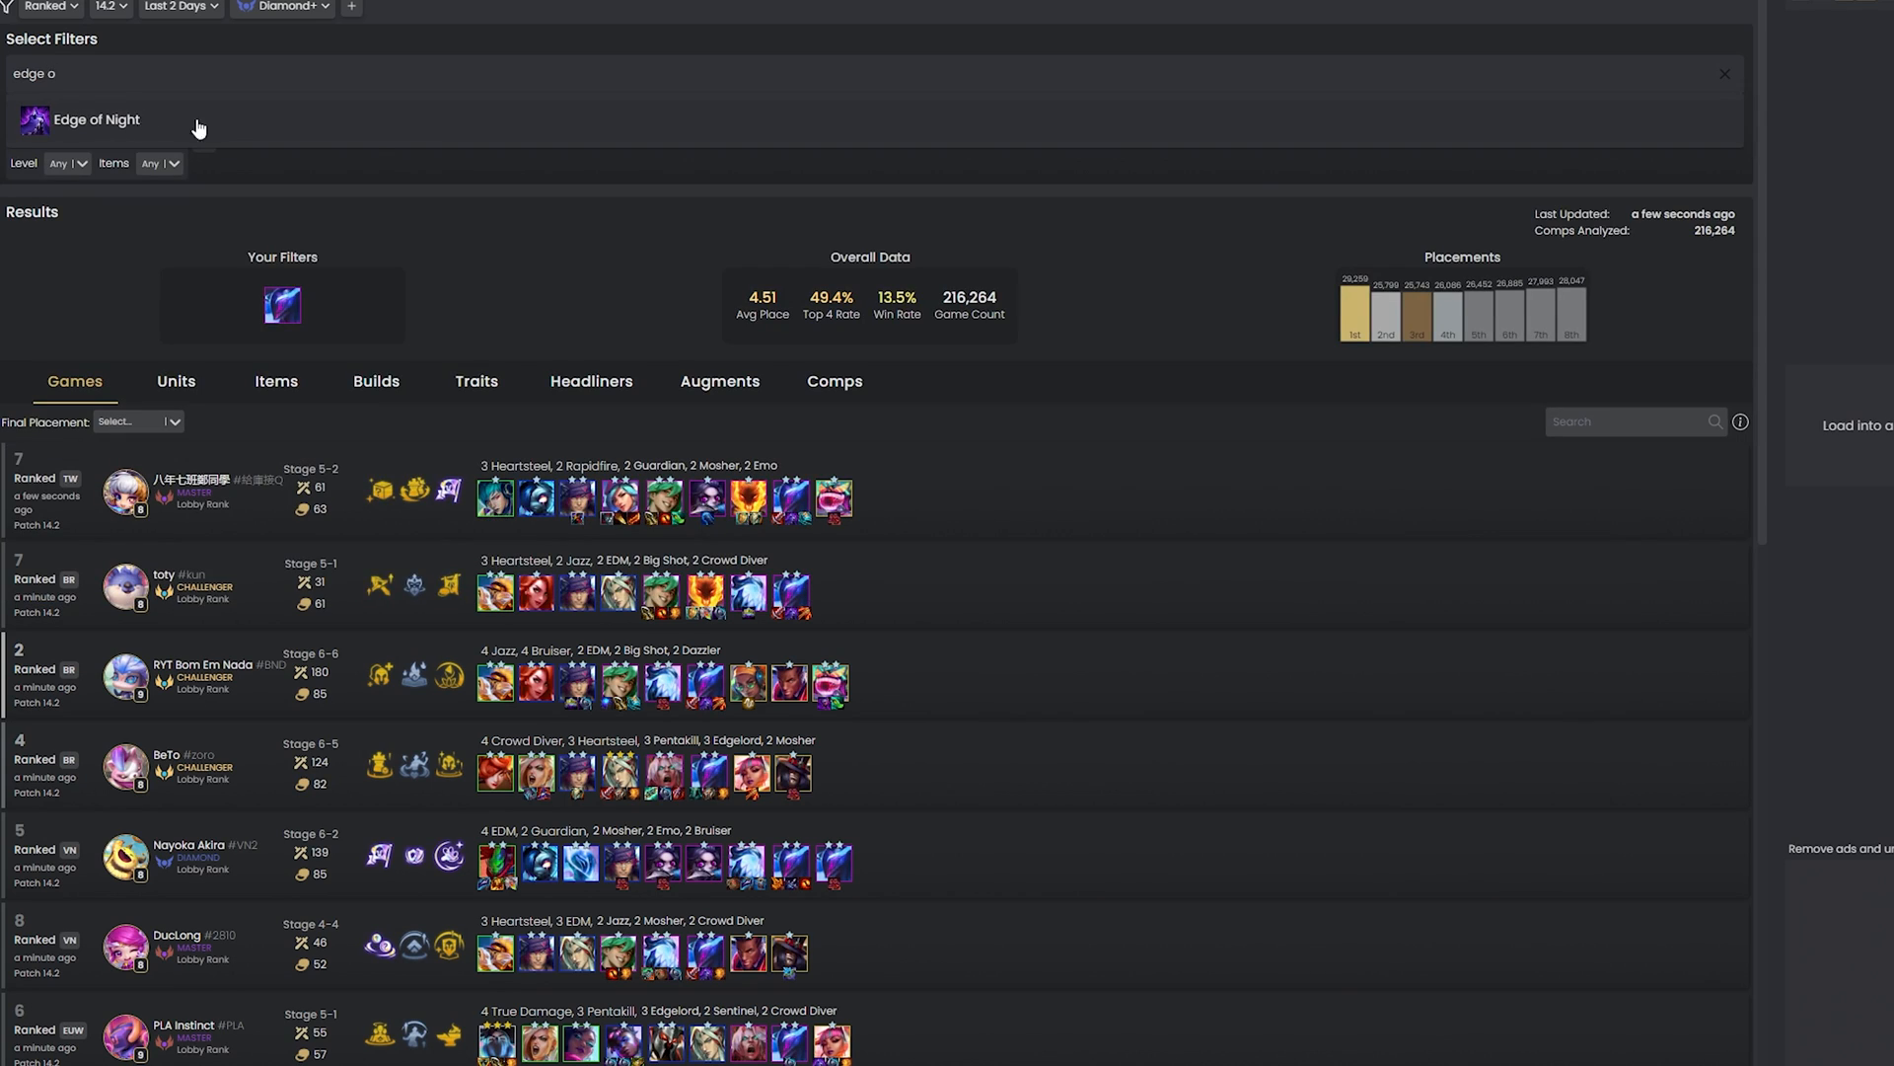
type("not")
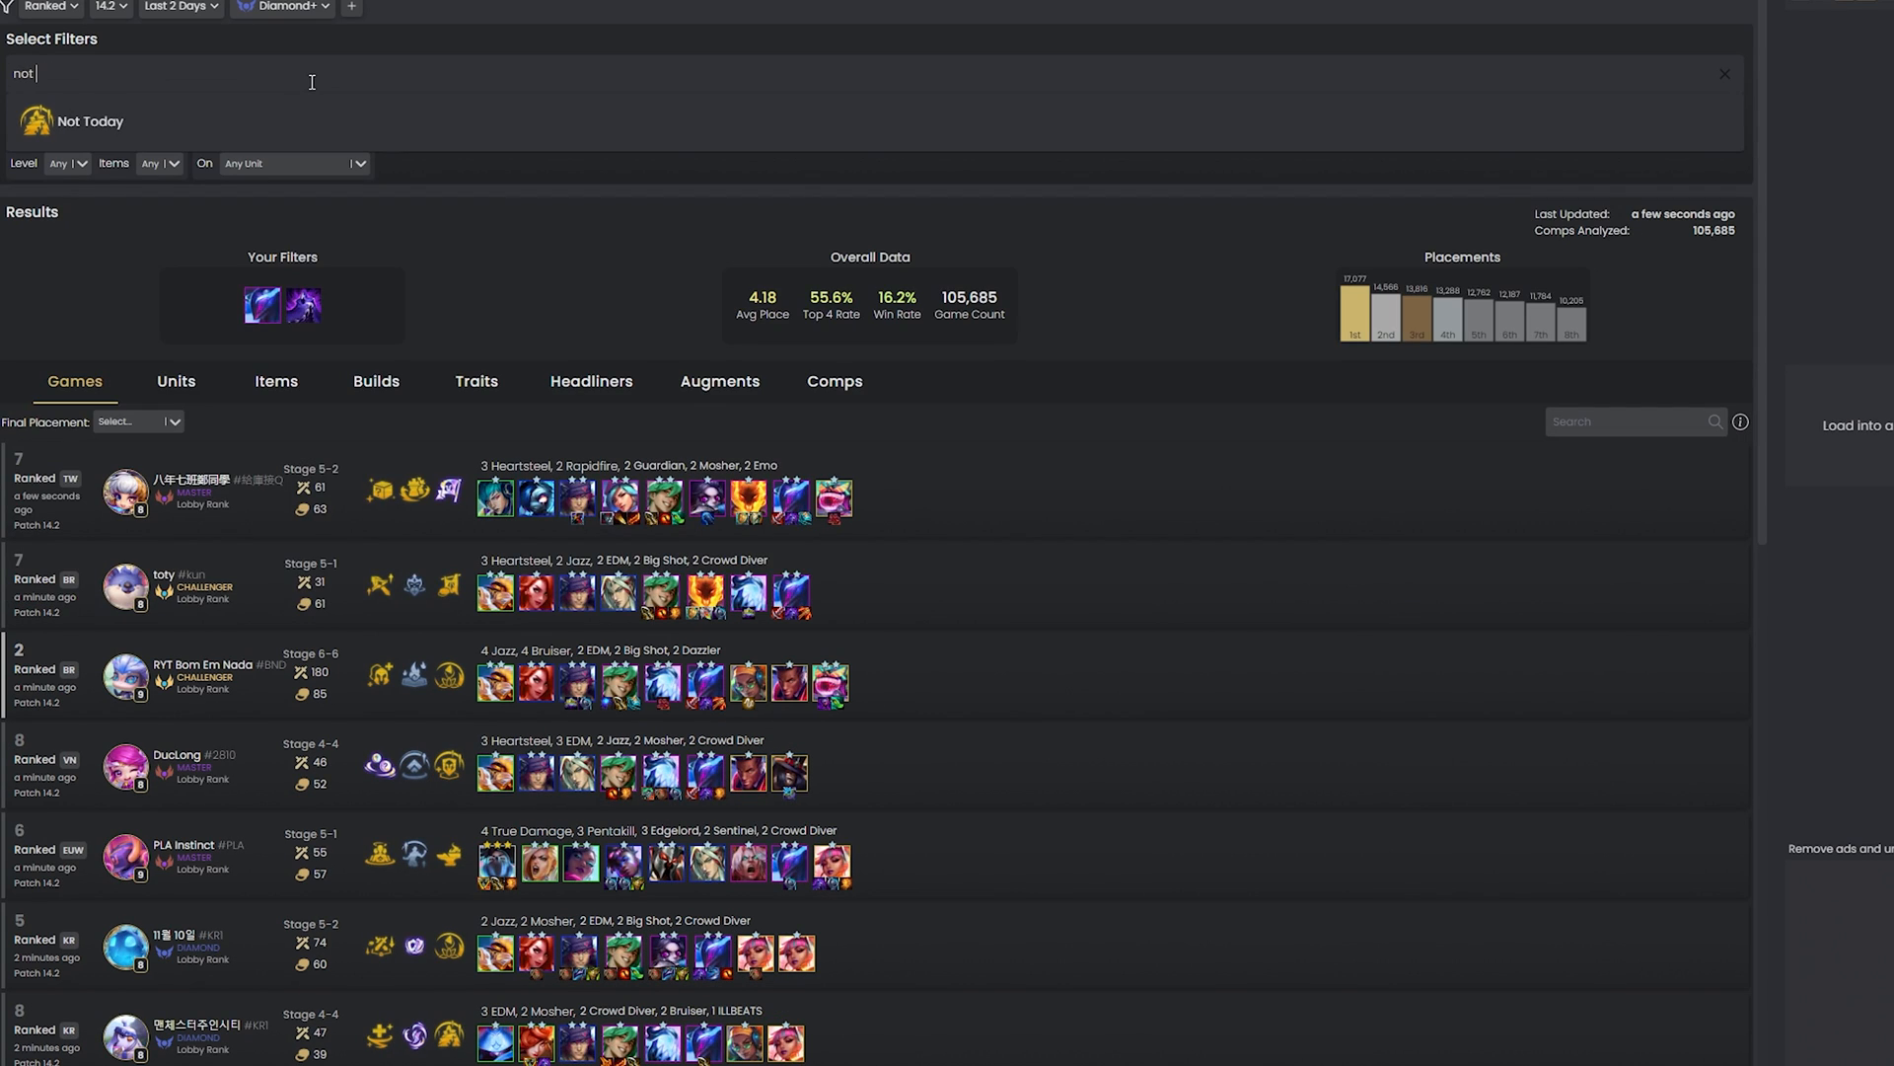
left_click(75, 120)
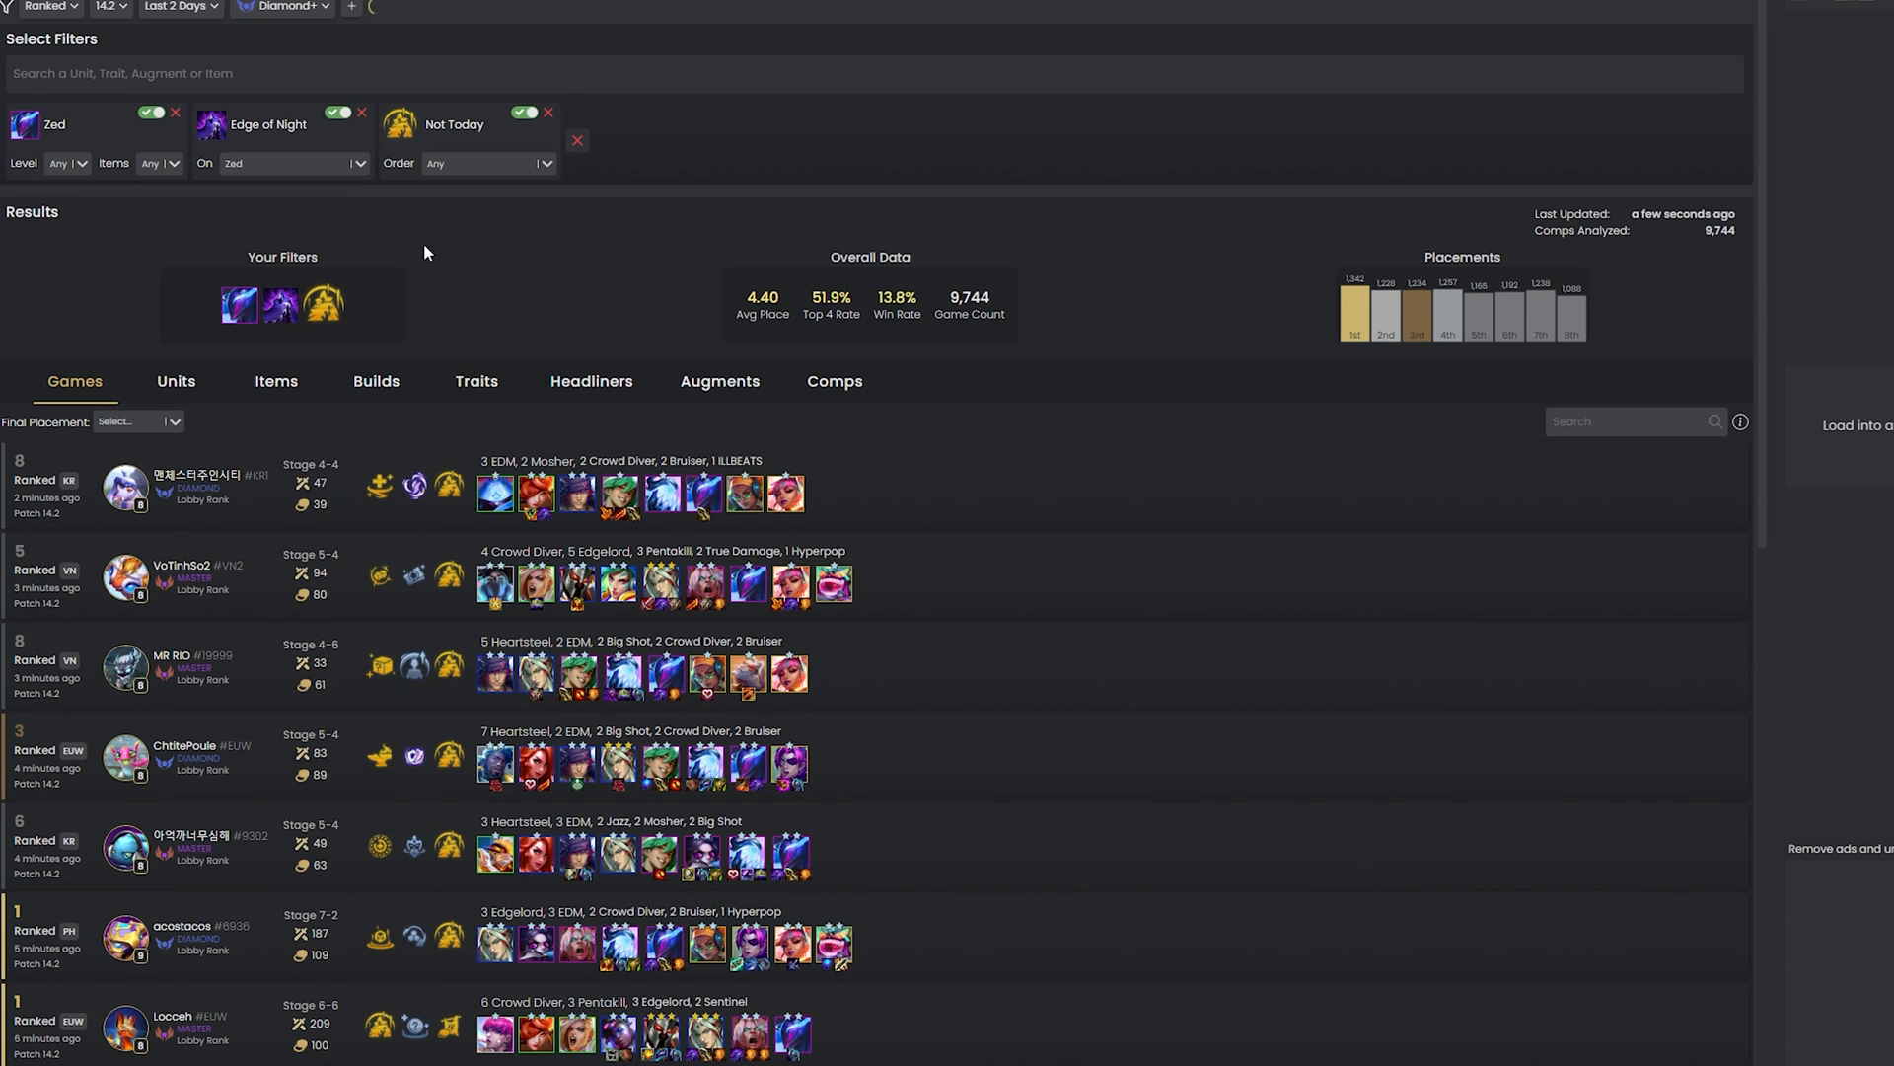
left_click(68, 163)
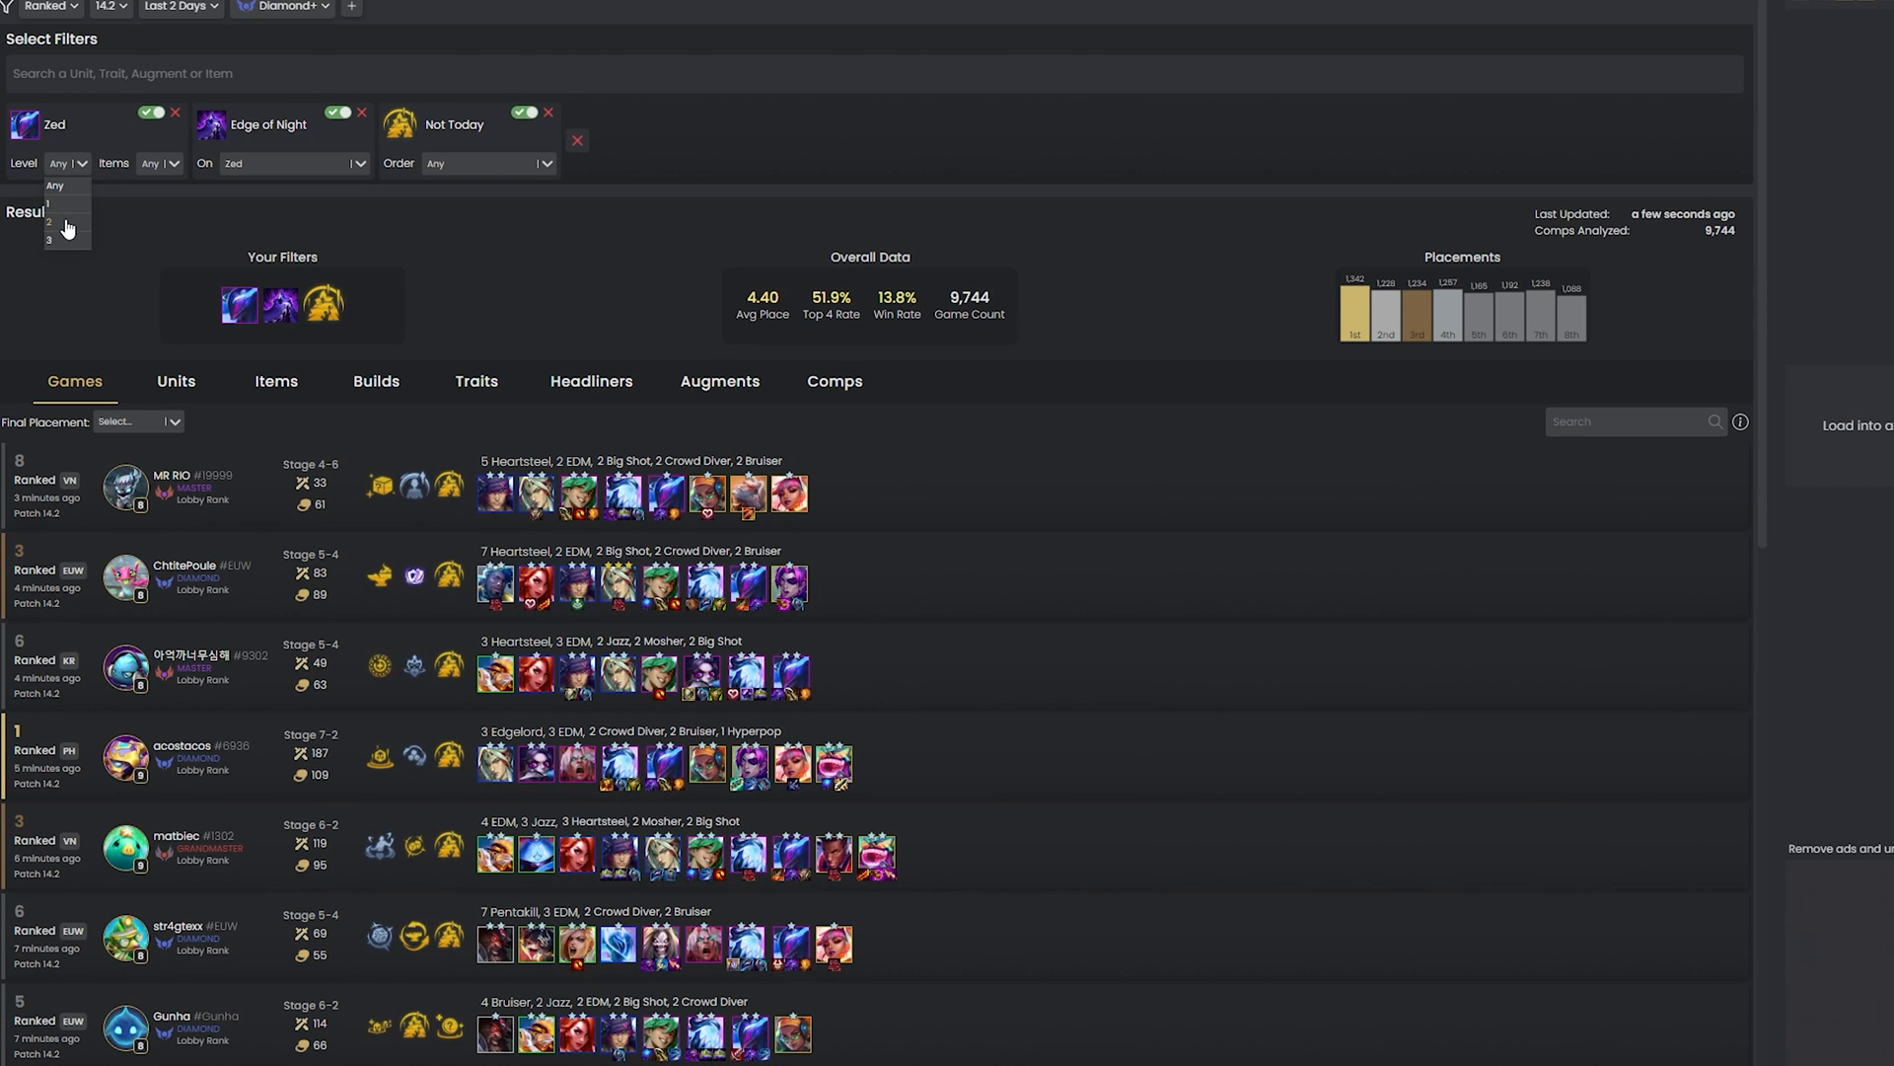
left_click(53, 221)
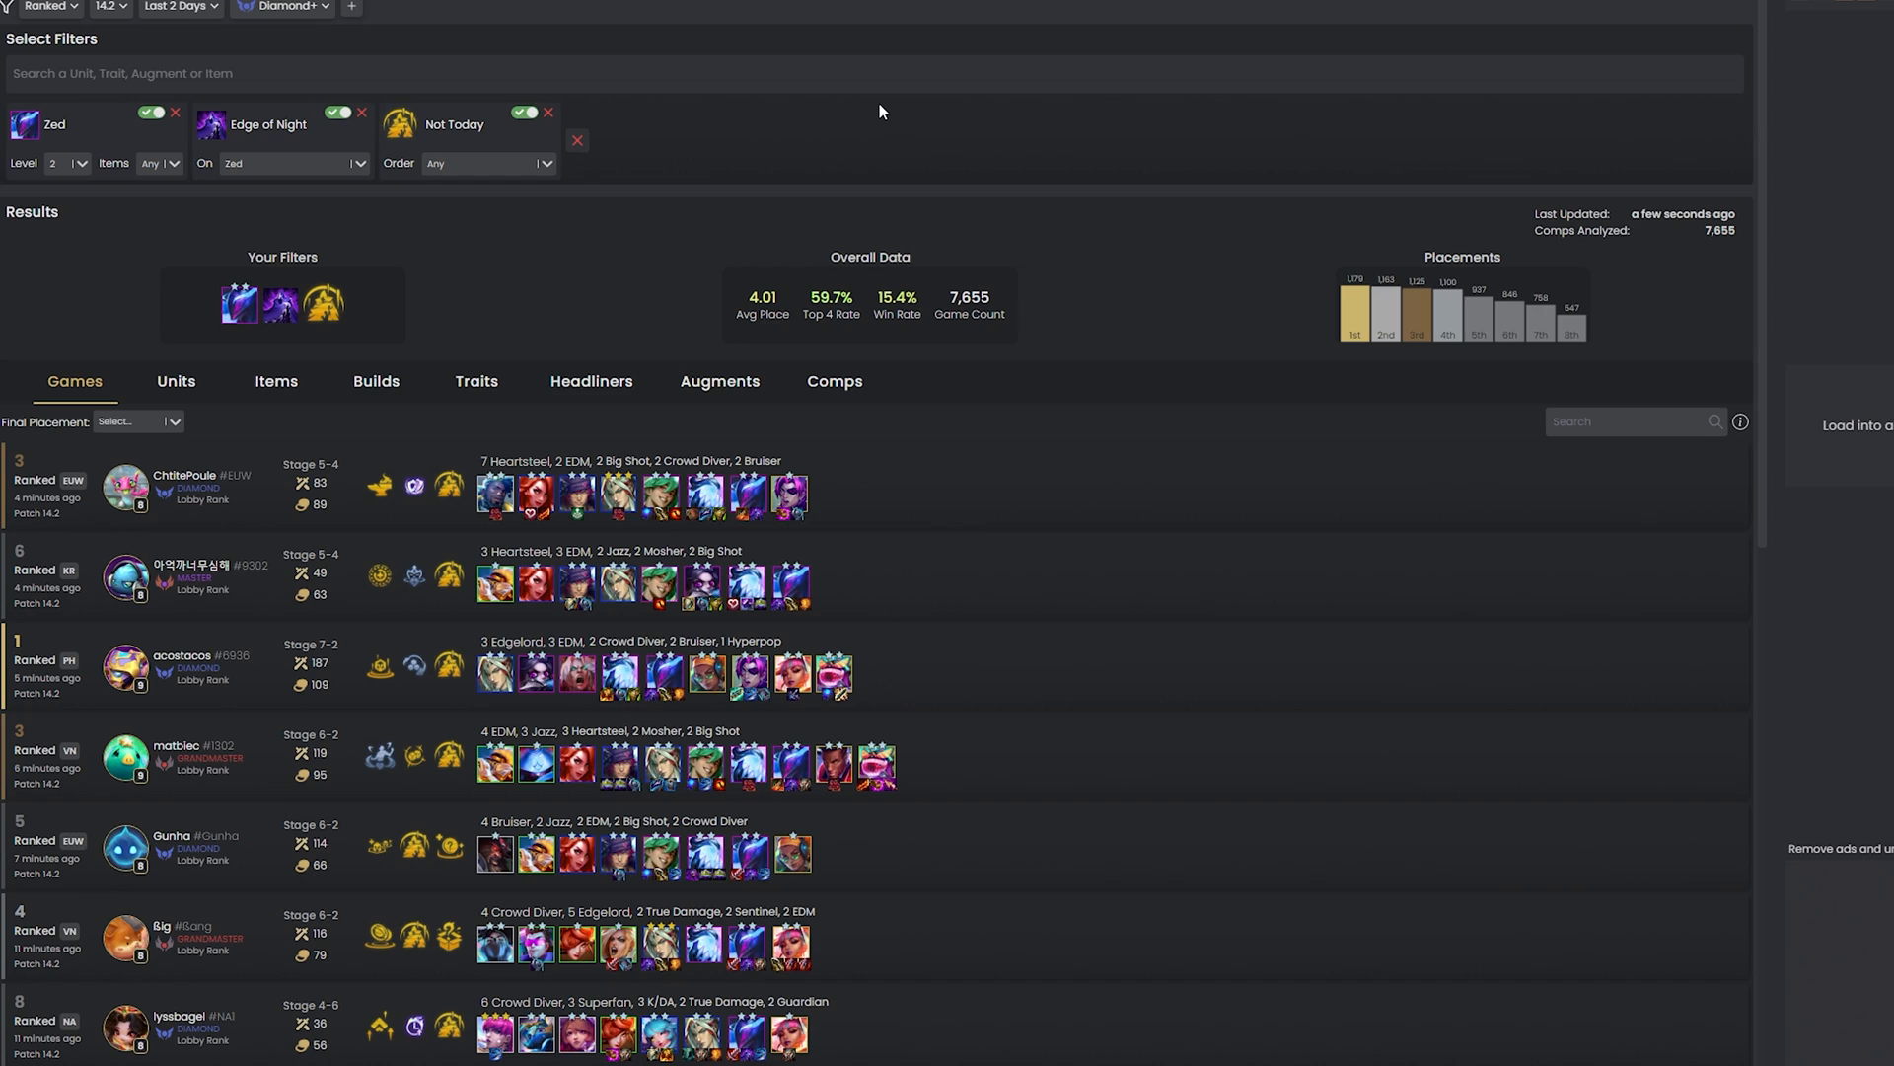